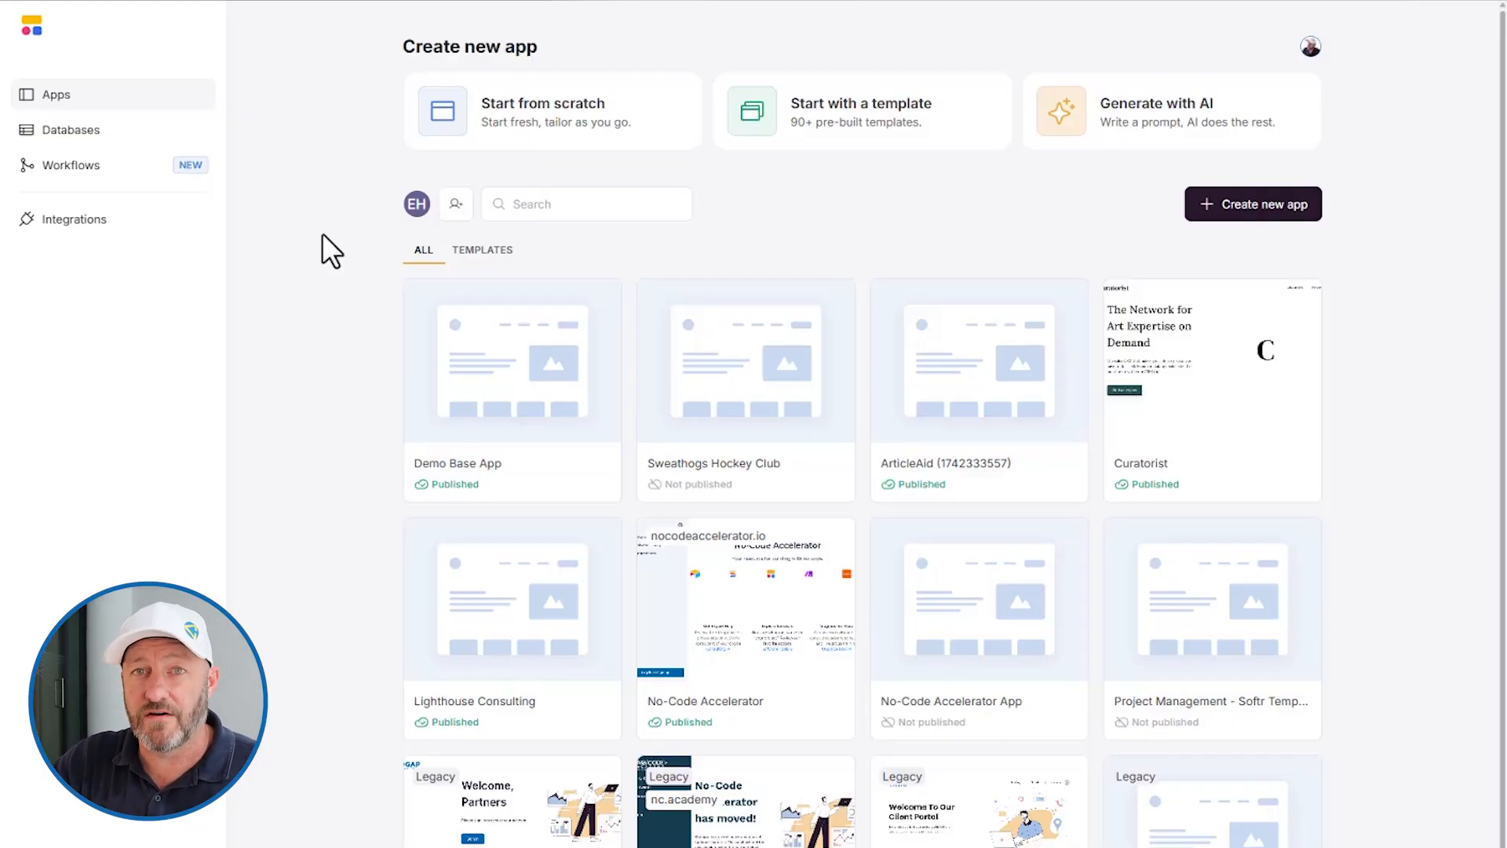
{"action": "mouse_move", "coordinate": [68, 164]}
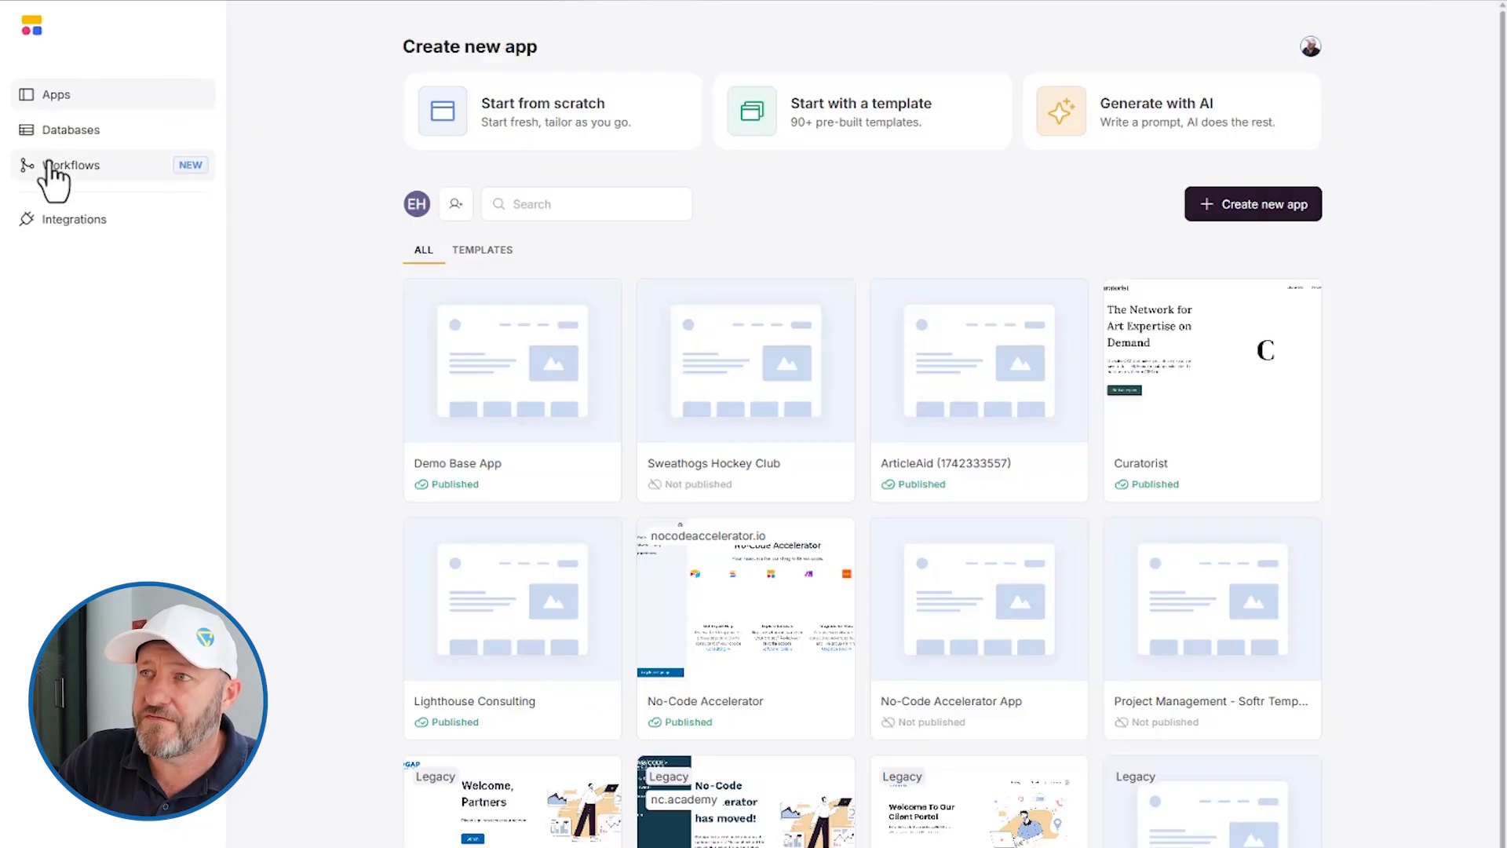
{"action": "mouse_move", "coordinate": [43, 48]}
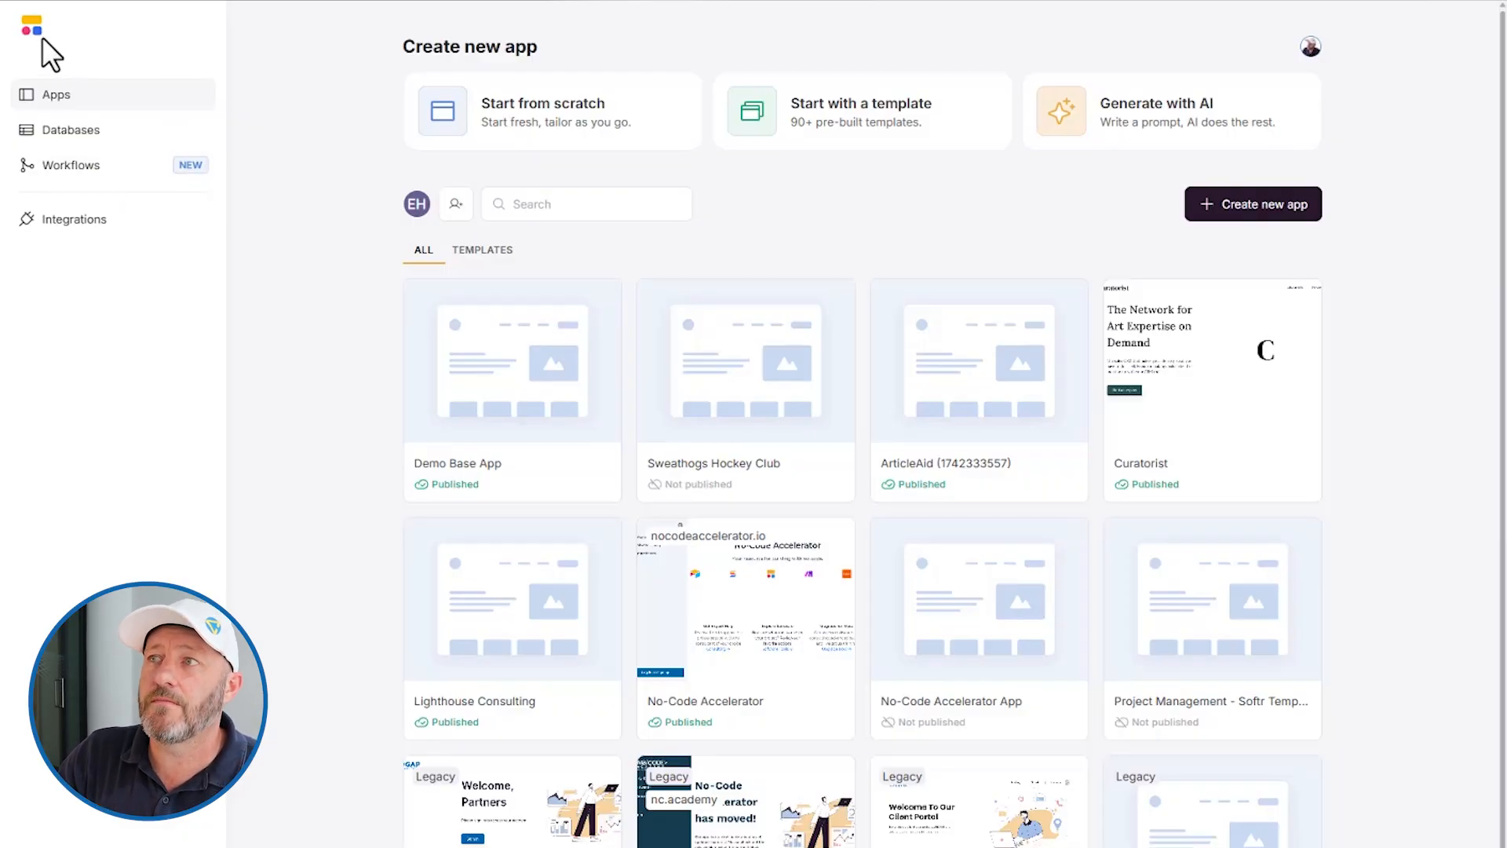
{"action": "mouse_move", "coordinate": [398, 288]}
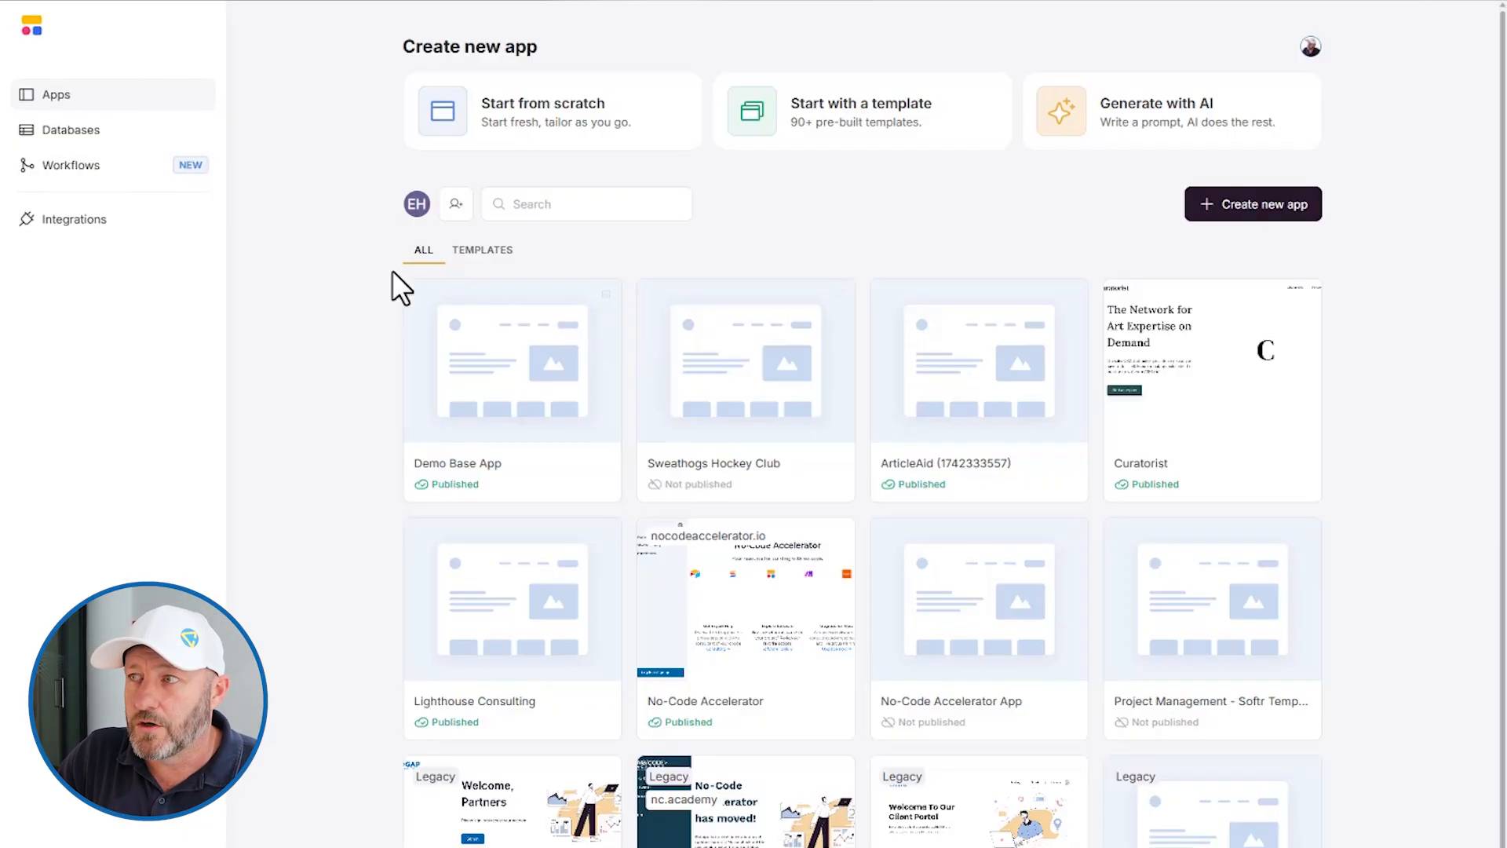
{"action": "mouse_move", "coordinate": [279, 348]}
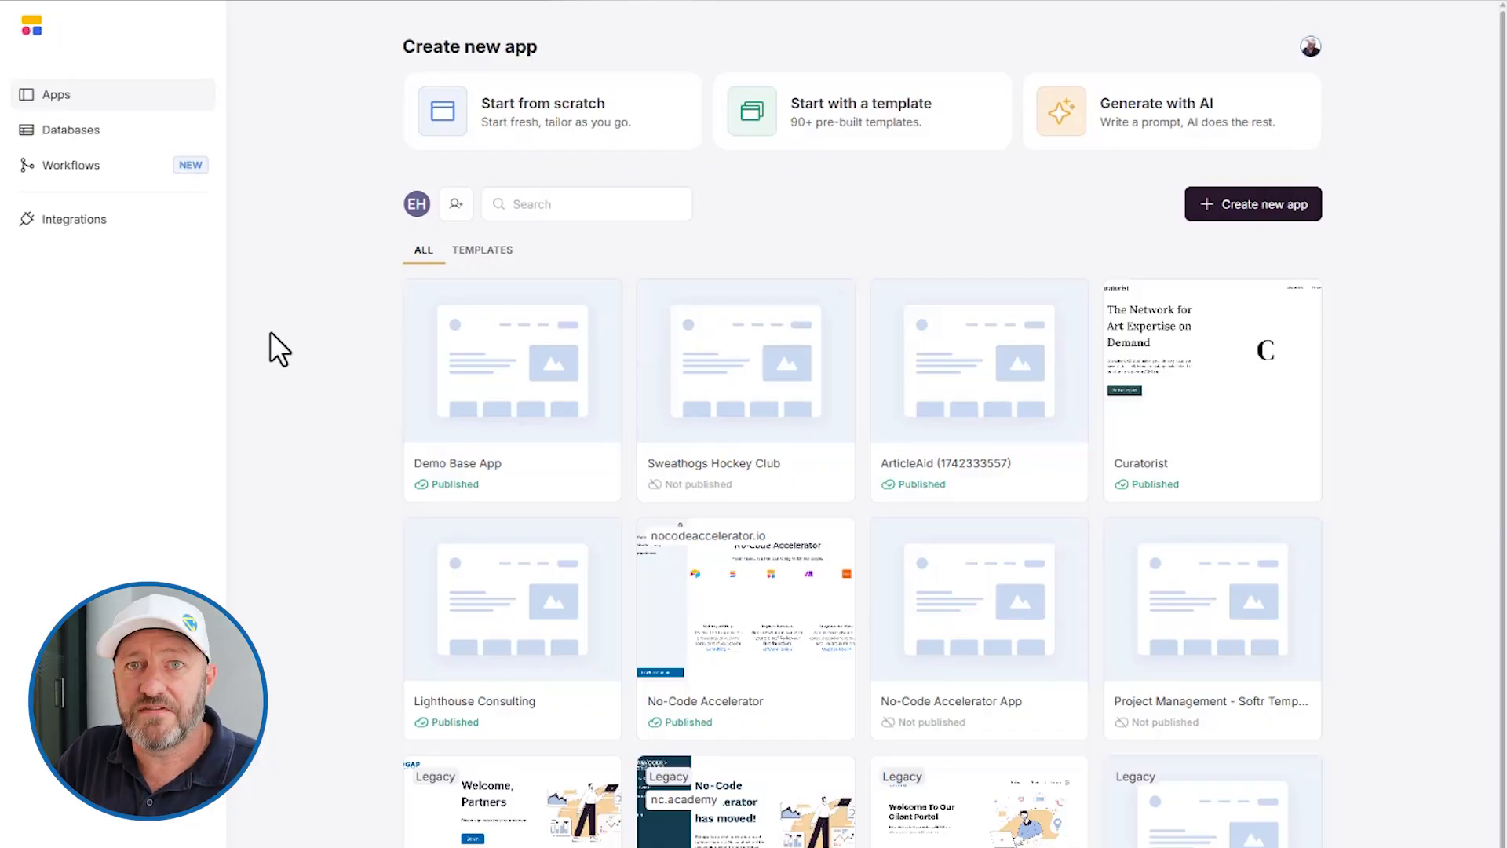
{"action": "mouse_move", "coordinate": [301, 393]}
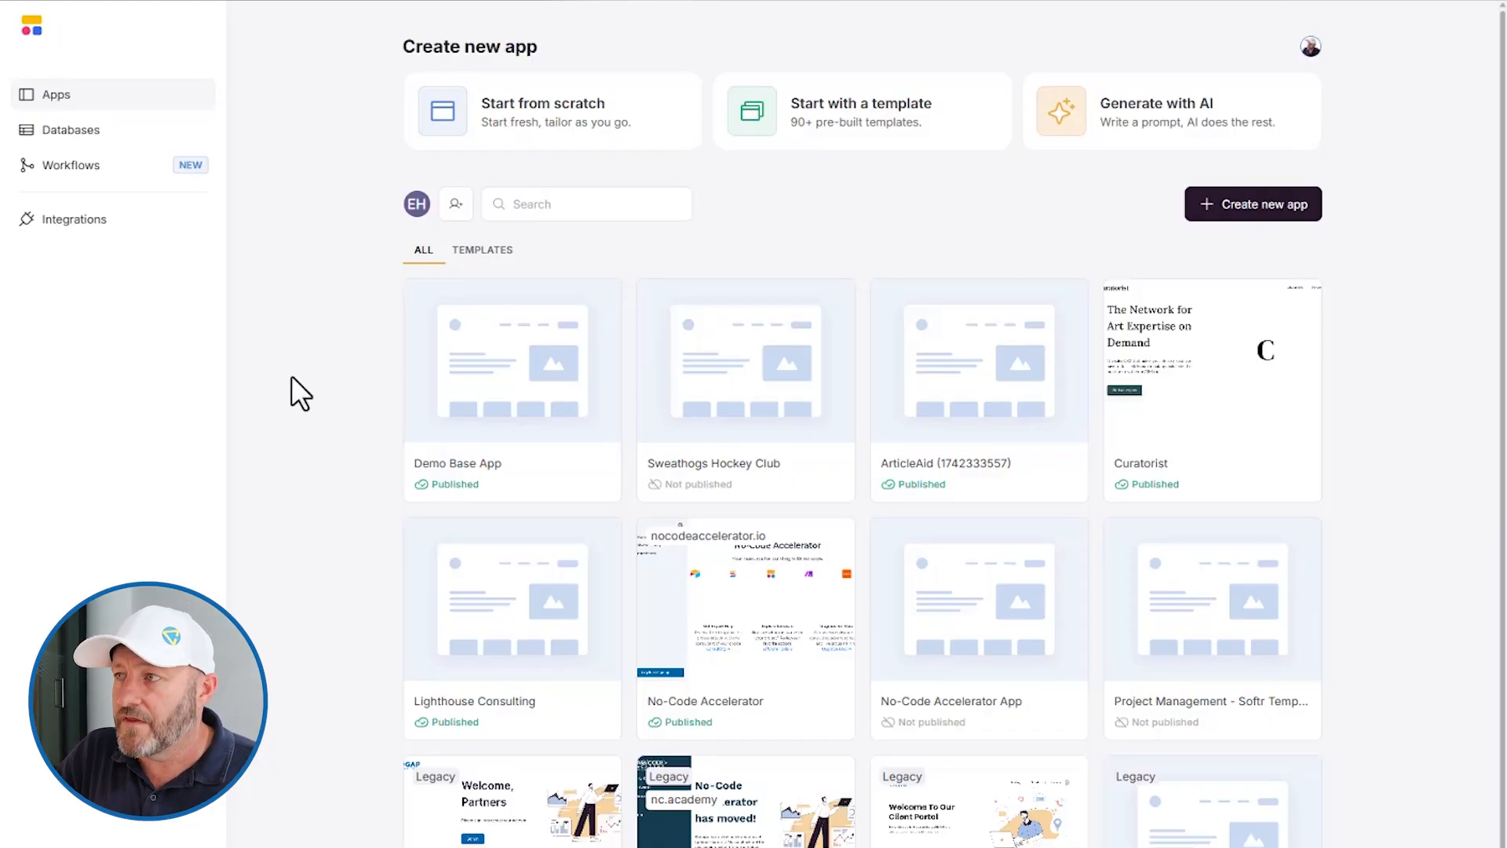
{"action": "mouse_move", "coordinate": [70, 164]}
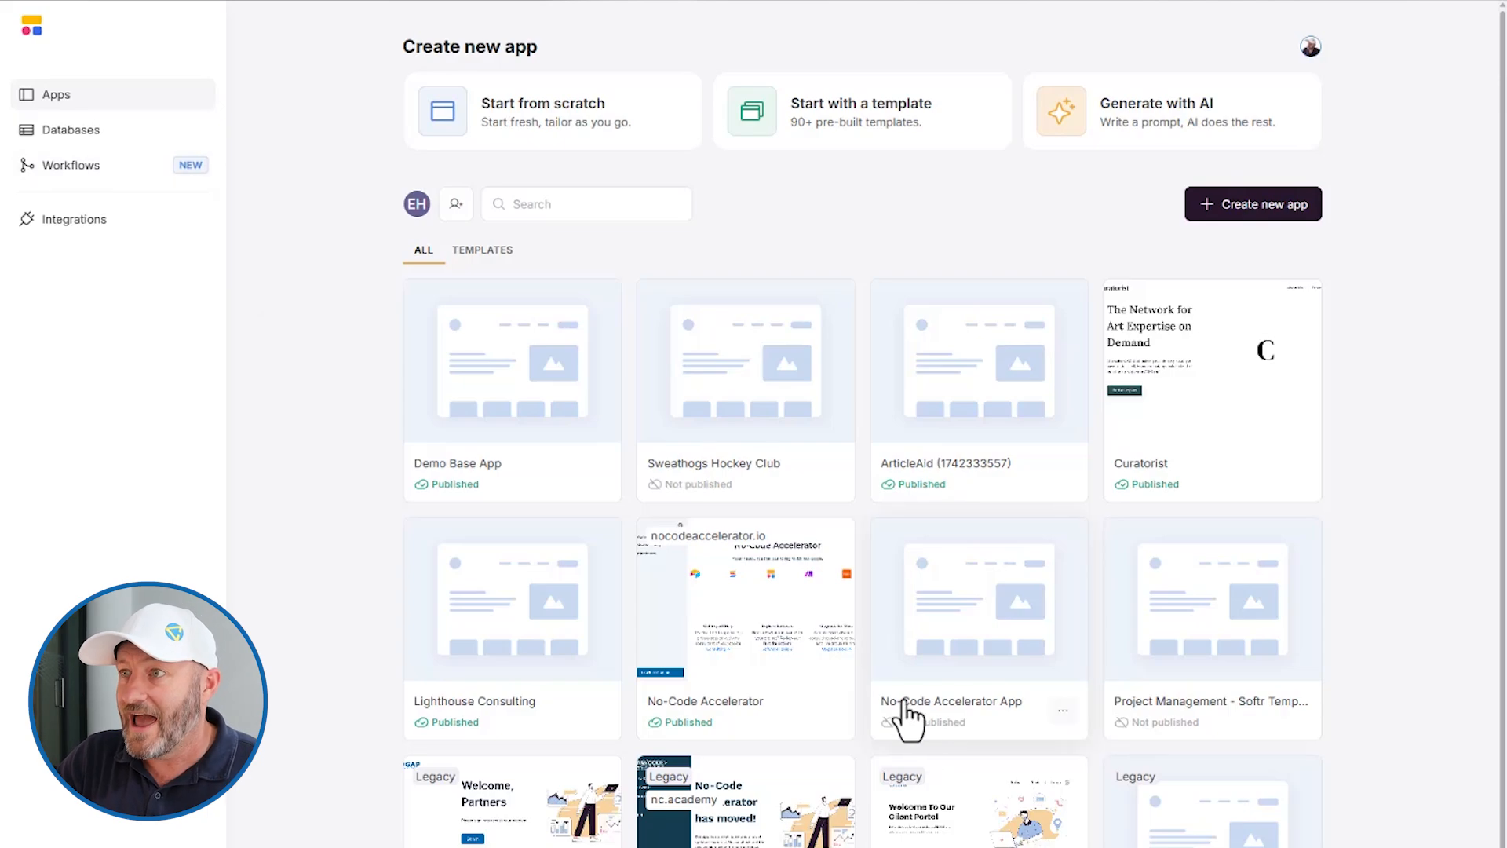
{"action": "mouse_move", "coordinate": [561, 393]}
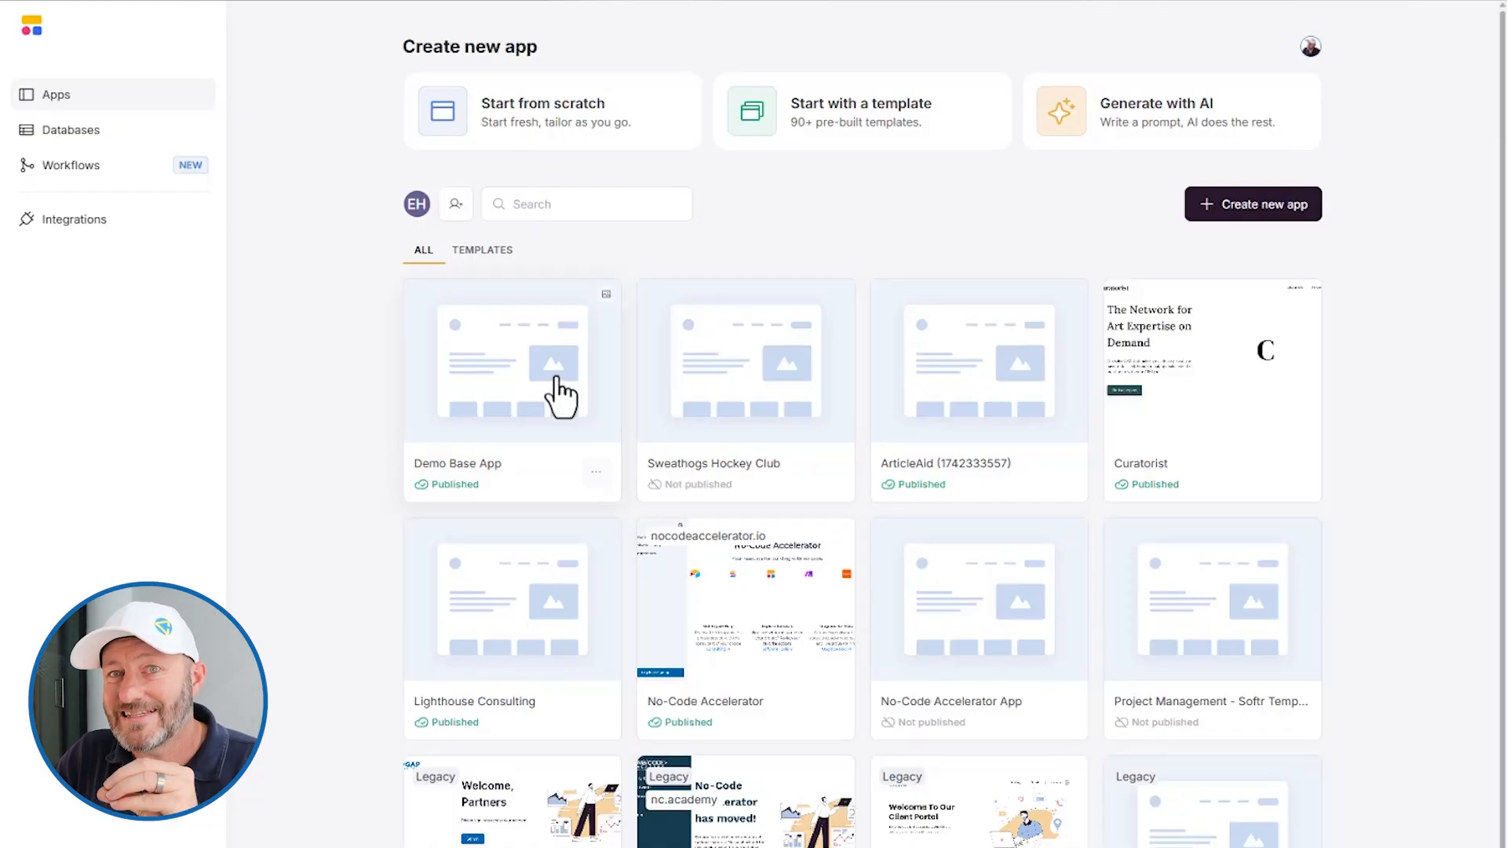
{"action": "mouse_move", "coordinate": [132, 178]}
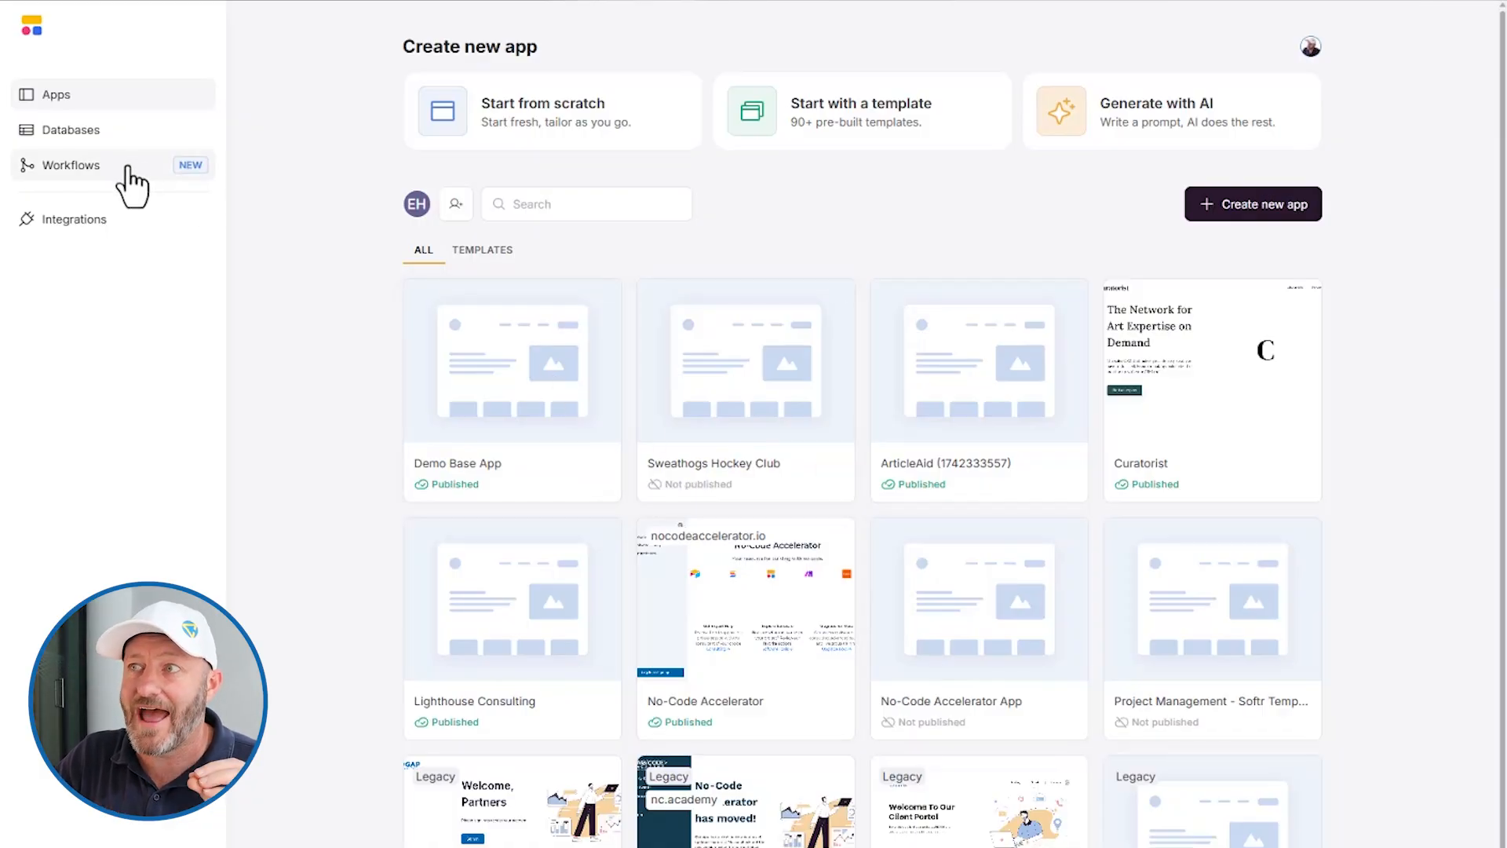
Go to the Workflows page from the left sidebar
{"action": "left_click", "coordinate": [70, 164]}
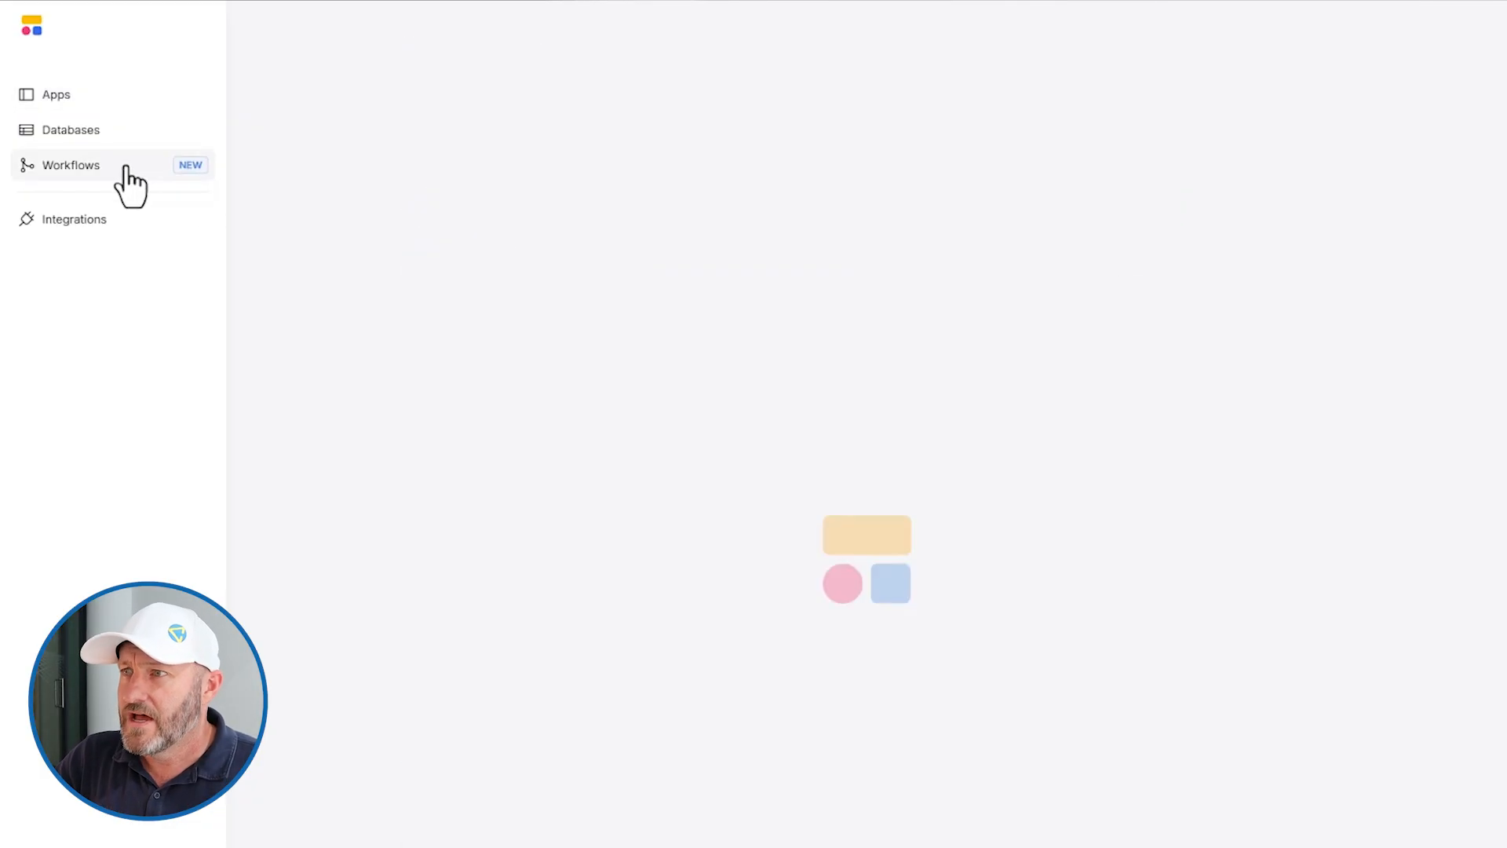
{"action": "left_click", "coordinate": [69, 164]}
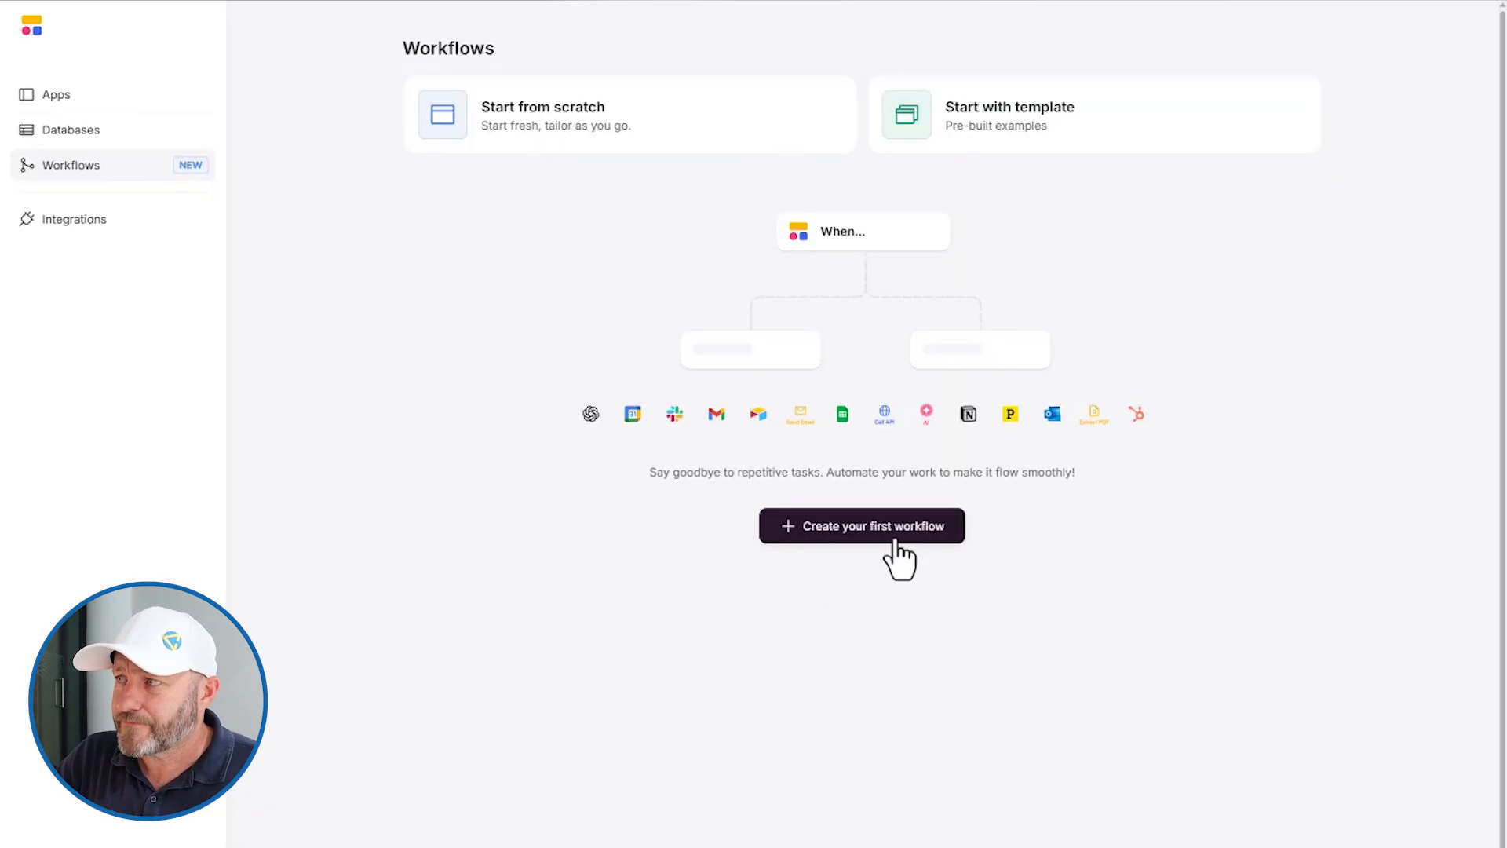
Create the first workflow to bring up the Select a trigger dialog
{"action": "left_click", "coordinate": [862, 525]}
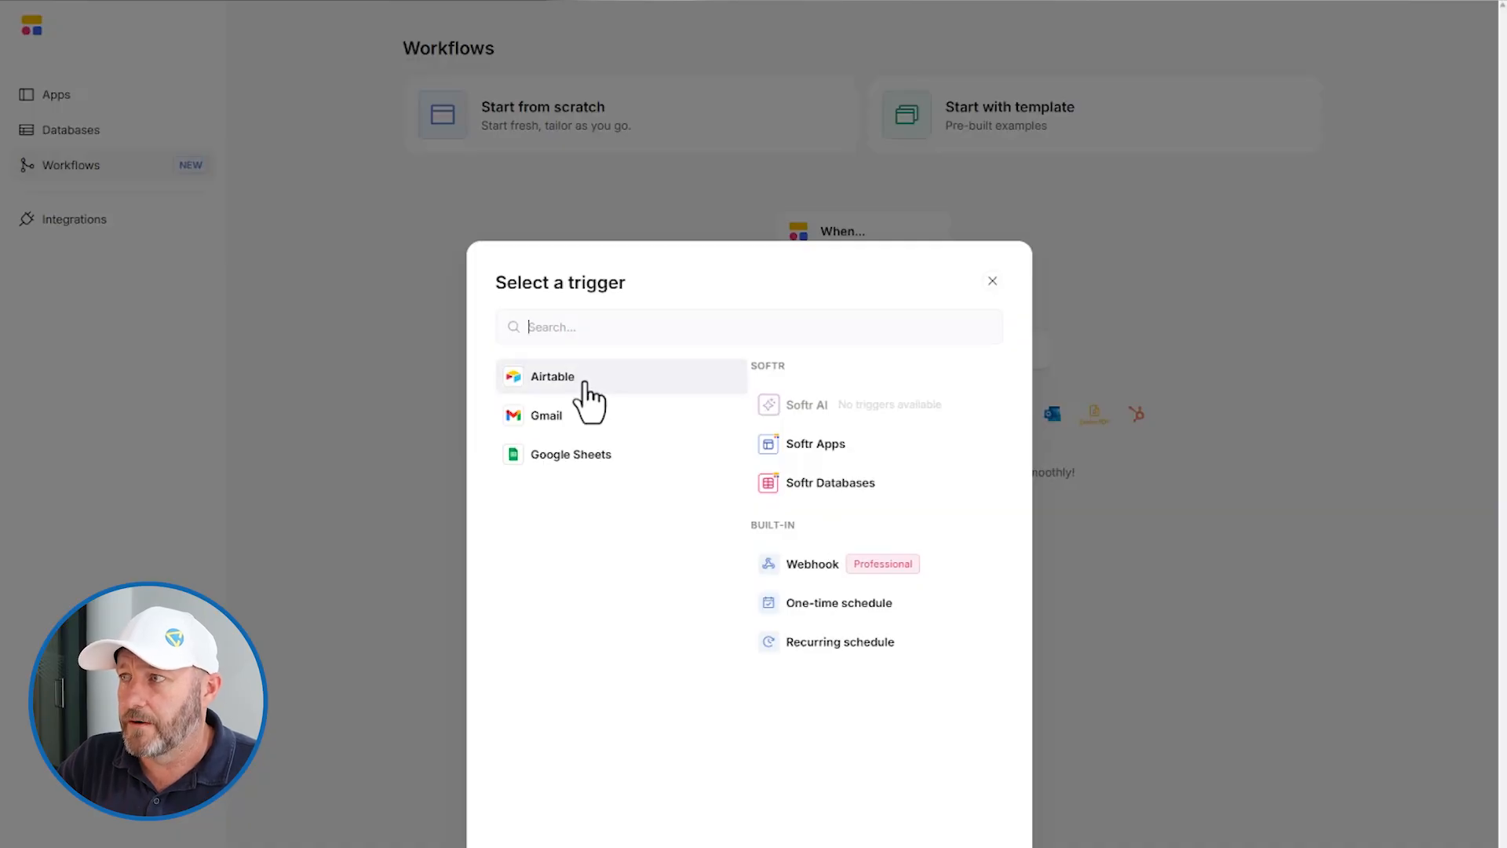
{"action": "mouse_move", "coordinate": [595, 385]}
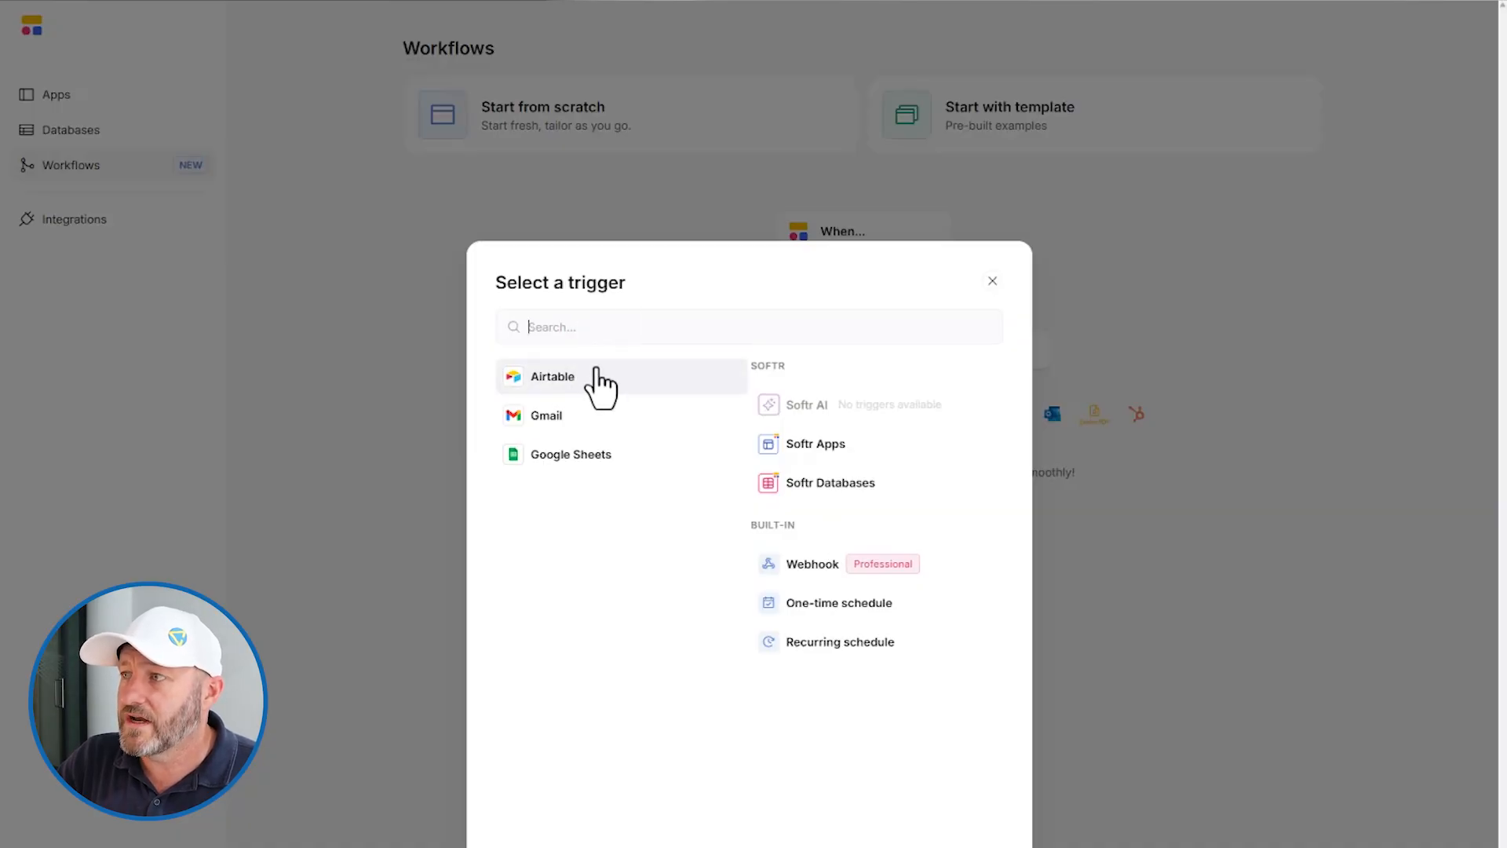
{"action": "mouse_move", "coordinate": [853, 421]}
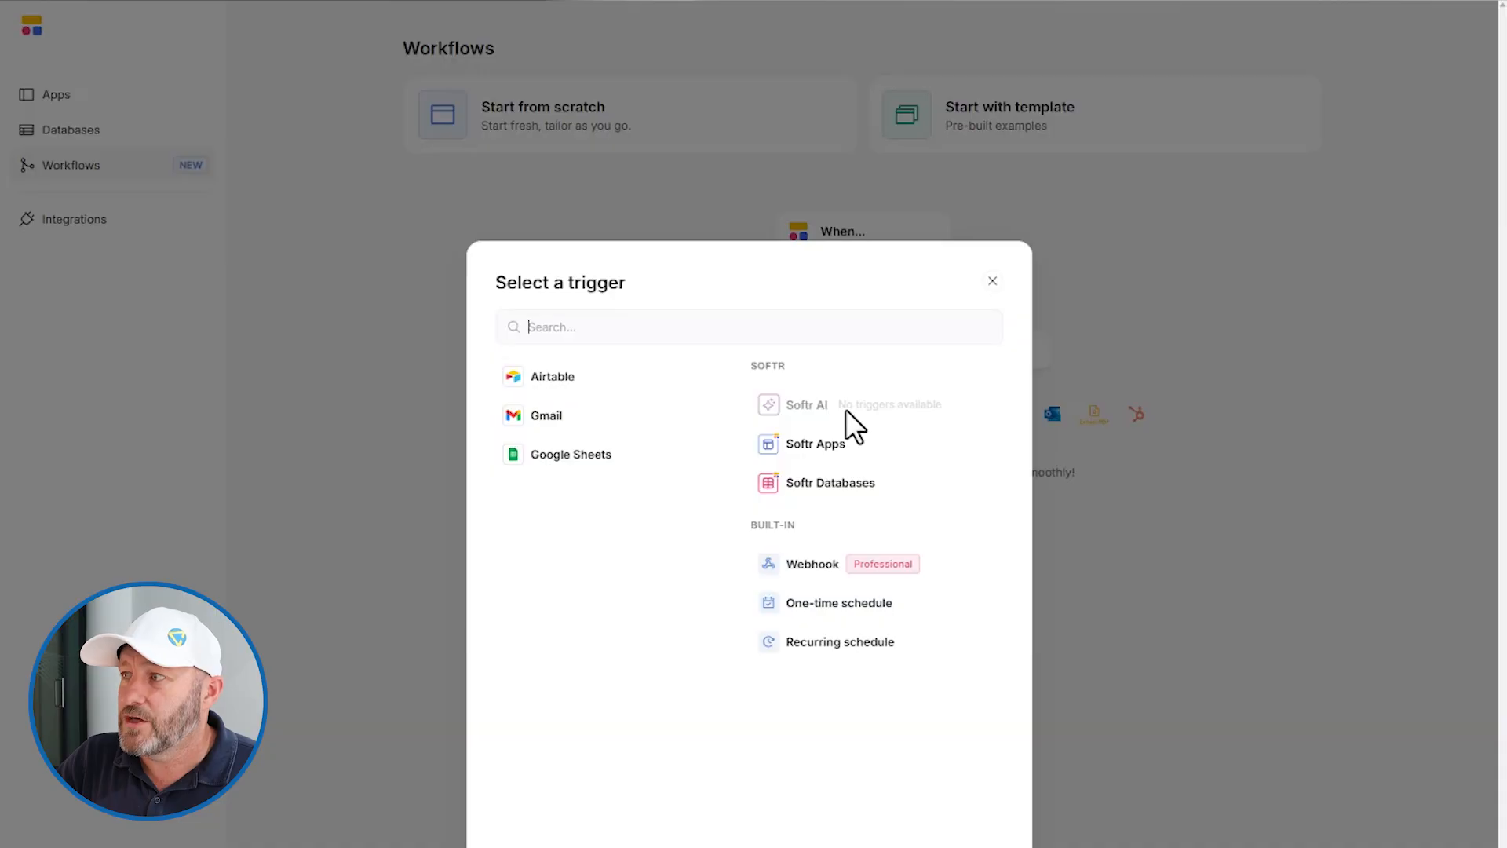
{"action": "mouse_move", "coordinate": [817, 428]}
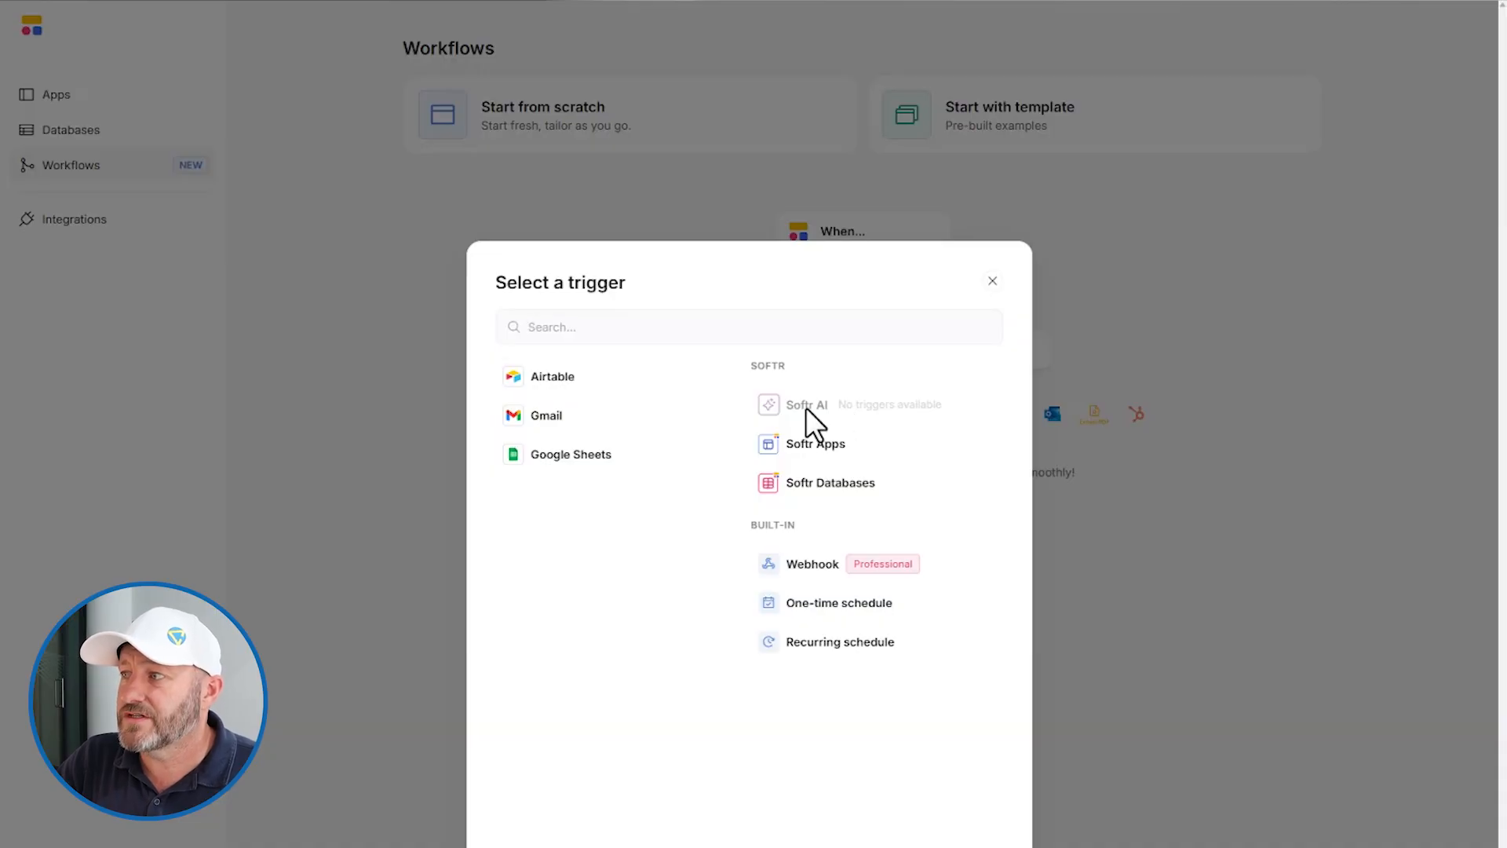
{"action": "mouse_move", "coordinate": [779, 423]}
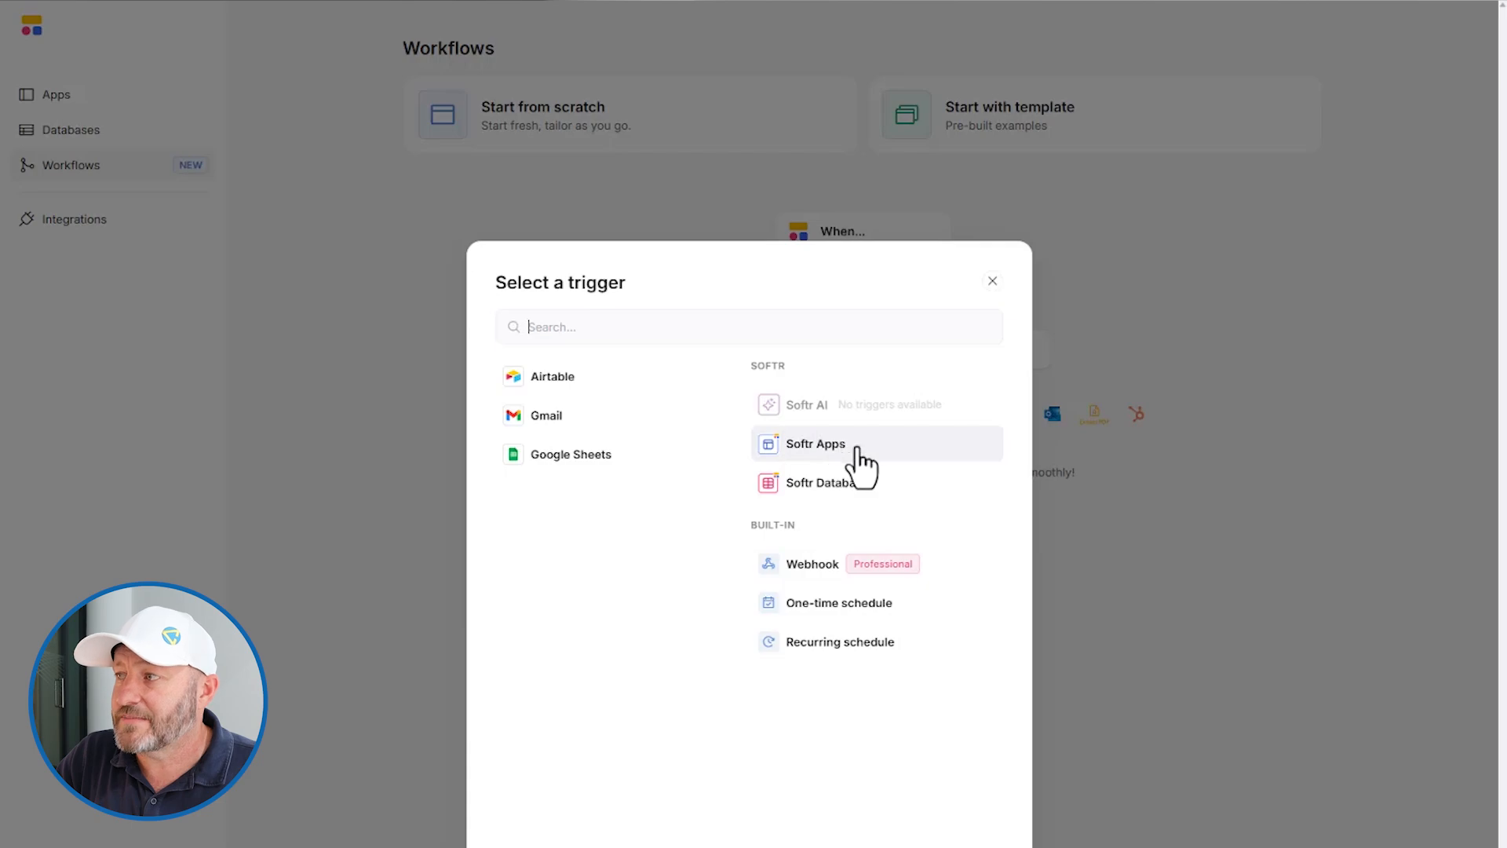
{"action": "mouse_move", "coordinate": [865, 499]}
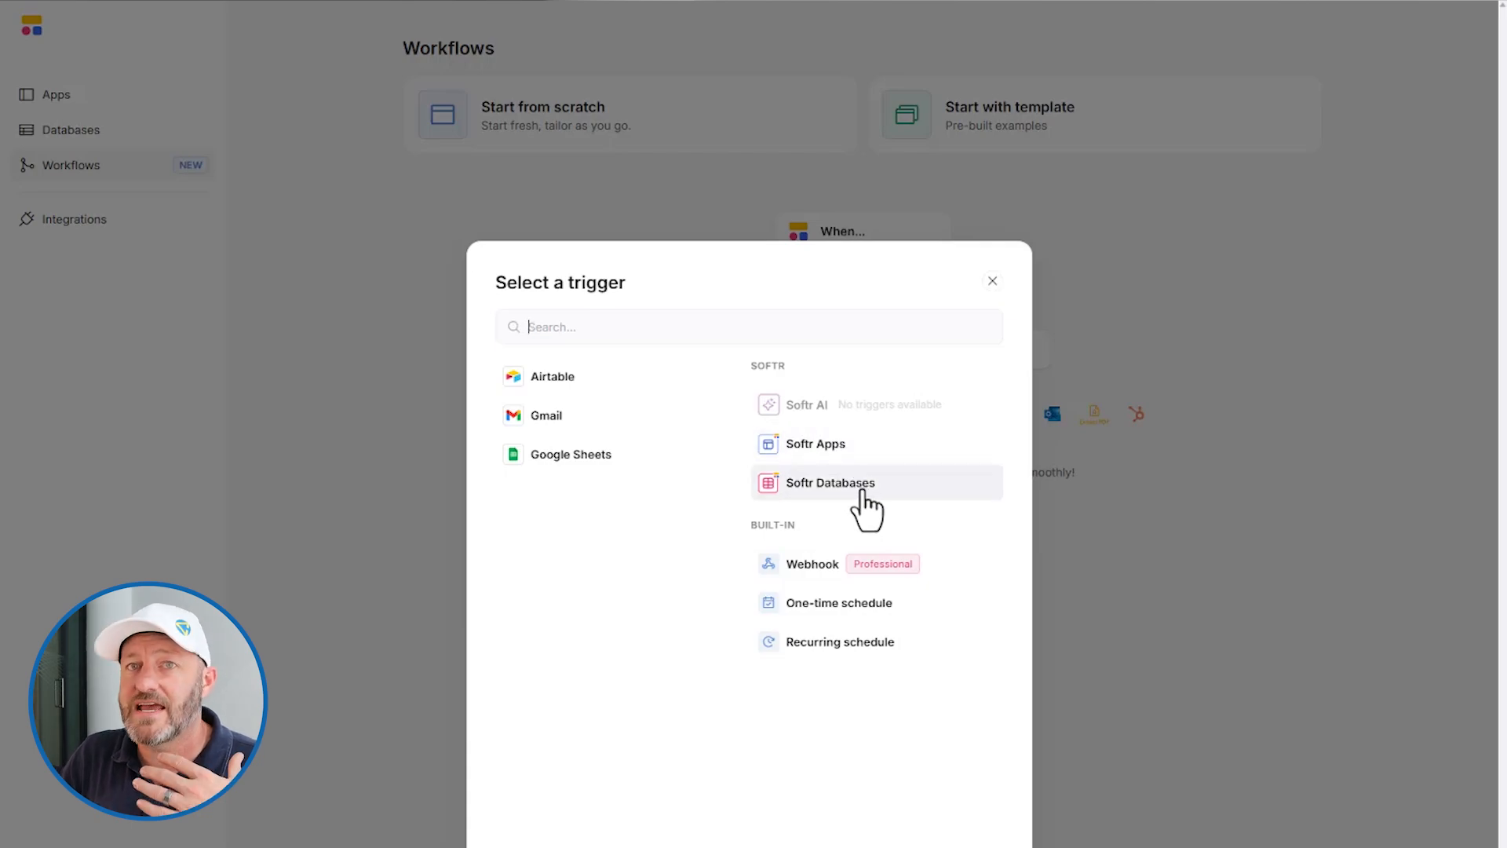
{"action": "mouse_move", "coordinate": [874, 462]}
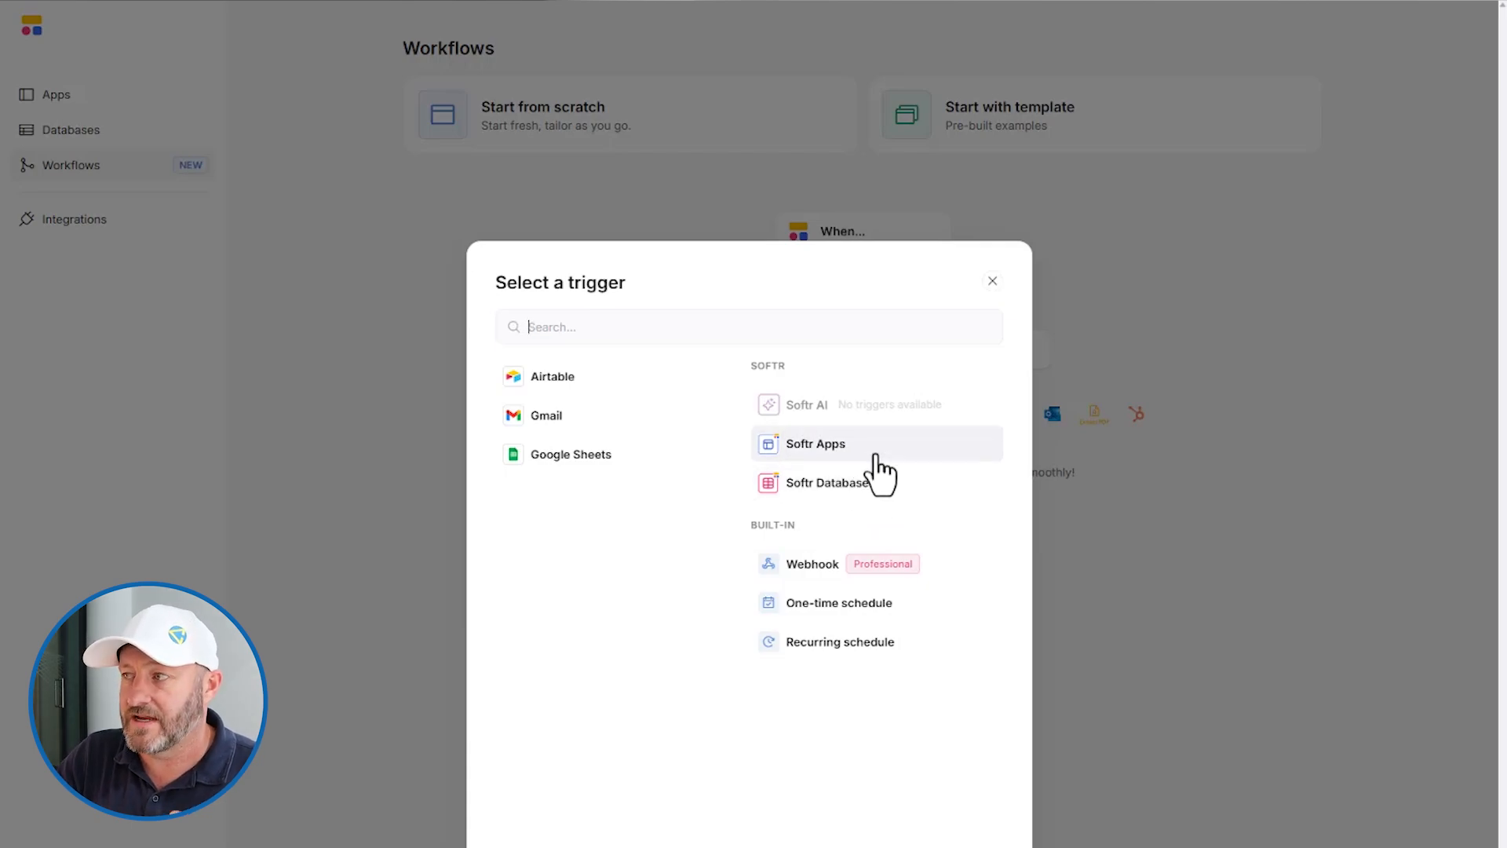
{"action": "mouse_move", "coordinate": [814, 564]}
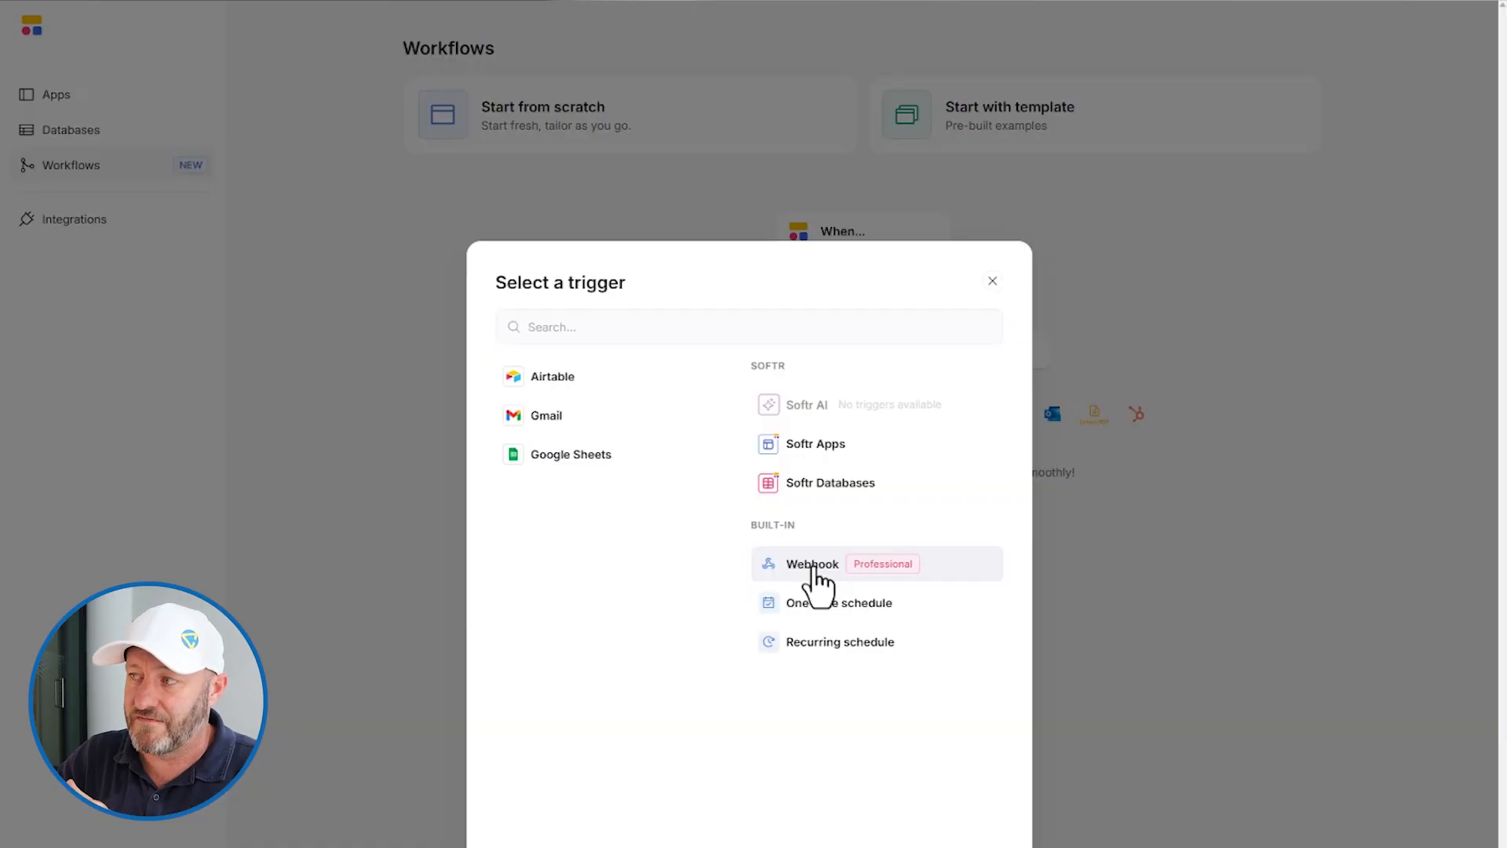
{"action": "mouse_move", "coordinate": [932, 620]}
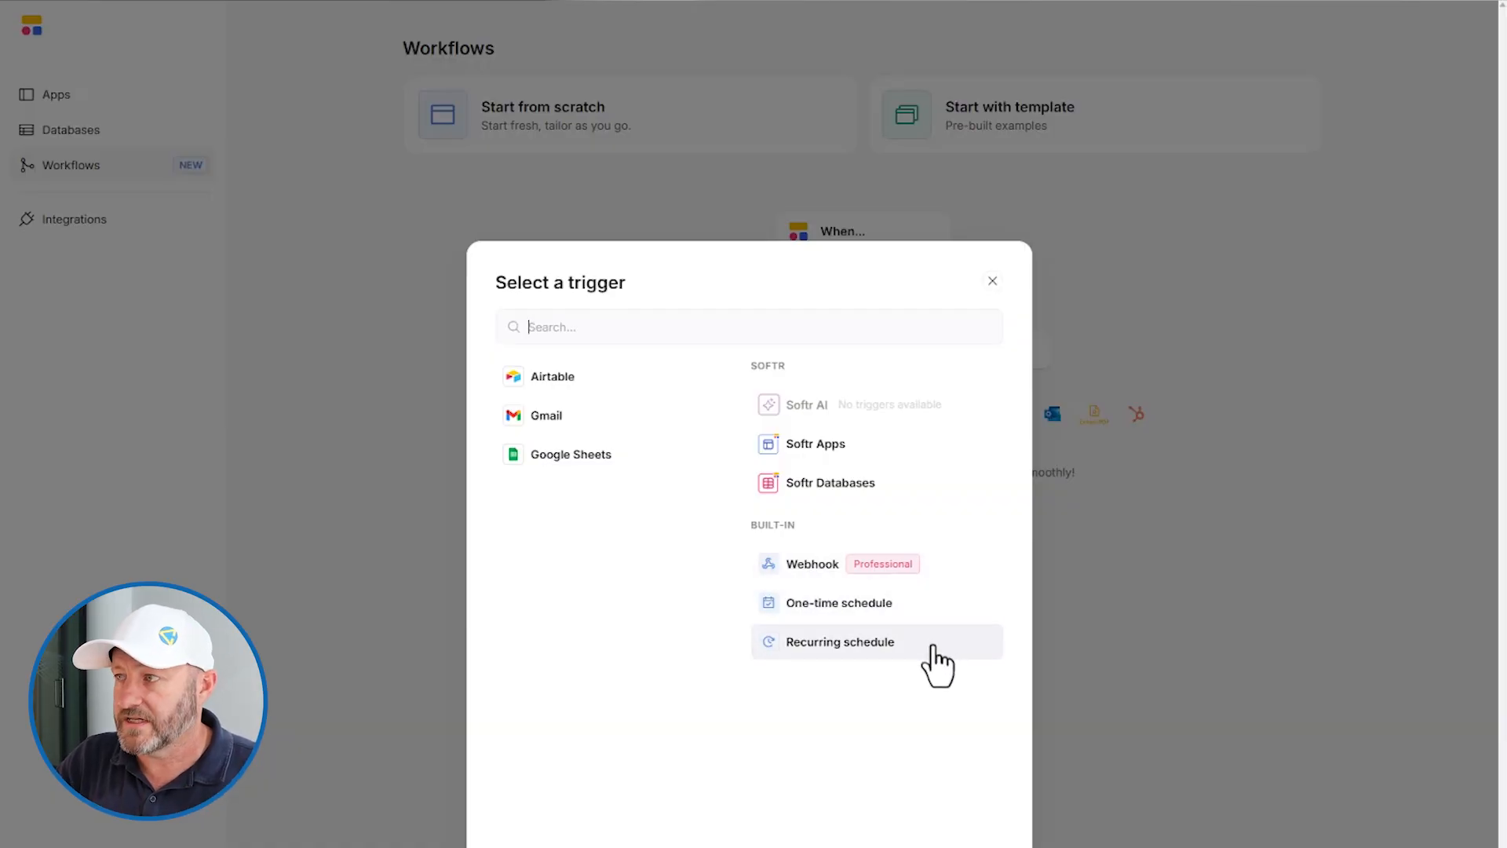
{"action": "mouse_move", "coordinate": [654, 397]}
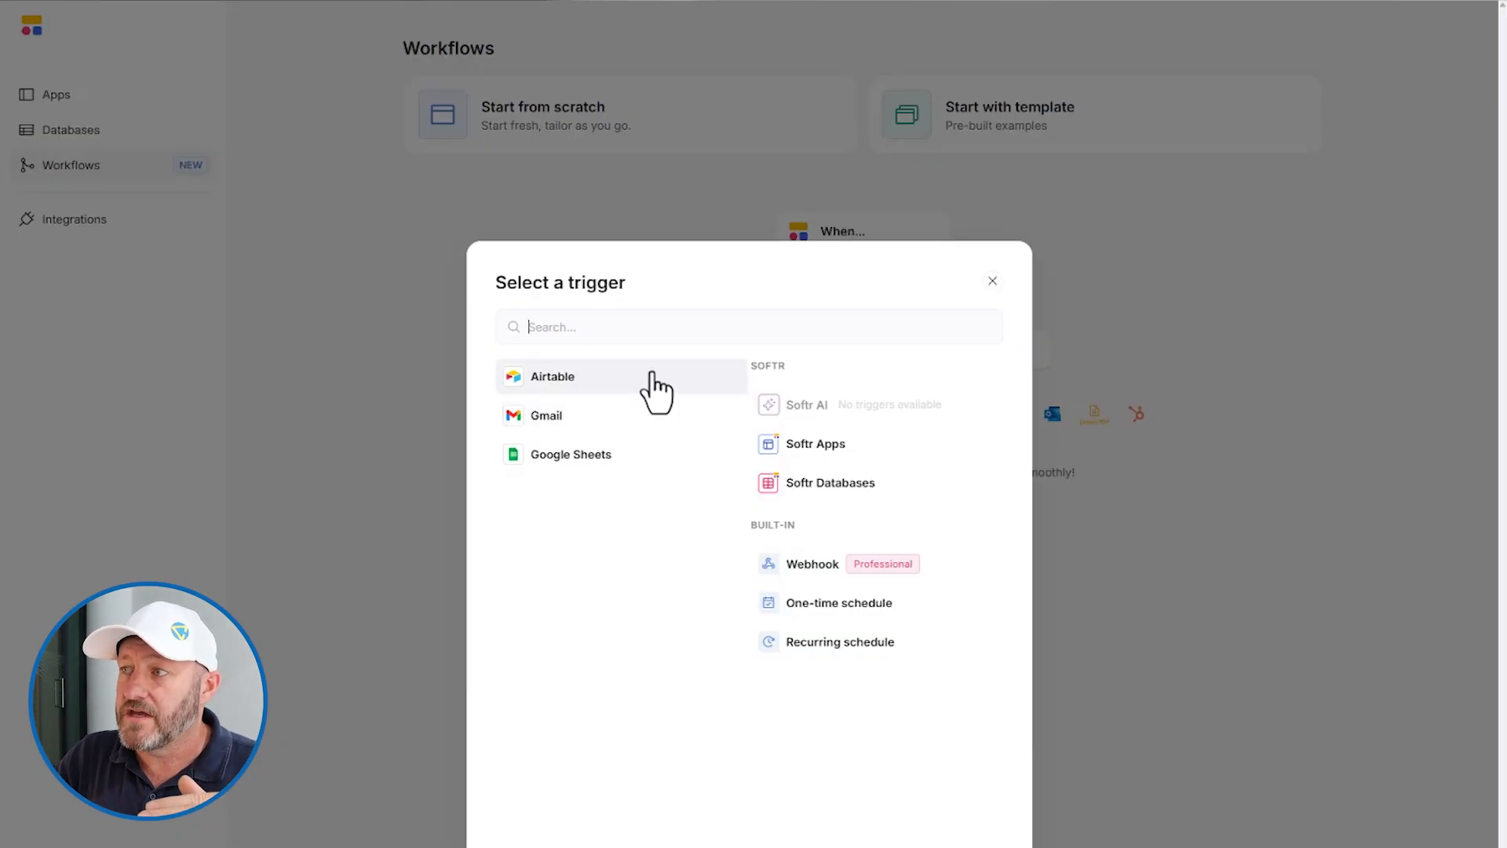
{"action": "mouse_move", "coordinate": [667, 516]}
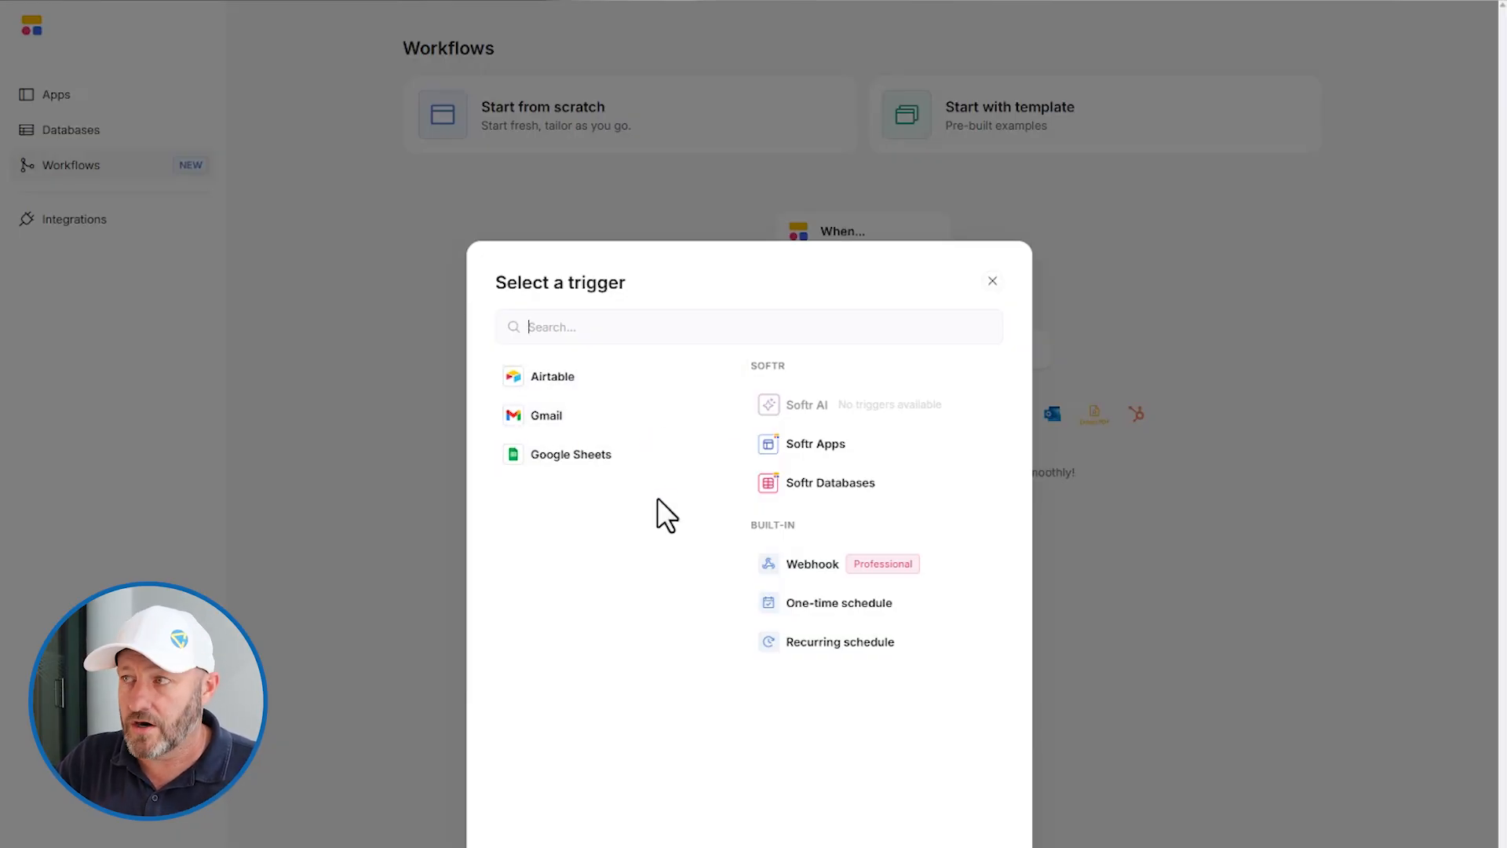
{"action": "mouse_move", "coordinate": [672, 408]}
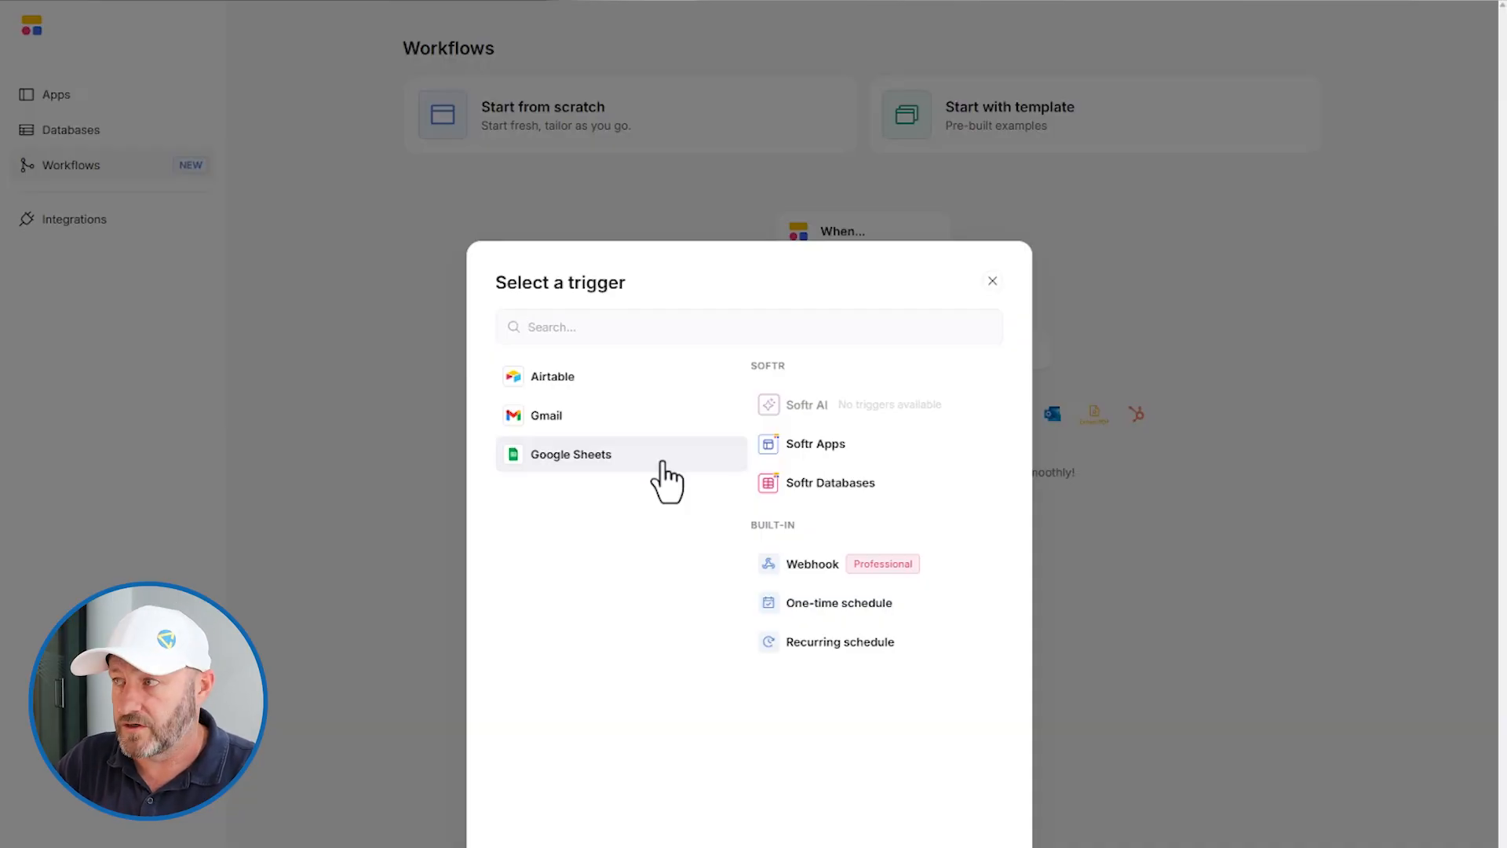
{"action": "mouse_move", "coordinate": [862, 490]}
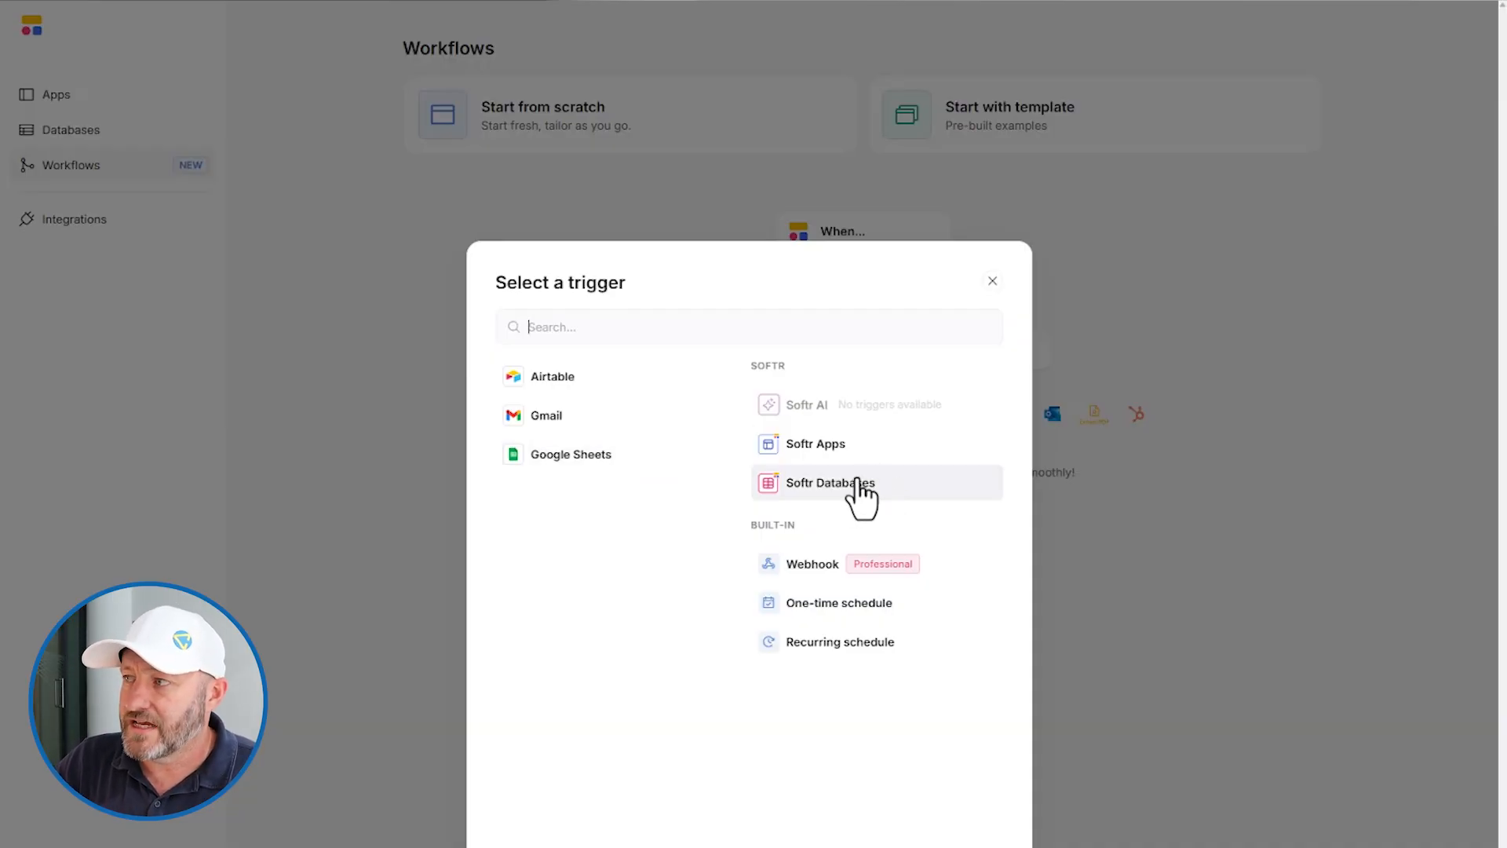
{"action": "mouse_move", "coordinate": [602, 399]}
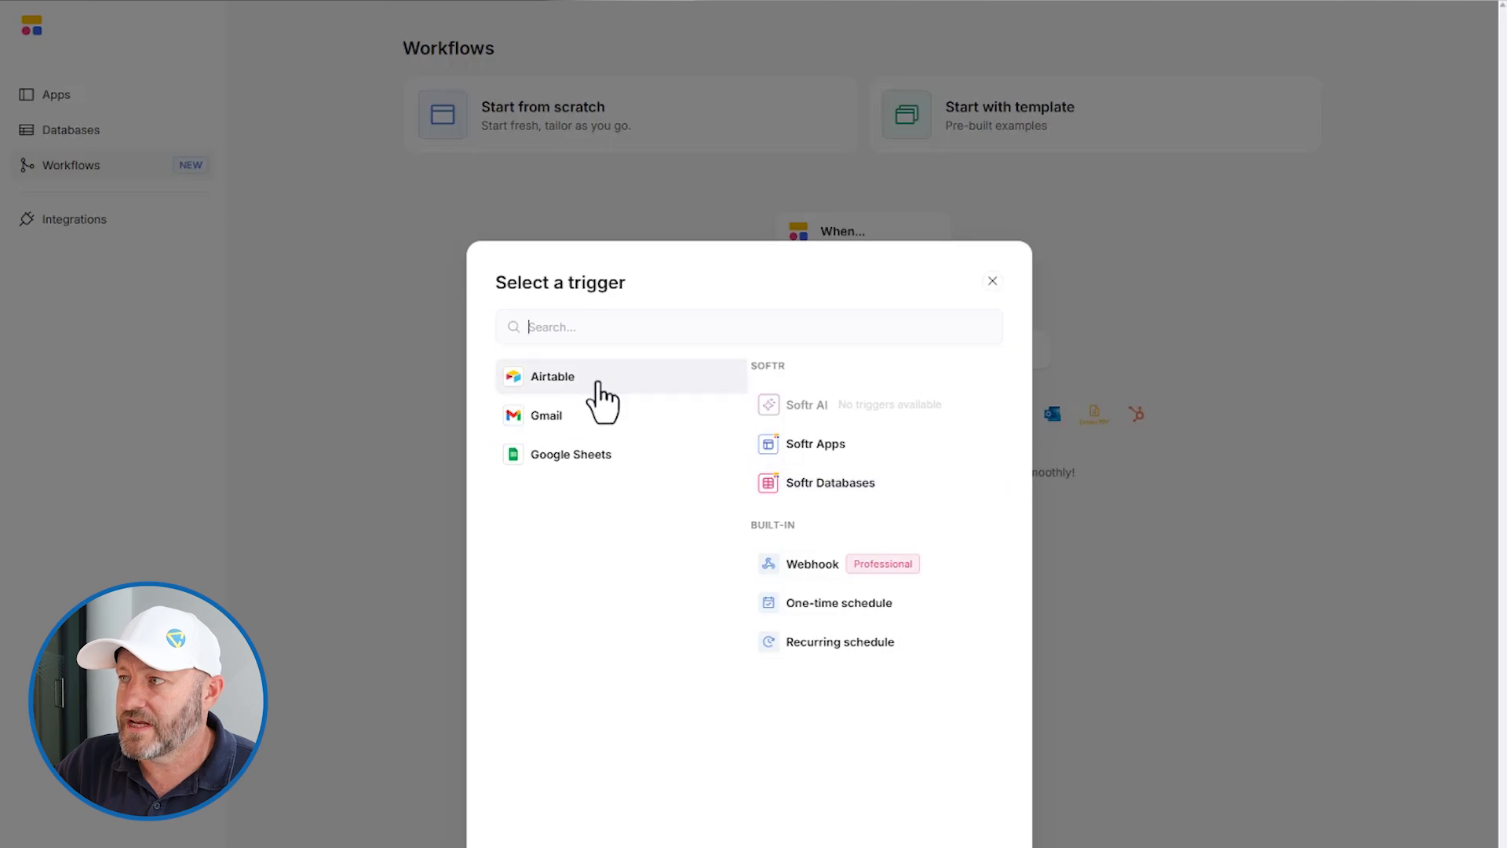
Choose Softr Databases as the trigger source to list its record triggers
{"action": "left_click", "coordinate": [829, 481]}
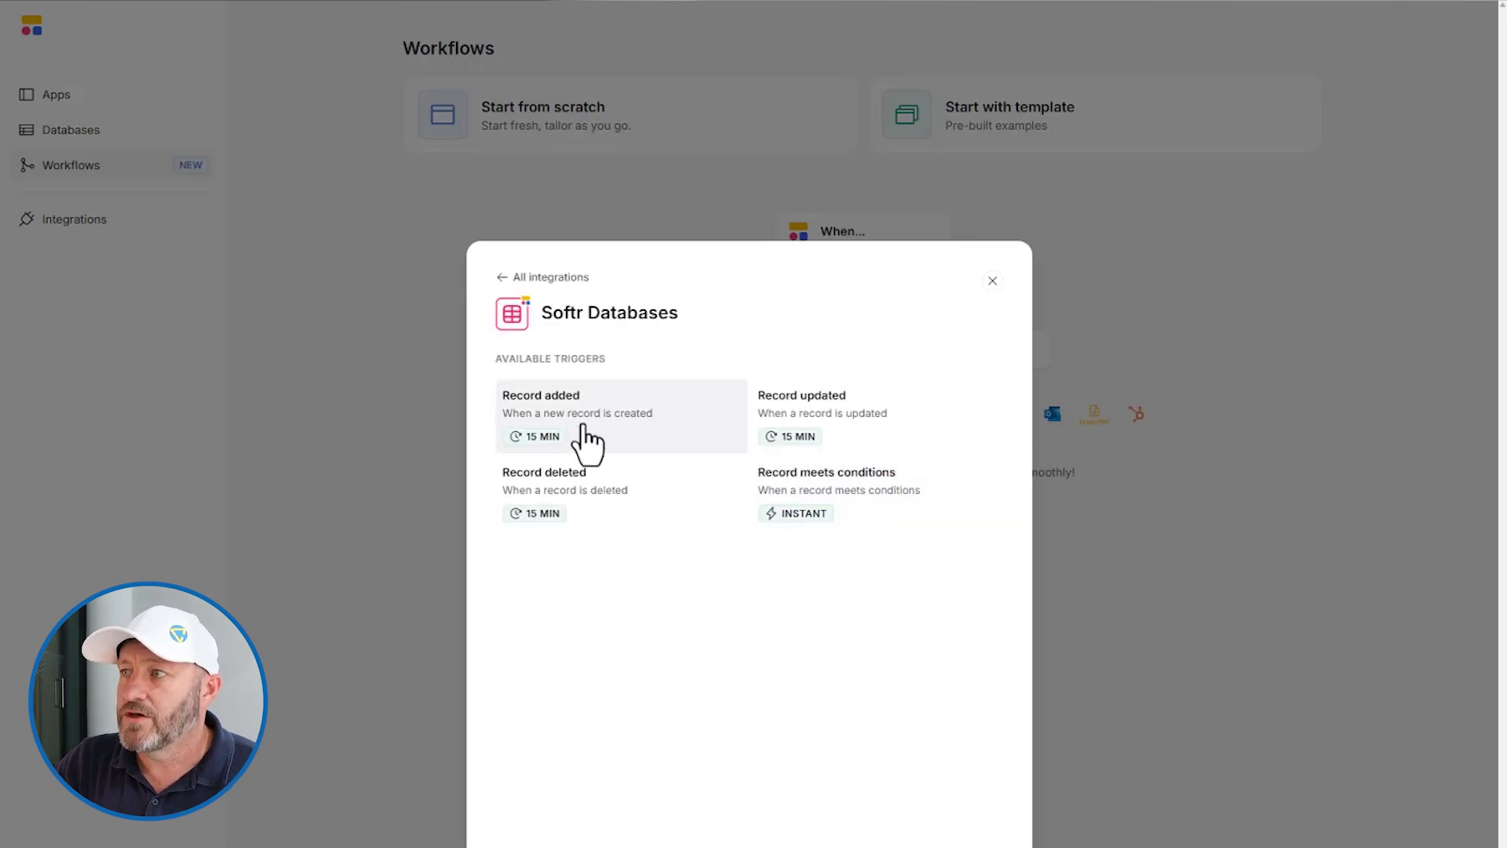
{"action": "mouse_move", "coordinate": [594, 414]}
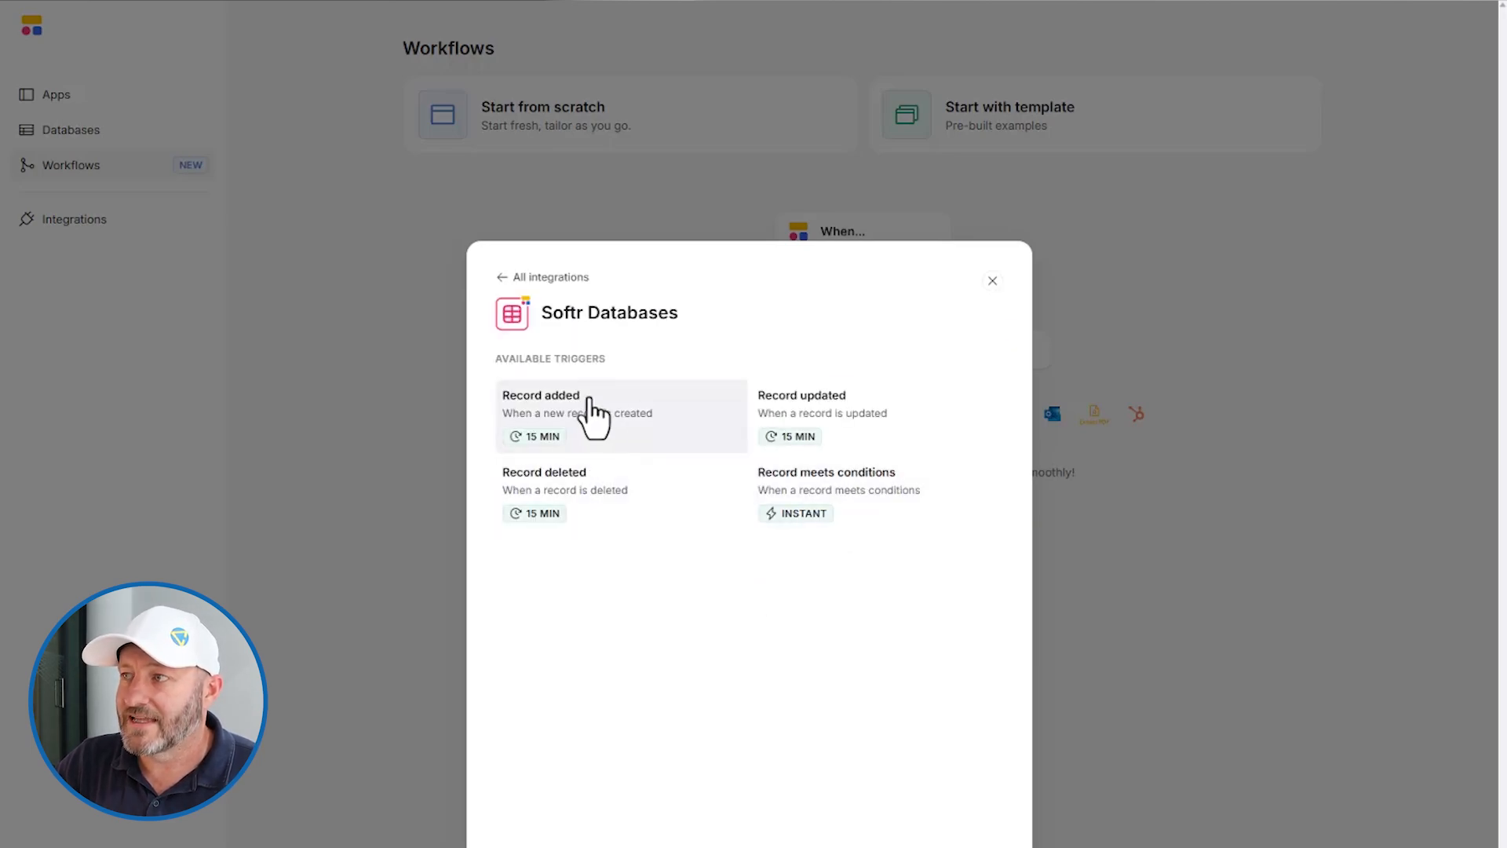
{"action": "mouse_move", "coordinate": [625, 444]}
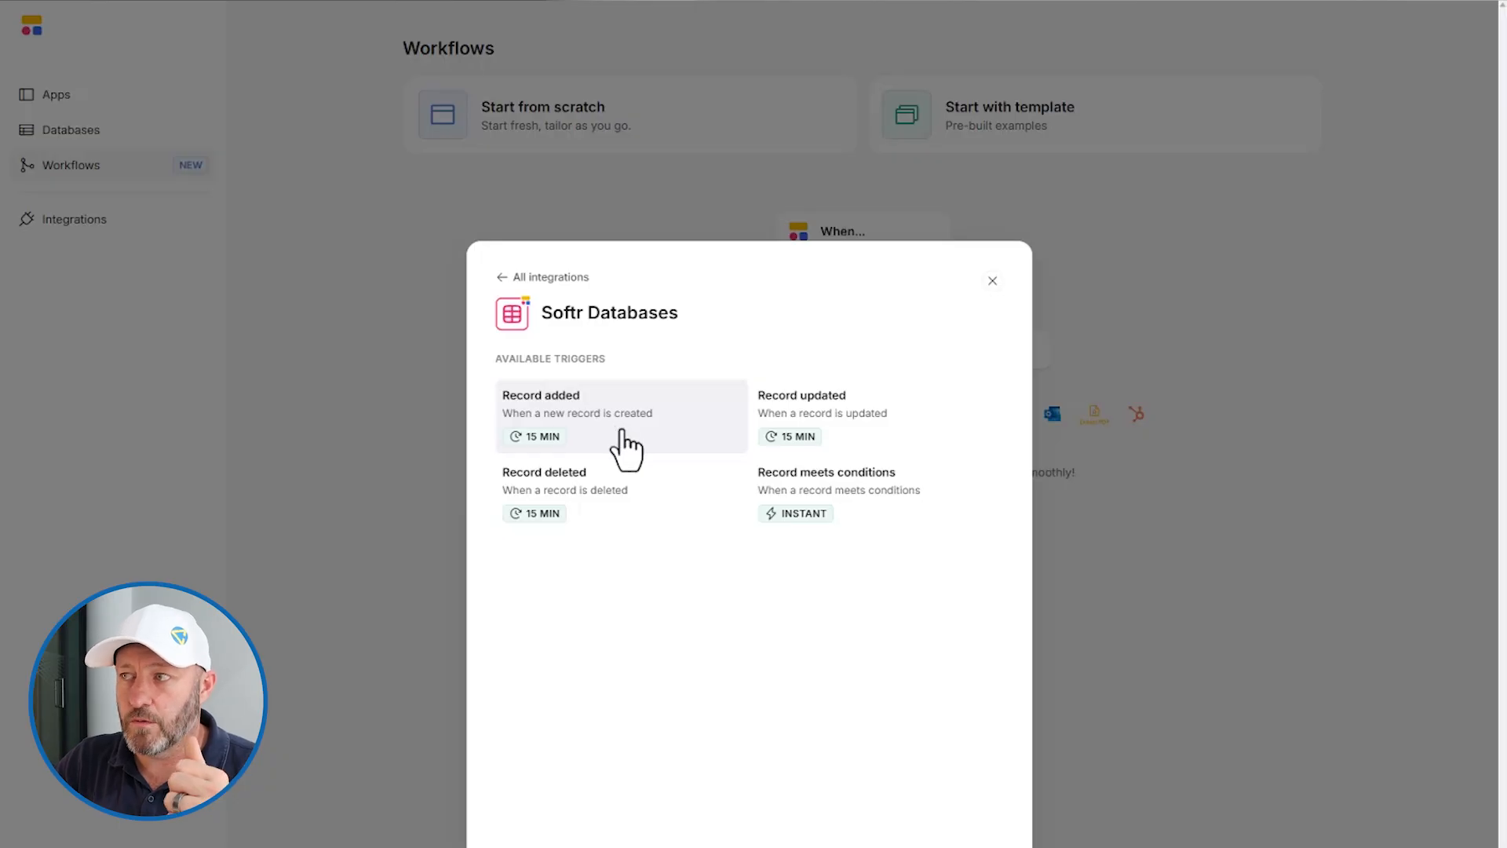
{"action": "mouse_move", "coordinate": [633, 505]}
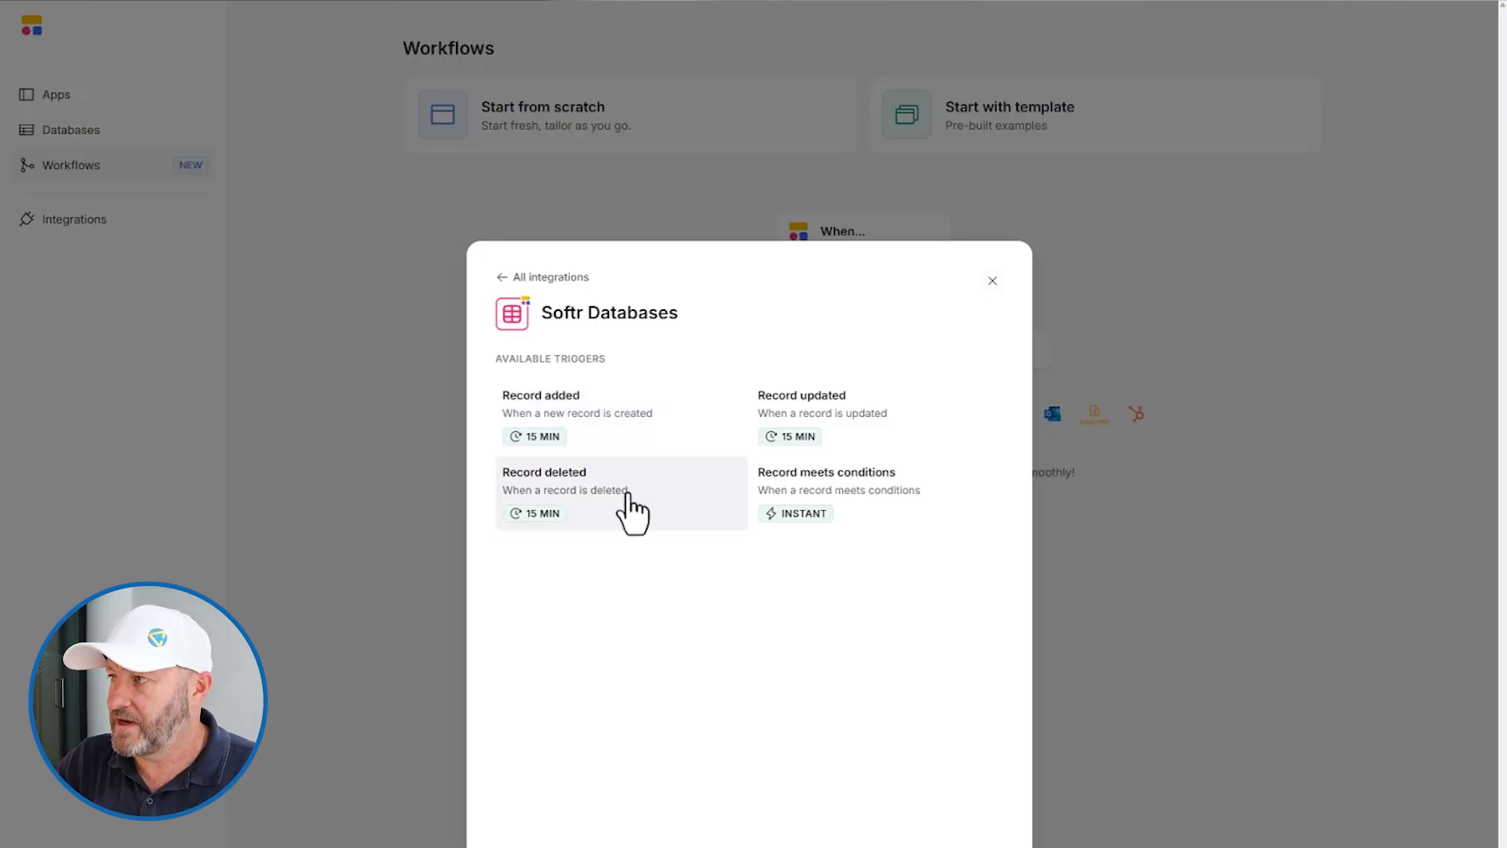
{"action": "mouse_move", "coordinate": [894, 432]}
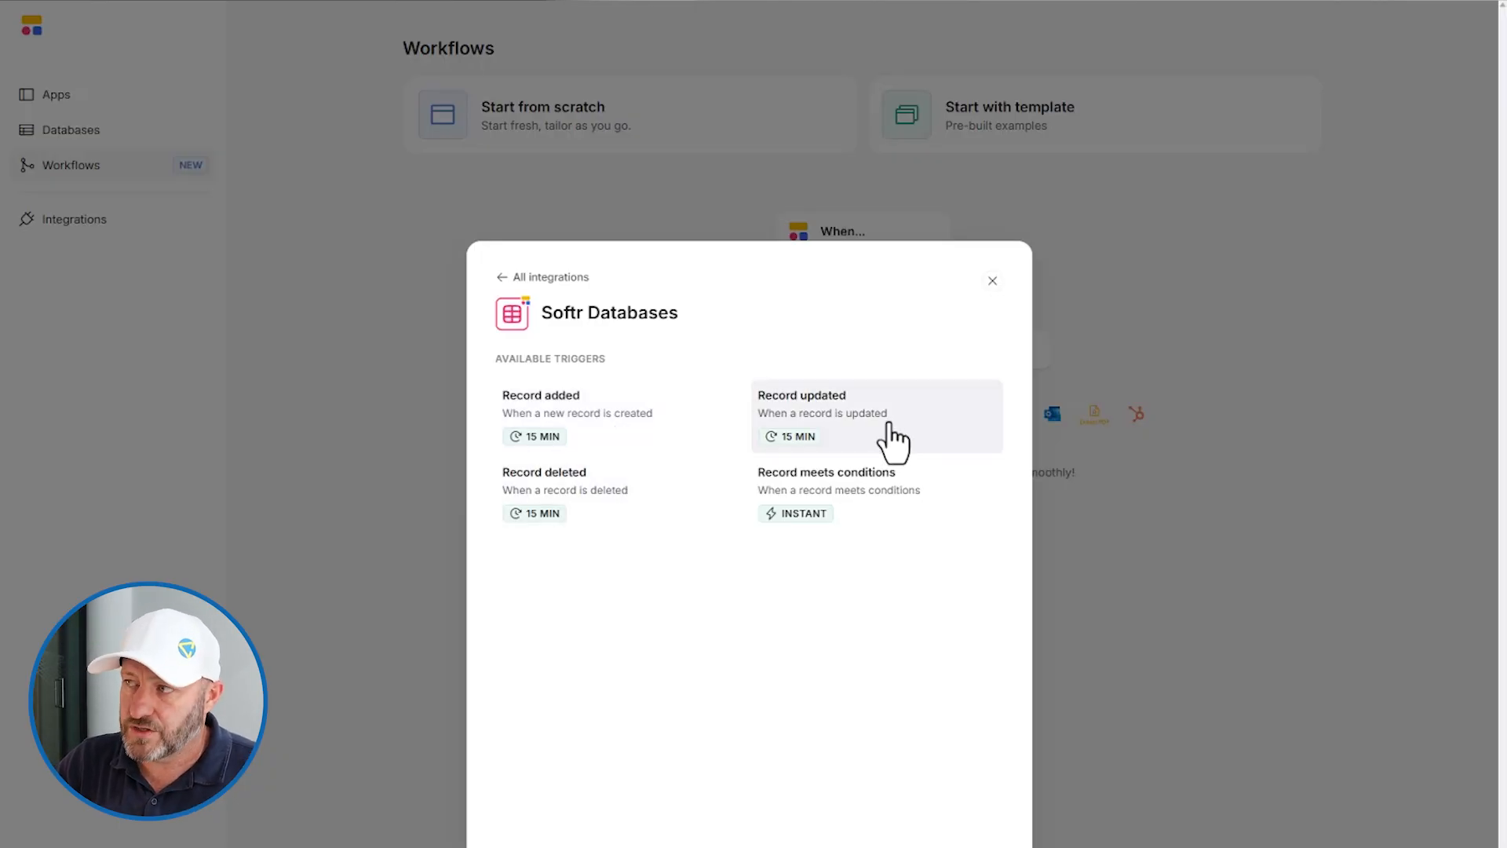
{"action": "mouse_move", "coordinate": [928, 519]}
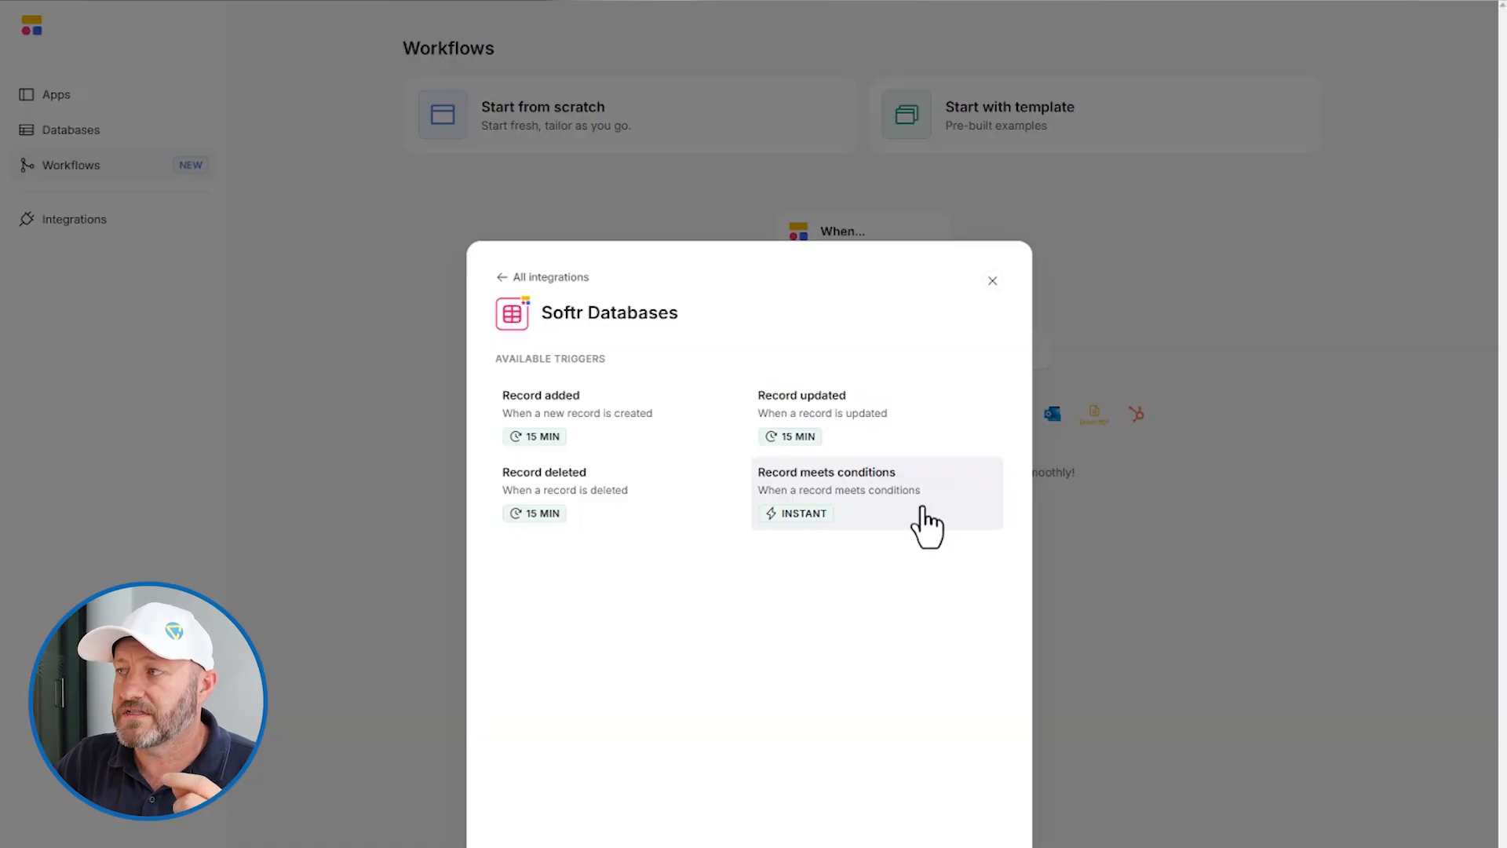
{"action": "mouse_move", "coordinate": [916, 526]}
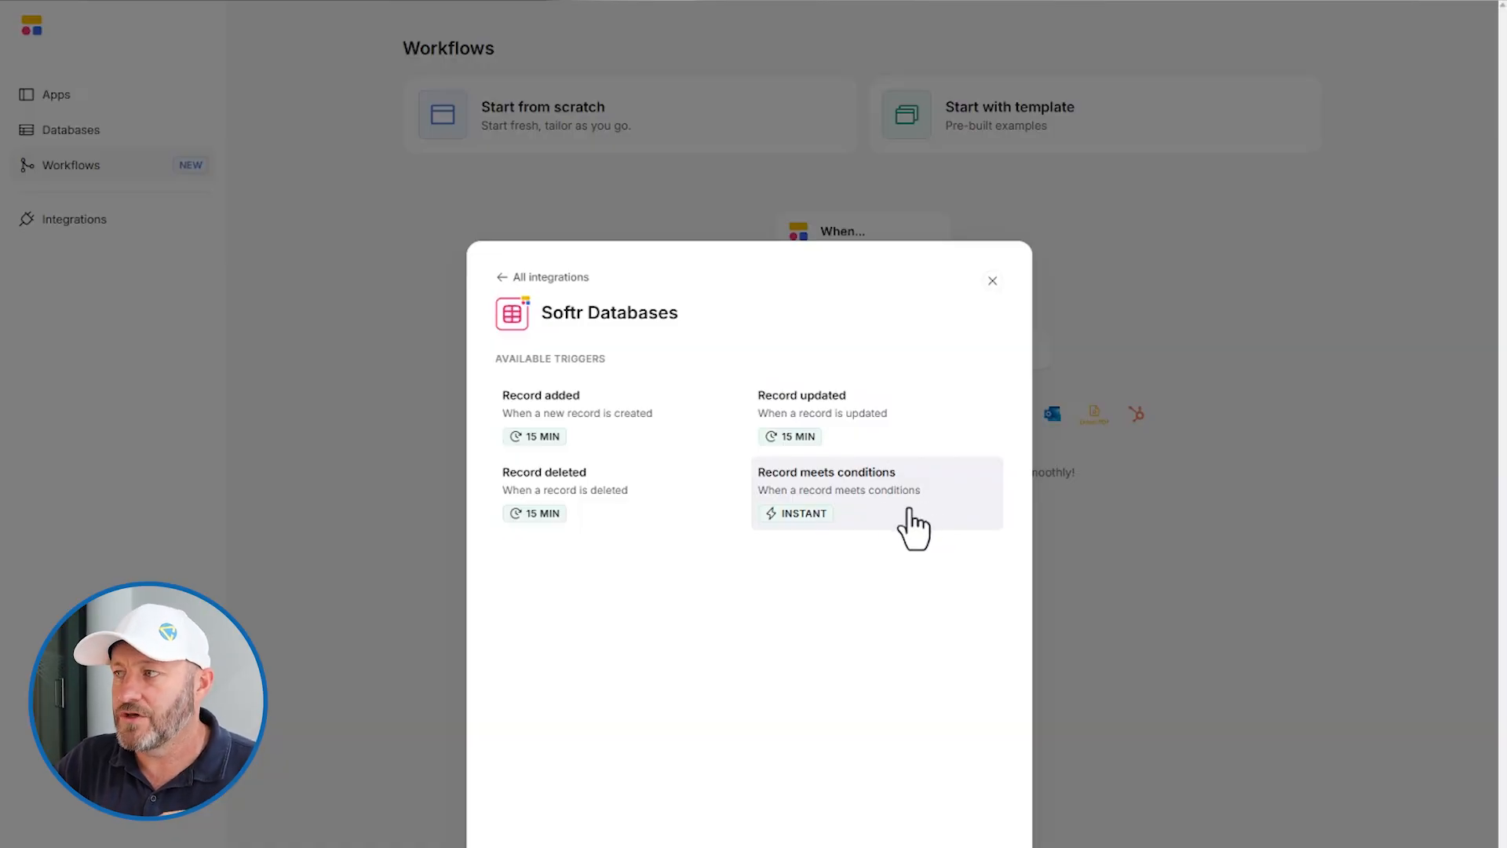
{"action": "mouse_move", "coordinate": [624, 432]}
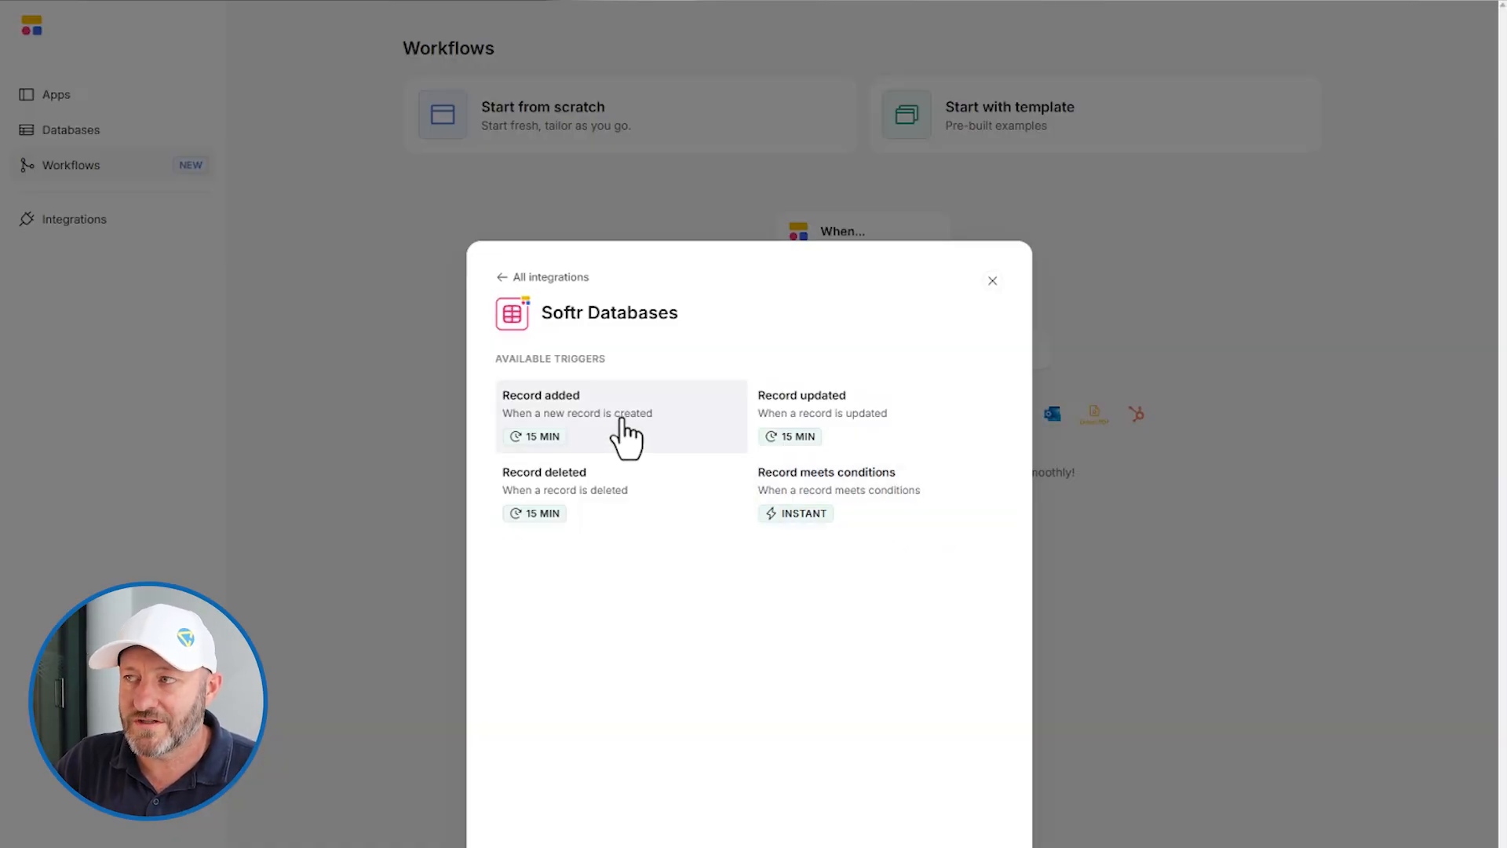
{"action": "mouse_move", "coordinate": [543, 452]}
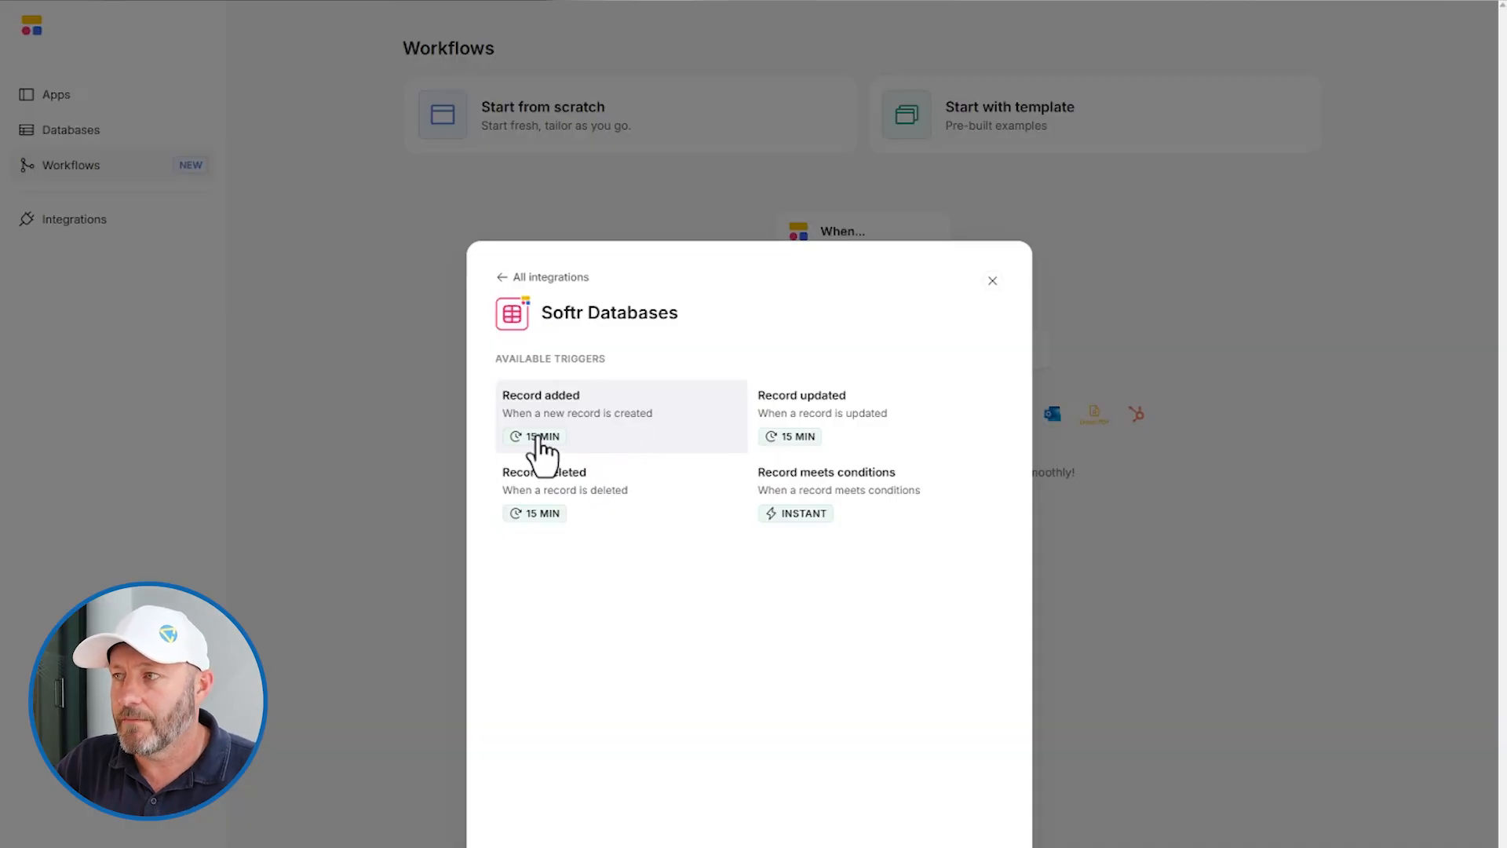
{"action": "mouse_move", "coordinate": [547, 524]}
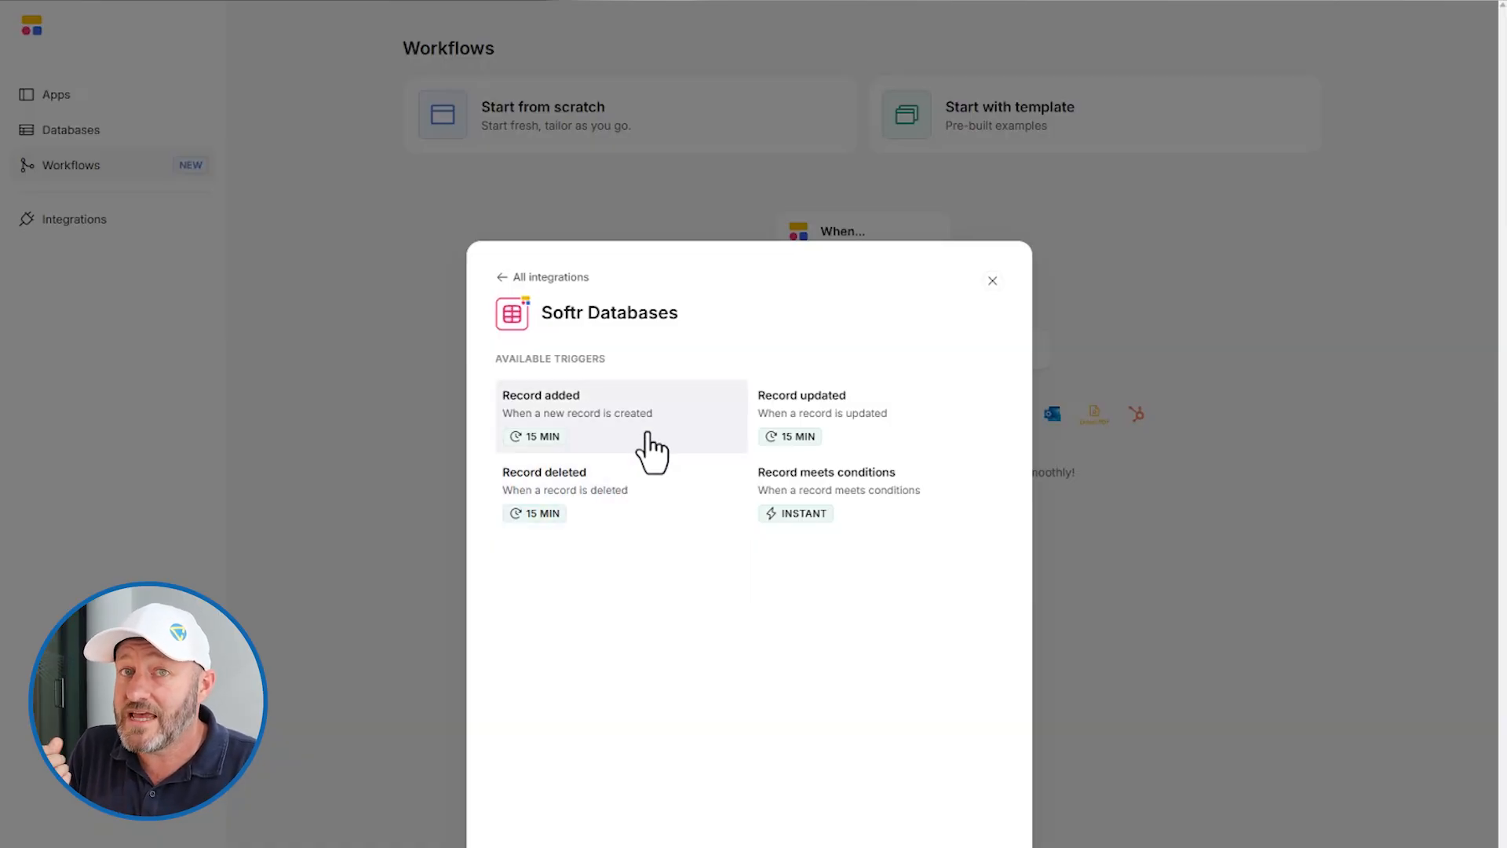
{"action": "mouse_move", "coordinate": [779, 533]}
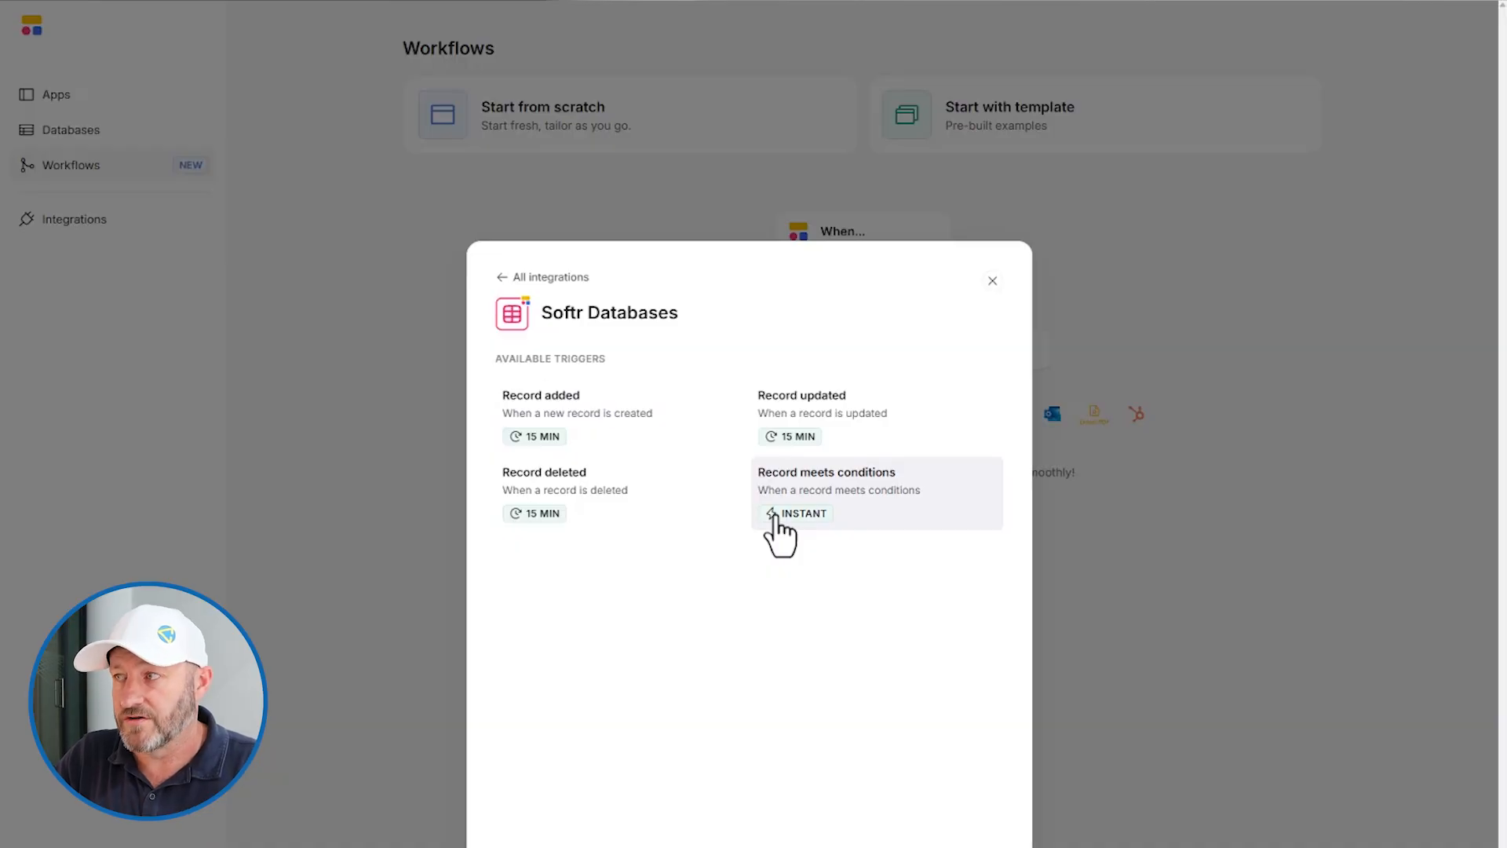
{"action": "mouse_move", "coordinate": [863, 504]}
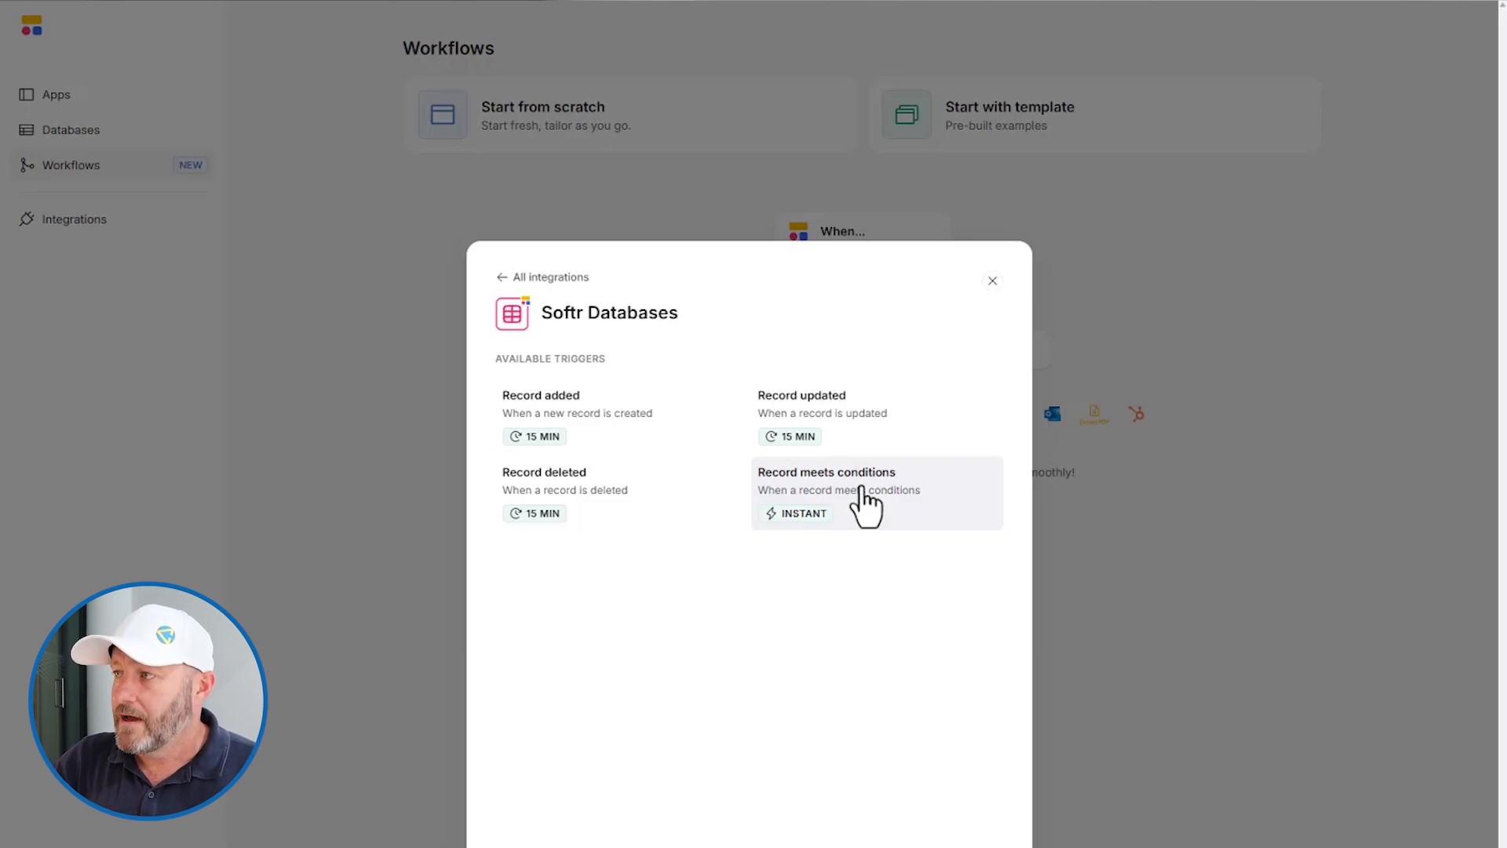
{"action": "mouse_move", "coordinate": [659, 437]}
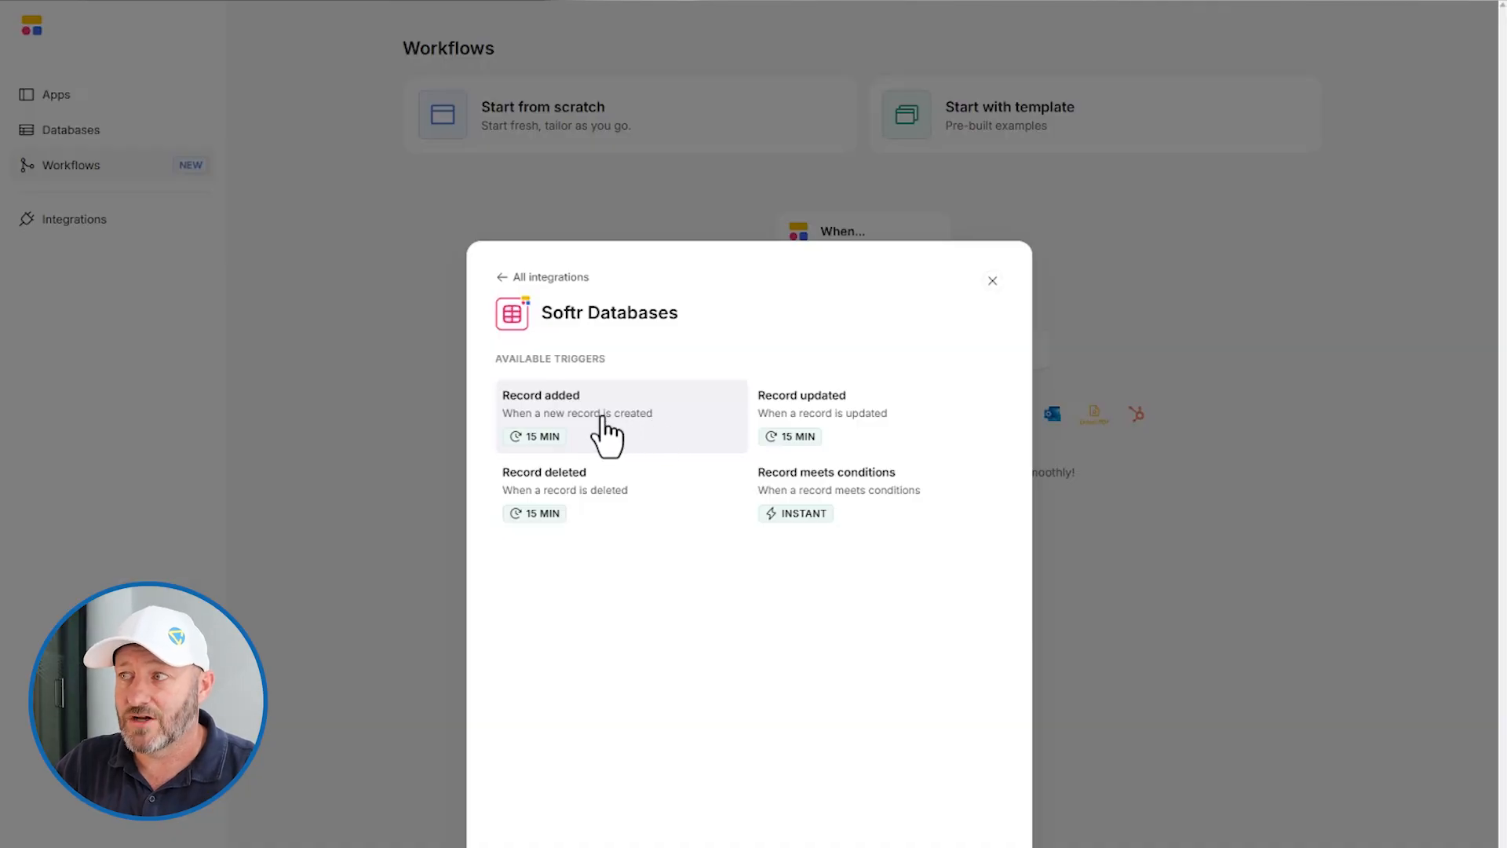
{"action": "mouse_move", "coordinate": [865, 514]}
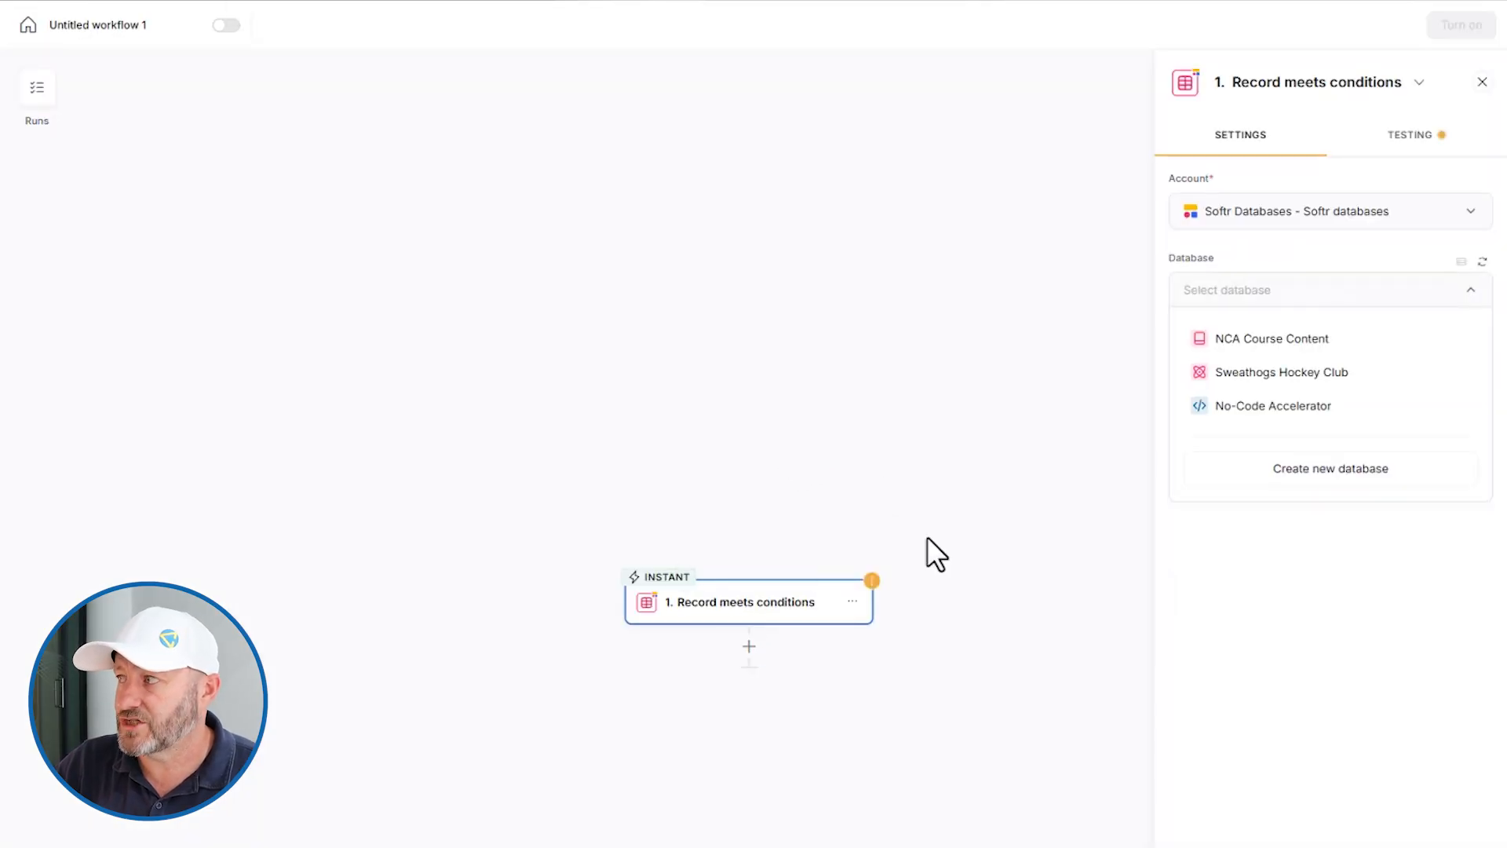
Set the trigger's database to Sweathogs Hockey Club and table to Contacts
{"action": "left_click", "coordinate": [1280, 372]}
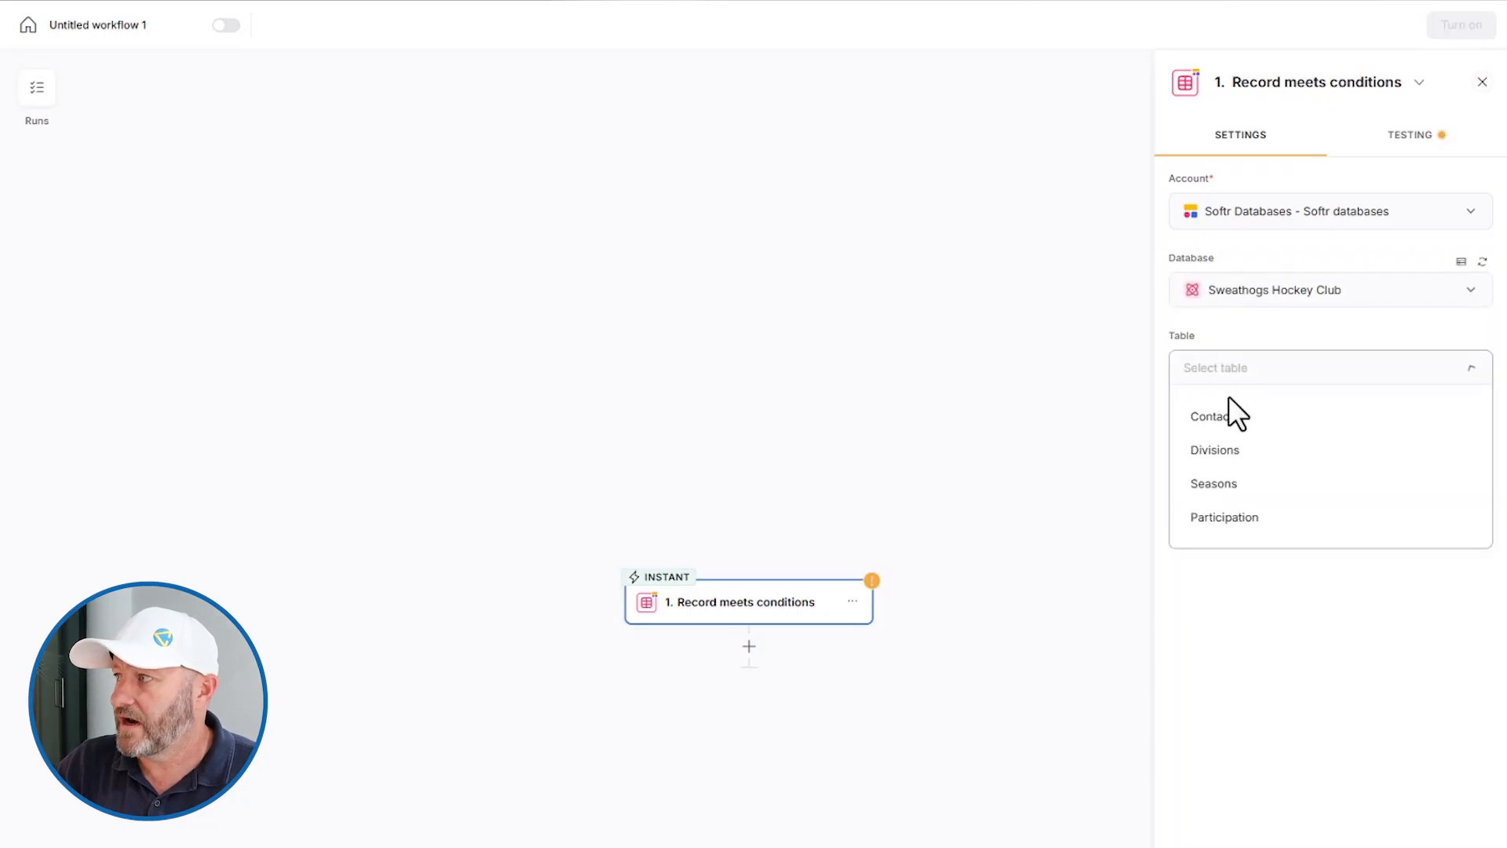
{"action": "mouse_move", "coordinate": [1284, 331]}
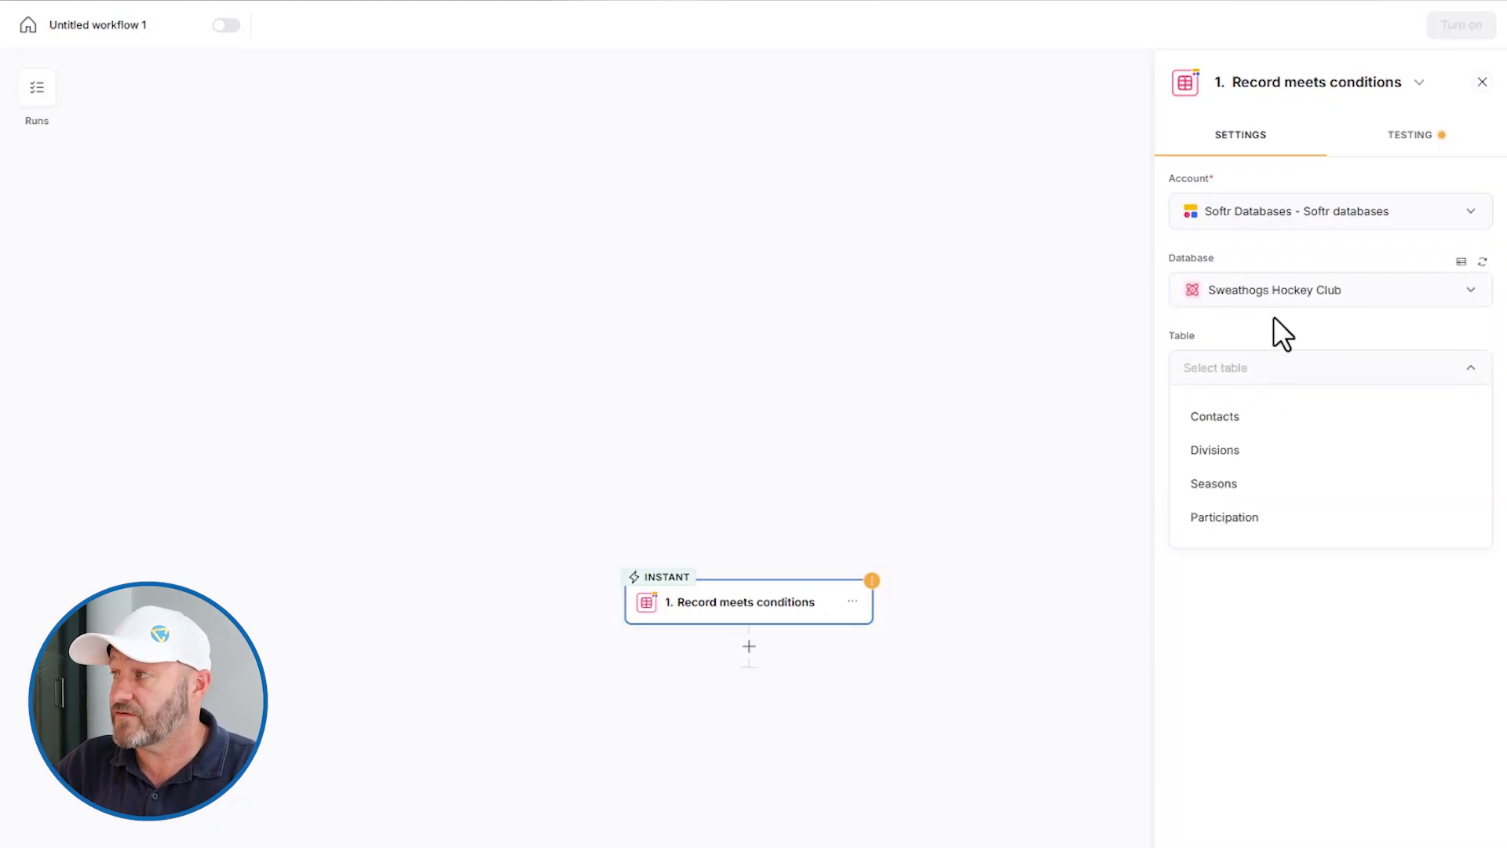
{"action": "mouse_move", "coordinate": [1249, 509]}
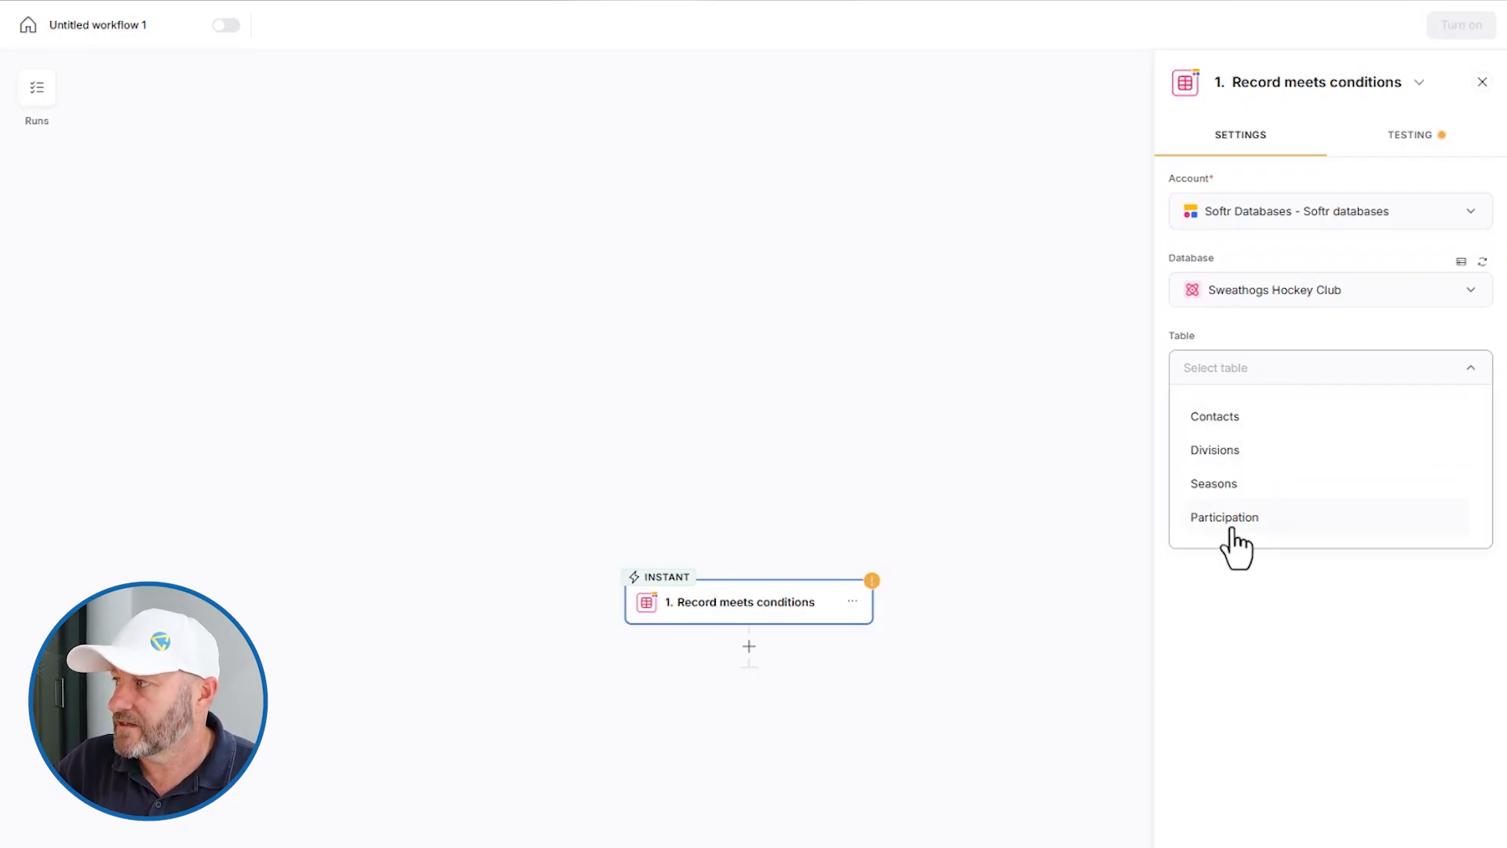
{"action": "left_click", "coordinate": [1225, 517]}
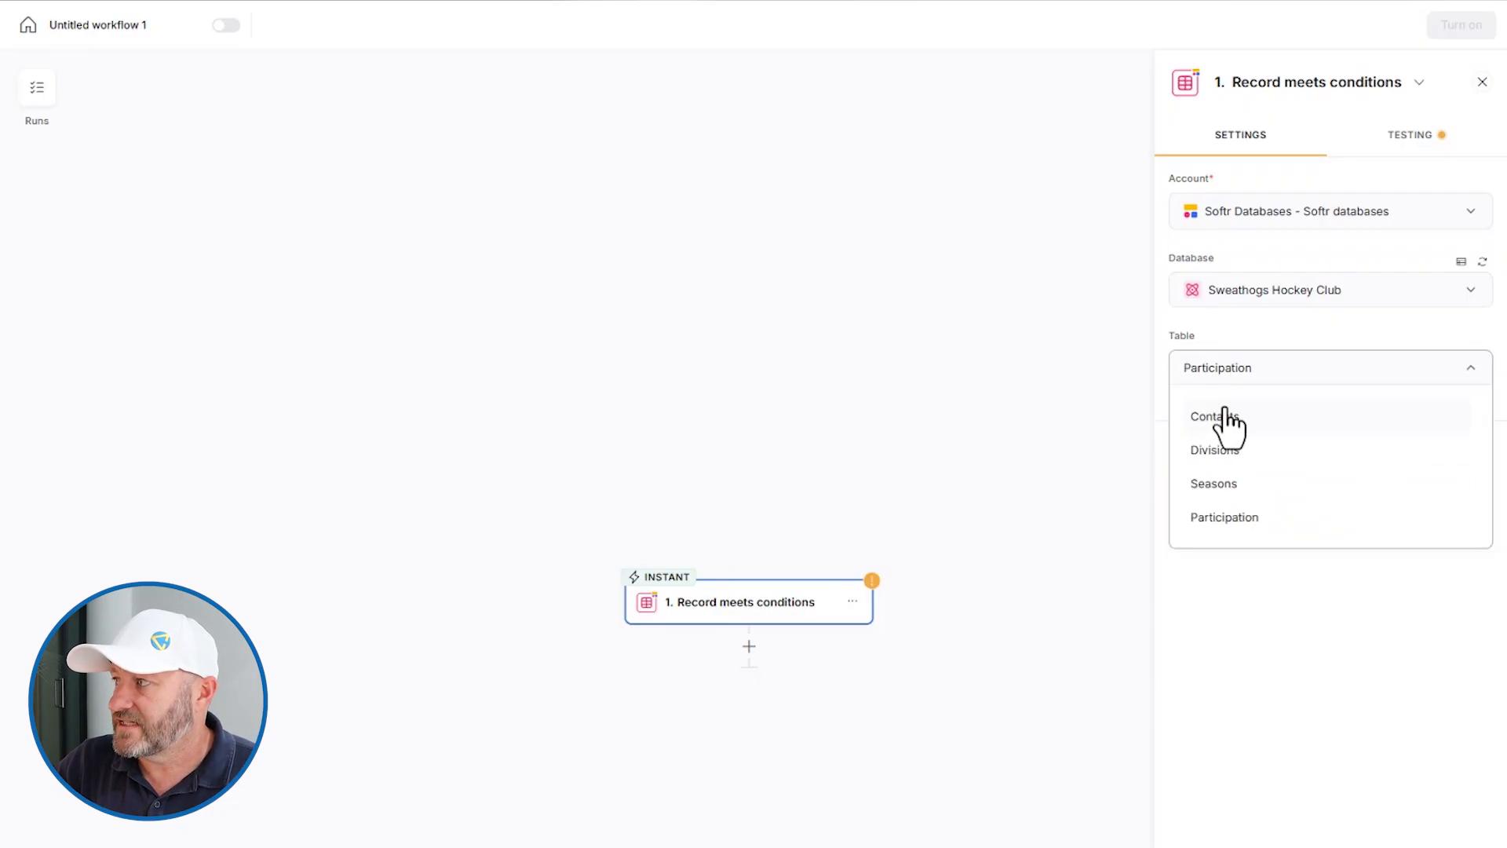
{"action": "left_click", "coordinate": [1214, 416]}
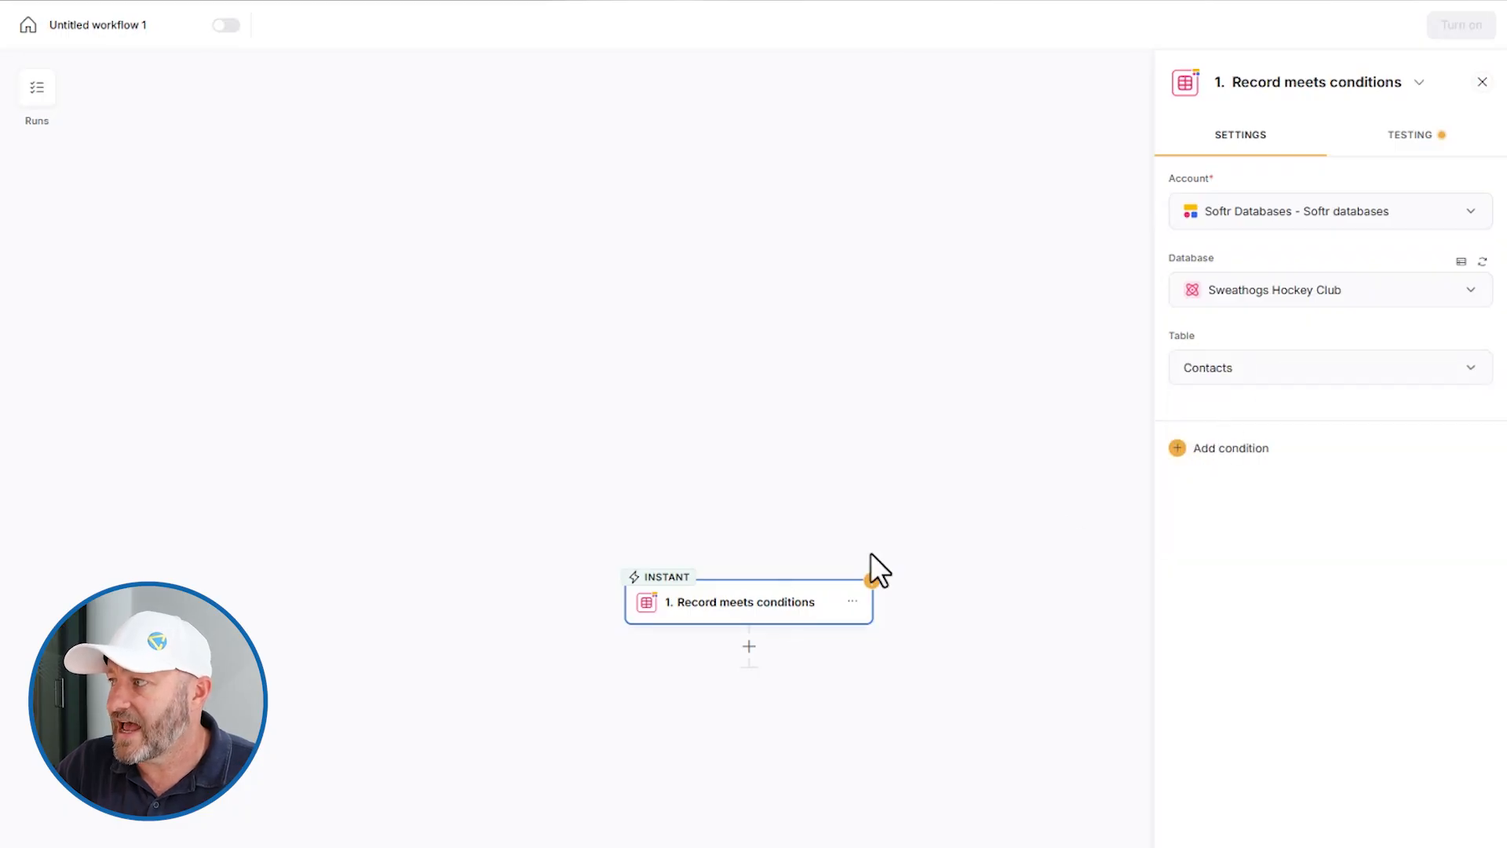
Add an 'Email is not empty' condition to the trigger
{"action": "left_click", "coordinate": [1229, 448]}
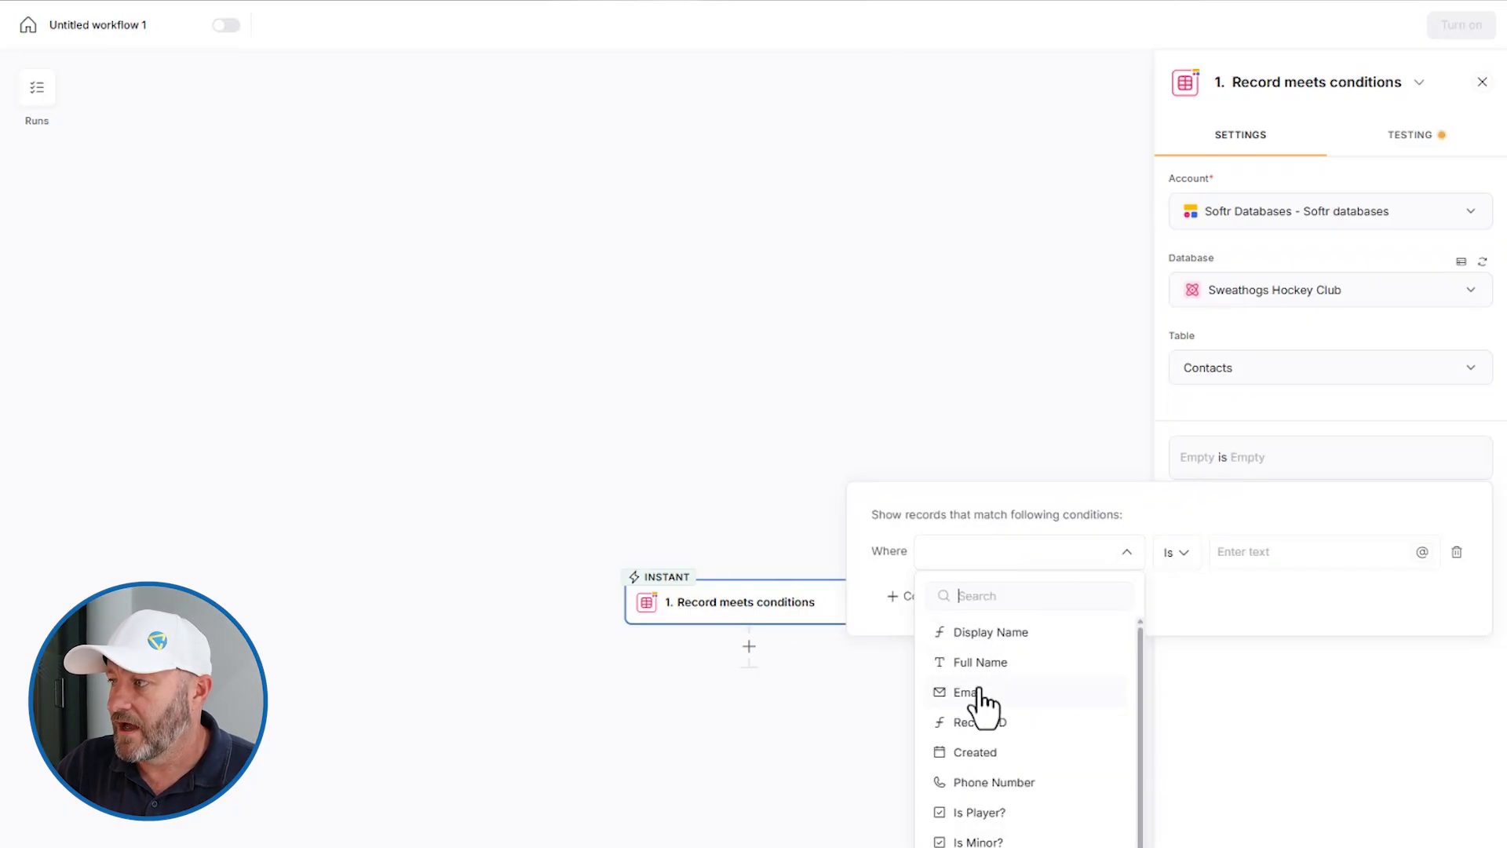
{"action": "left_click", "coordinate": [970, 693]}
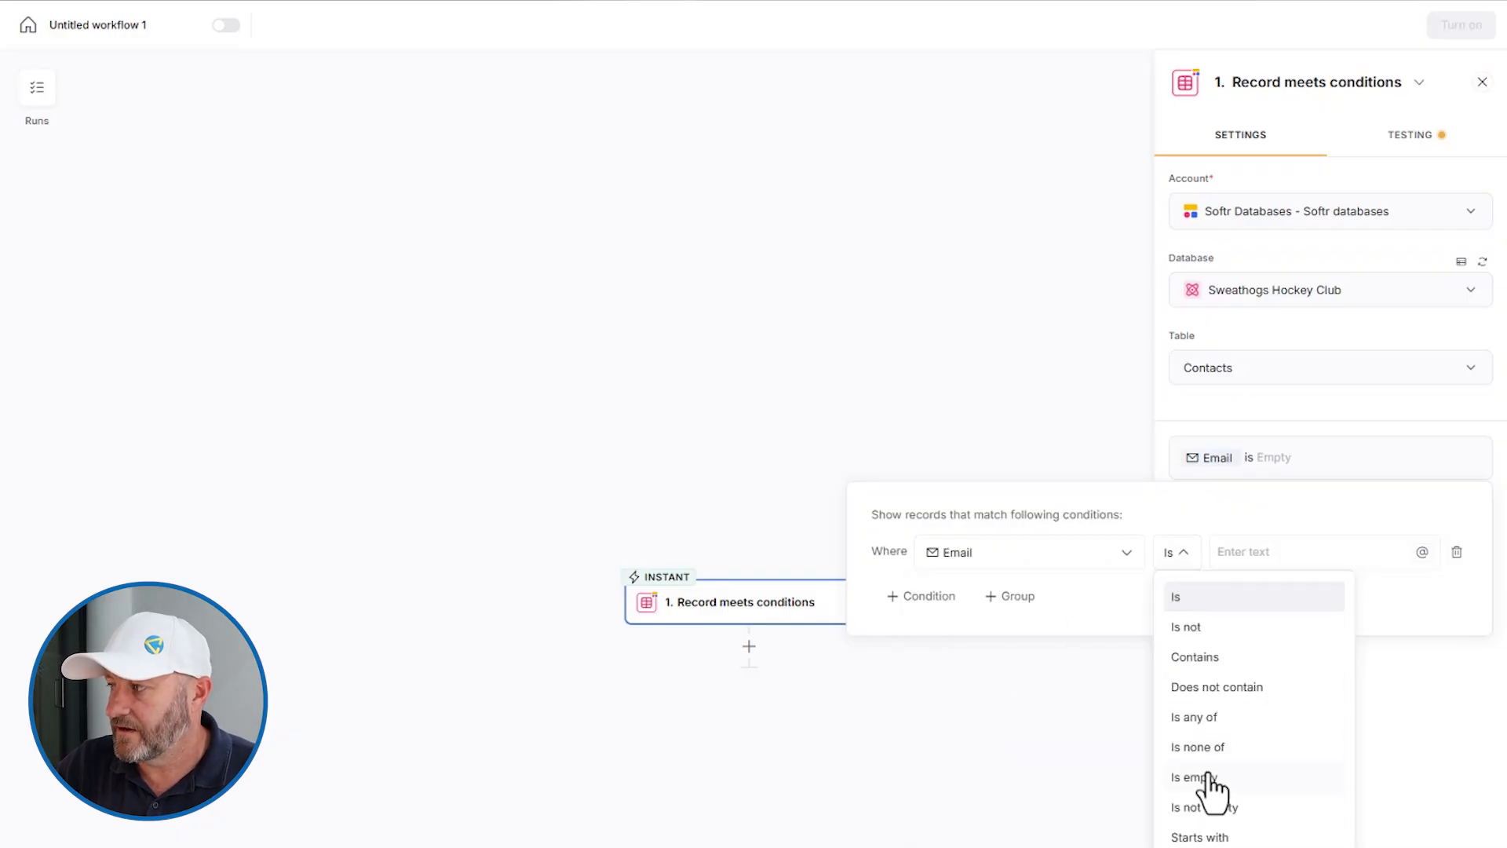
{"action": "mouse_move", "coordinate": [1224, 812]}
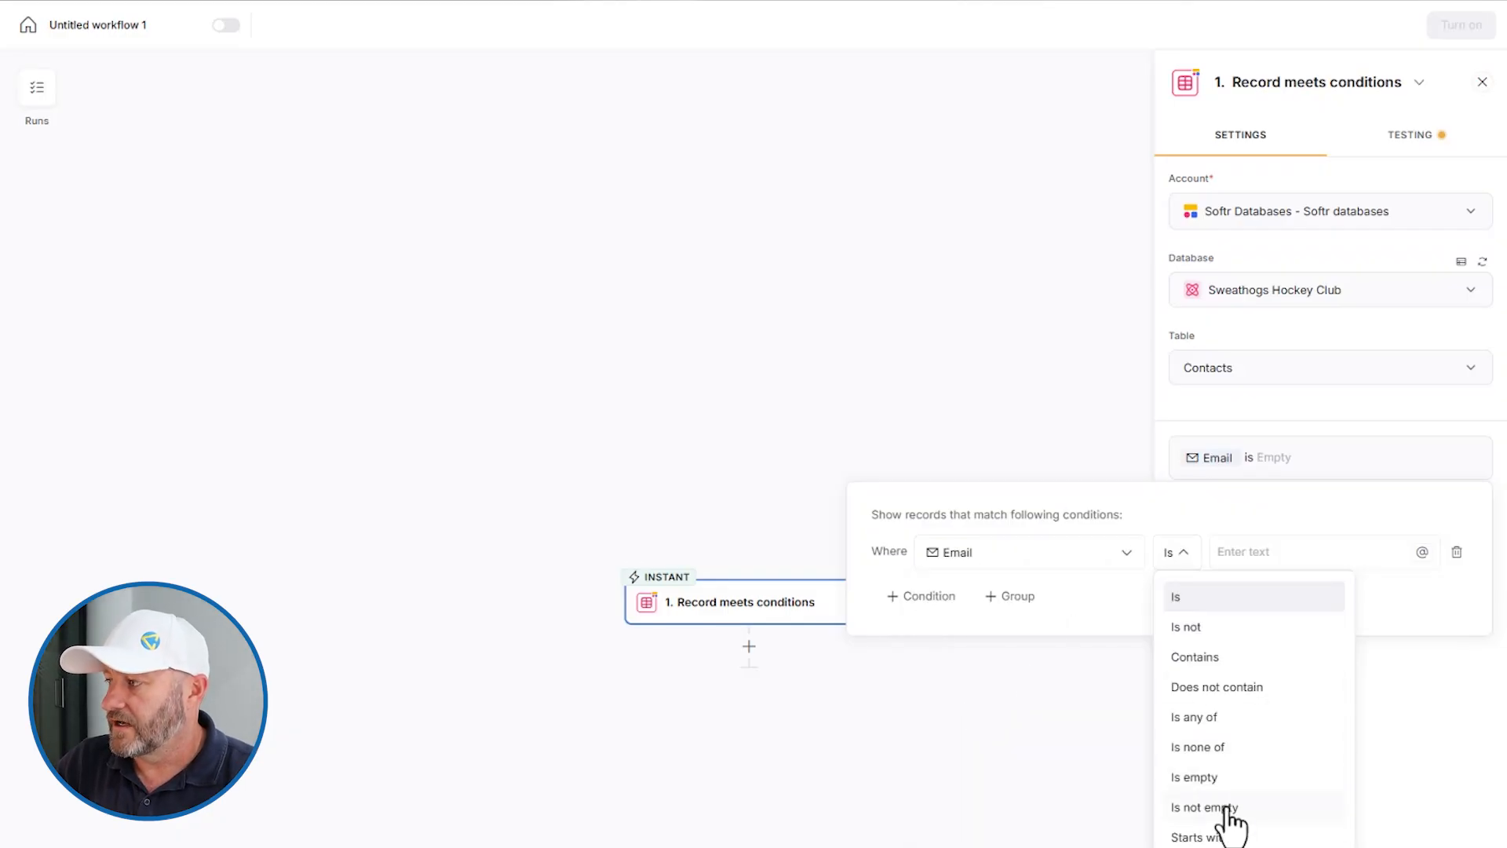
{"action": "left_click", "coordinate": [1204, 806]}
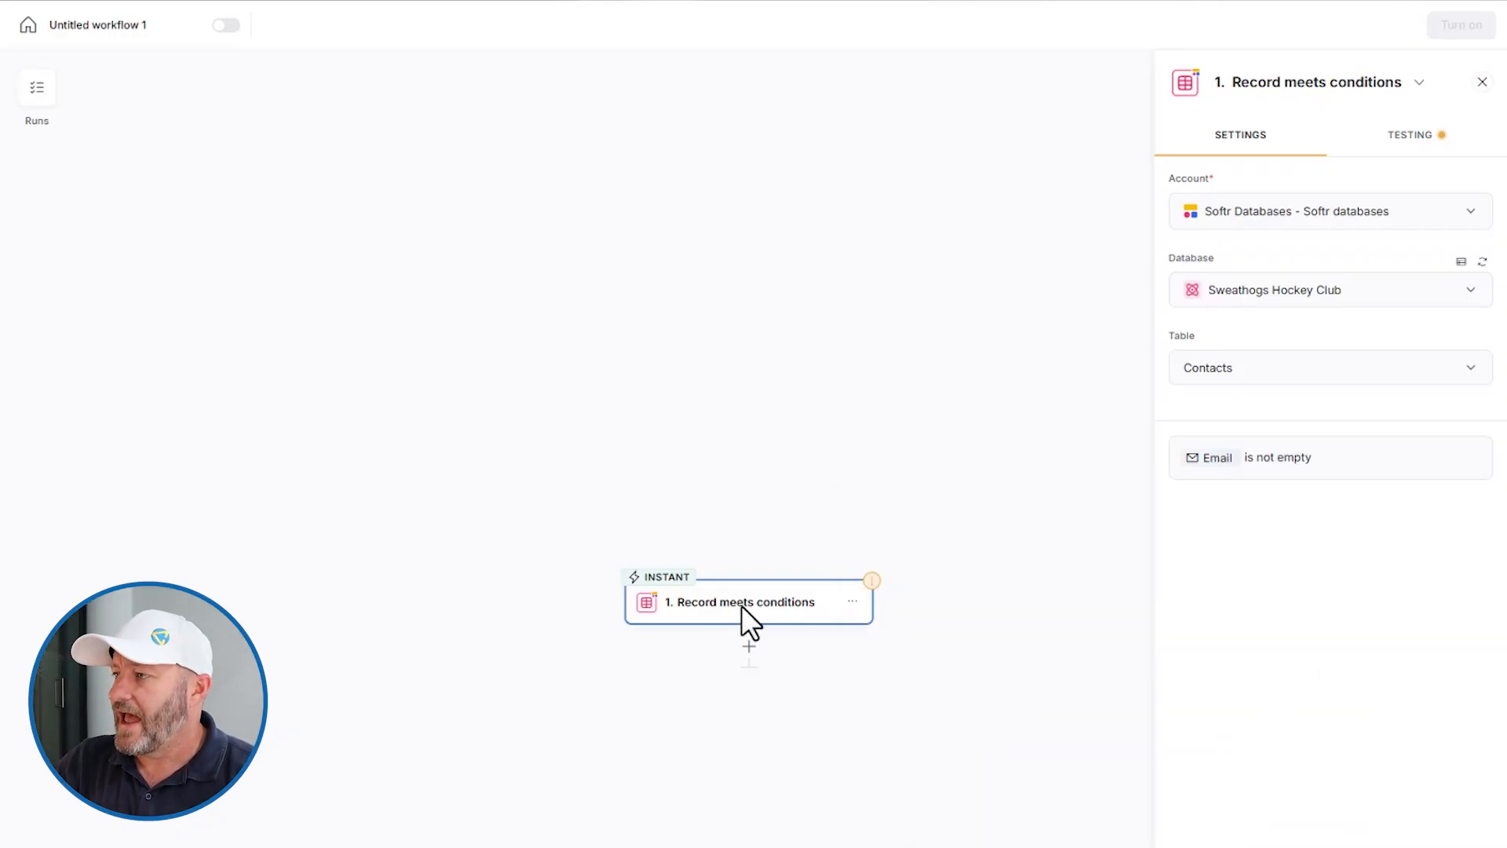
{"action": "mouse_move", "coordinate": [788, 620]}
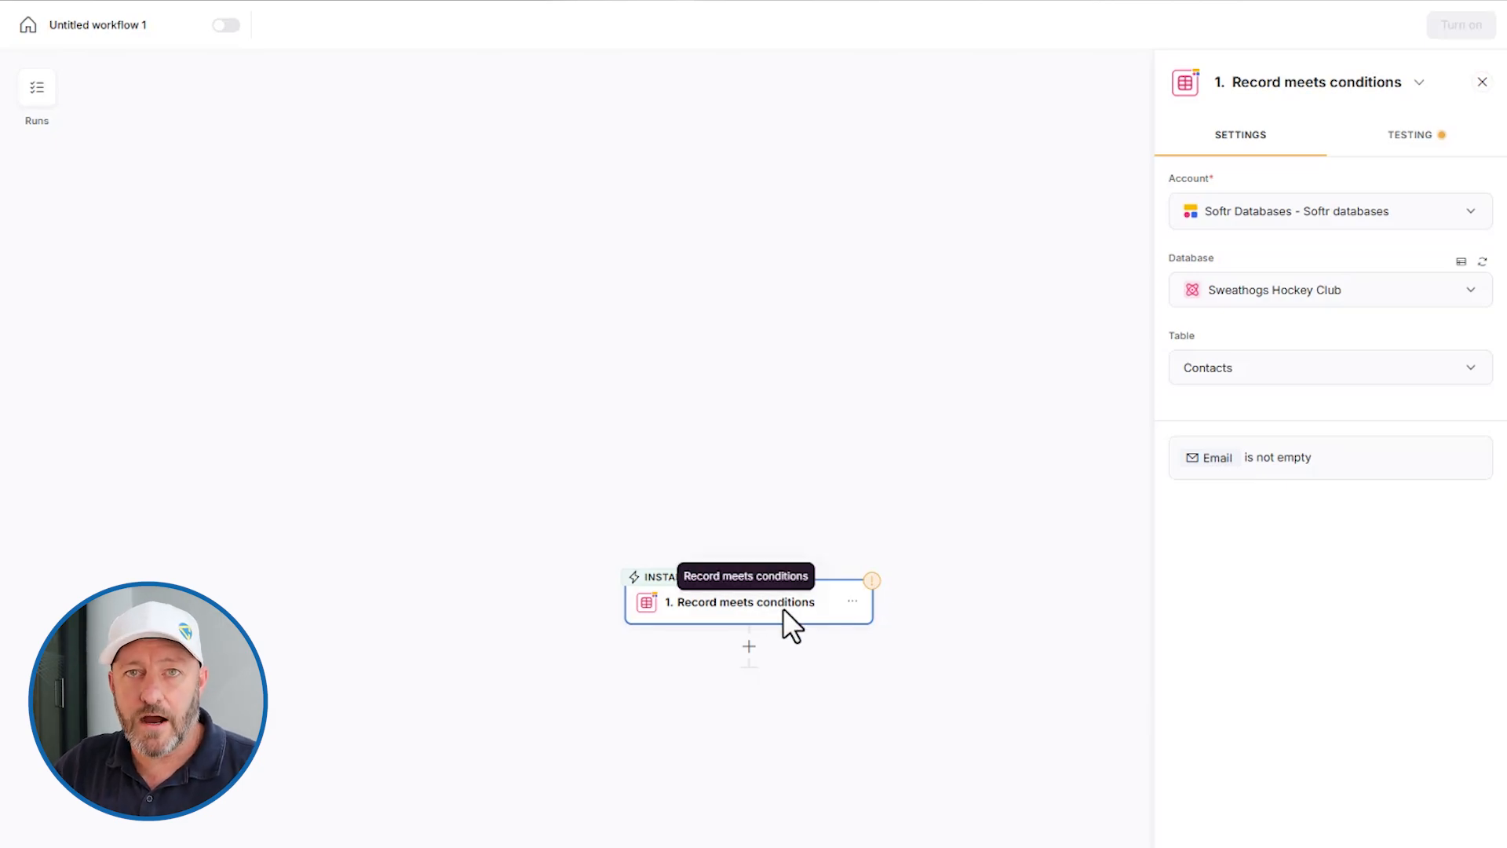
{"action": "mouse_move", "coordinate": [1121, 461]}
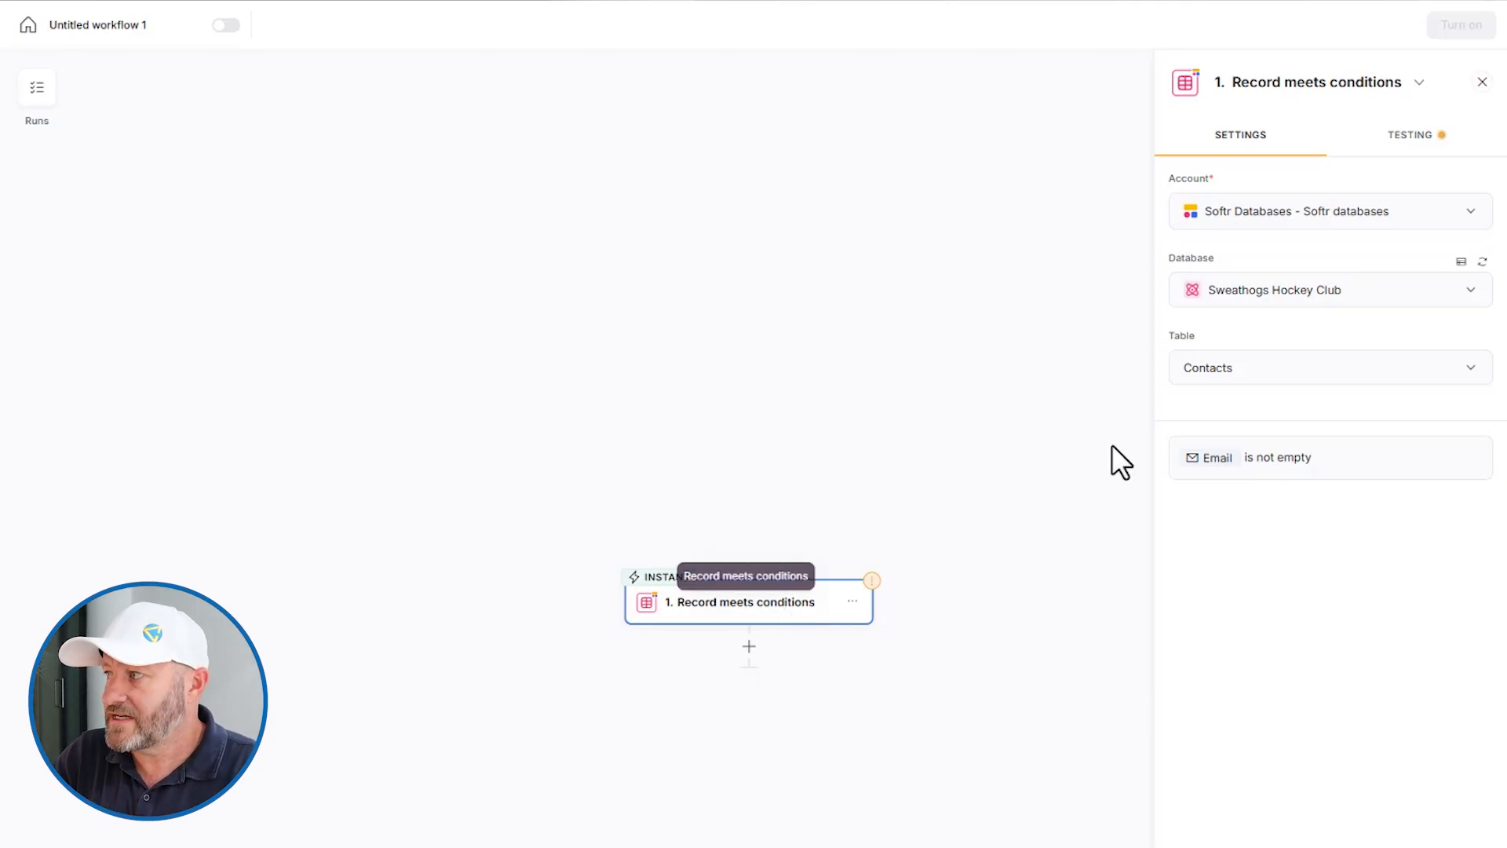
{"action": "mouse_move", "coordinate": [1257, 512]}
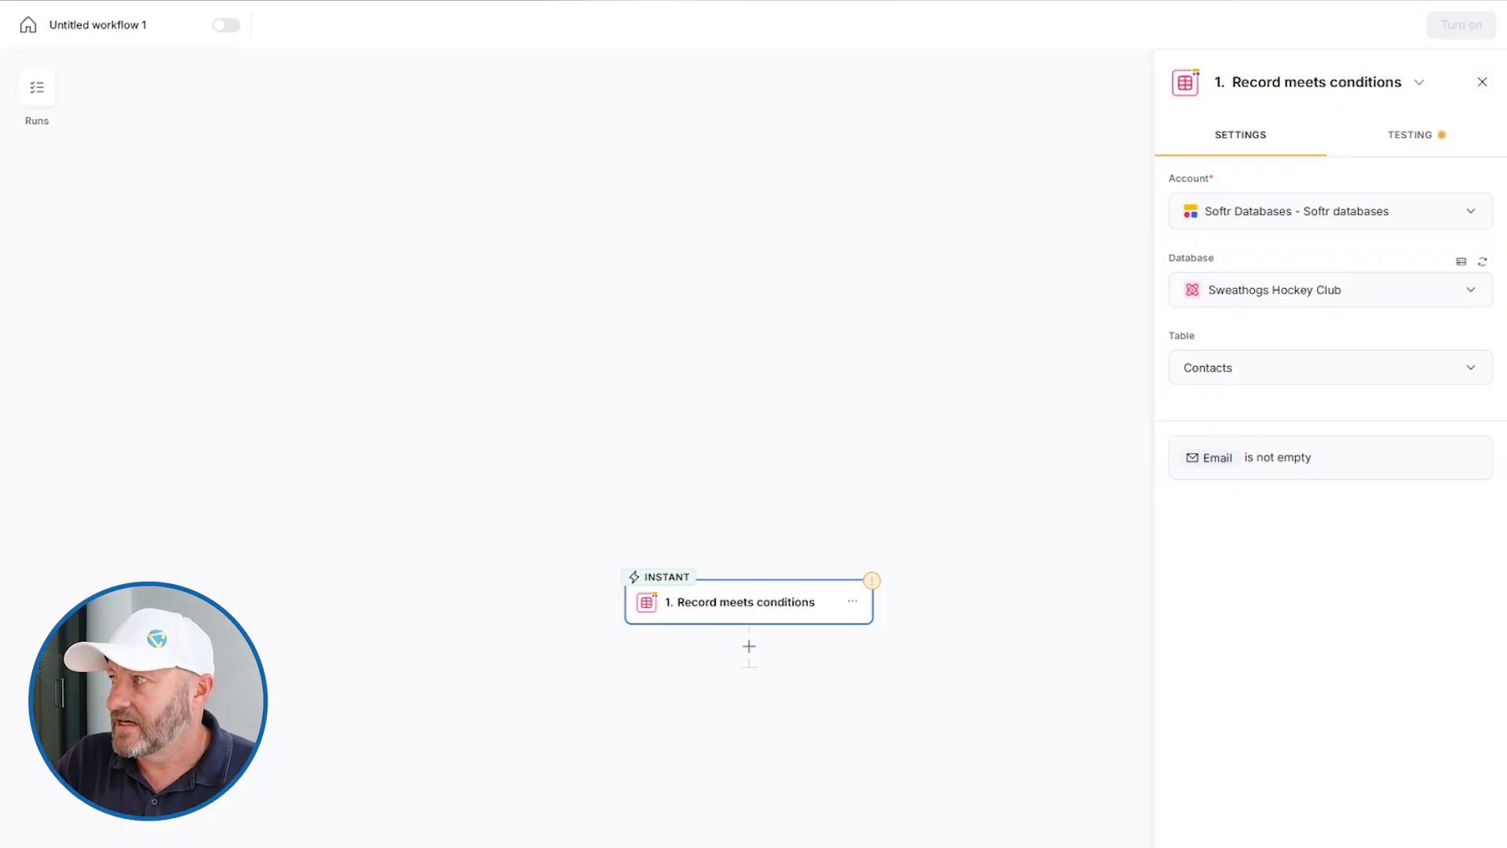
{"action": "left_click", "coordinate": [1409, 134]}
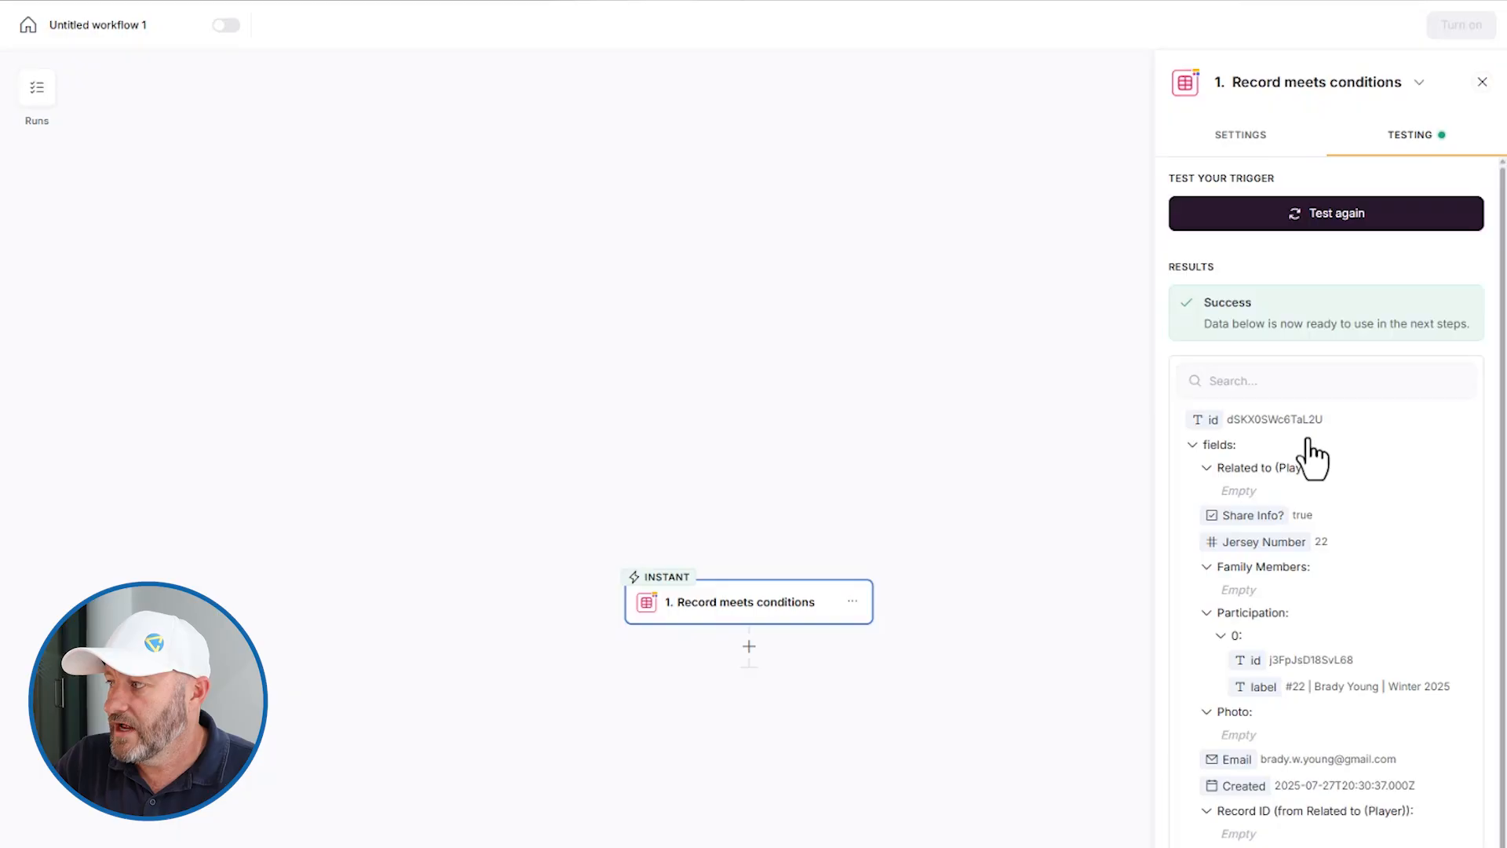
{"action": "mouse_move", "coordinate": [1284, 634]}
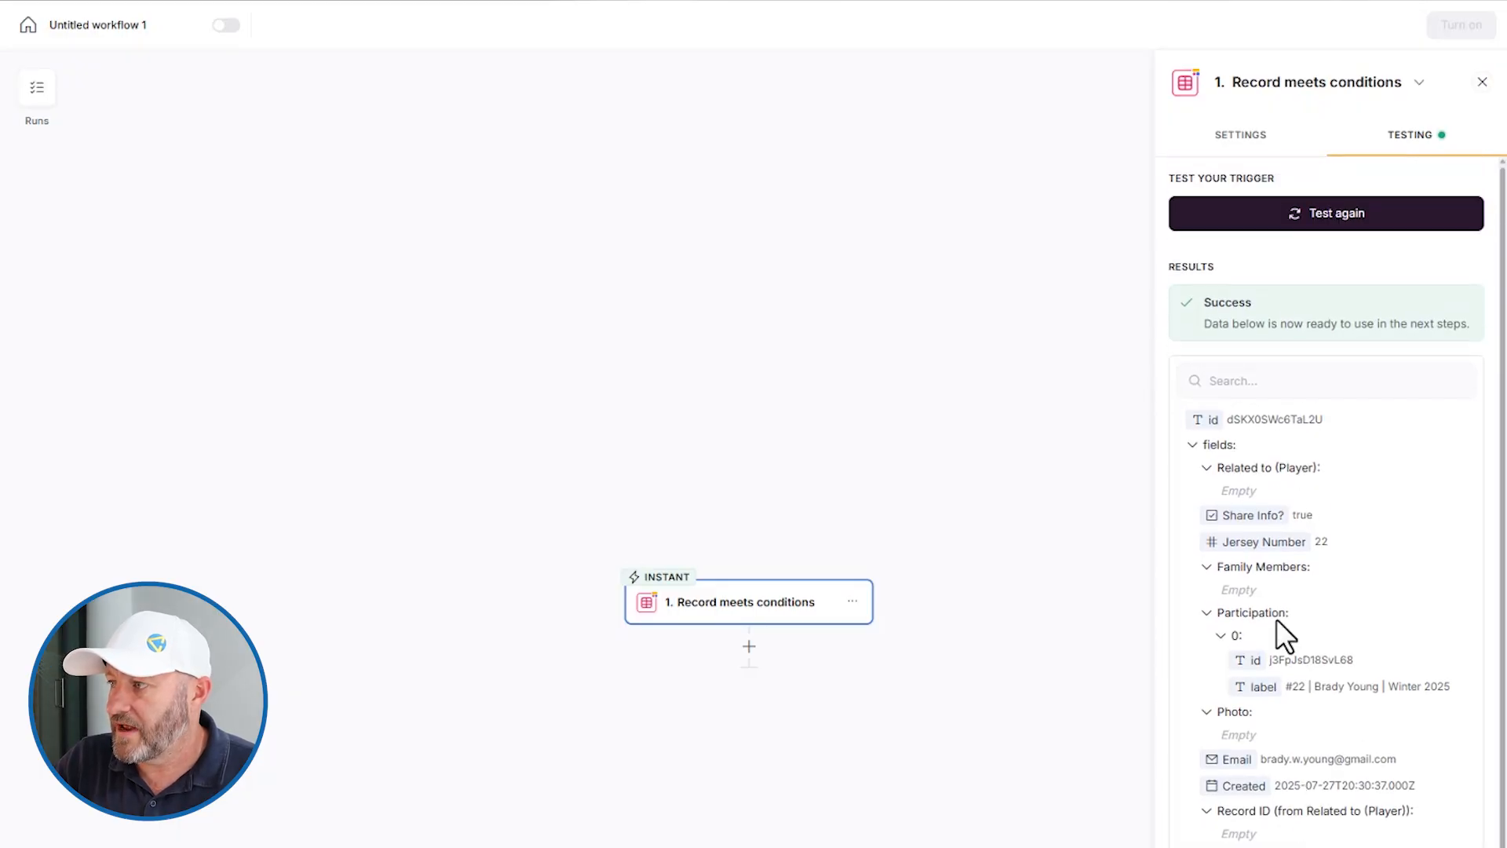
Run the trigger test to return a sample Contacts record
{"action": "left_click", "coordinate": [748, 647]}
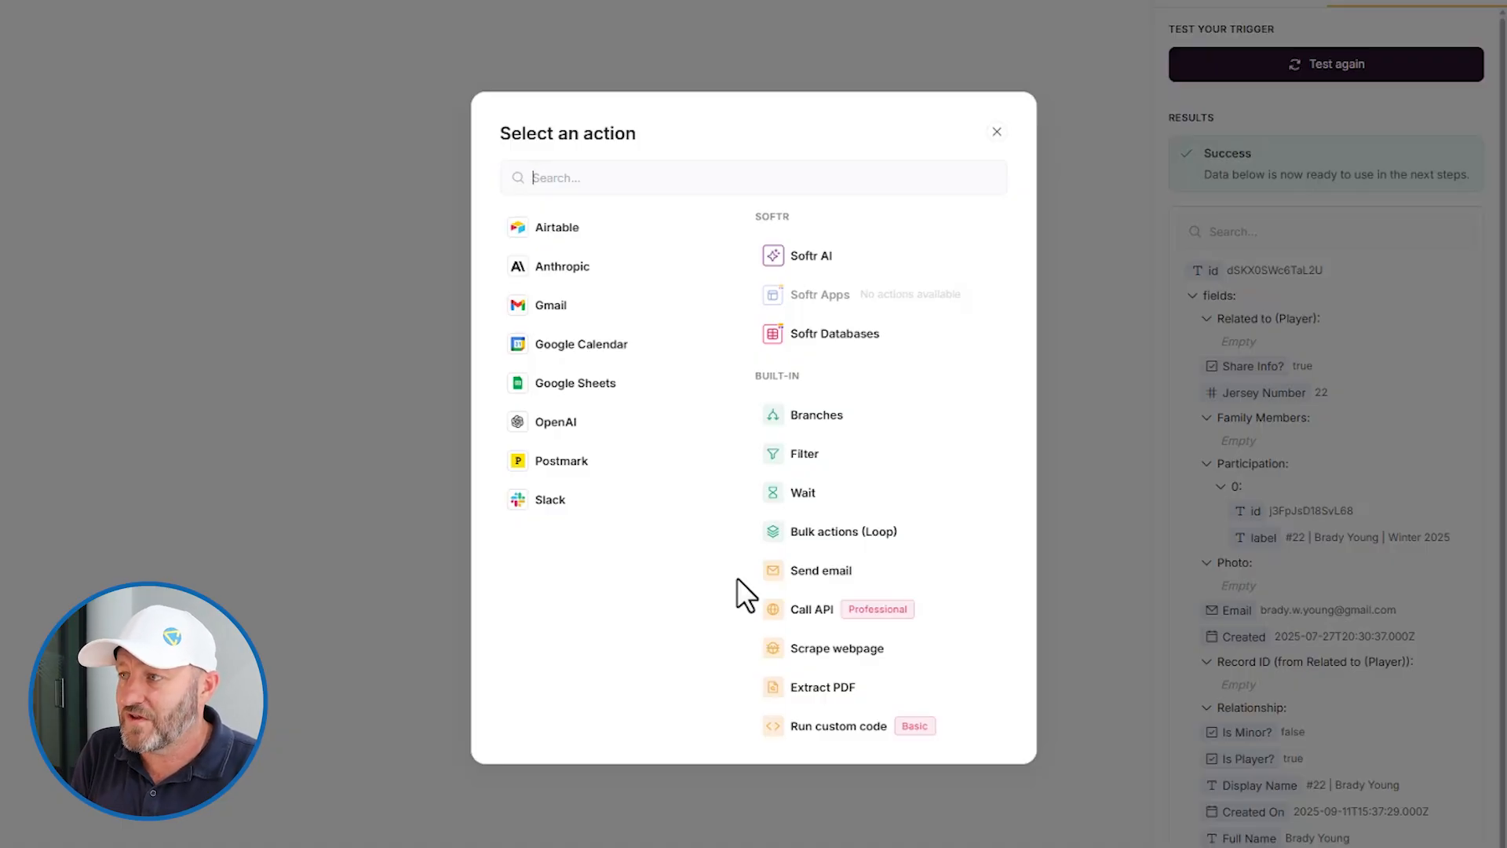
{"action": "mouse_move", "coordinate": [997, 132]}
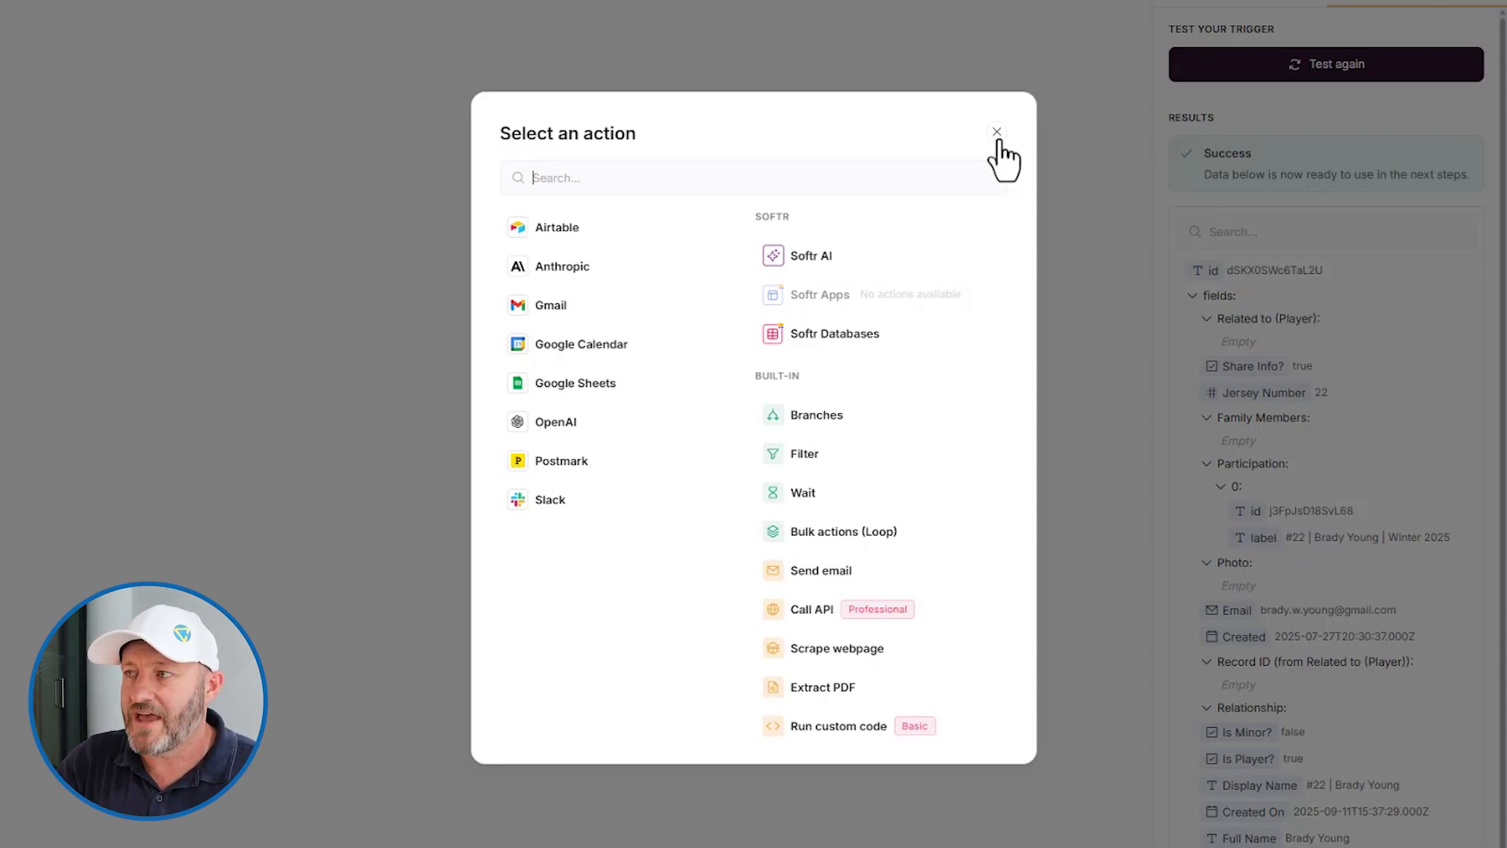
{"action": "mouse_move", "coordinate": [596, 230]}
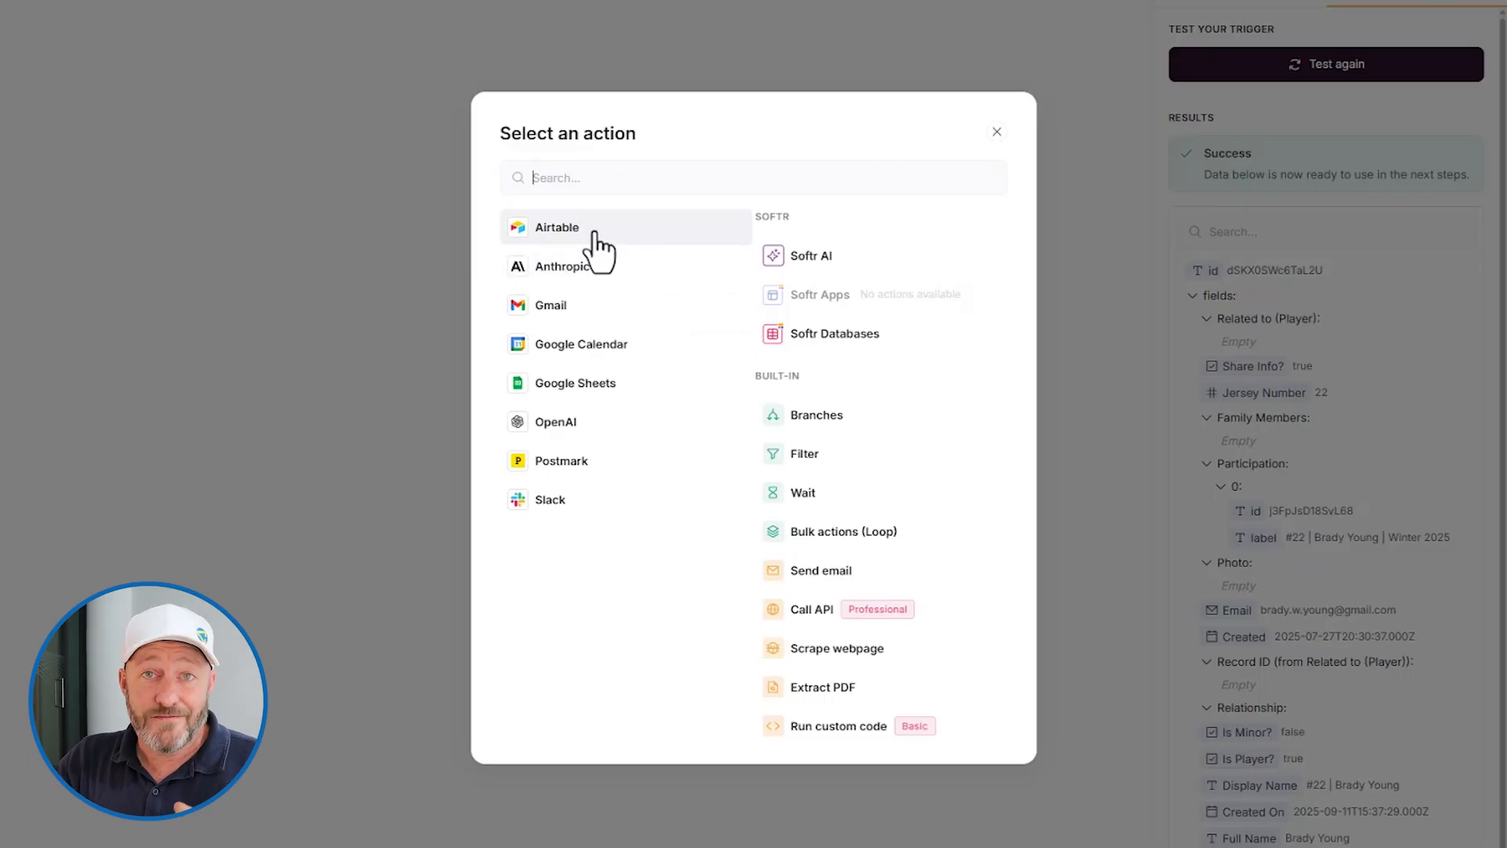
{"action": "mouse_move", "coordinate": [776, 265]}
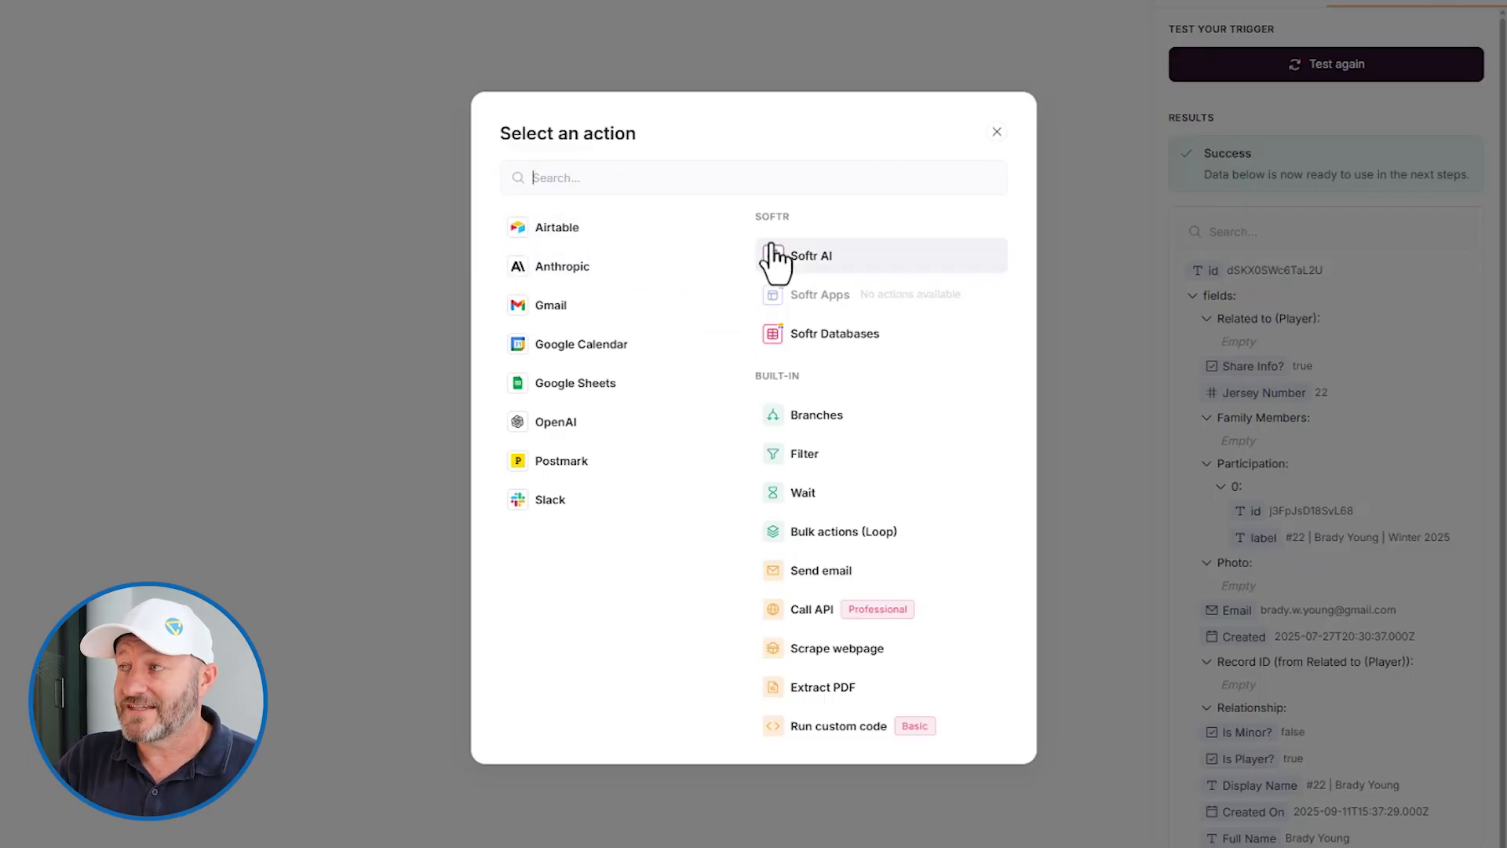
{"action": "mouse_move", "coordinate": [623, 509]}
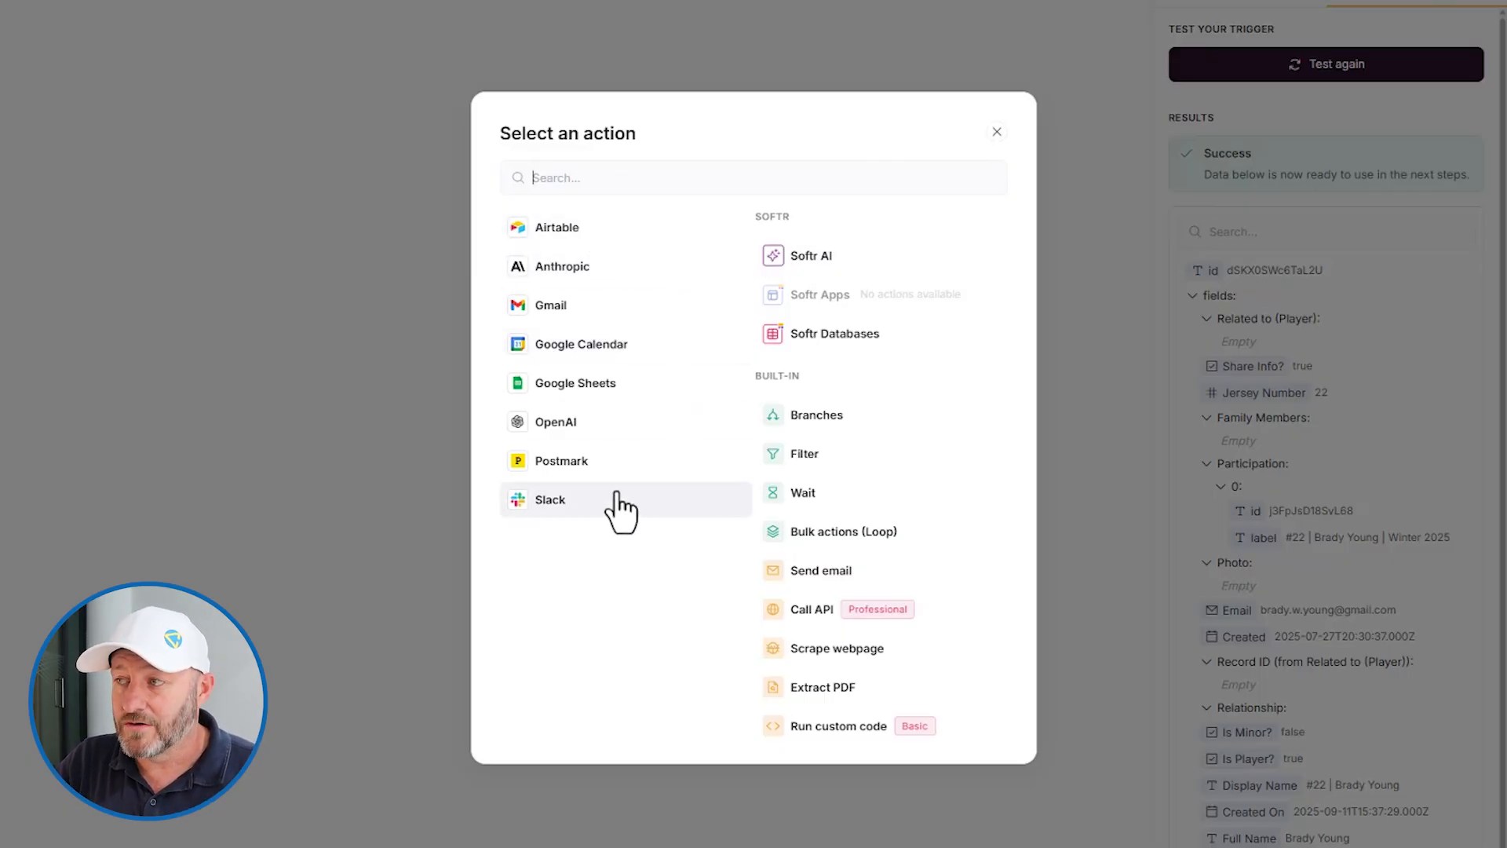
{"action": "mouse_move", "coordinate": [615, 394]}
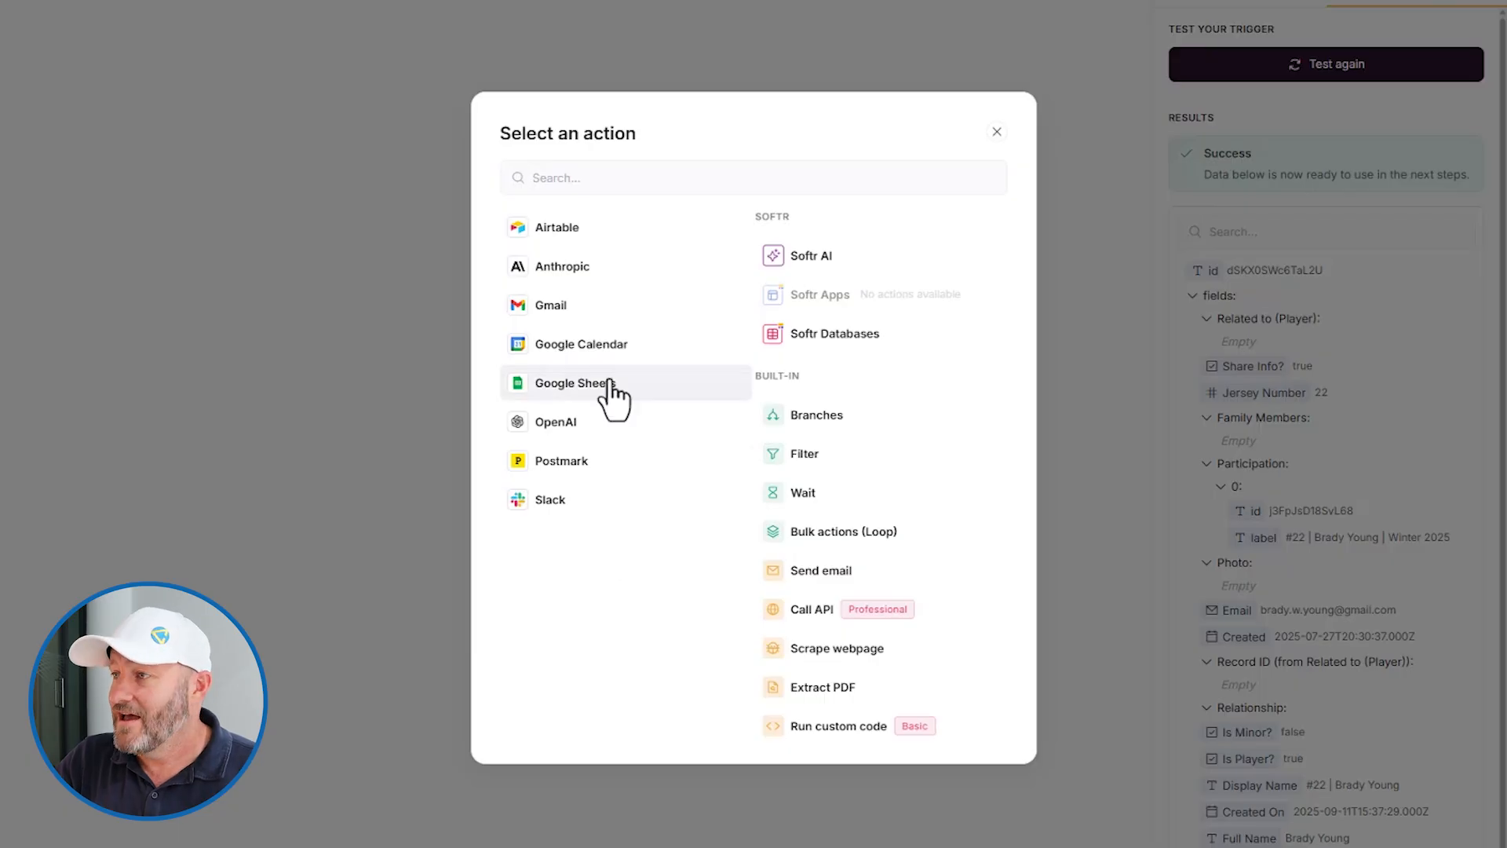
{"action": "mouse_move", "coordinate": [613, 283]}
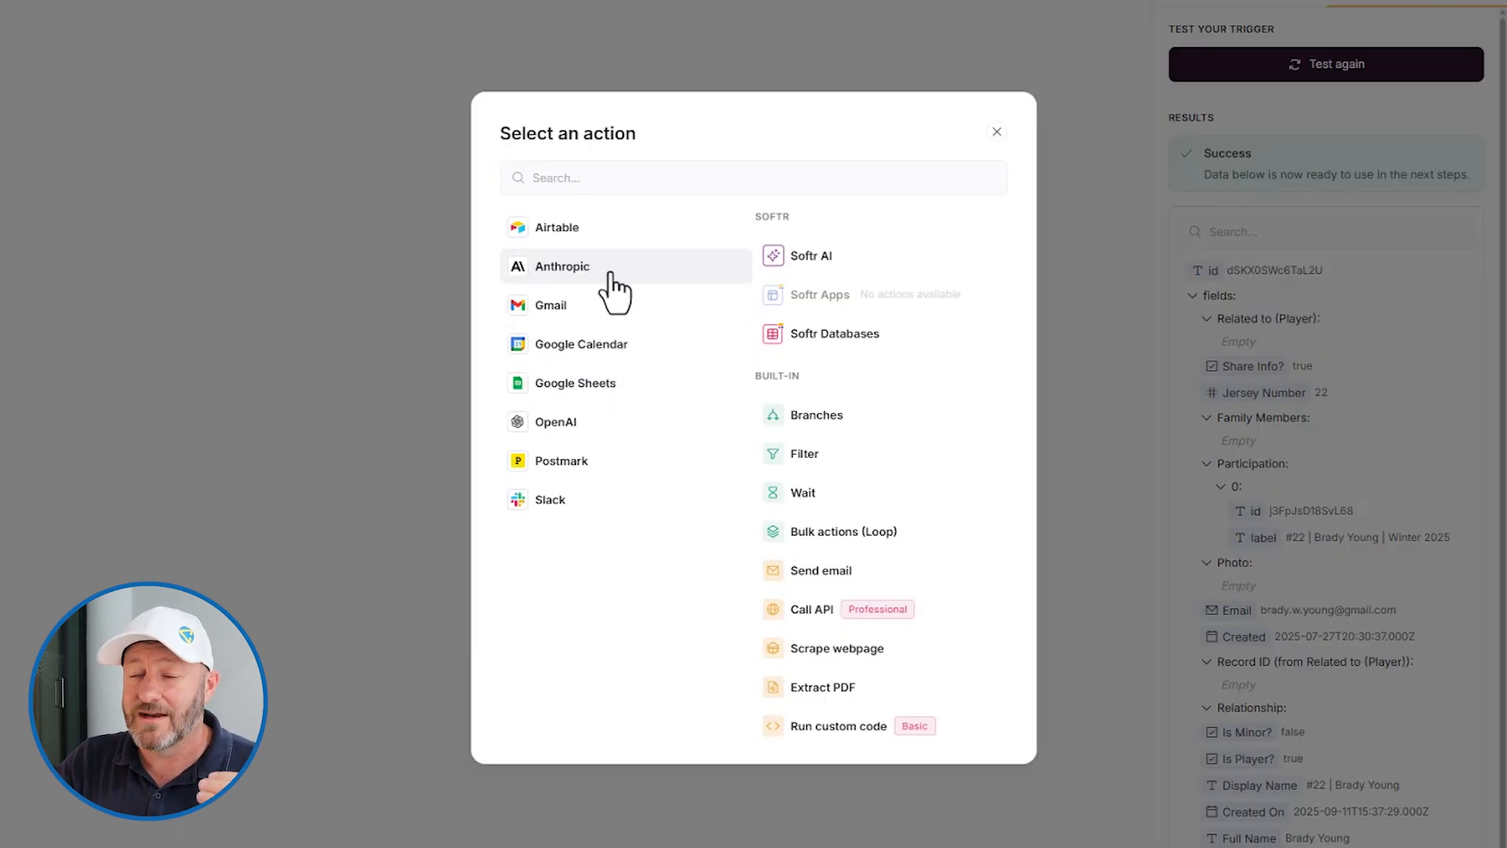
{"action": "mouse_move", "coordinate": [623, 288]}
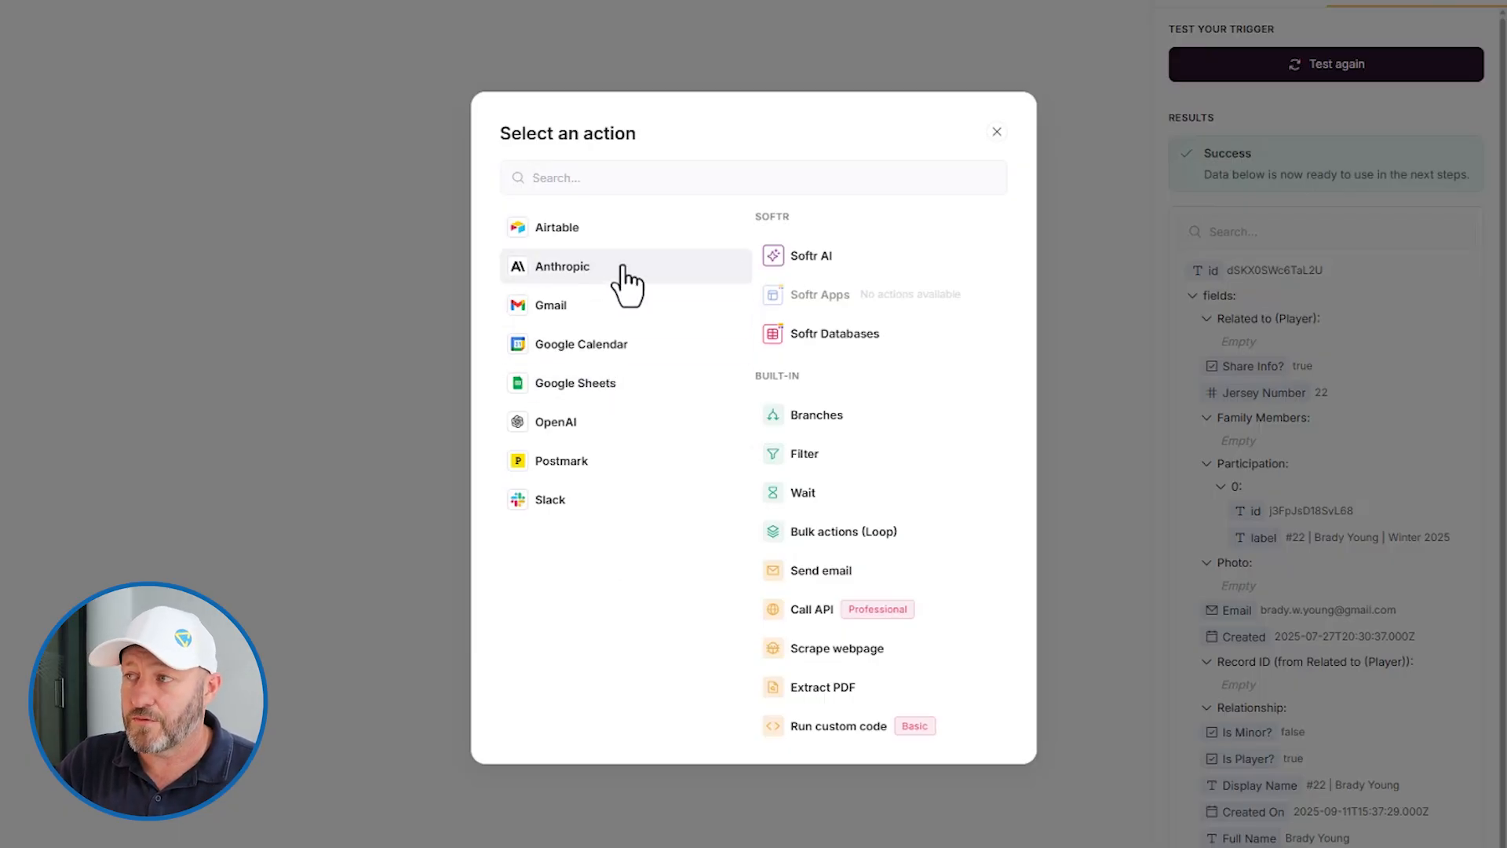
{"action": "mouse_move", "coordinate": [614, 438]}
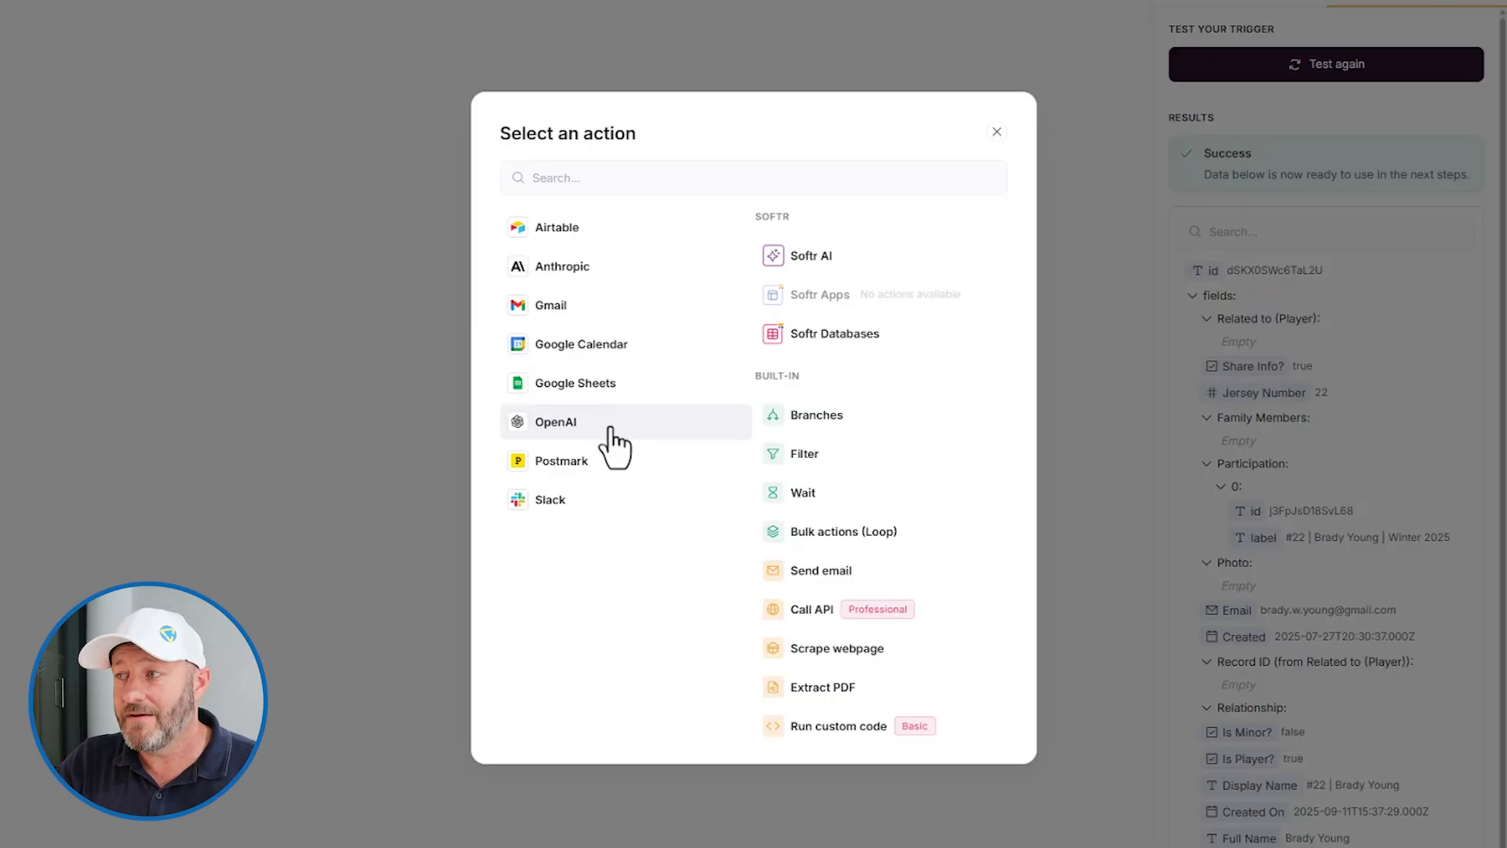
{"action": "mouse_move", "coordinate": [625, 343]}
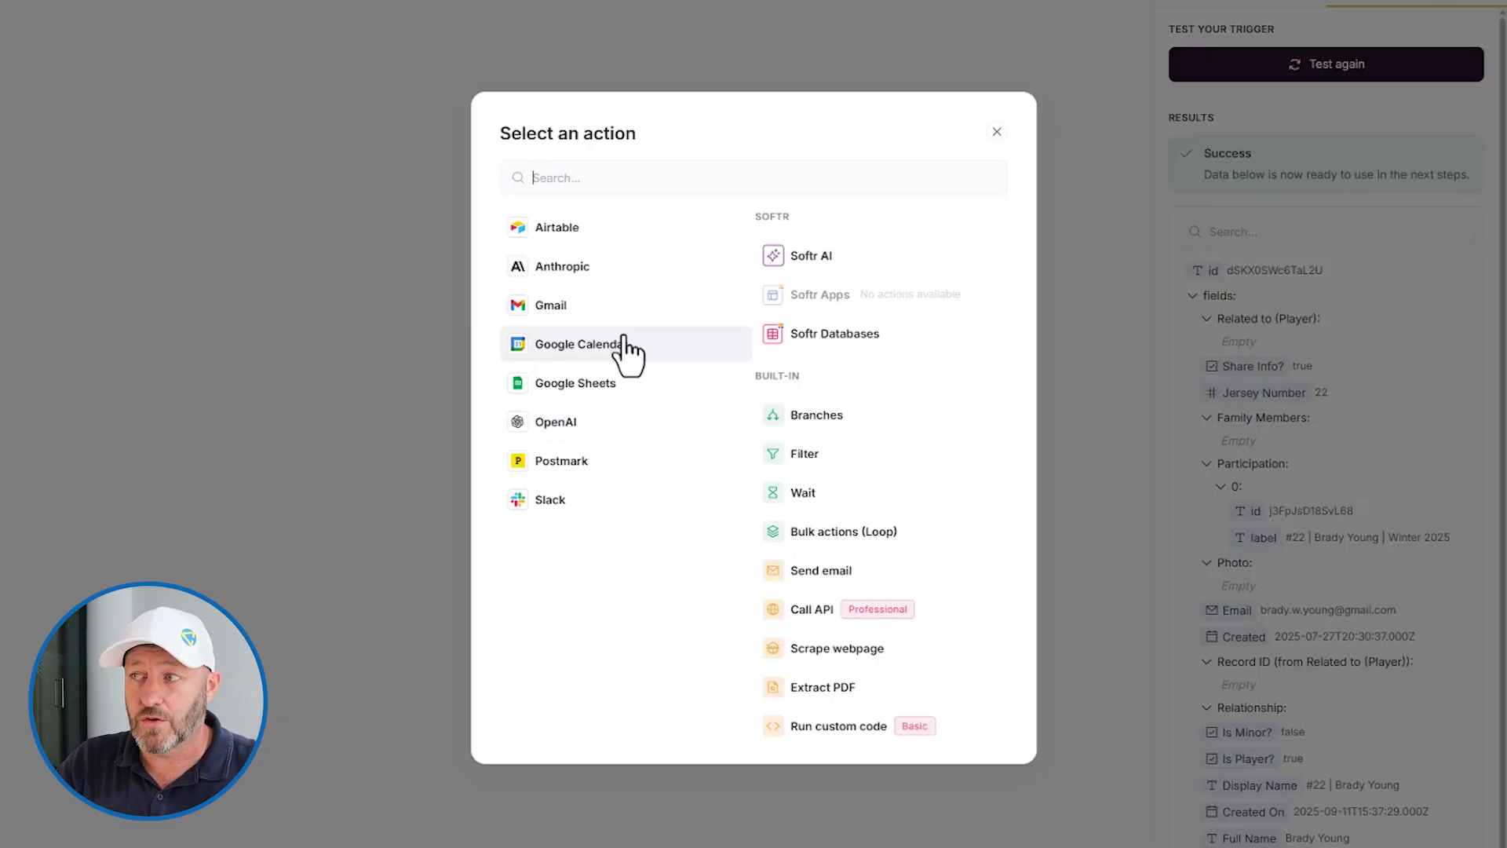
{"action": "mouse_move", "coordinate": [600, 522]}
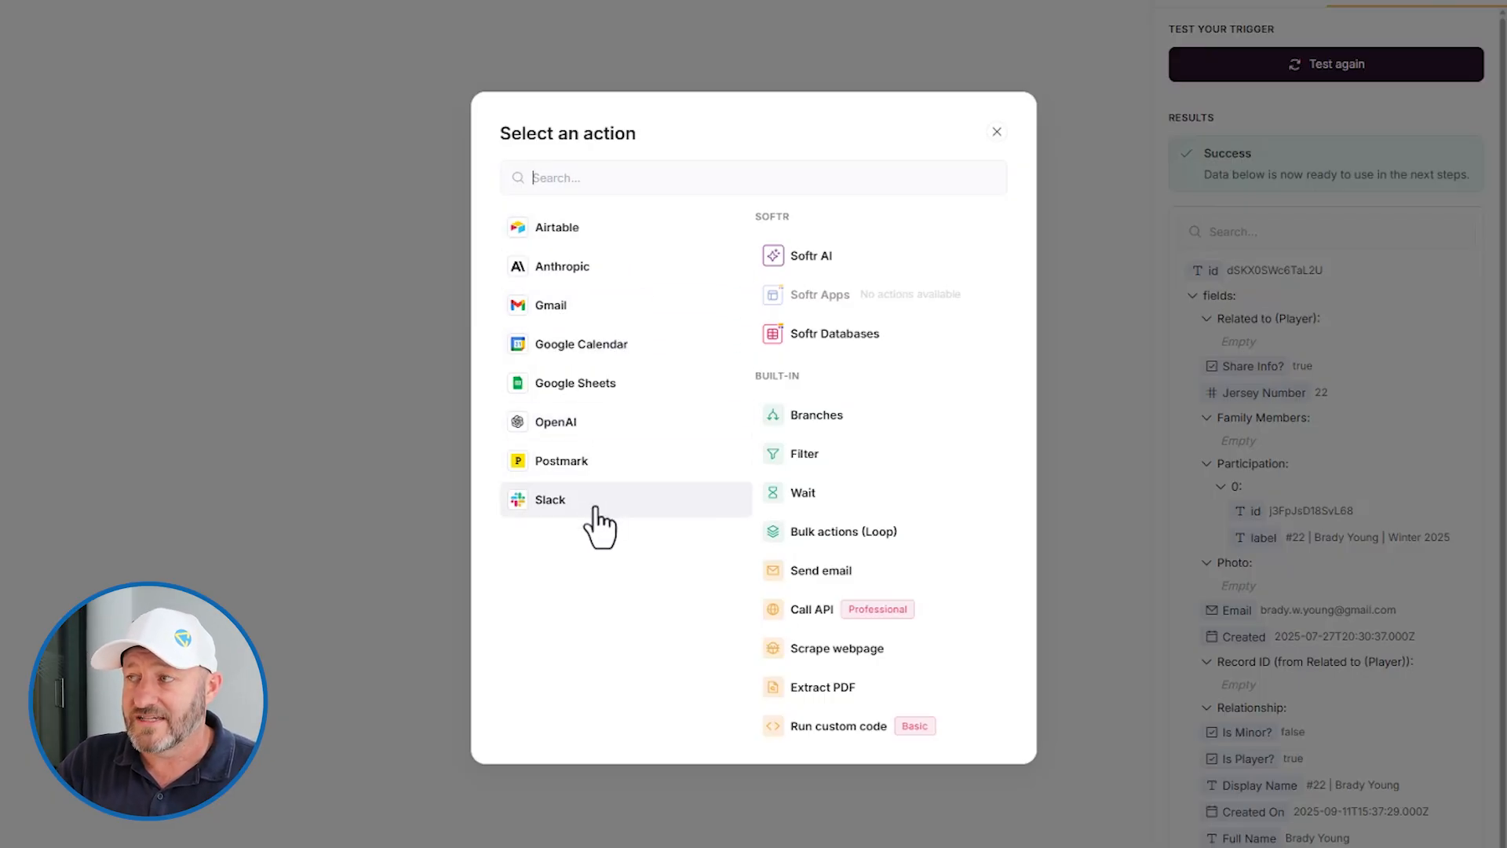
{"action": "mouse_move", "coordinate": [877, 432]}
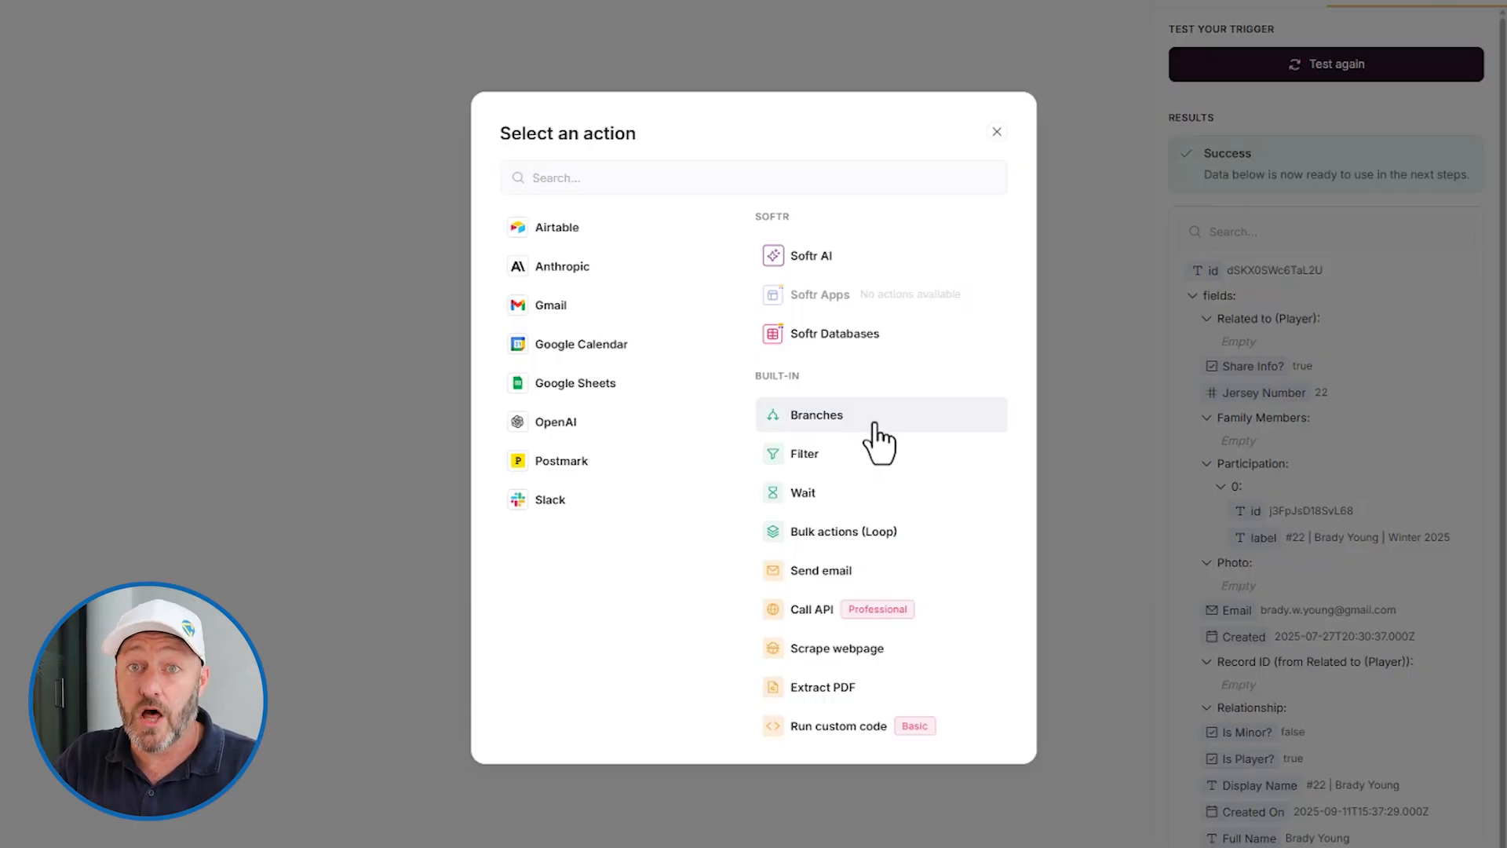
{"action": "mouse_move", "coordinate": [880, 459]}
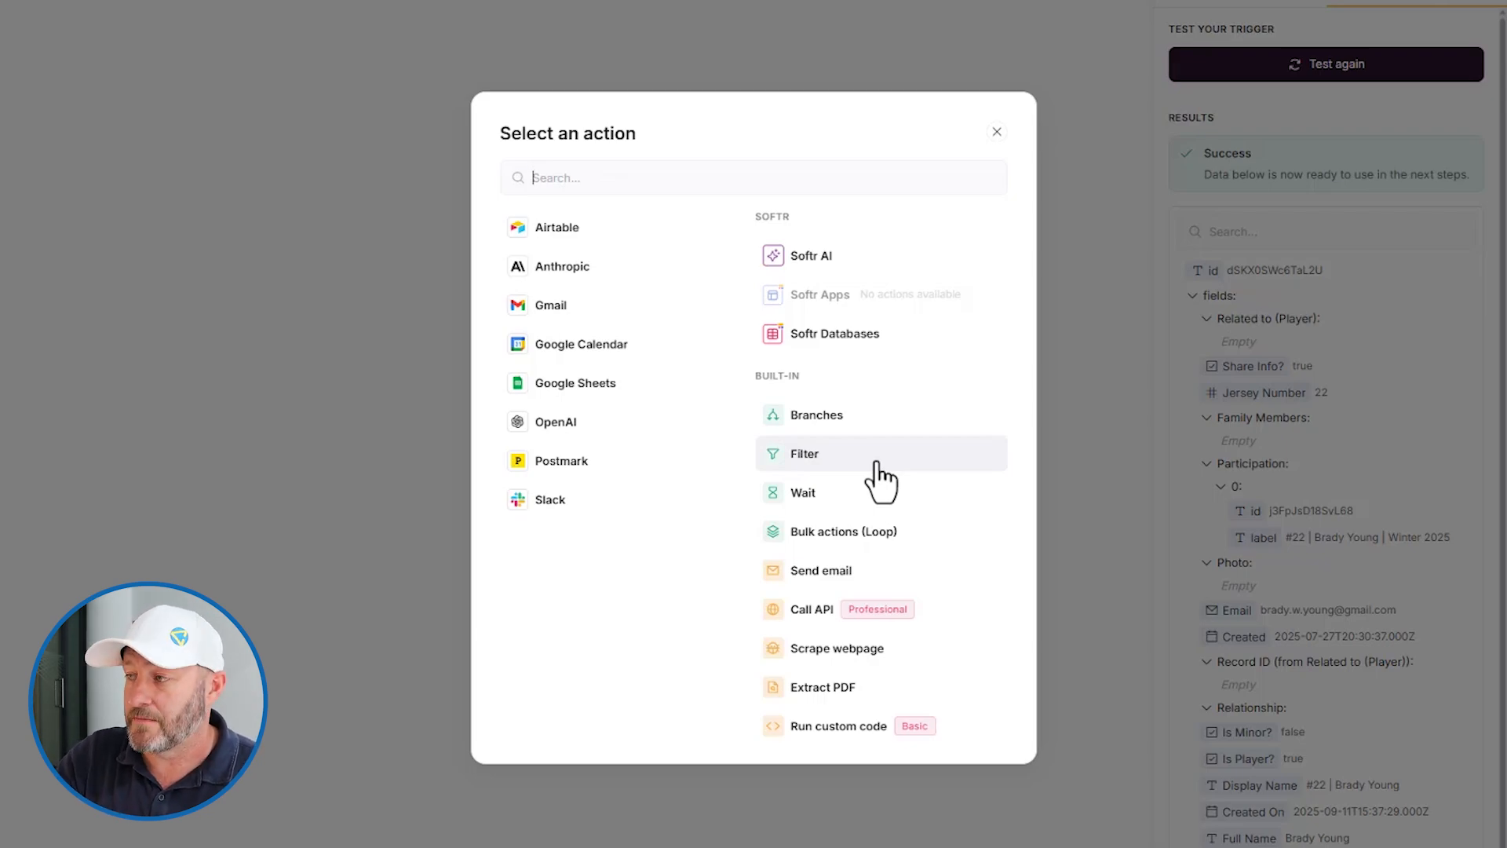
{"action": "mouse_move", "coordinate": [846, 500]}
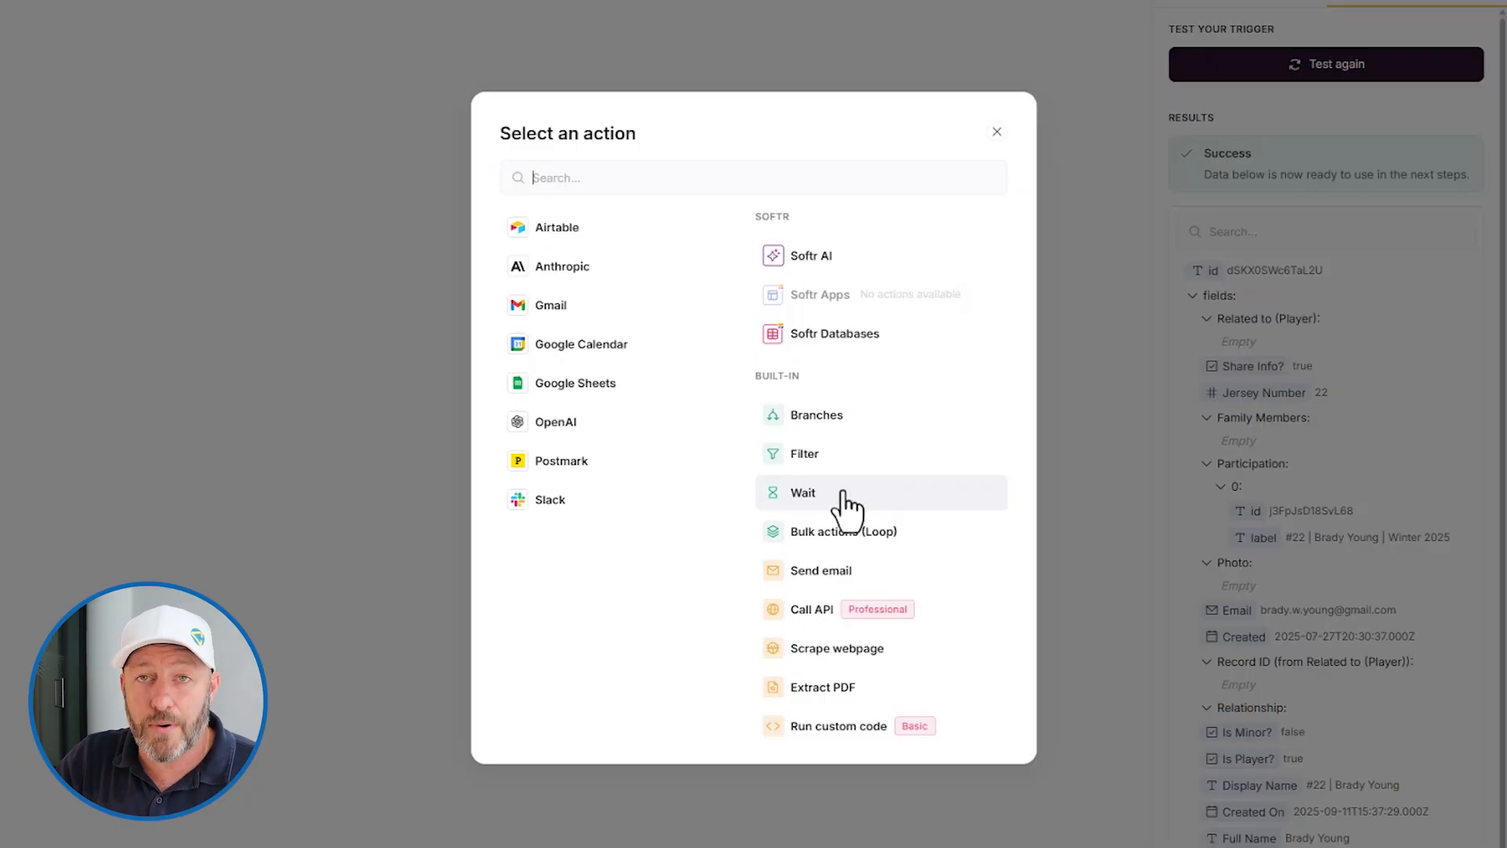
{"action": "mouse_move", "coordinate": [850, 497]}
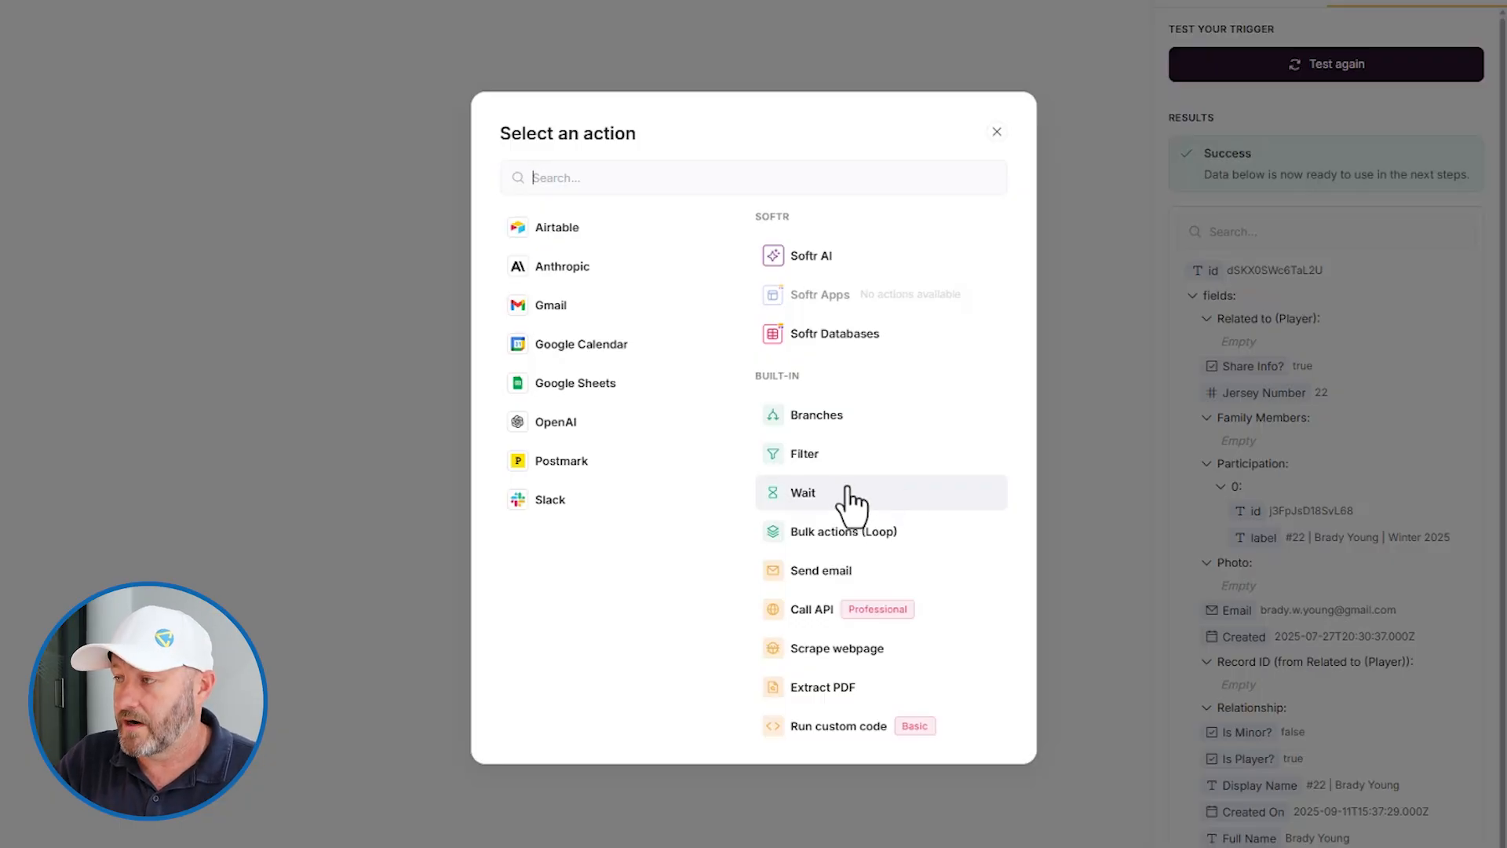
{"action": "mouse_move", "coordinate": [814, 543]}
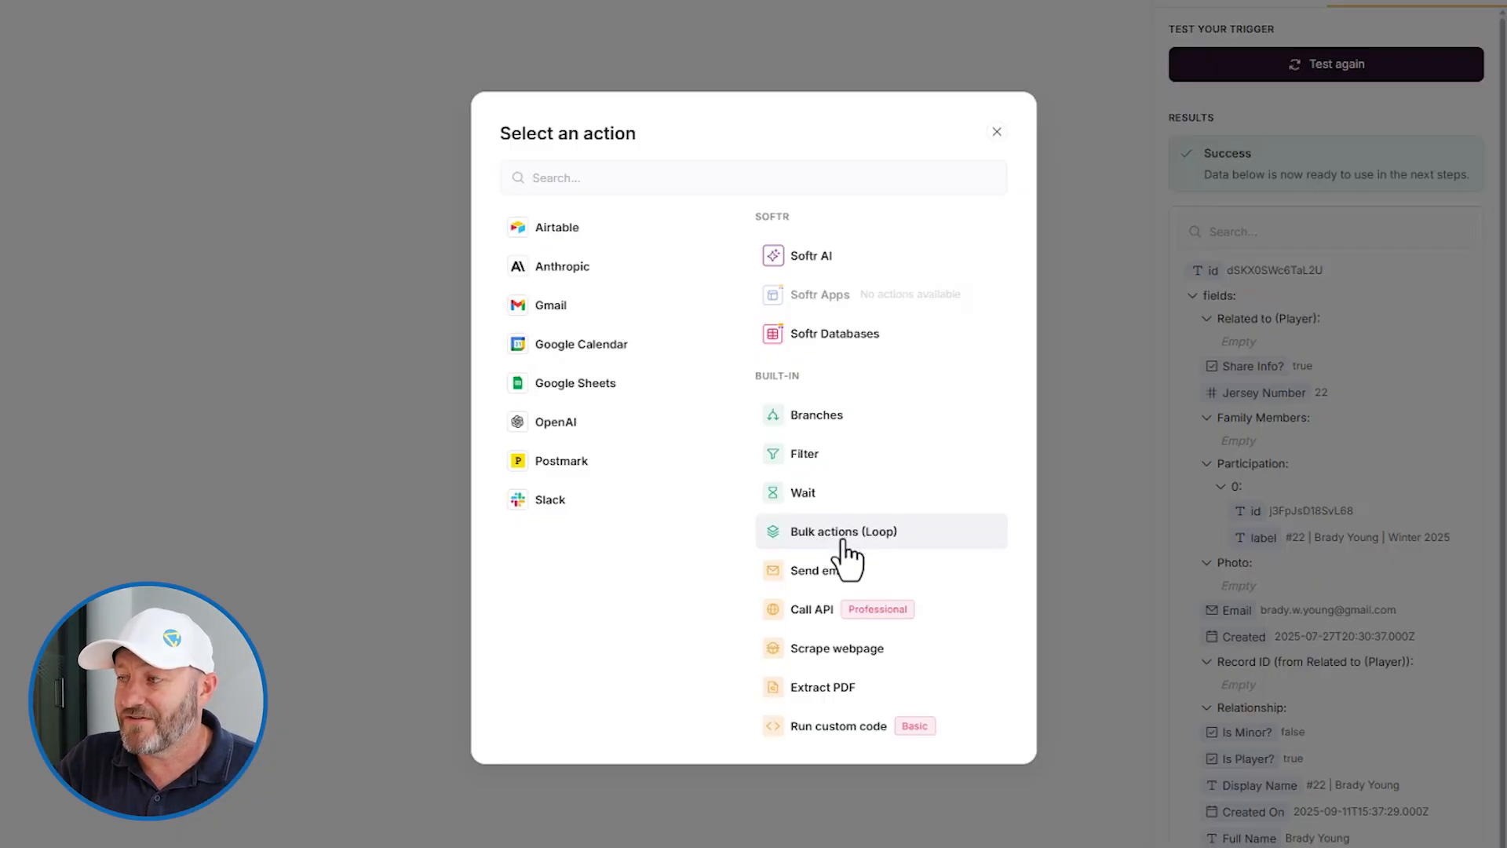
{"action": "mouse_move", "coordinate": [884, 620]}
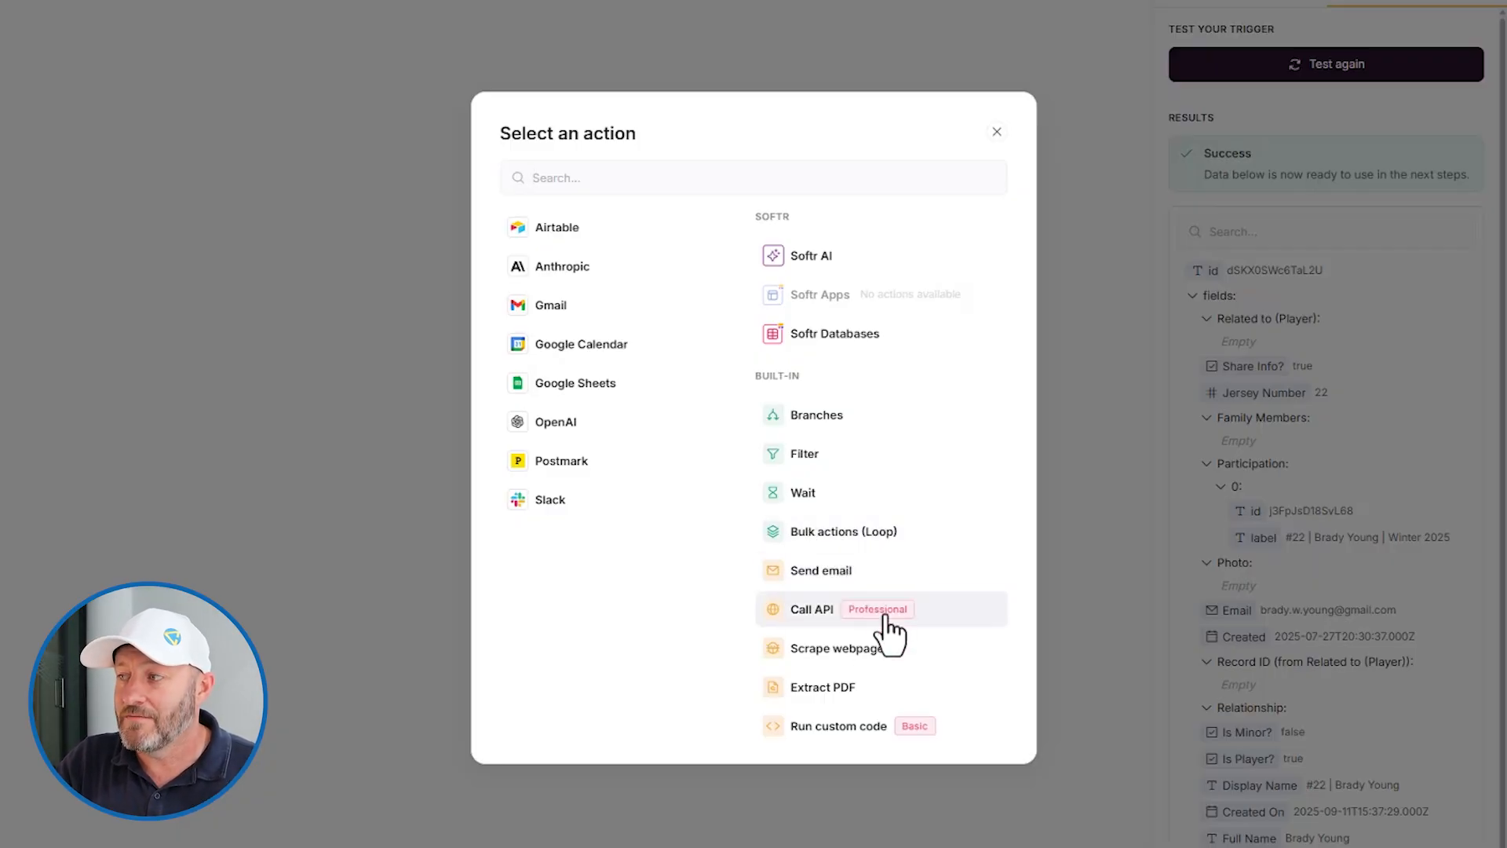
{"action": "mouse_move", "coordinate": [922, 660]}
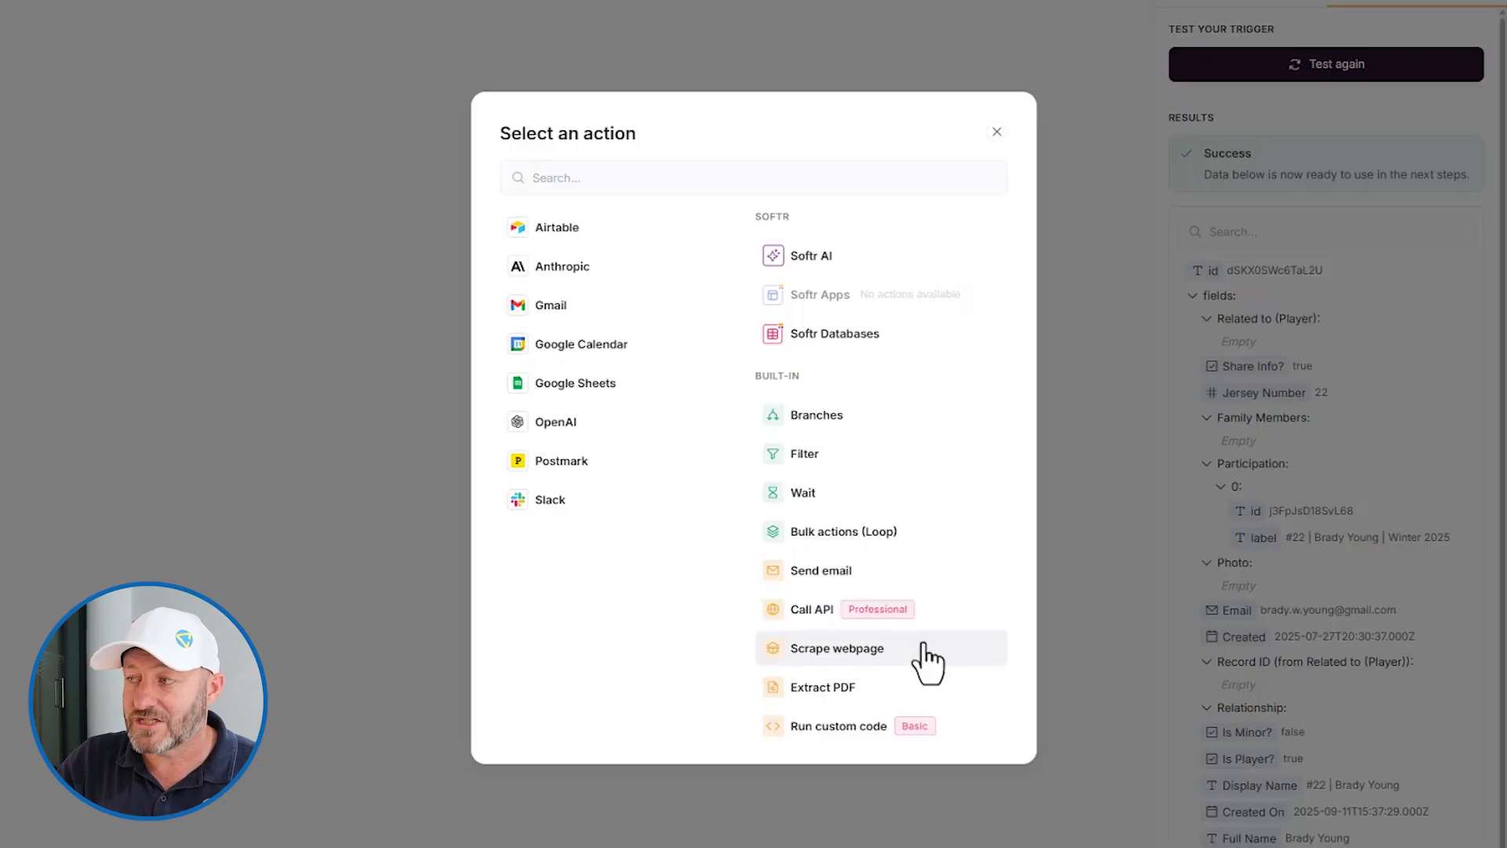
{"action": "mouse_move", "coordinate": [901, 693]}
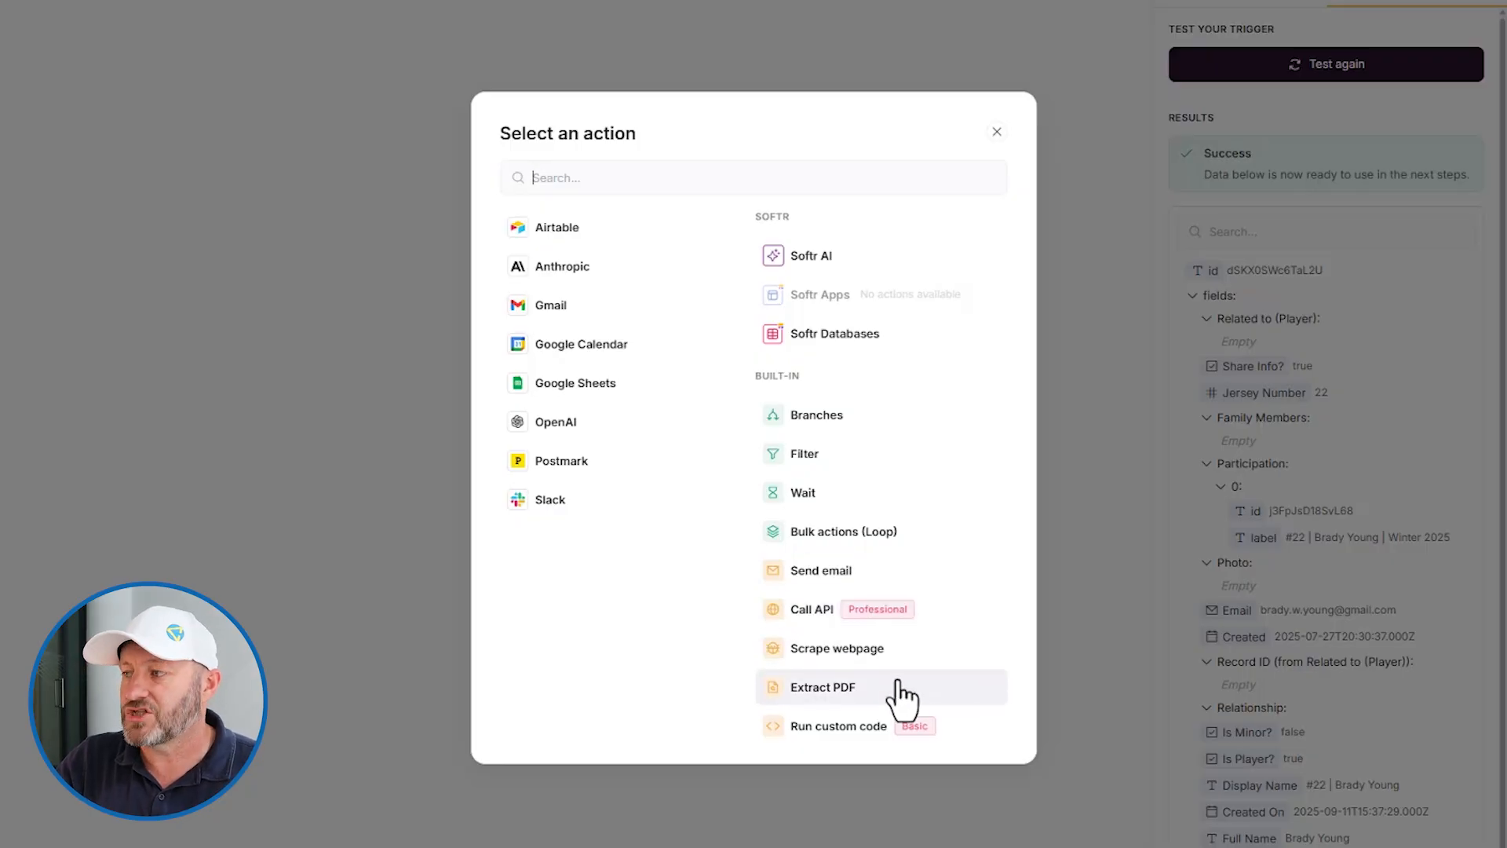
{"action": "mouse_move", "coordinate": [896, 694]}
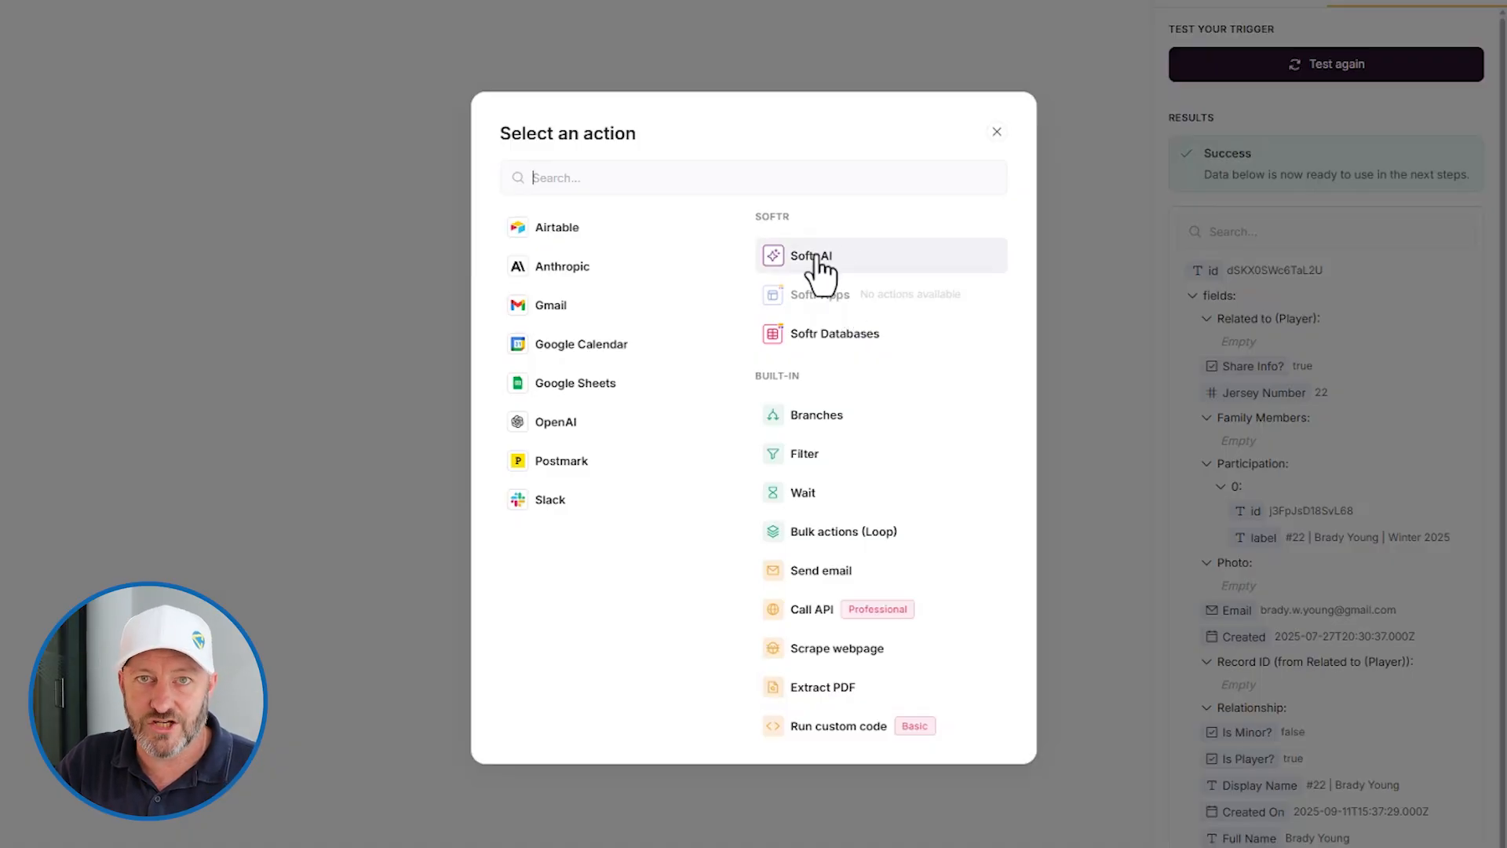
{"action": "left_click", "coordinate": [996, 132]}
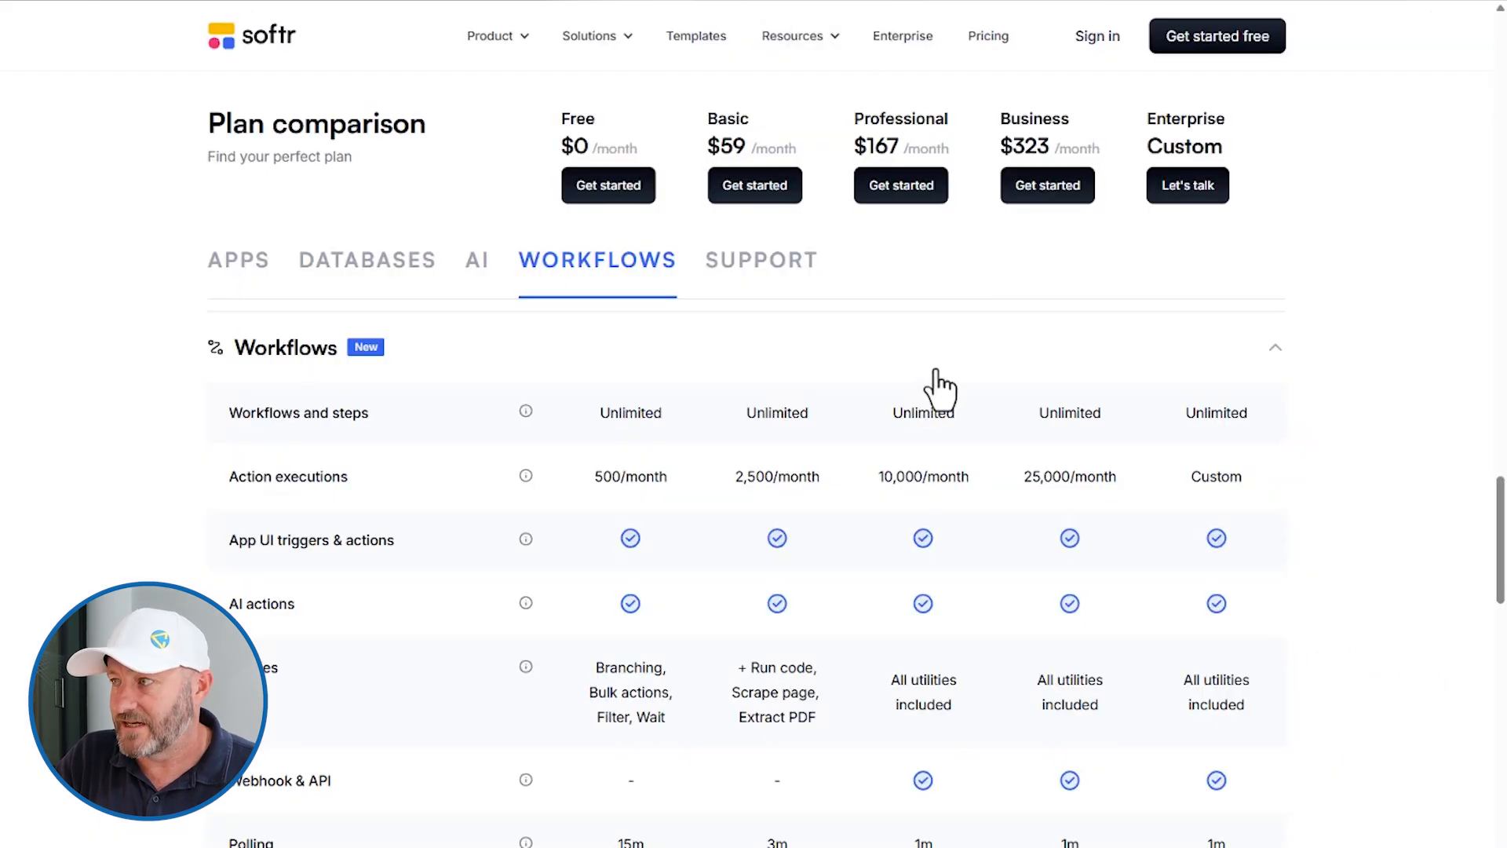
{"action": "mouse_move", "coordinate": [205, 344]}
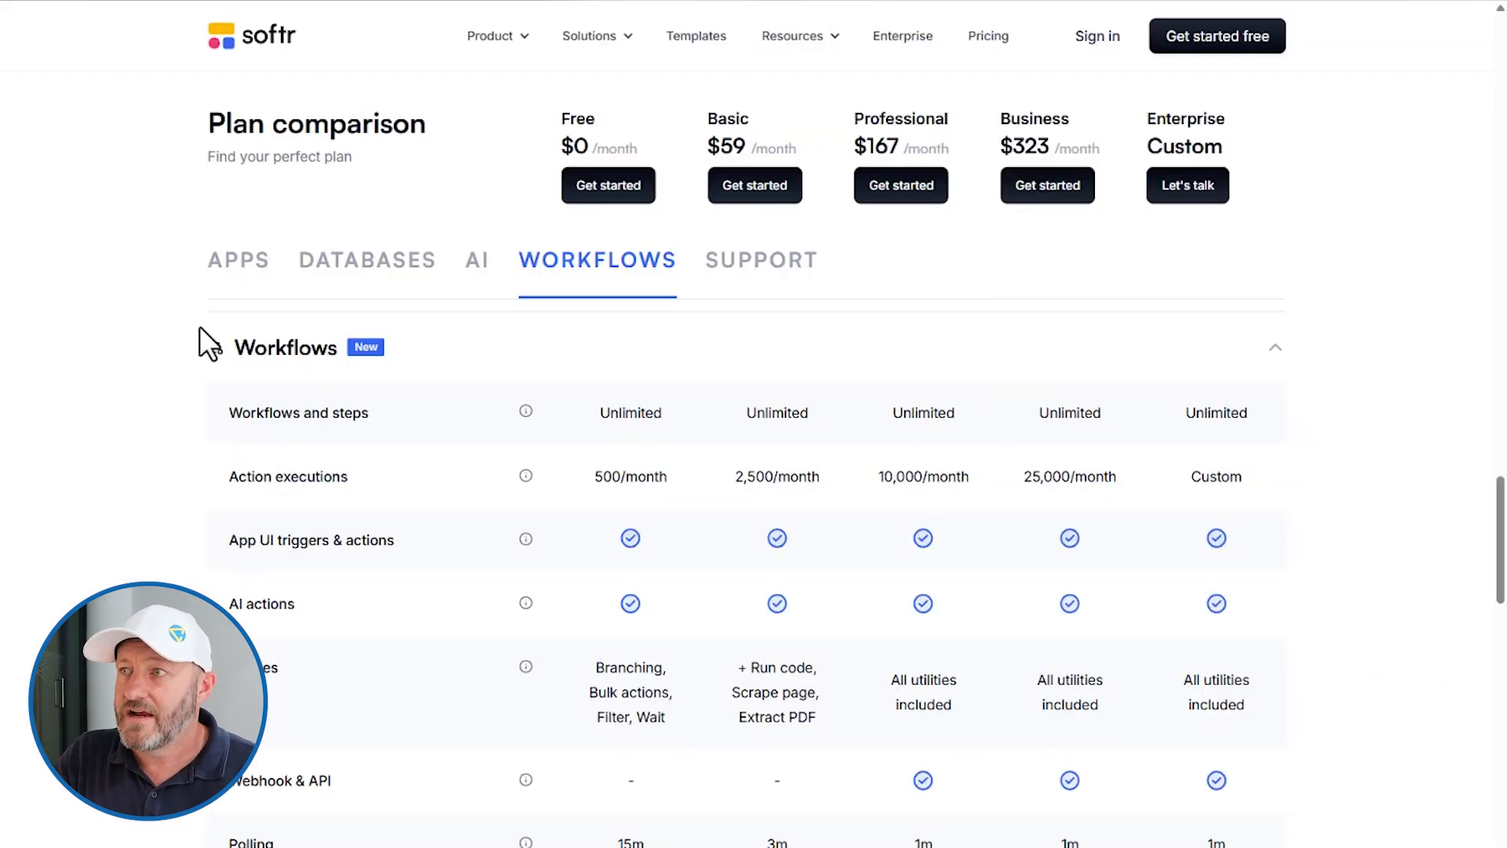
{"action": "mouse_move", "coordinate": [860, 467]}
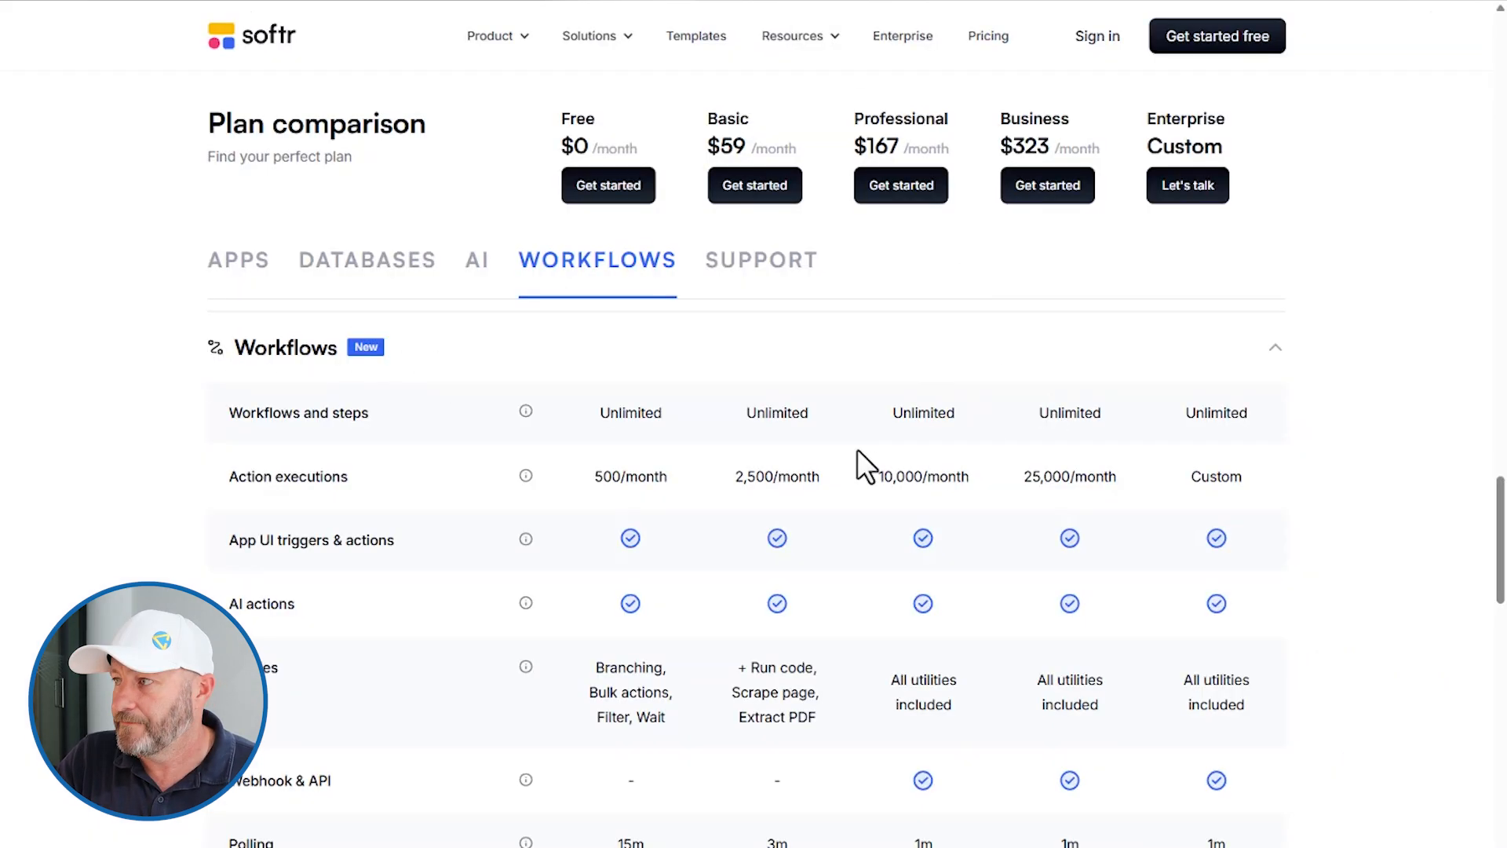
{"action": "mouse_move", "coordinate": [817, 461]}
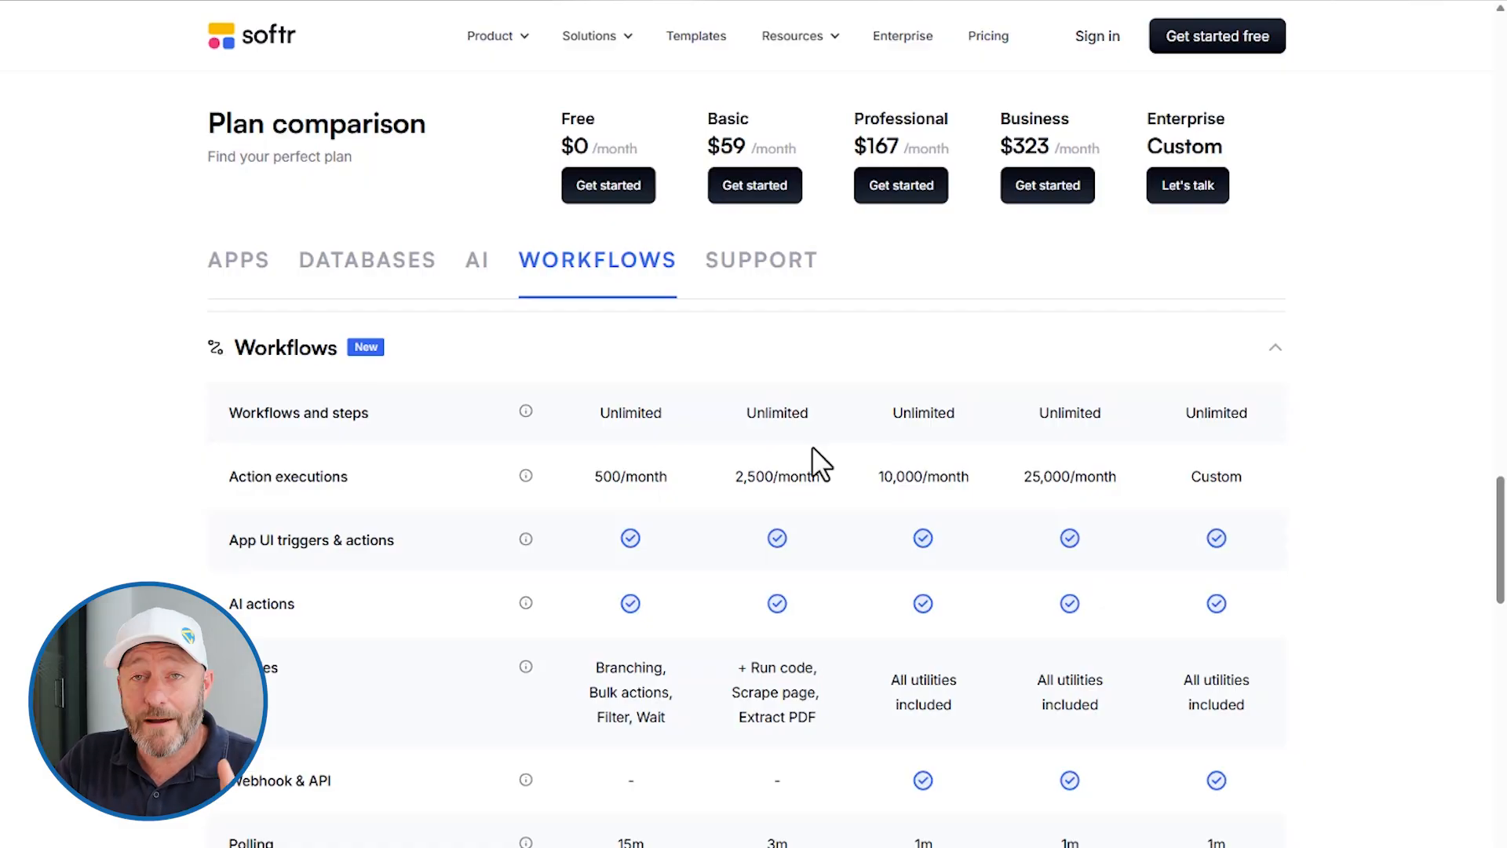
{"action": "mouse_move", "coordinate": [562, 173]}
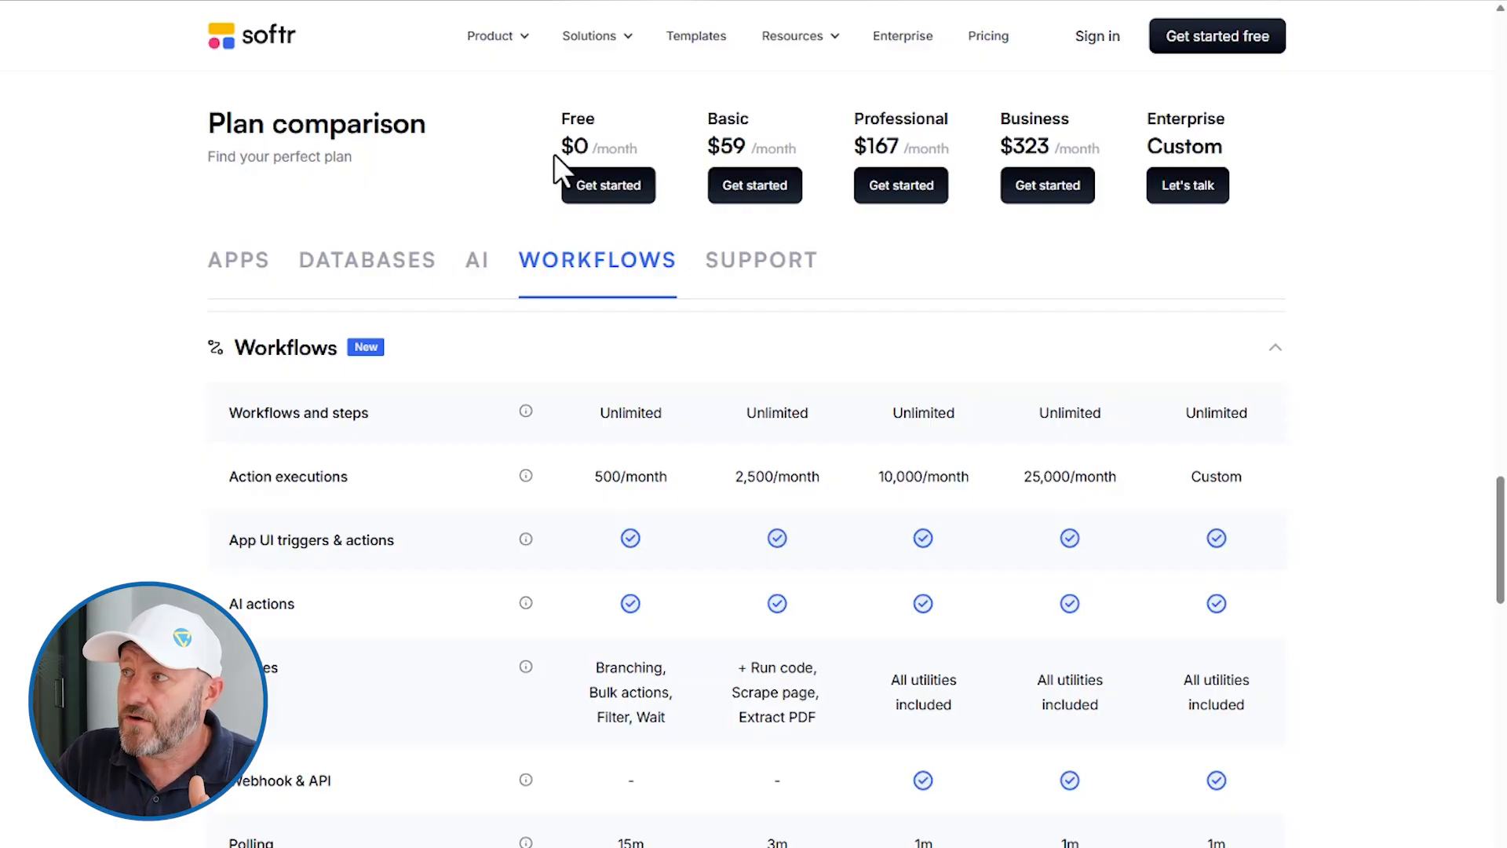
{"action": "mouse_move", "coordinate": [1245, 149]}
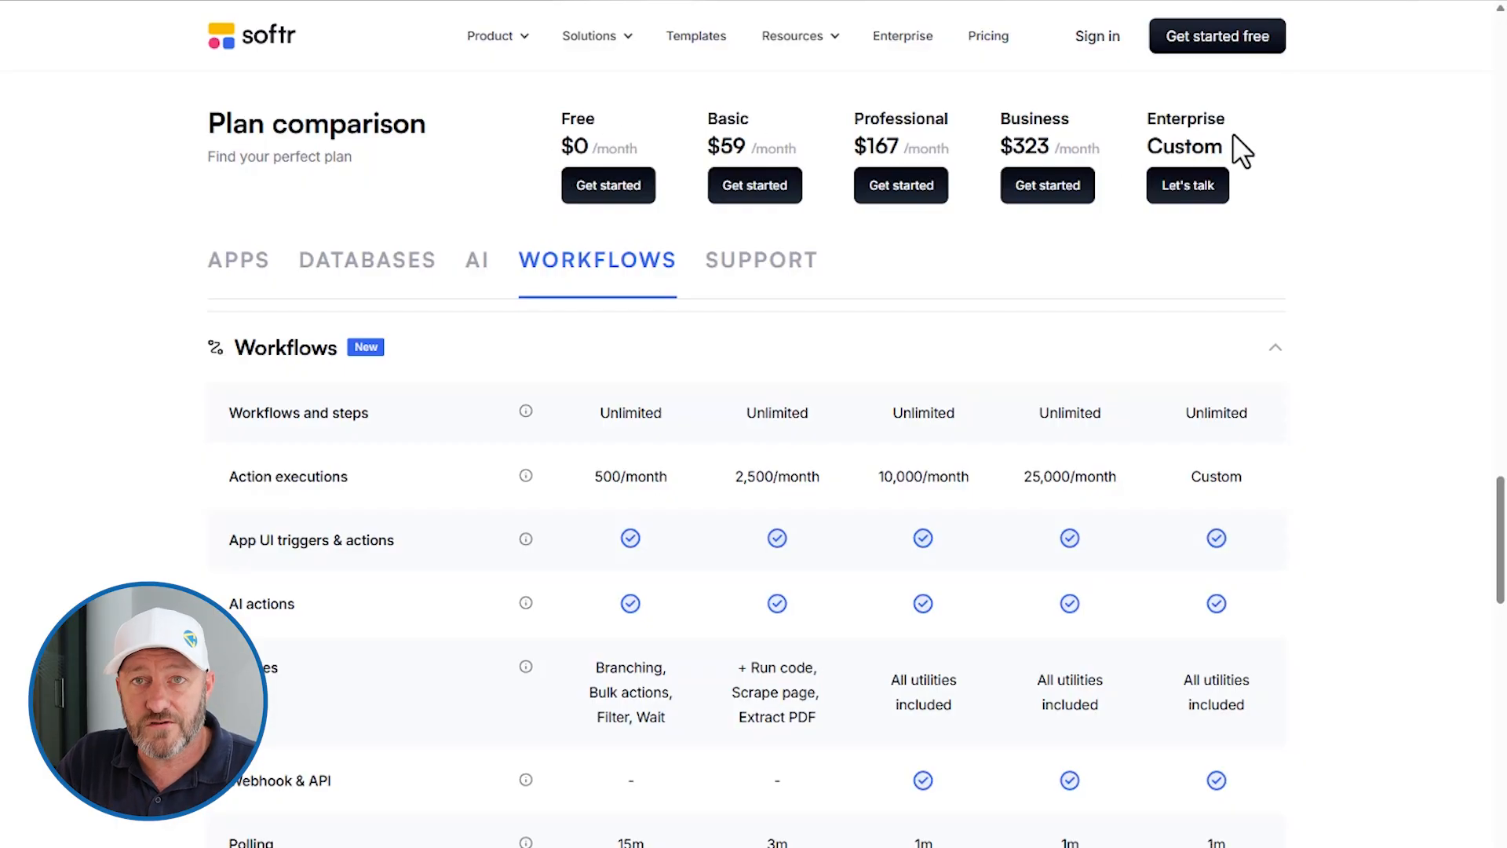
{"action": "mouse_move", "coordinate": [1230, 173]}
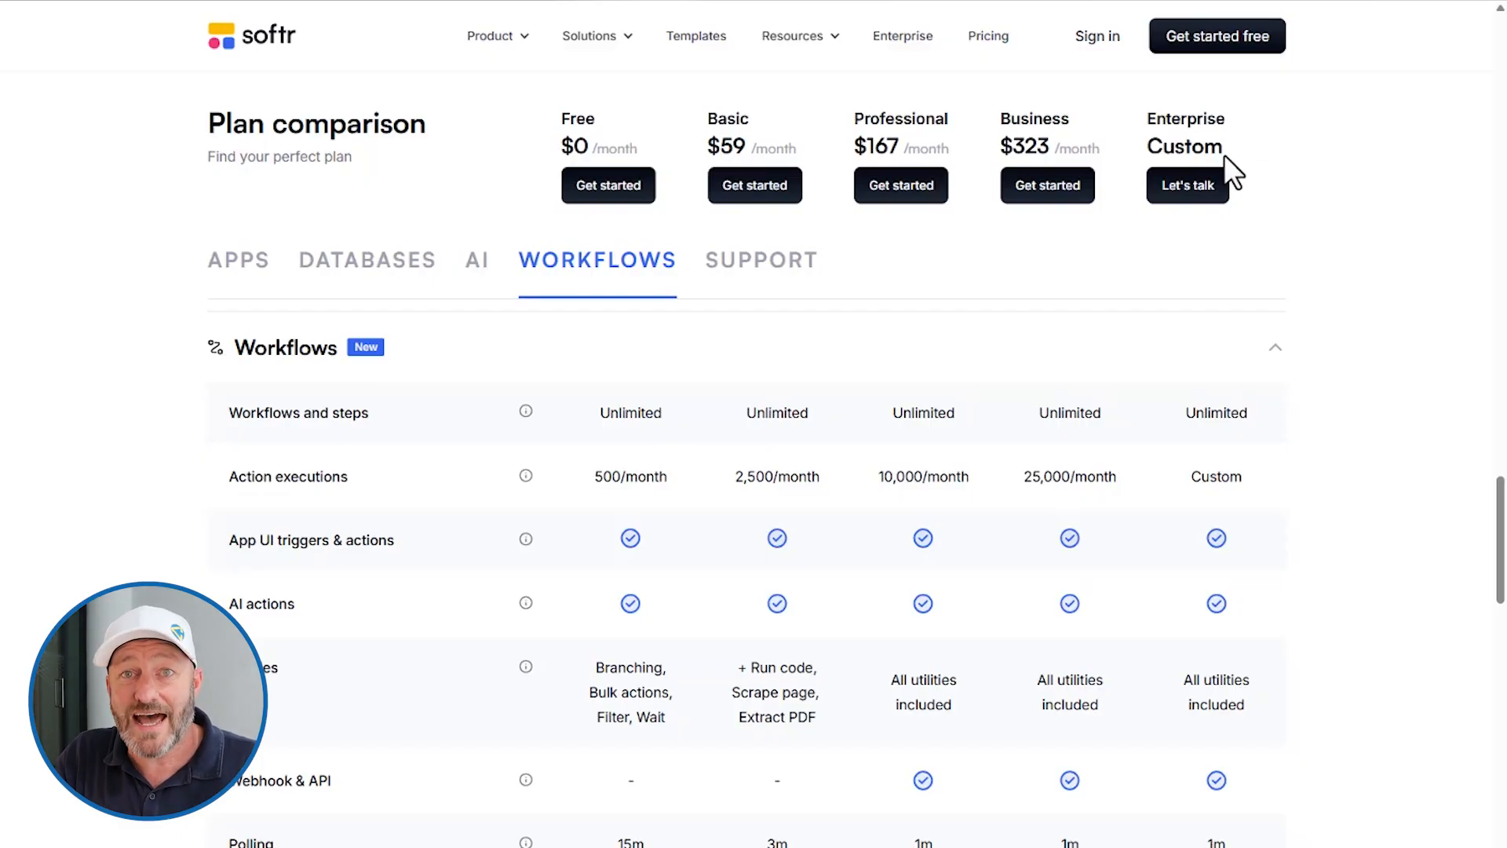
{"action": "mouse_move", "coordinate": [587, 154]}
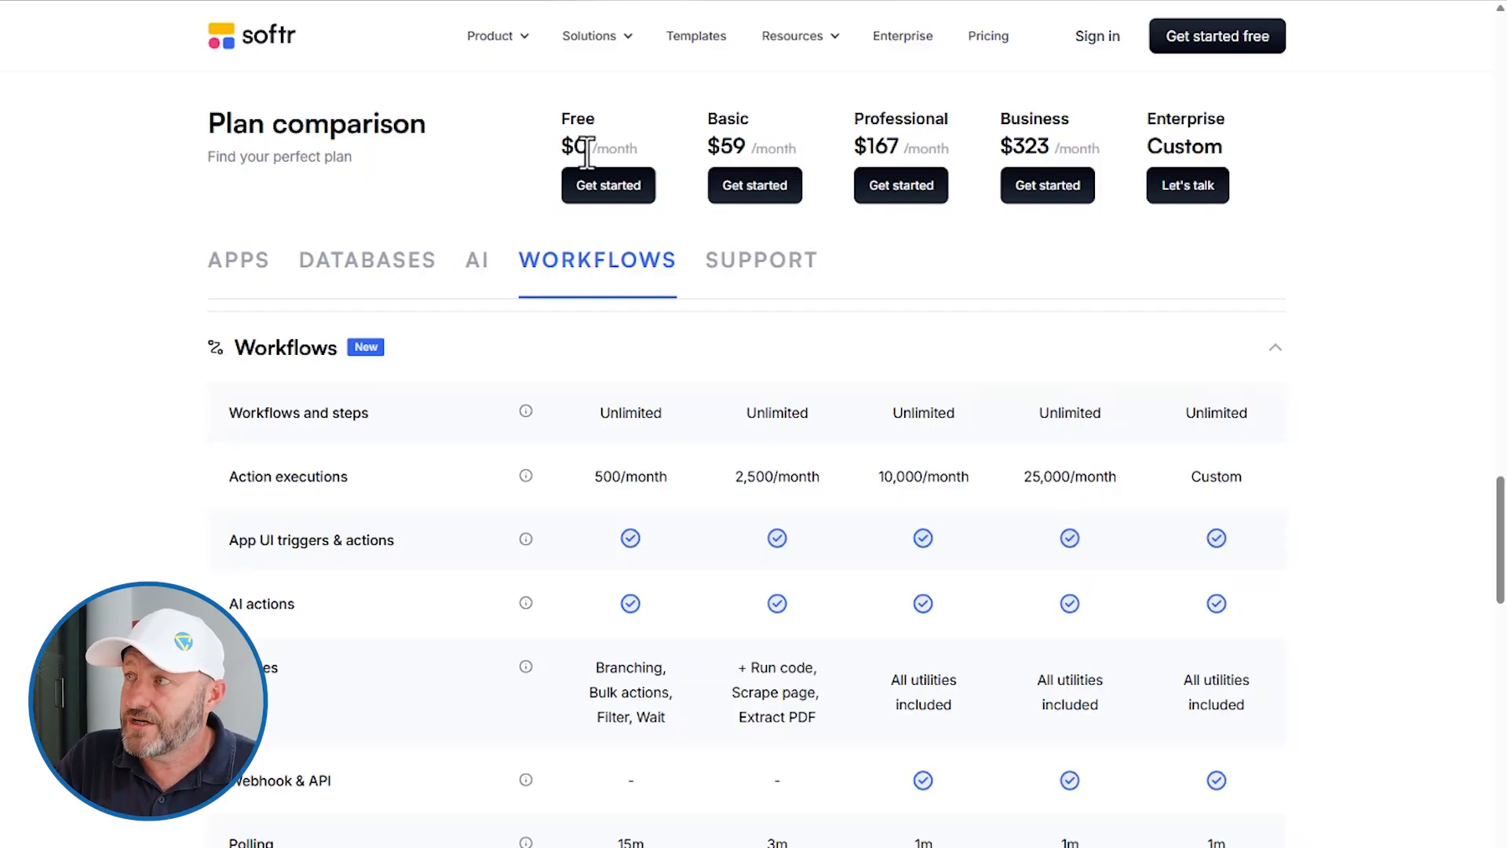
{"action": "mouse_move", "coordinate": [870, 144]}
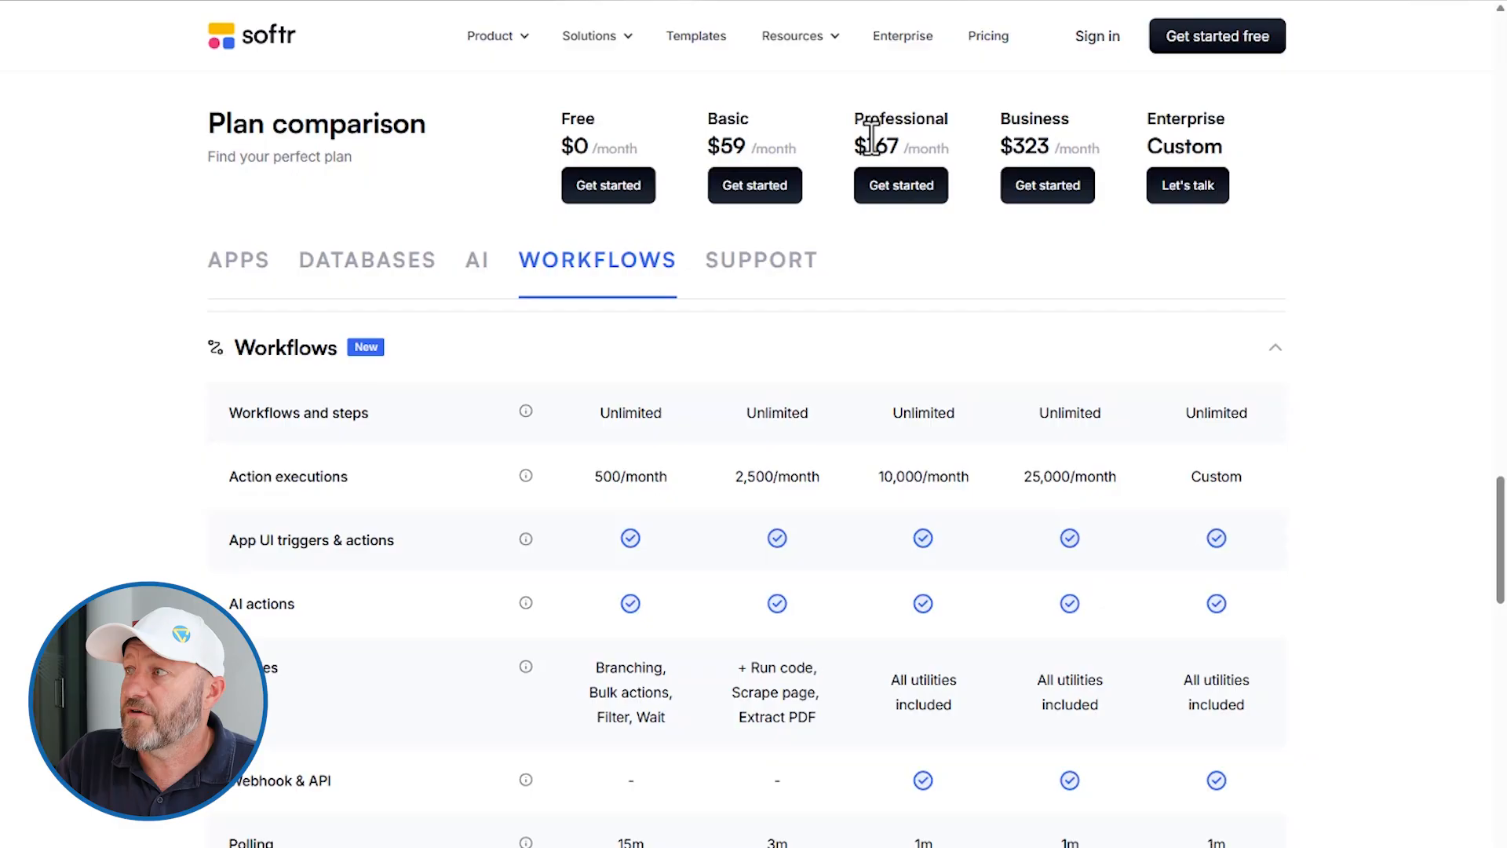
{"action": "mouse_move", "coordinate": [1042, 149]}
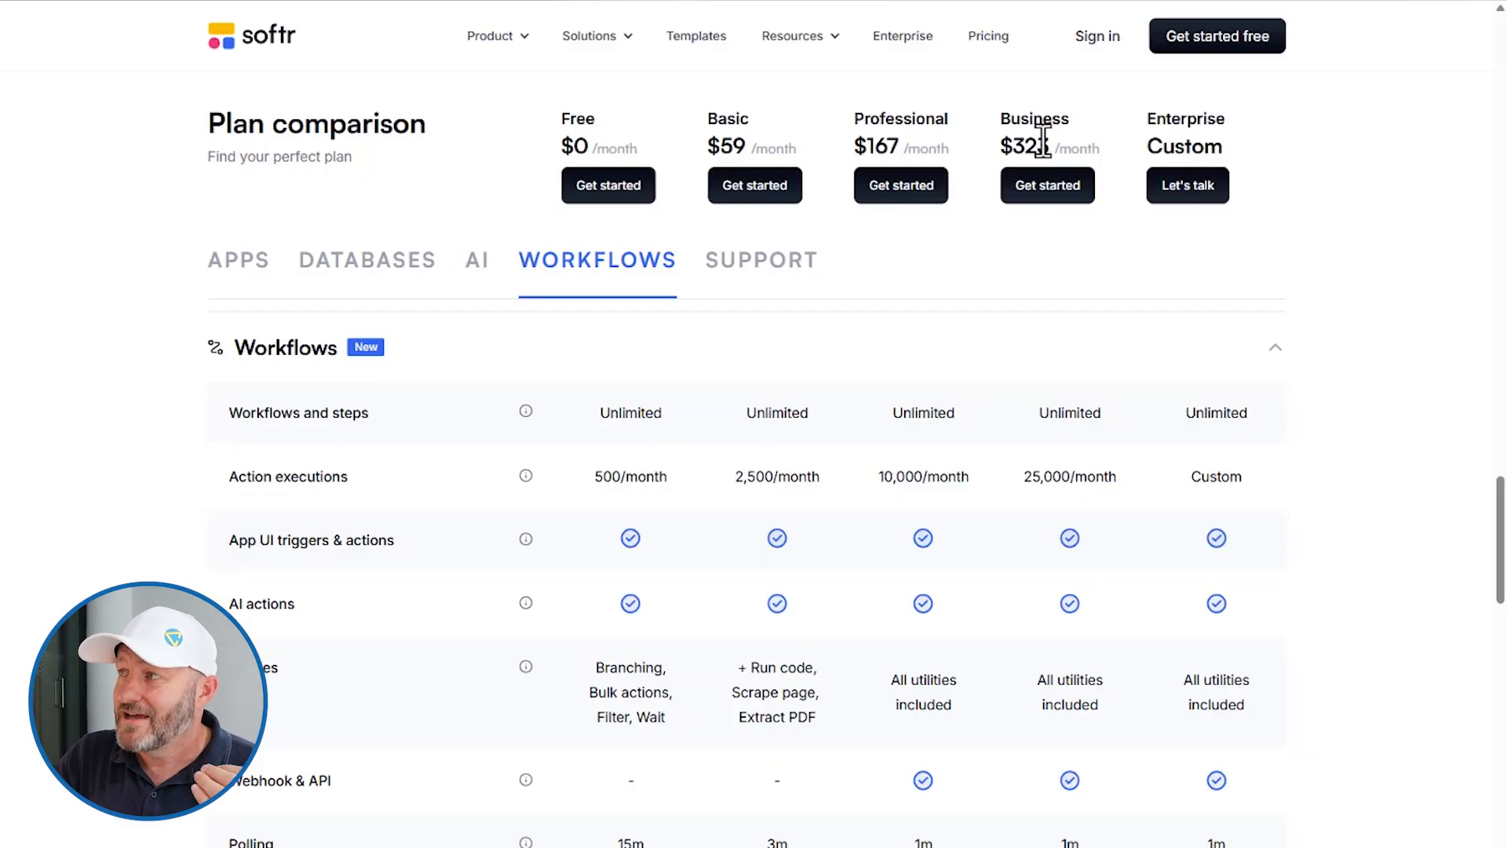
{"action": "scroll", "scroll_direction": "down", "scroll_amount": 3}
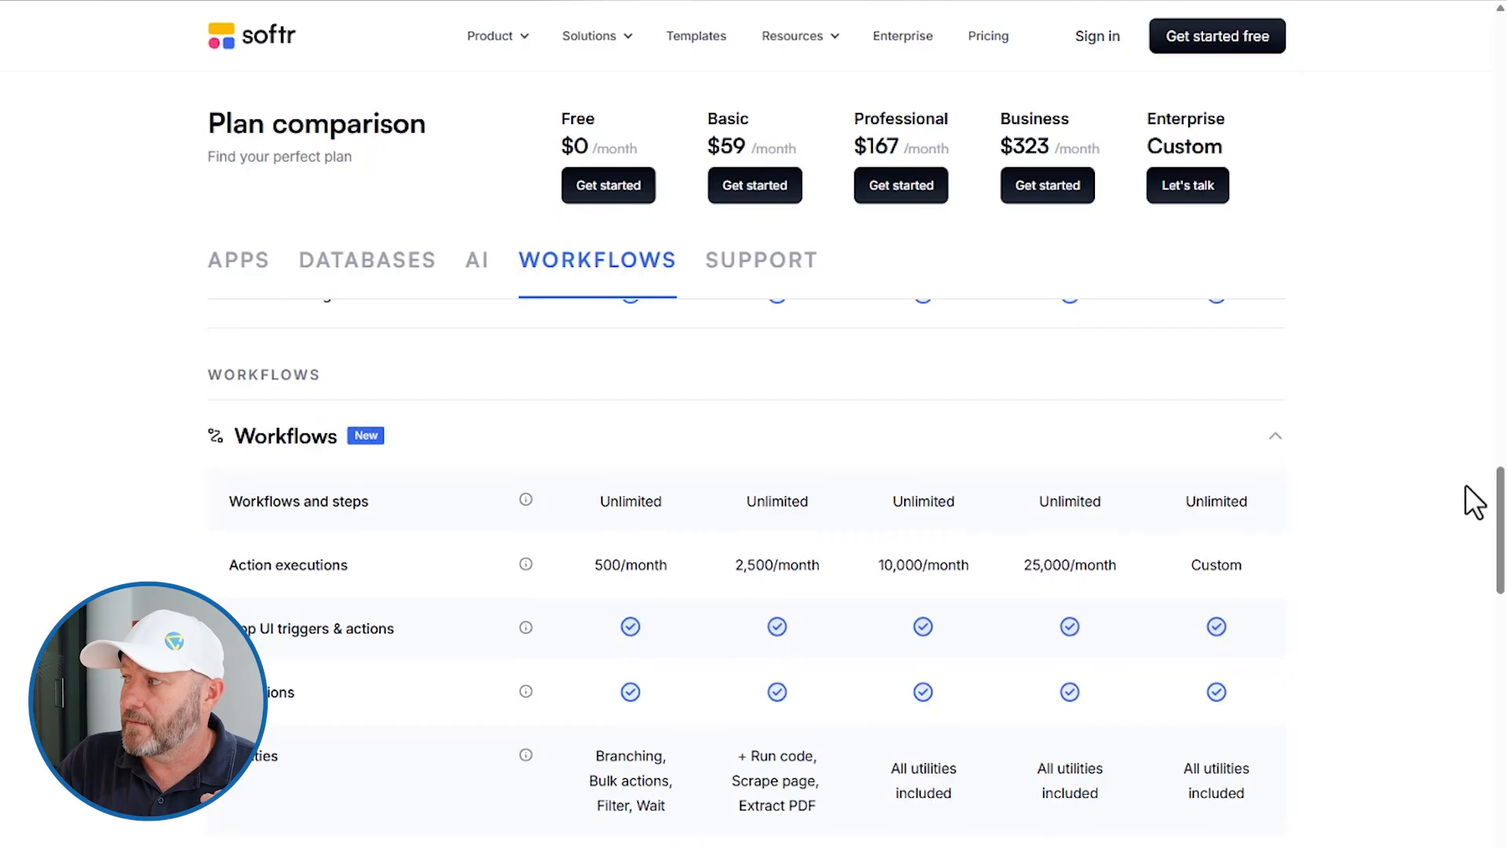
{"action": "scroll", "scroll_direction": "up", "scroll_amount": 3}
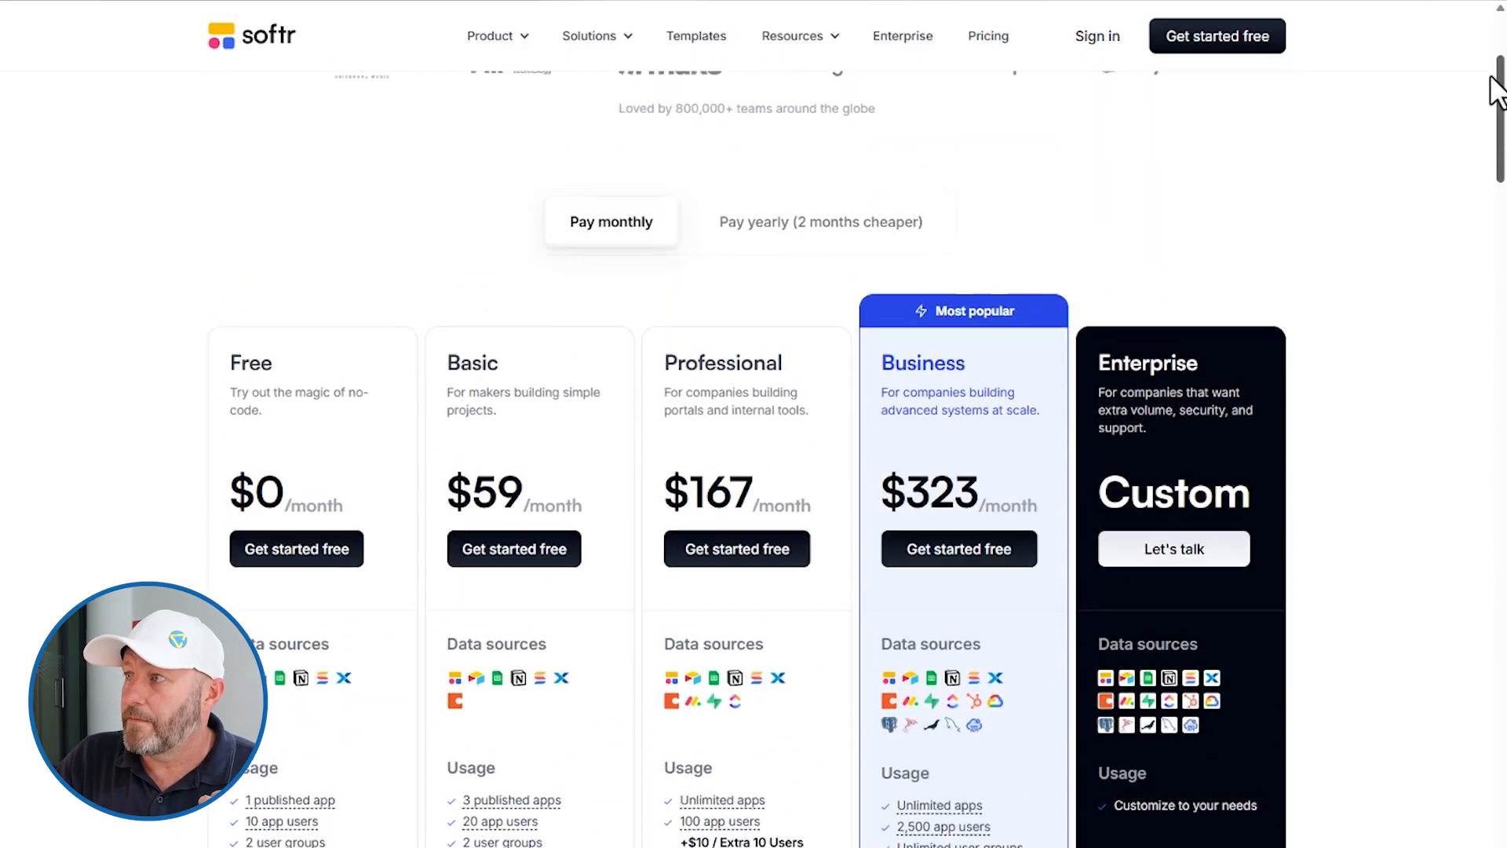
{"action": "scroll", "scroll_direction": "up", "scroll_amount": 3}
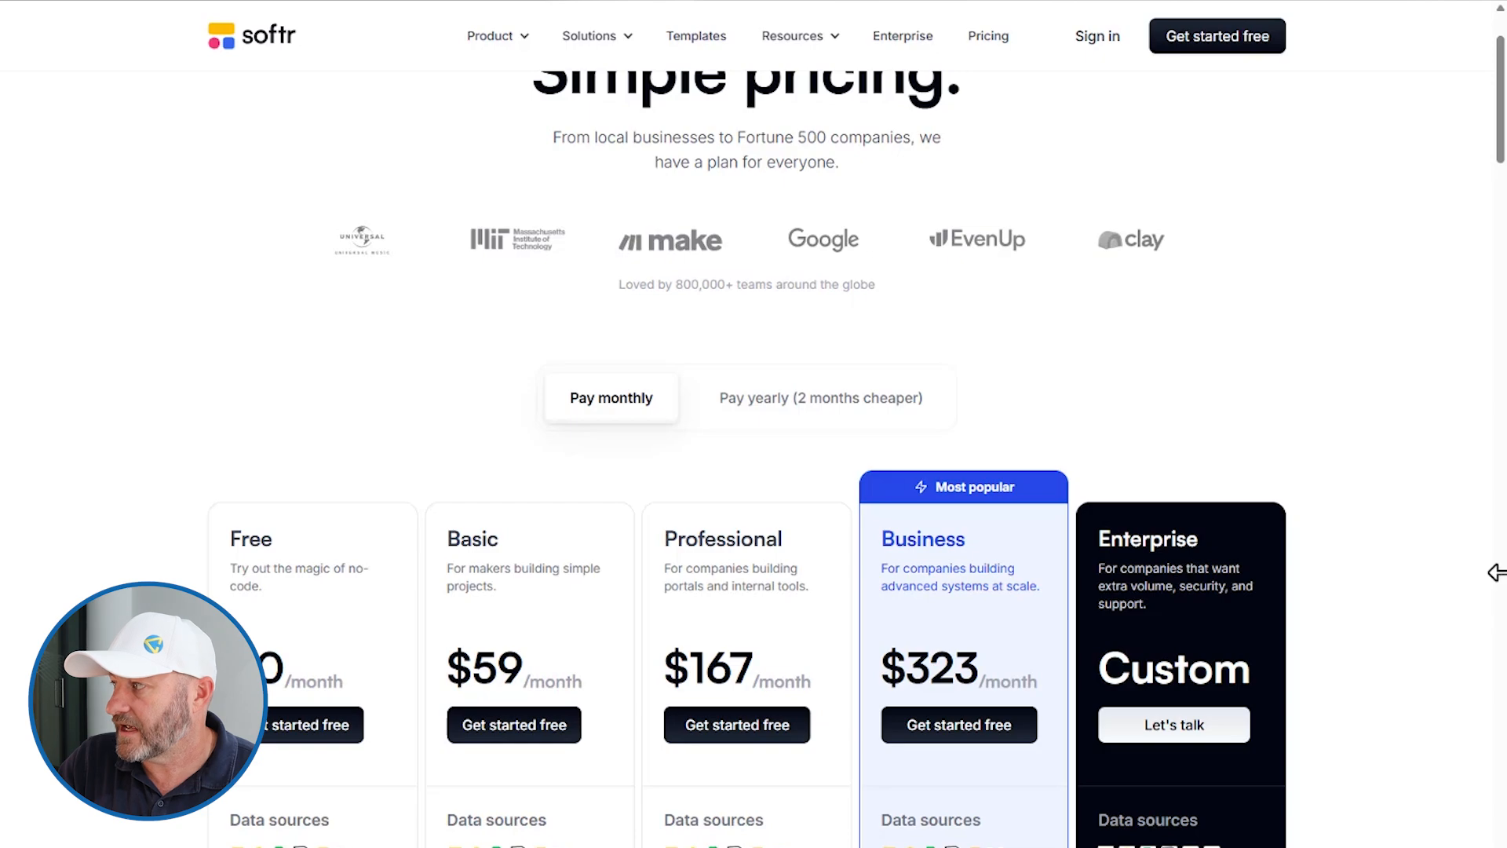
{"action": "scroll", "scroll_direction": "down", "scroll_amount": 3}
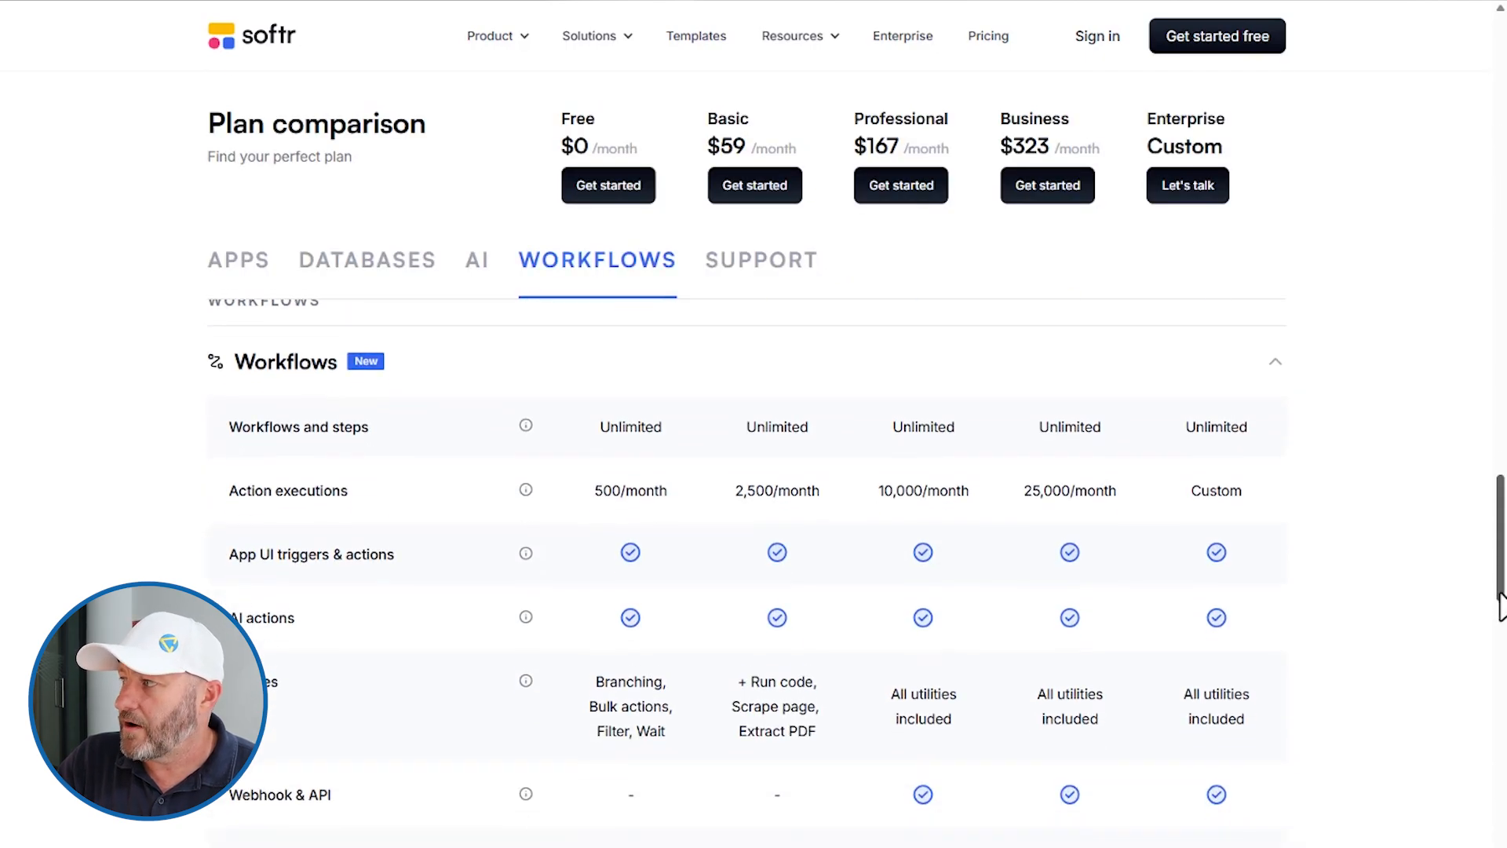
{"action": "scroll", "scroll_direction": "down", "scroll_amount": 3}
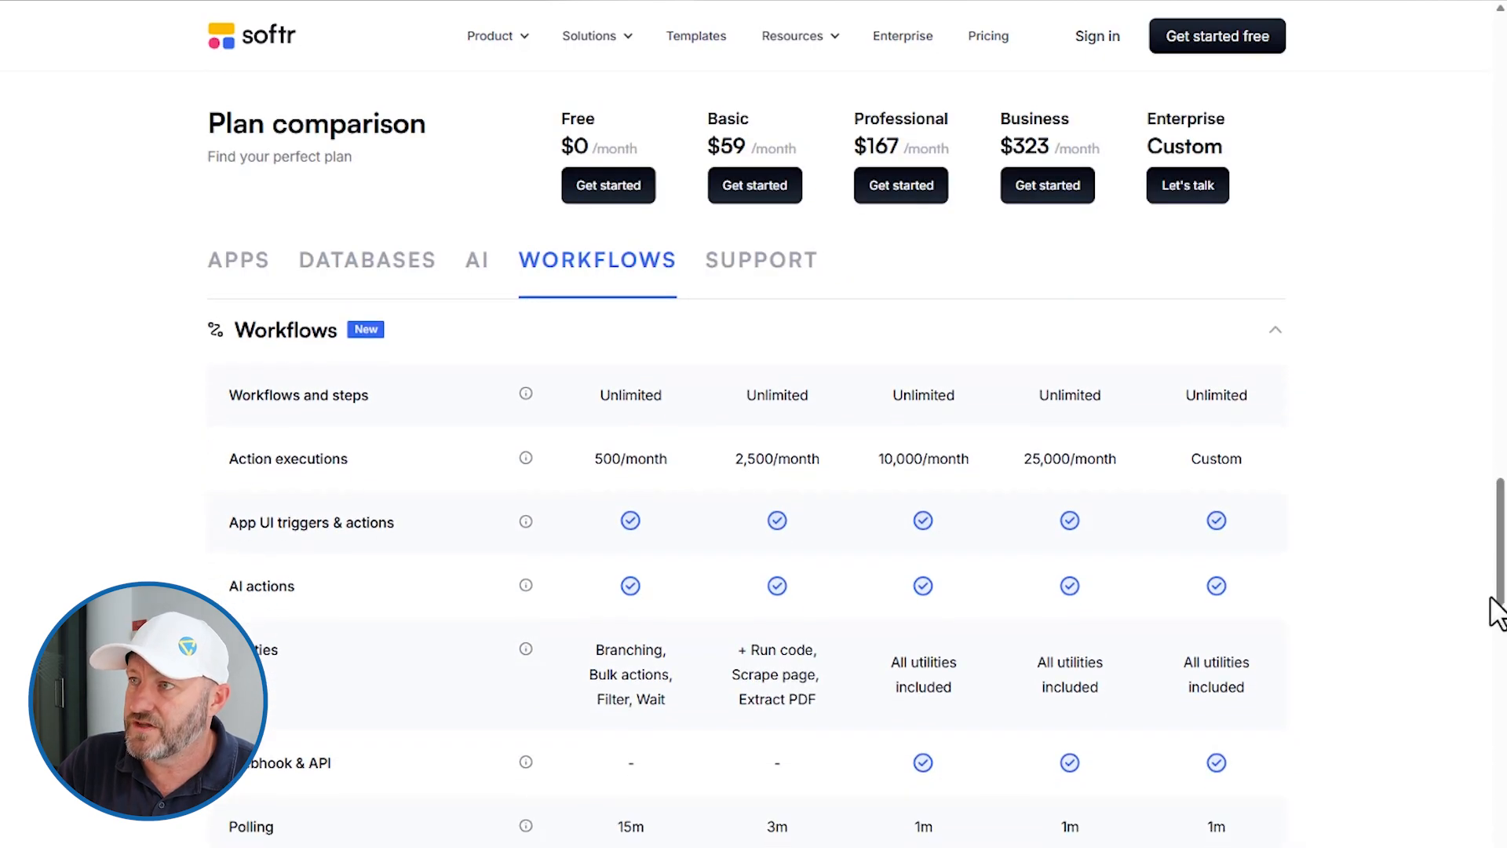
{"action": "mouse_move", "coordinate": [525, 393]}
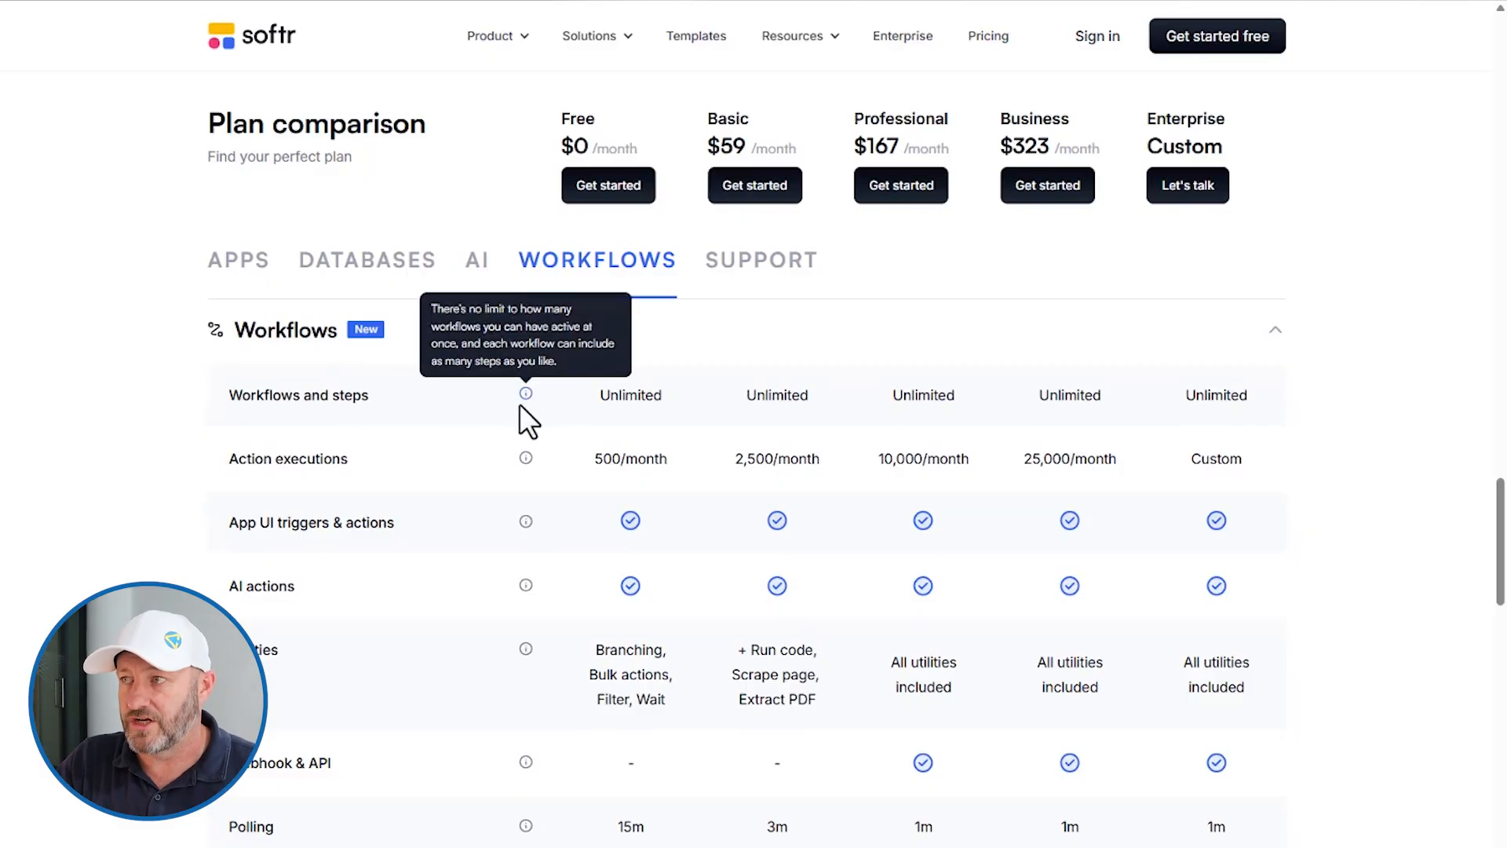
{"action": "mouse_move", "coordinate": [649, 427]}
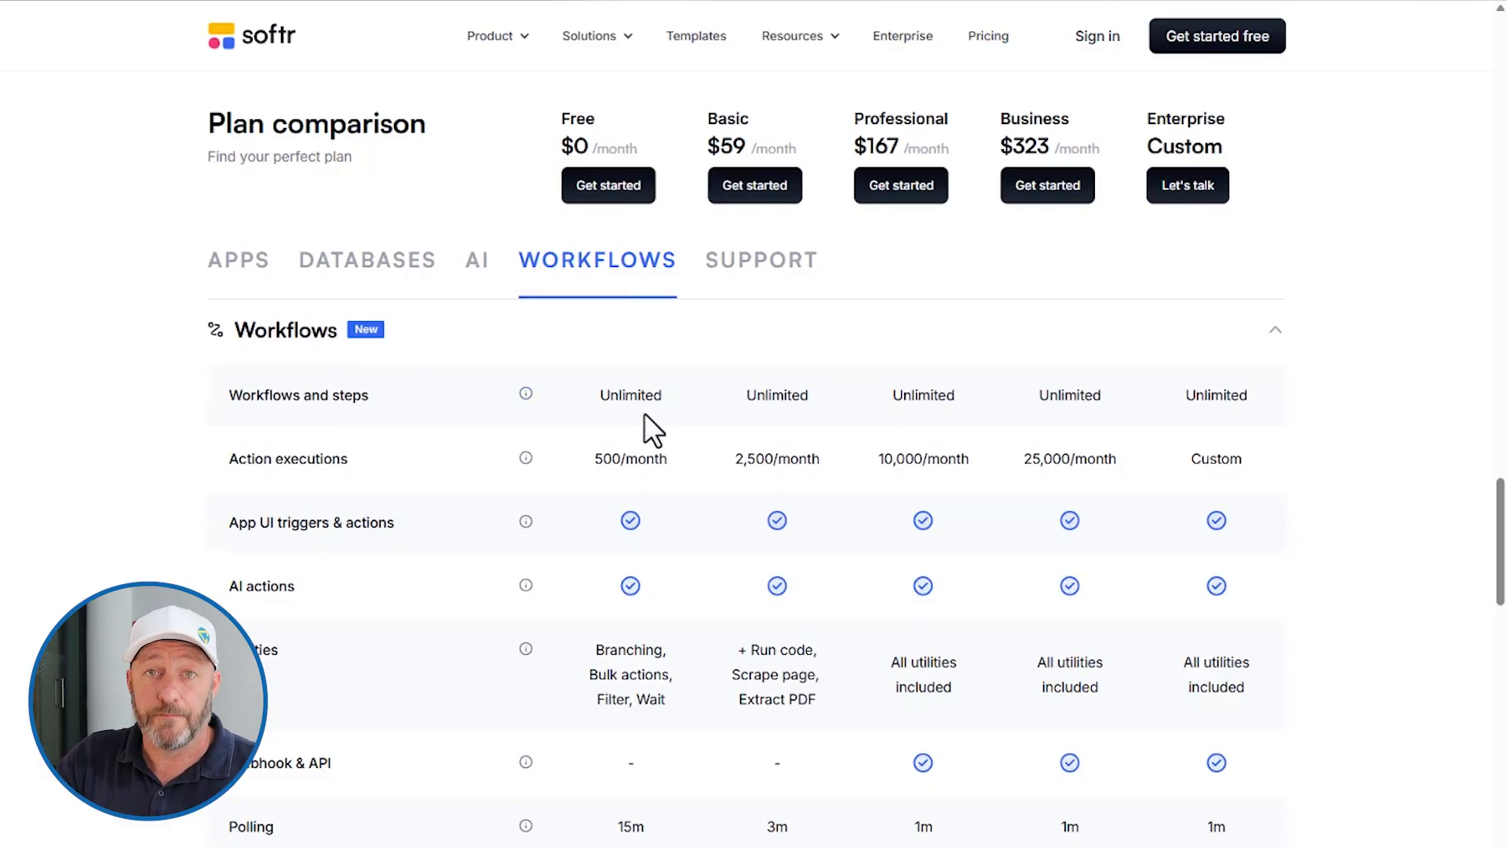
{"action": "mouse_move", "coordinate": [594, 415]}
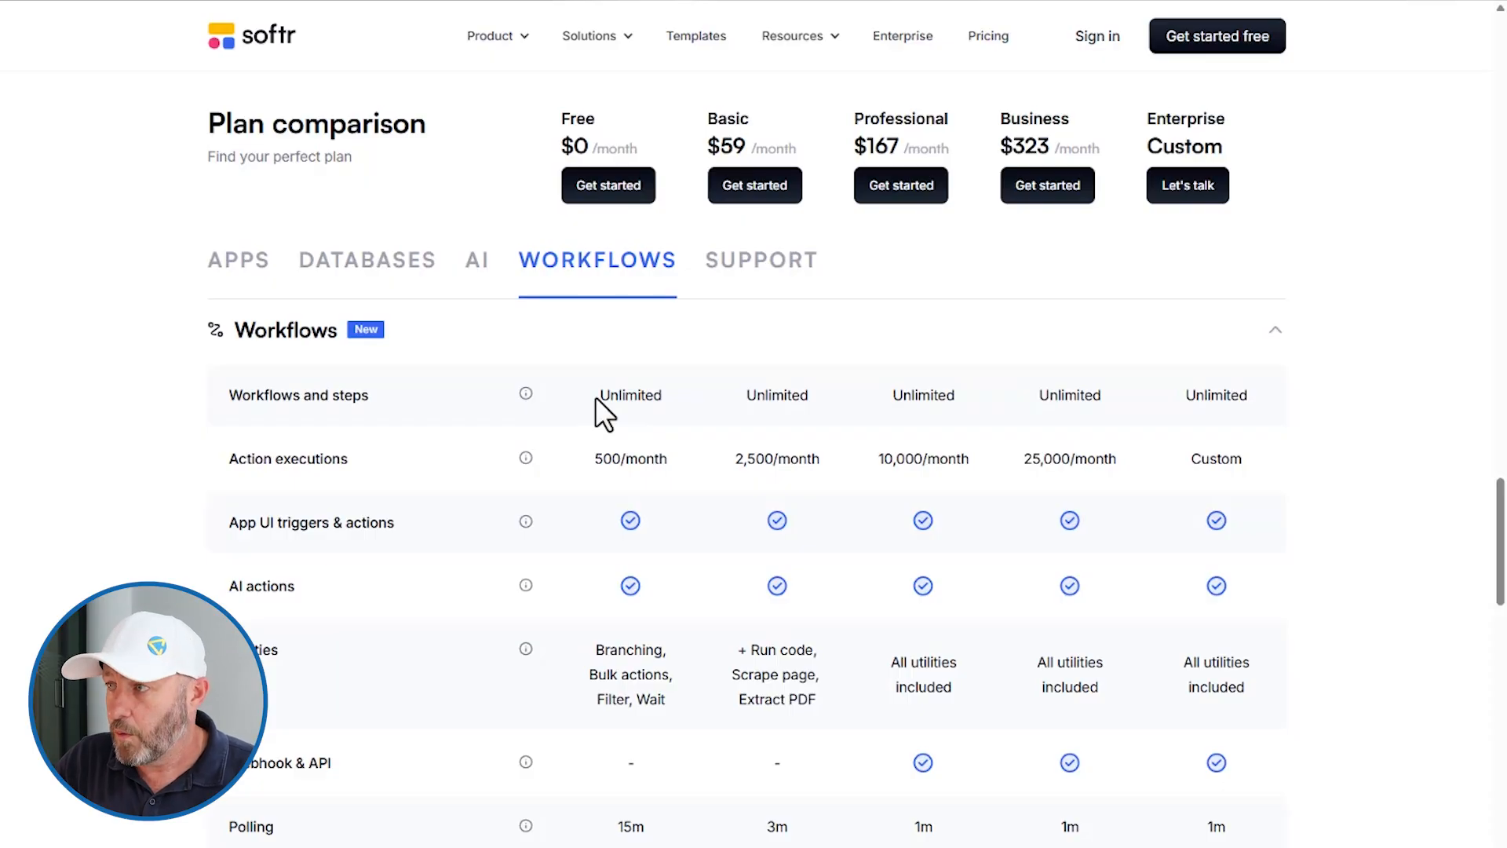
{"action": "mouse_move", "coordinate": [642, 420]}
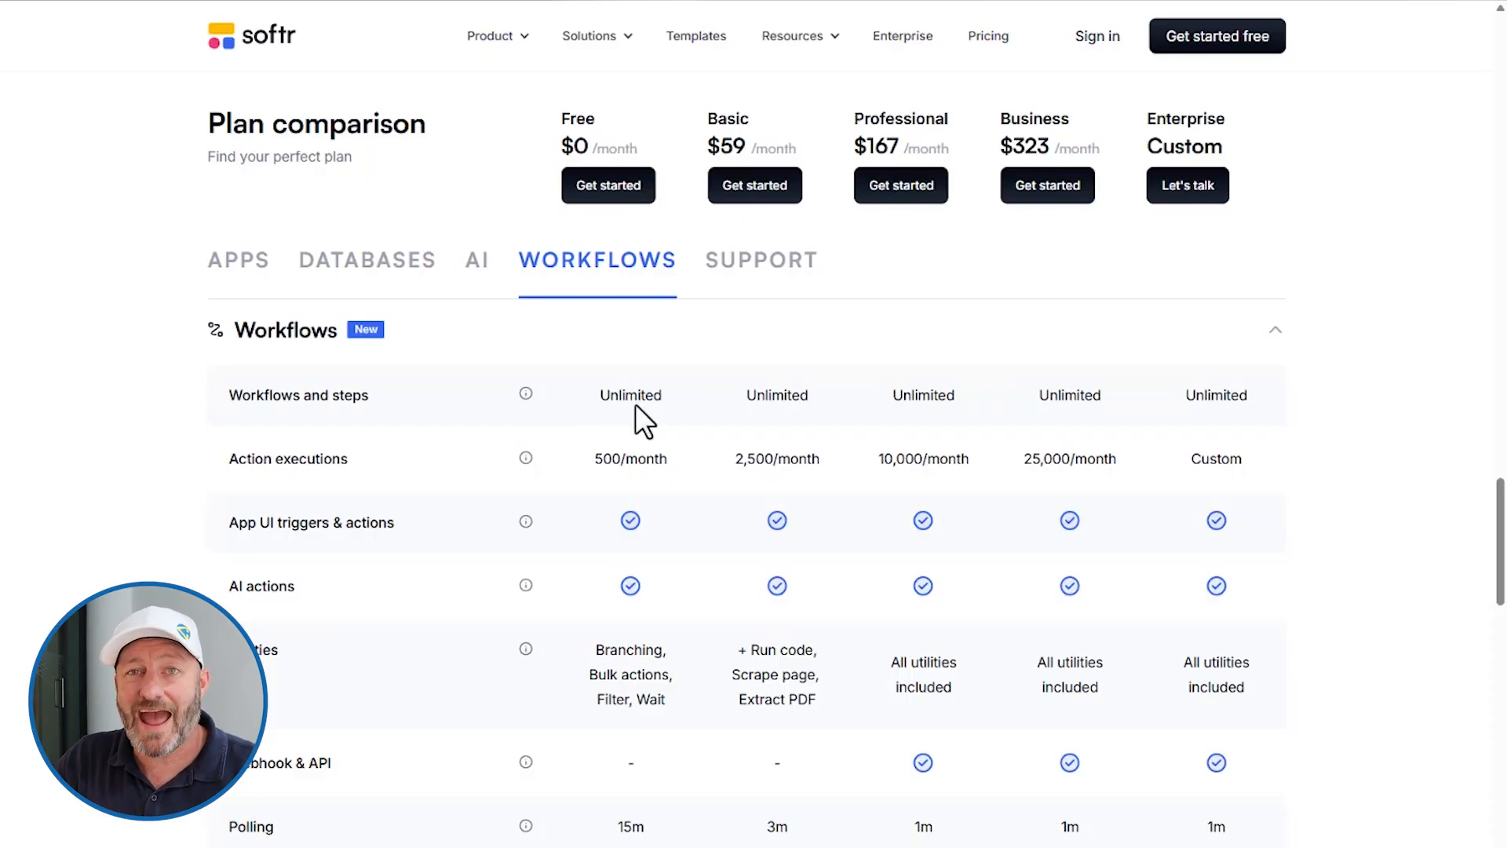
{"action": "mouse_move", "coordinate": [607, 401]}
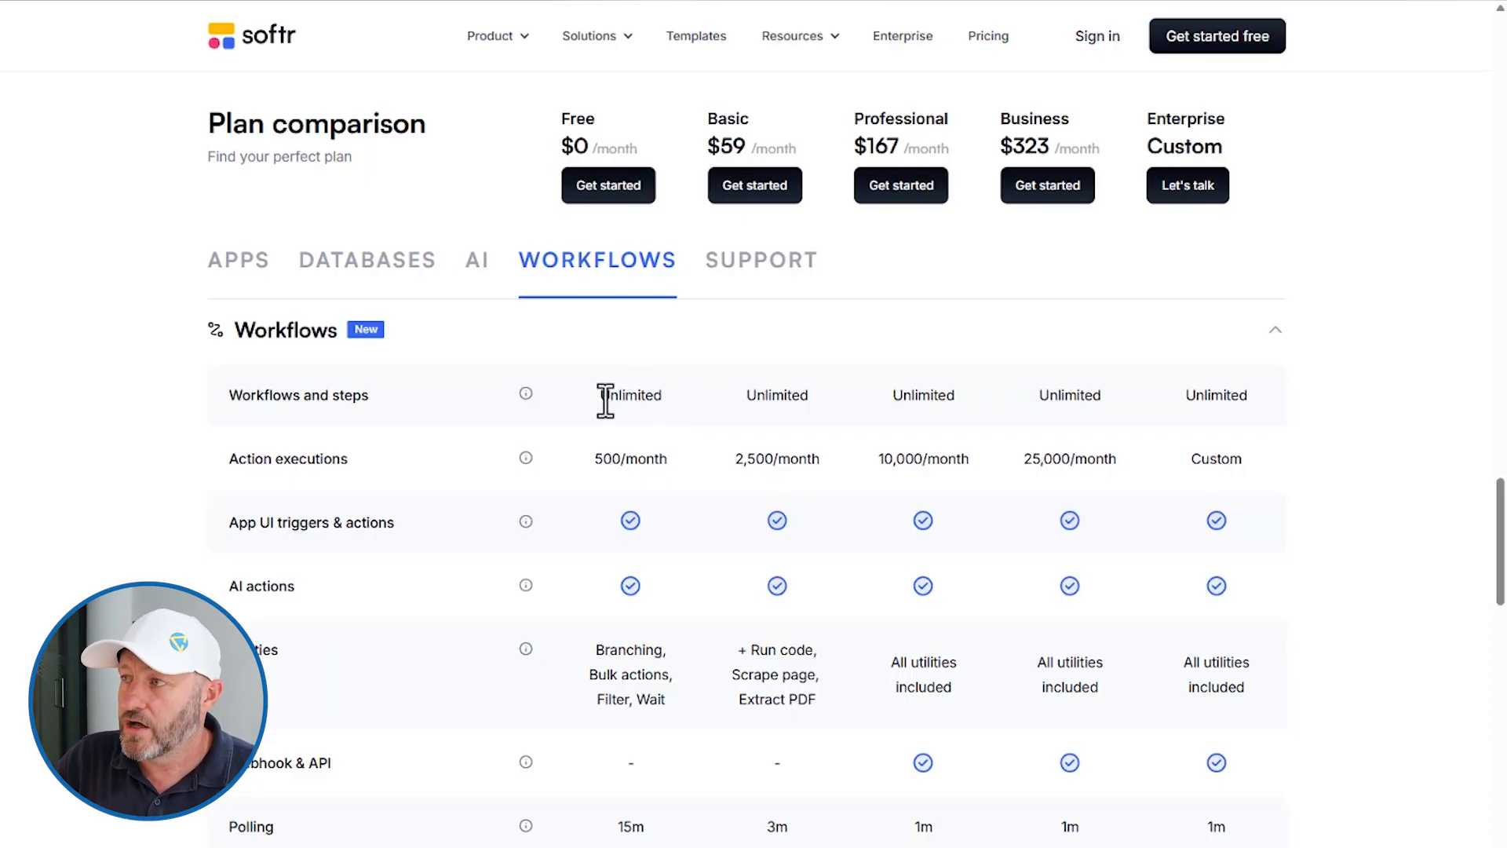
{"action": "mouse_move", "coordinate": [968, 409]}
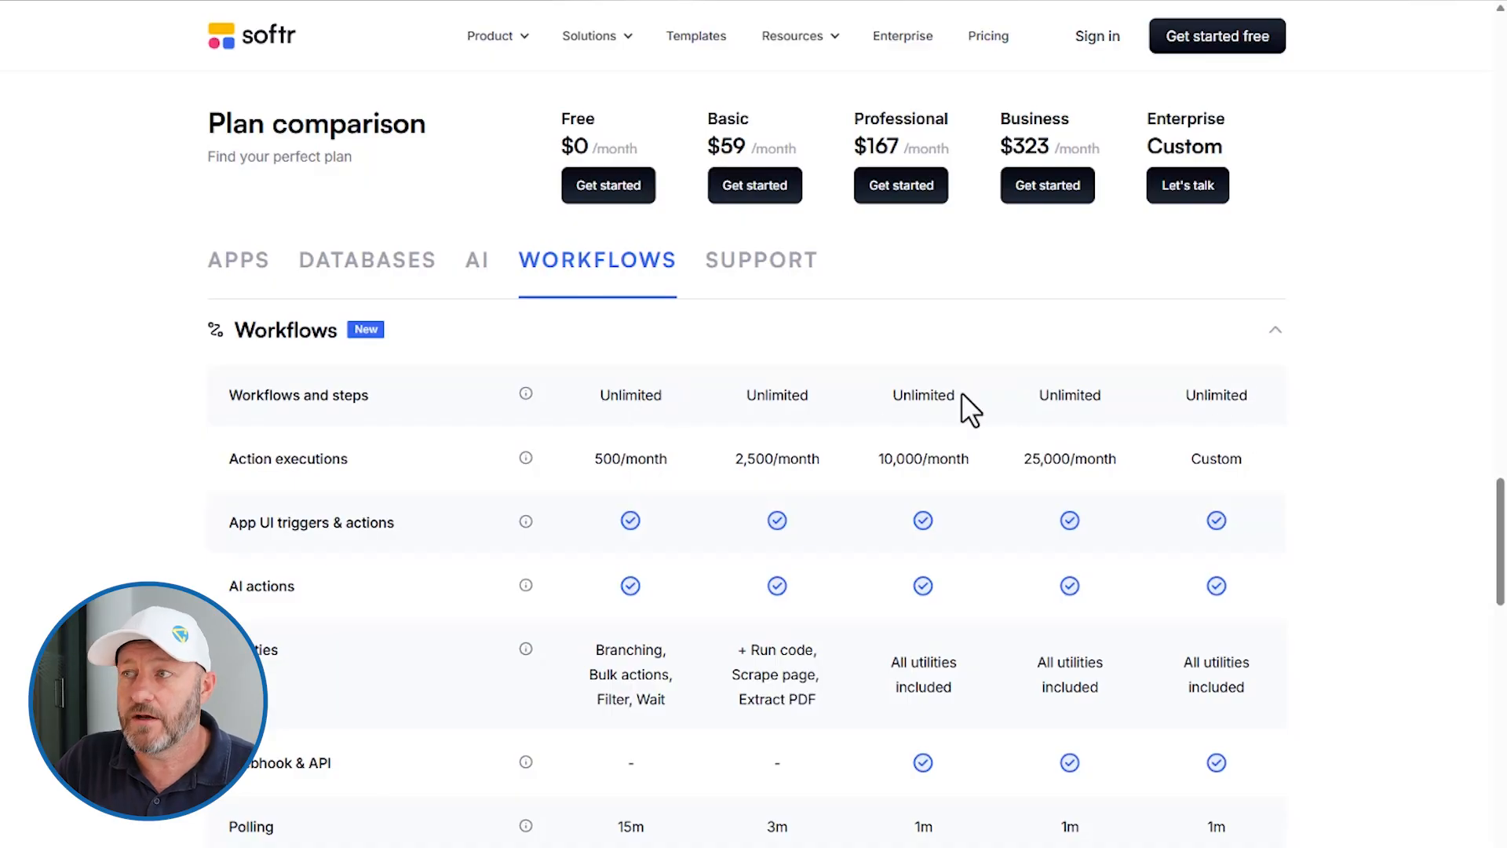
{"action": "mouse_move", "coordinate": [605, 461]}
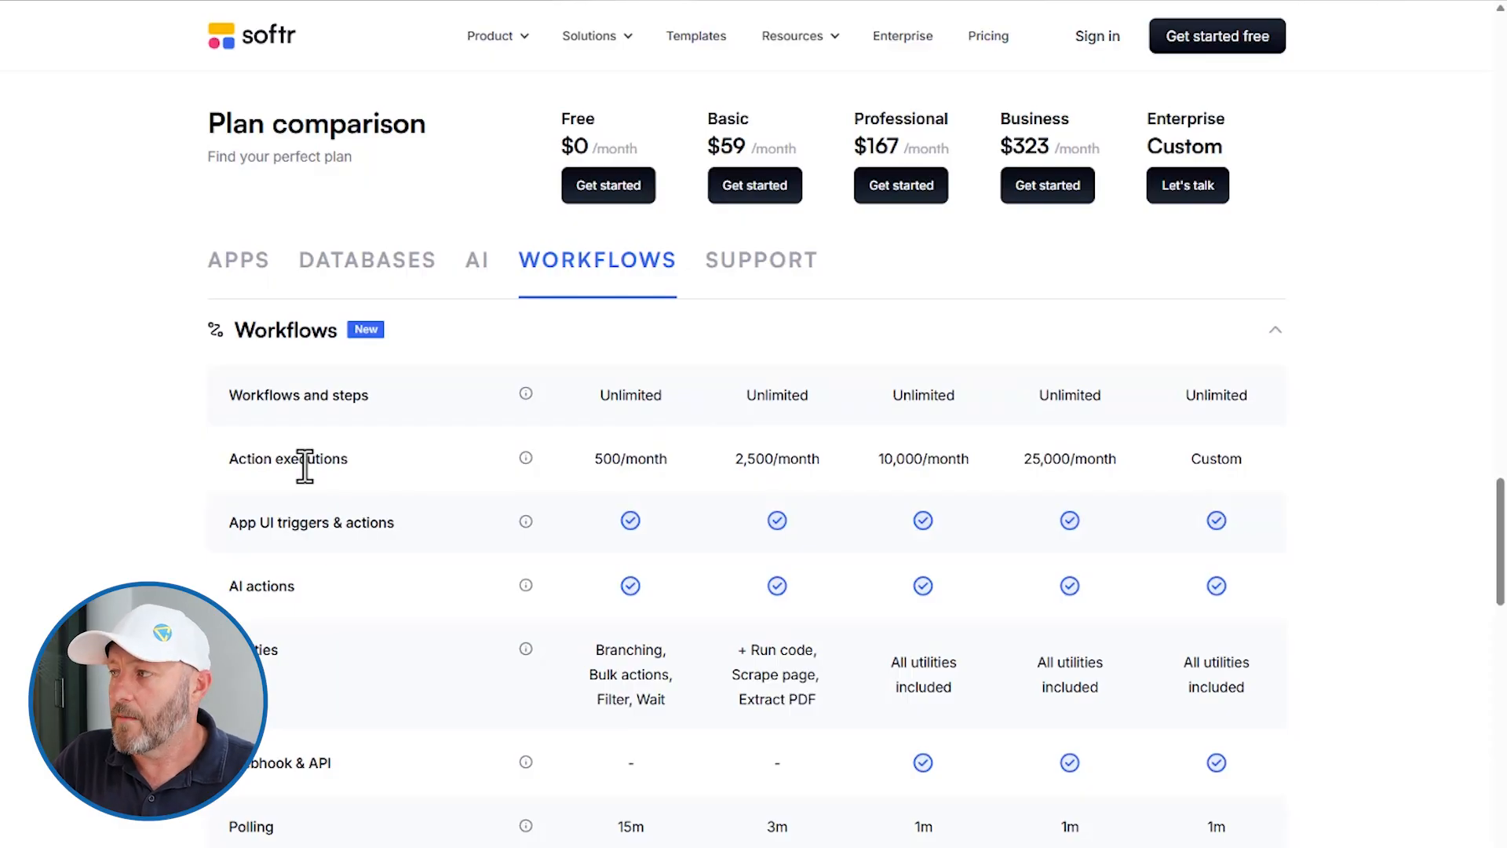
{"action": "mouse_move", "coordinate": [1037, 458]}
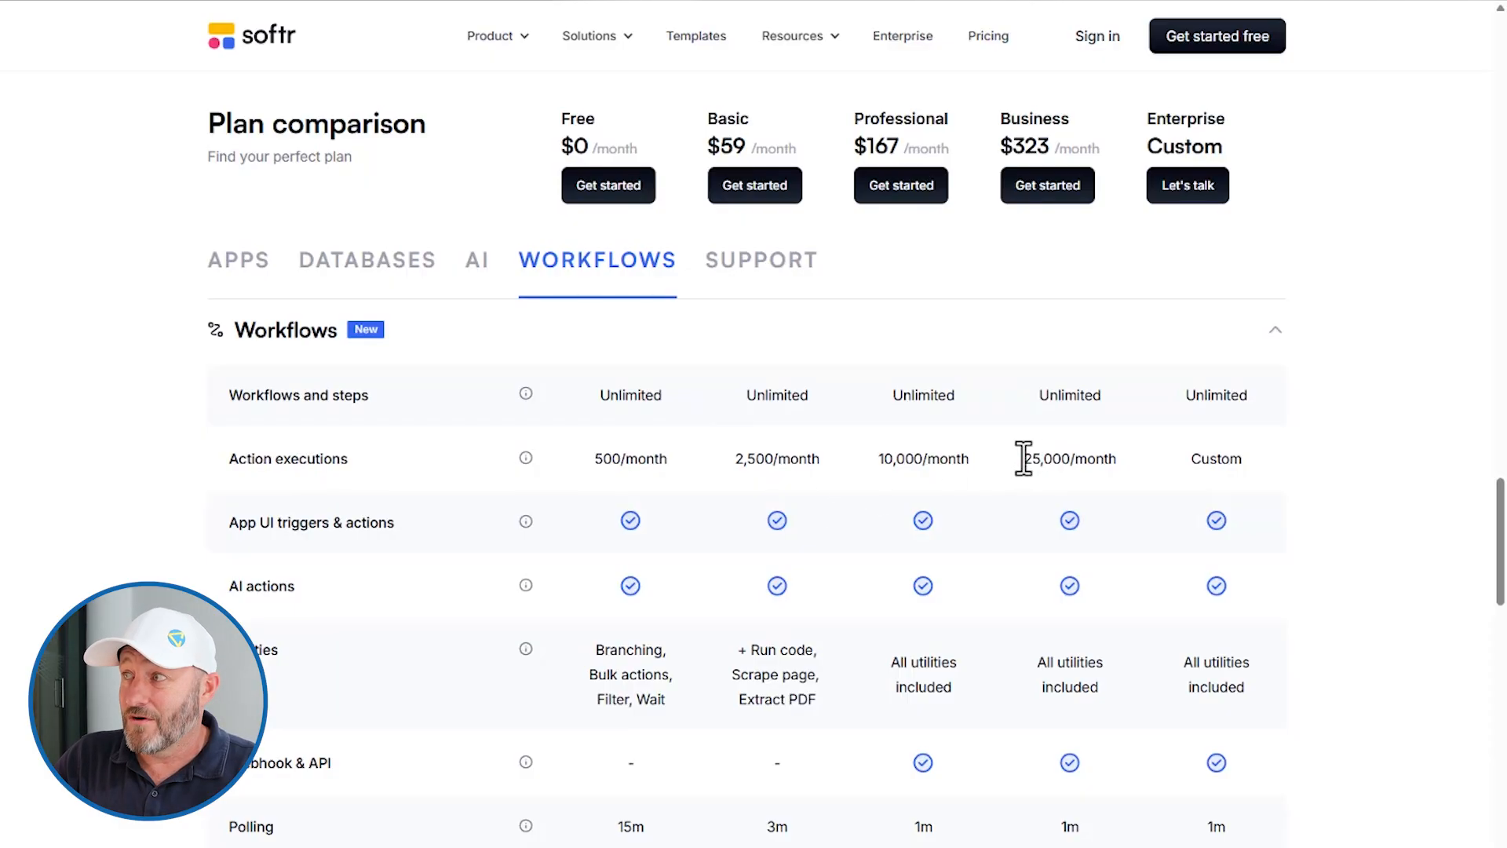
{"action": "mouse_move", "coordinate": [1043, 485]}
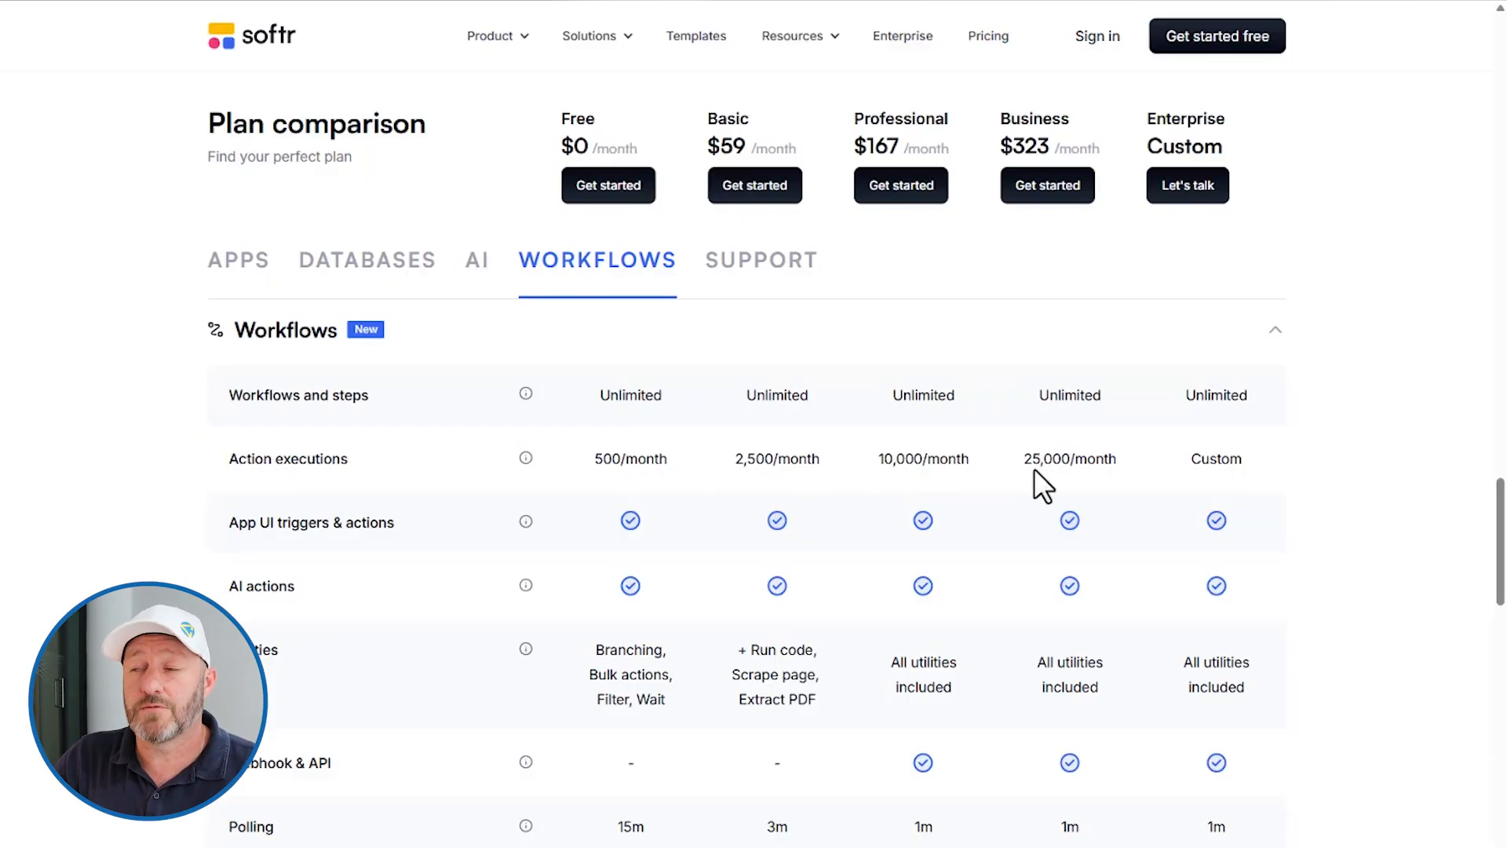
{"action": "mouse_move", "coordinate": [625, 461]}
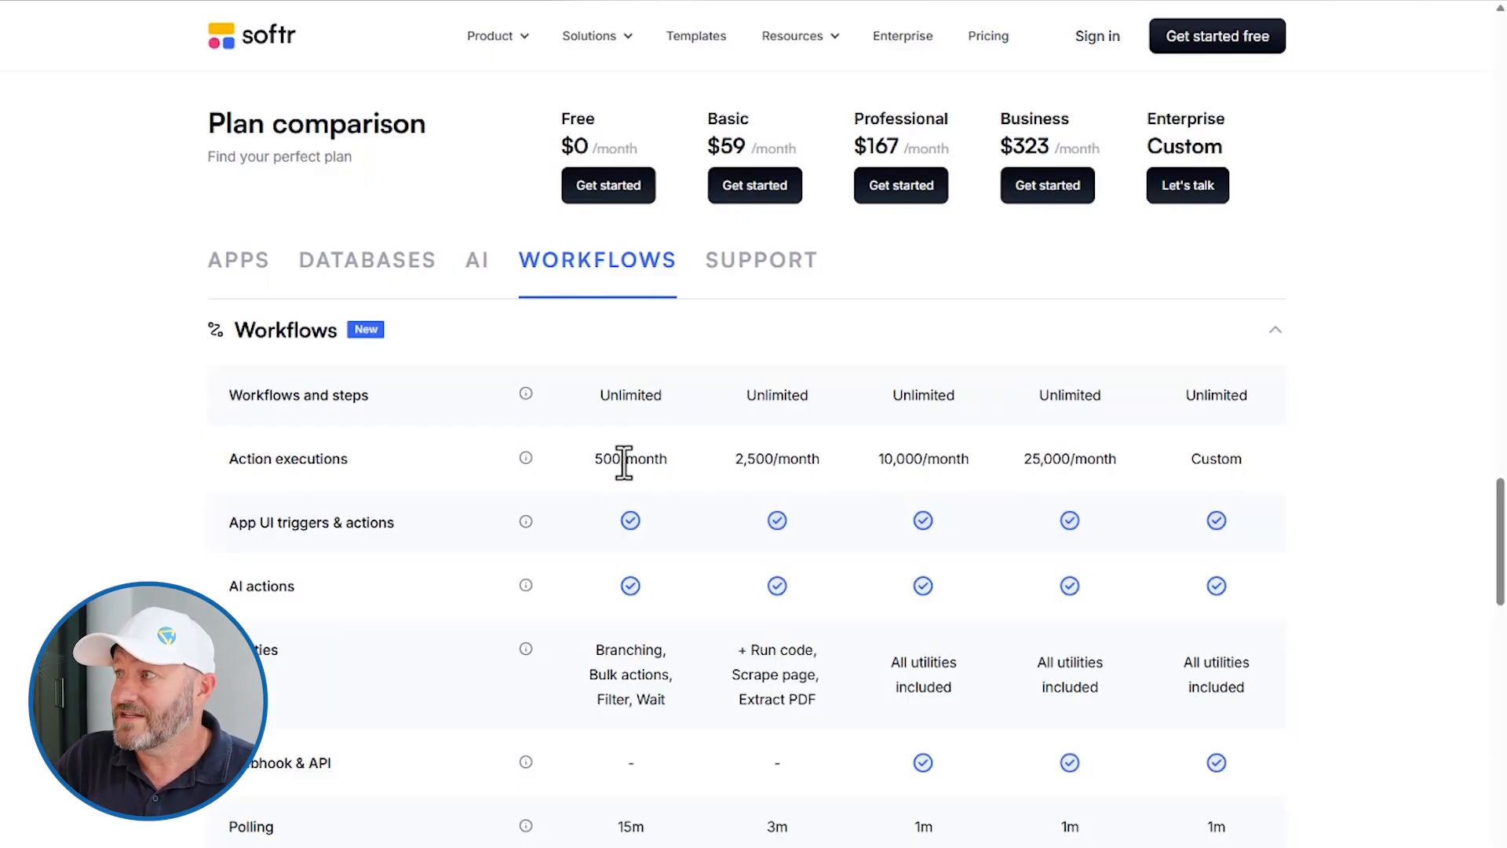
{"action": "mouse_move", "coordinate": [850, 480]}
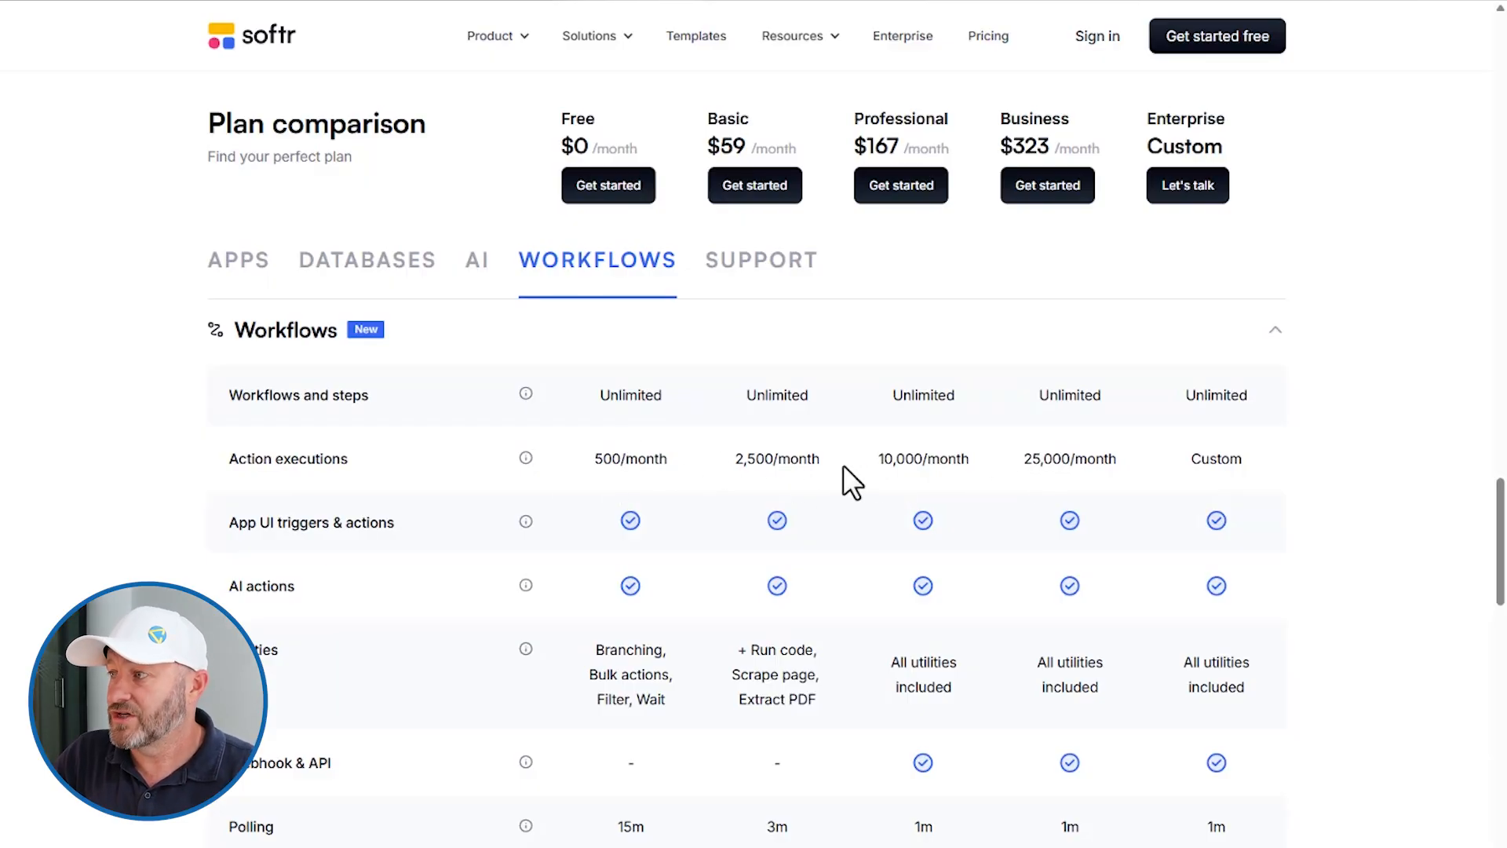
{"action": "mouse_move", "coordinate": [884, 480]}
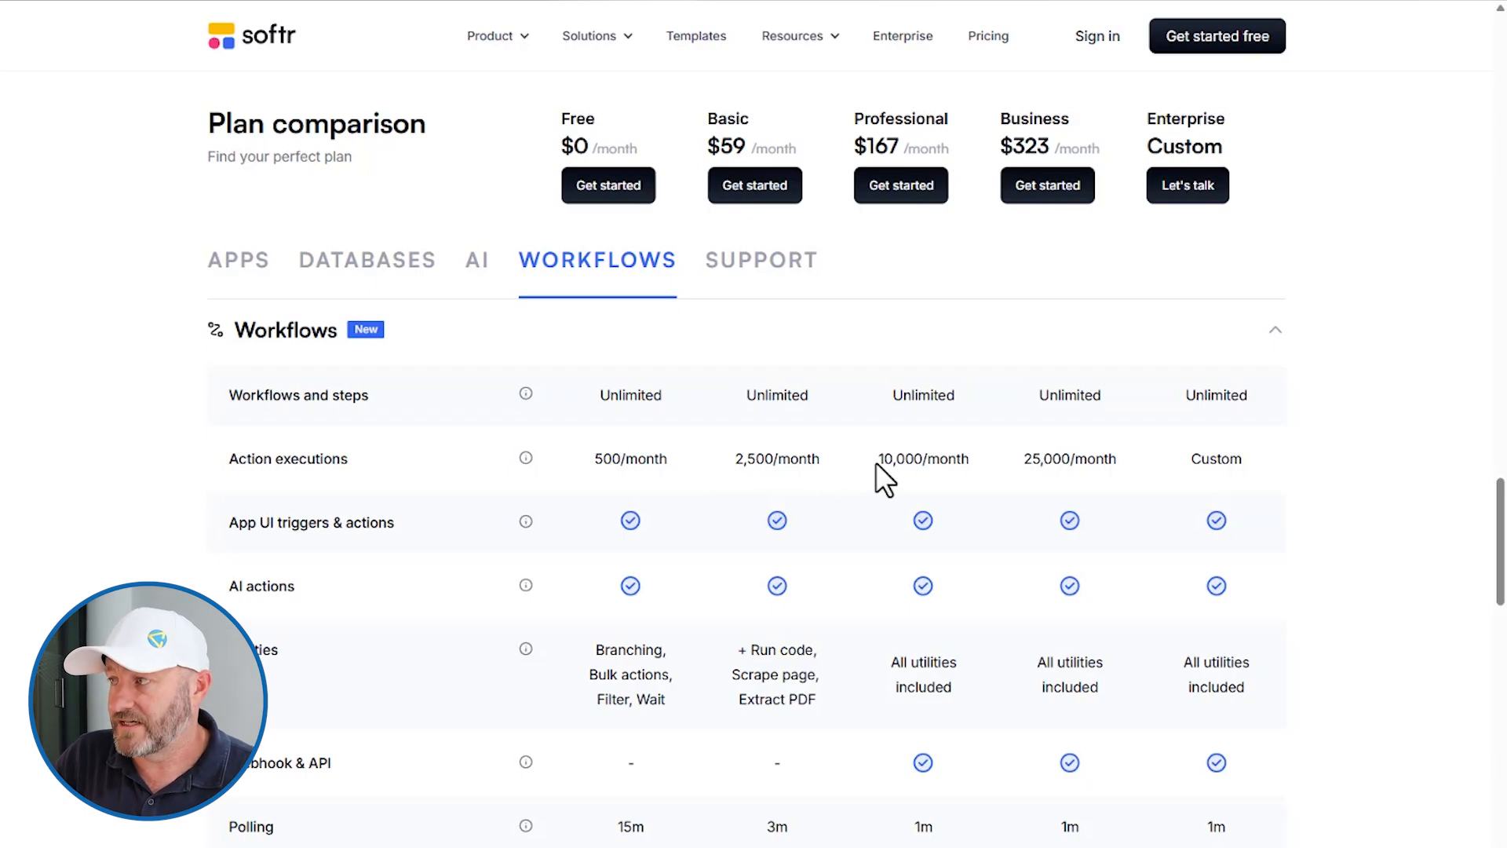
{"action": "mouse_move", "coordinate": [711, 464]}
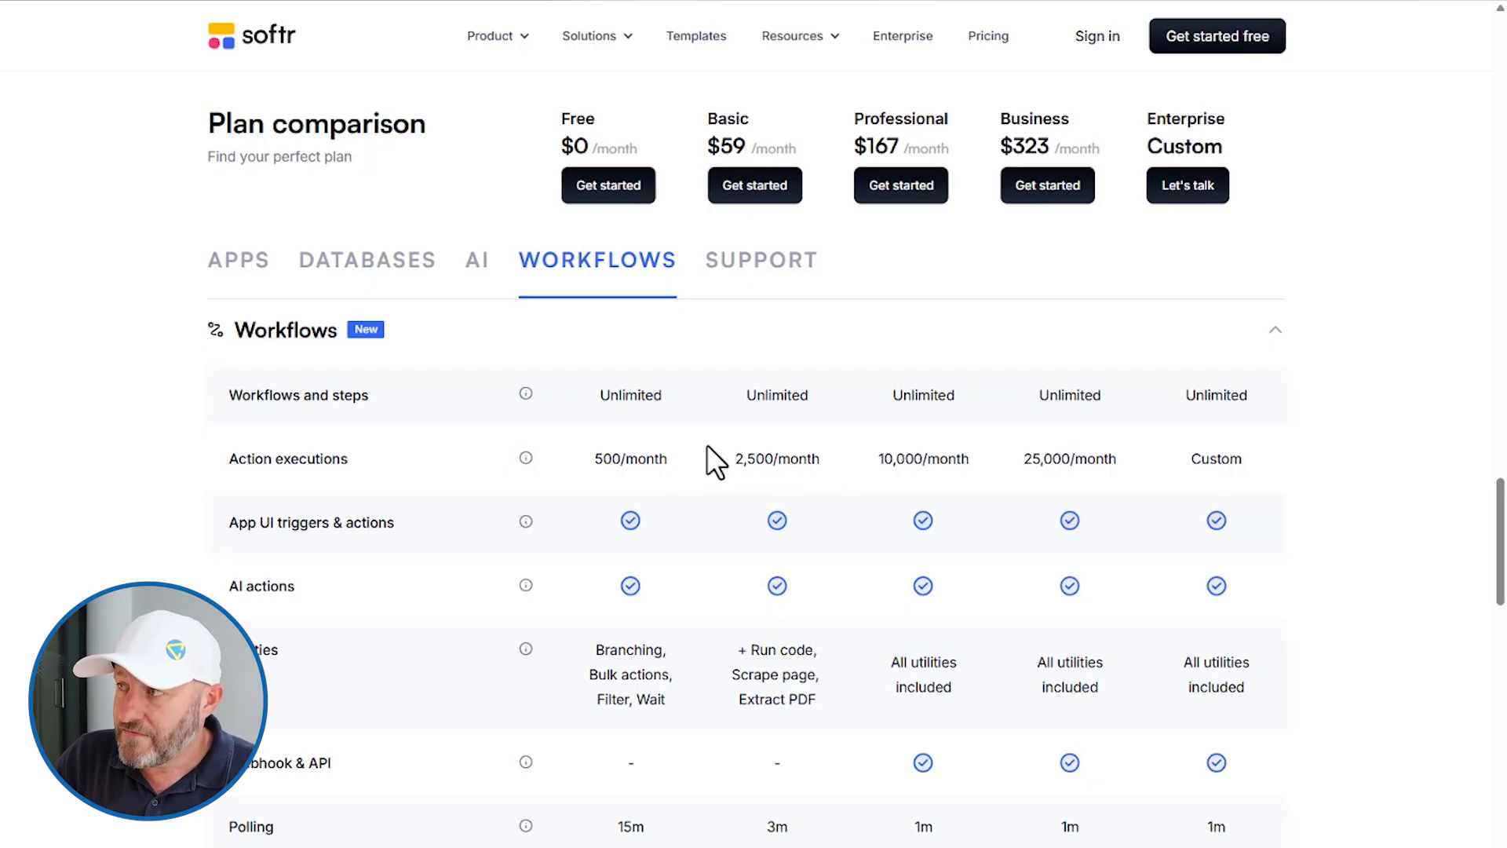
{"action": "mouse_move", "coordinate": [1035, 471]}
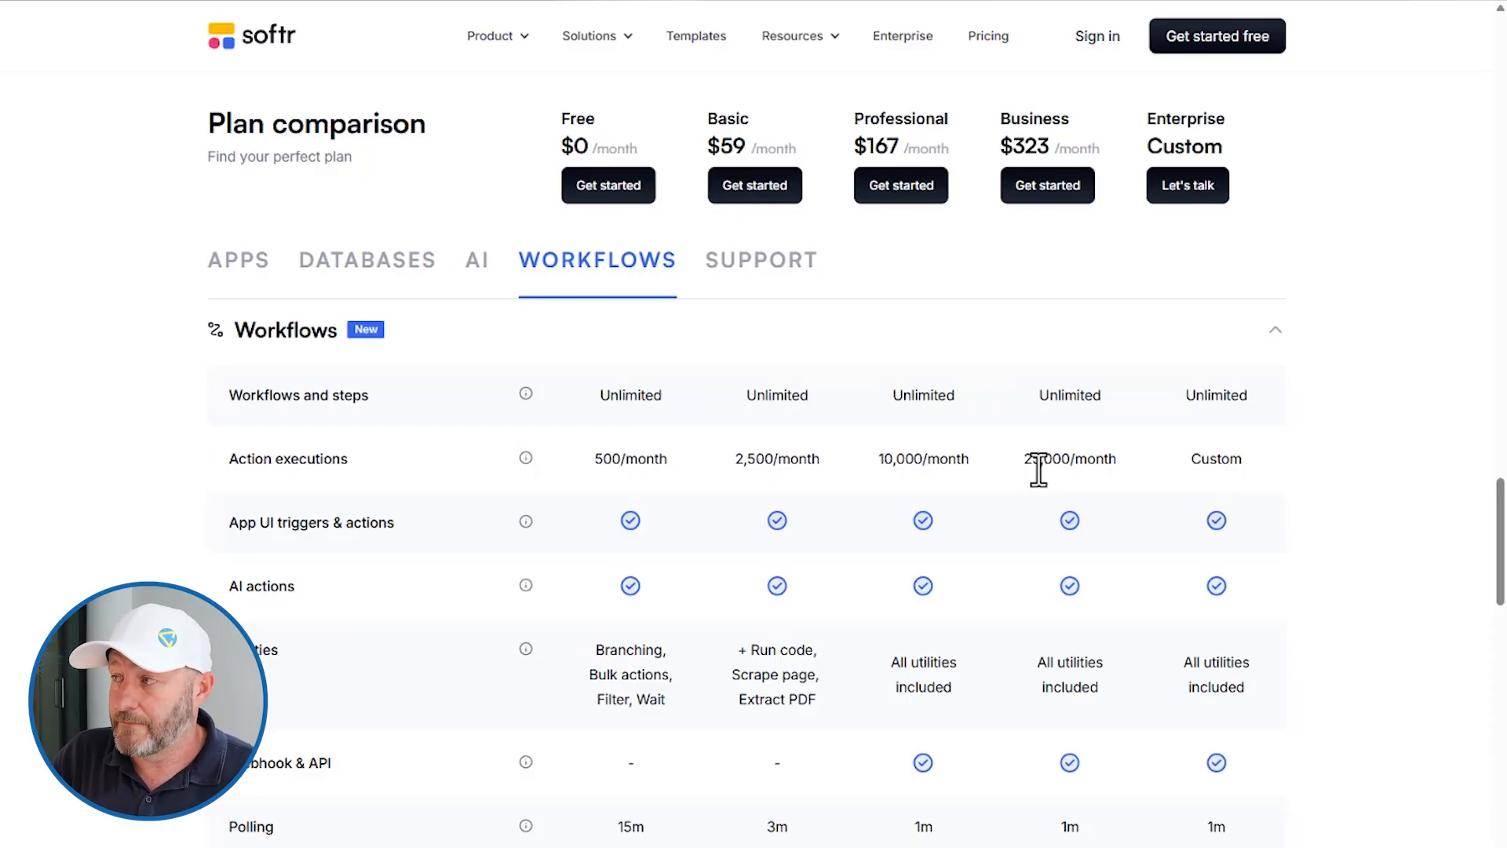
{"action": "scroll", "scroll_direction": "down", "scroll_amount": 3}
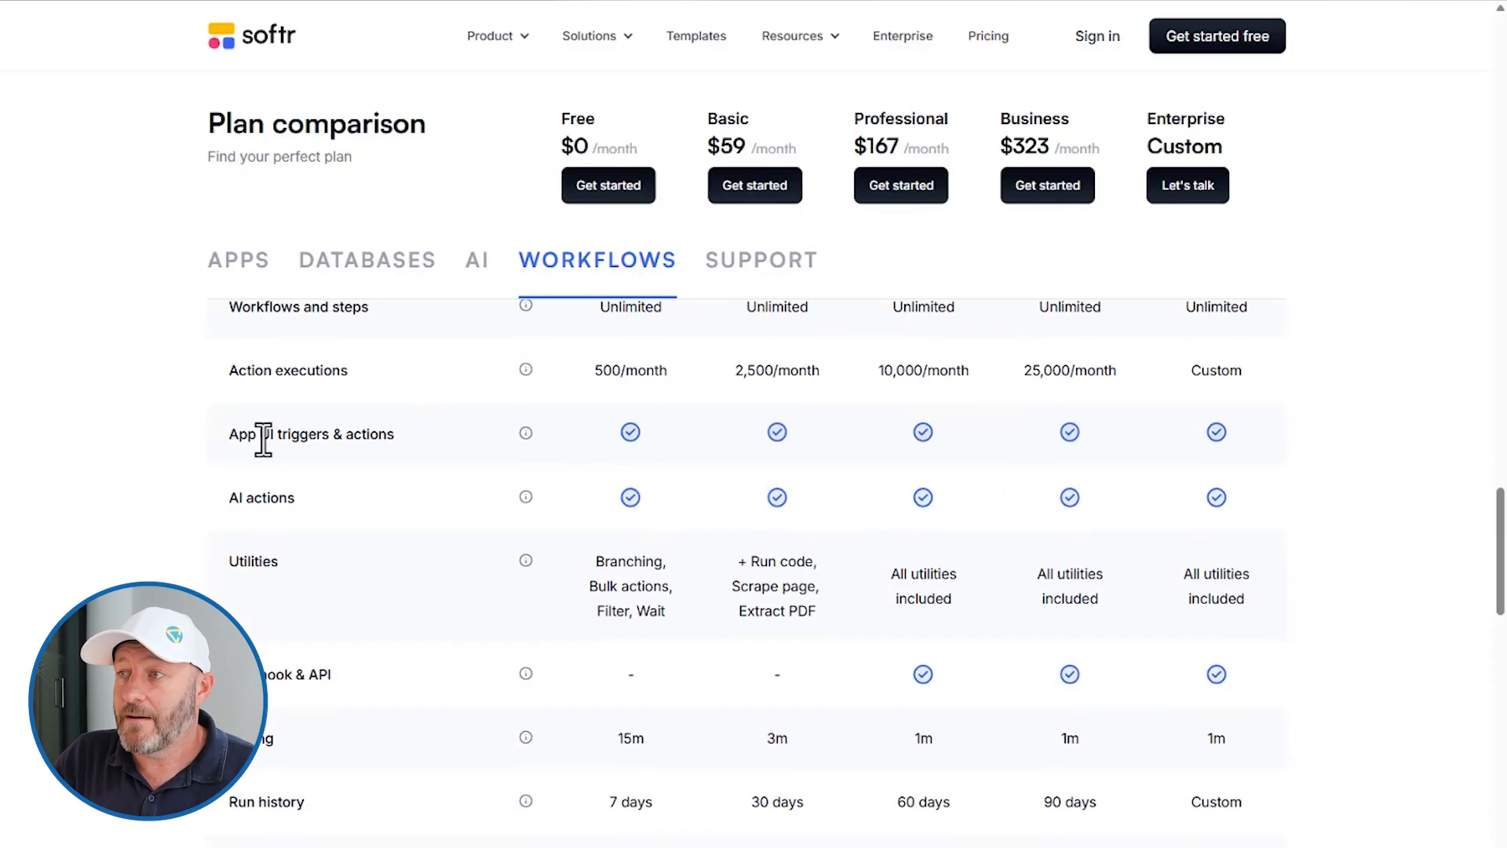
{"action": "mouse_move", "coordinate": [639, 446]}
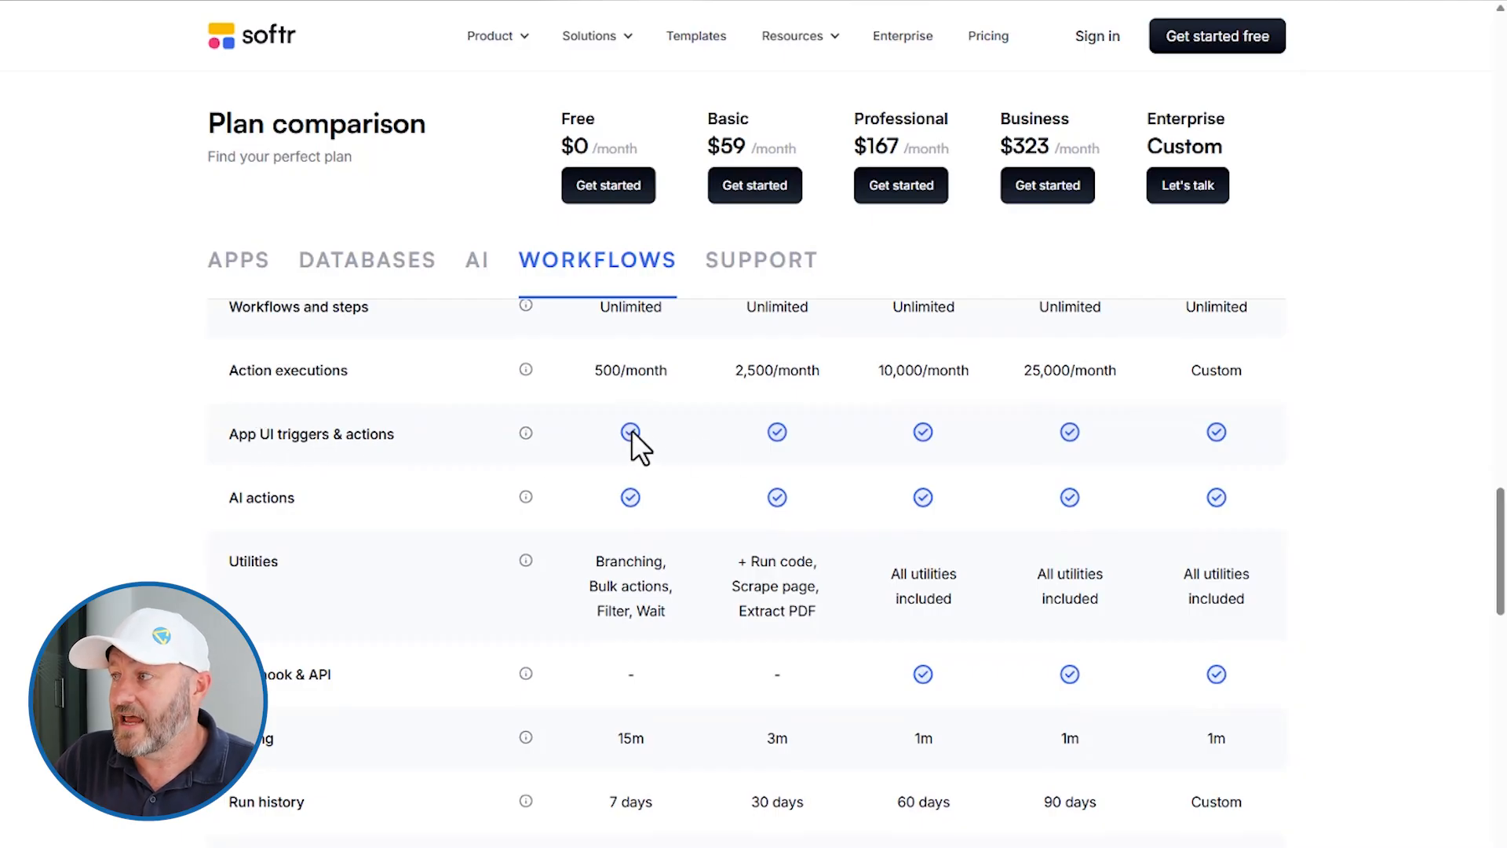
{"action": "mouse_move", "coordinate": [283, 524]}
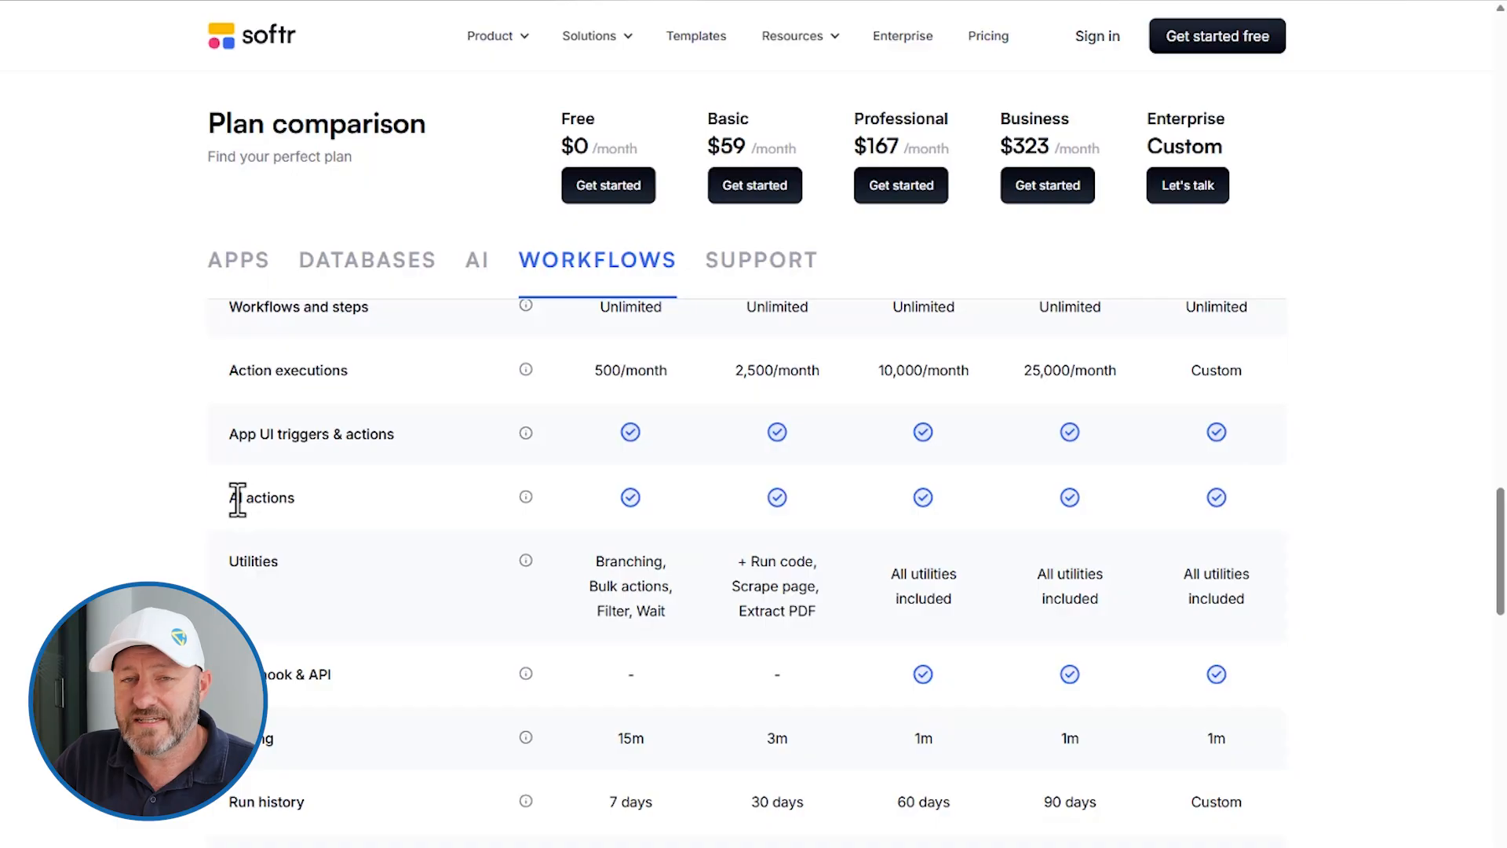
{"action": "mouse_move", "coordinate": [481, 569]}
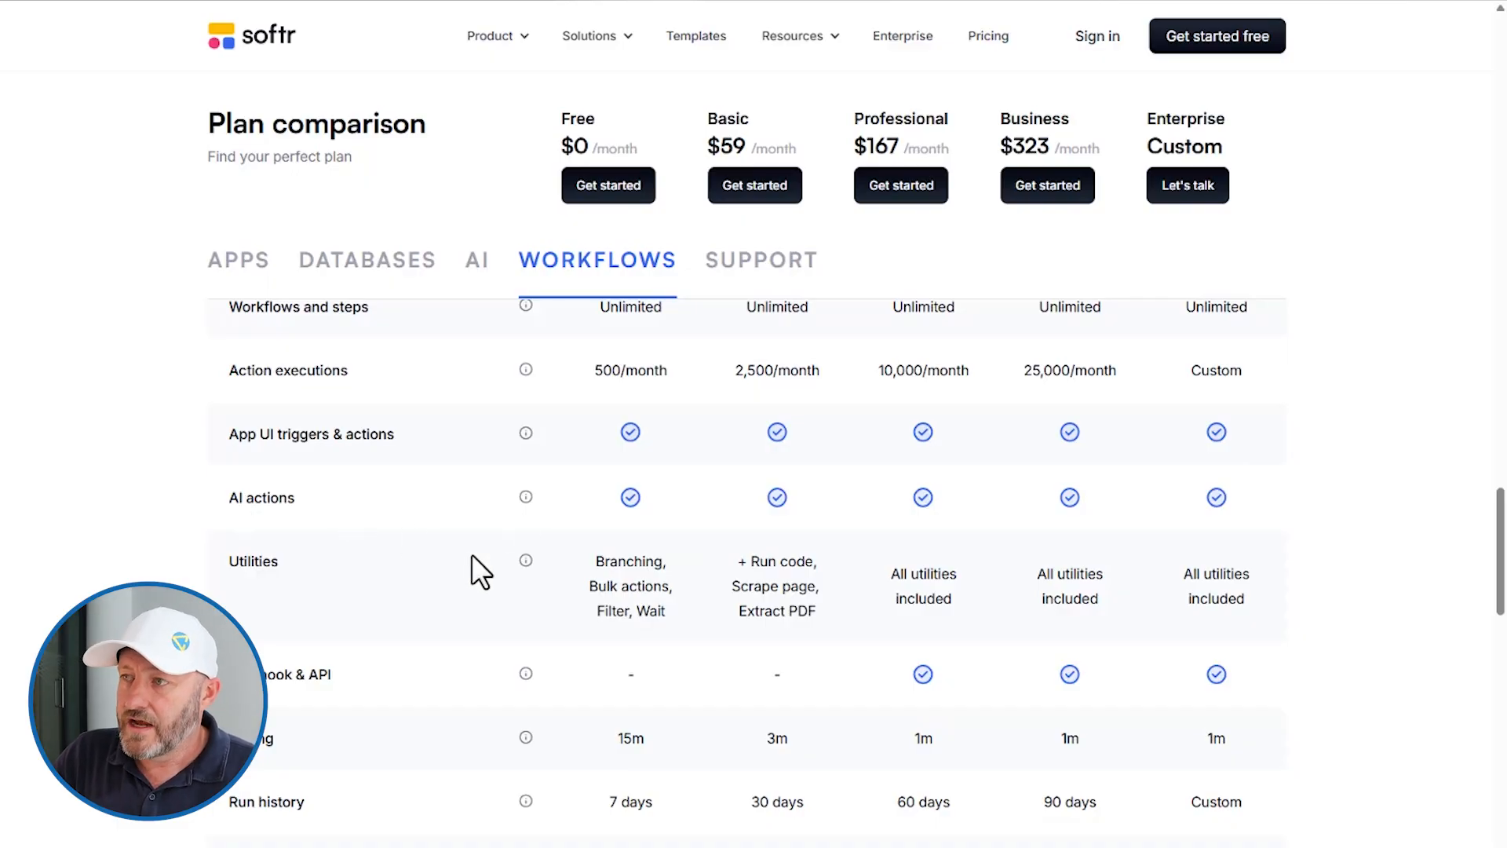
{"action": "scroll", "scroll_direction": "down", "scroll_amount": 3}
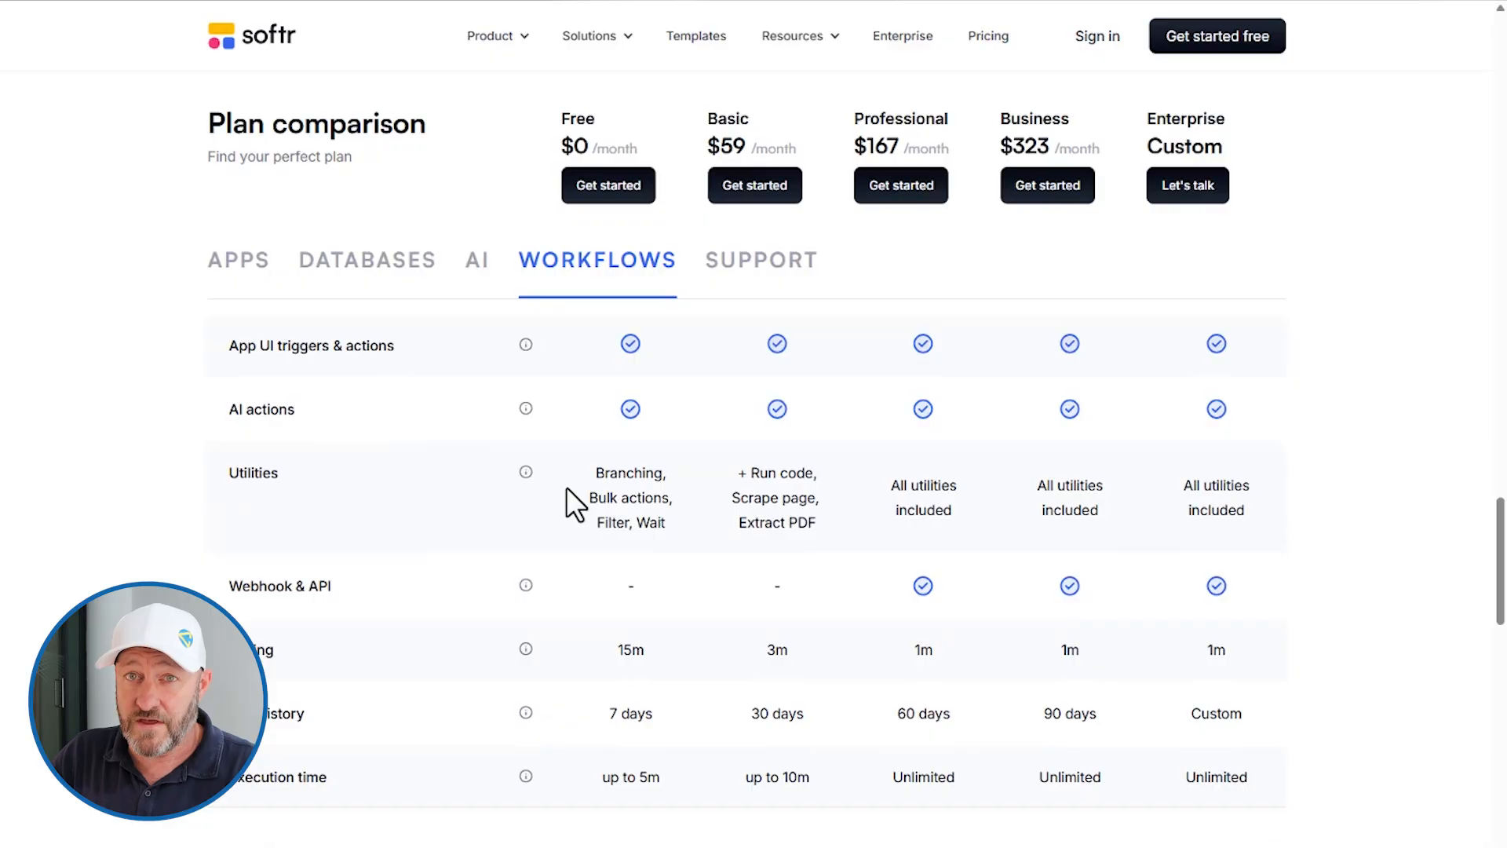
{"action": "mouse_move", "coordinate": [598, 478]}
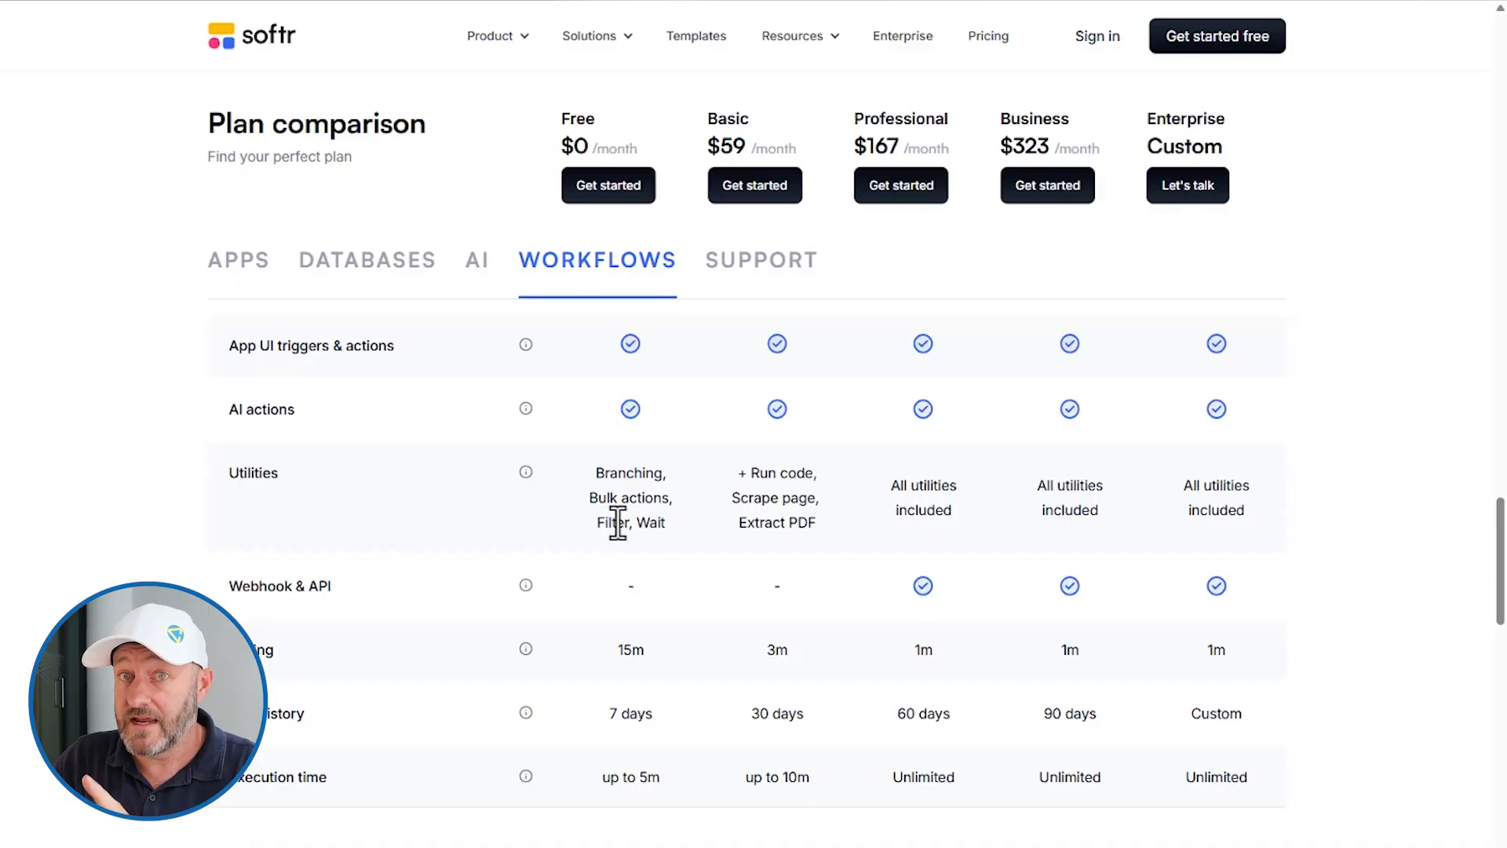
{"action": "mouse_move", "coordinate": [604, 502]}
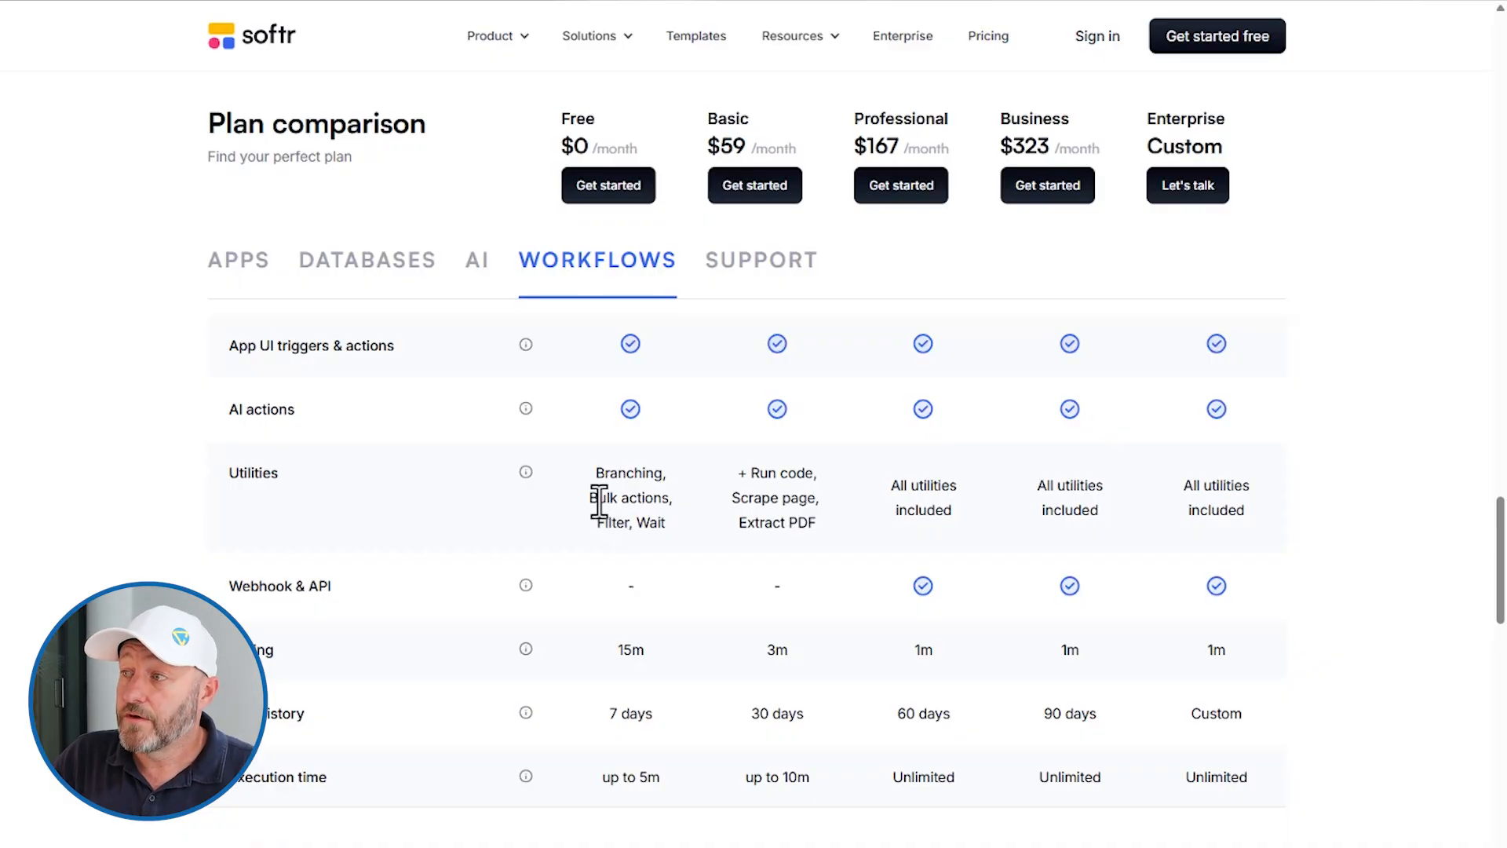
{"action": "mouse_move", "coordinate": [1277, 517]}
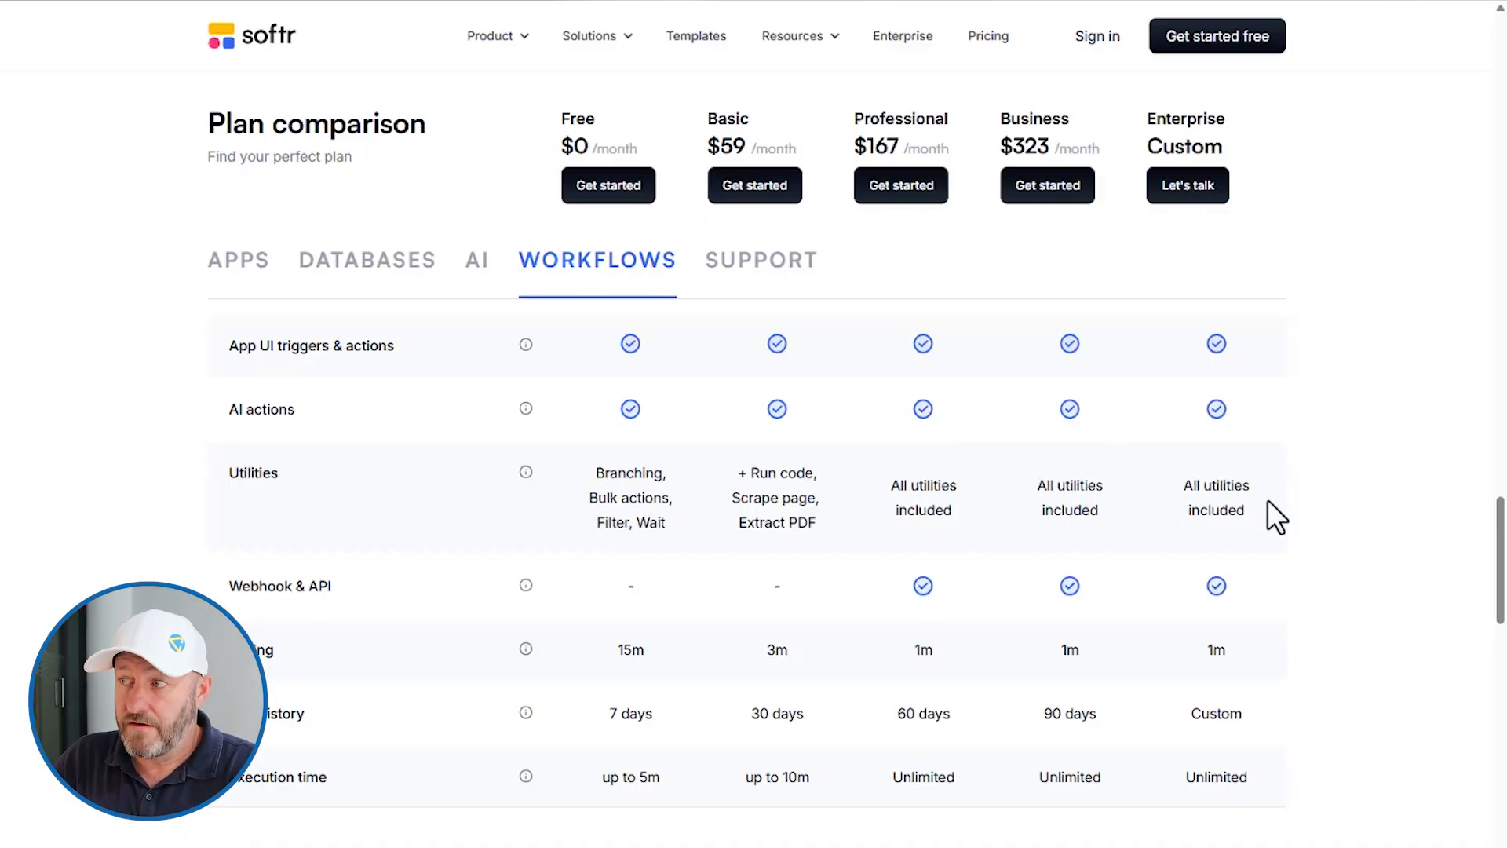
{"action": "mouse_move", "coordinate": [817, 506]}
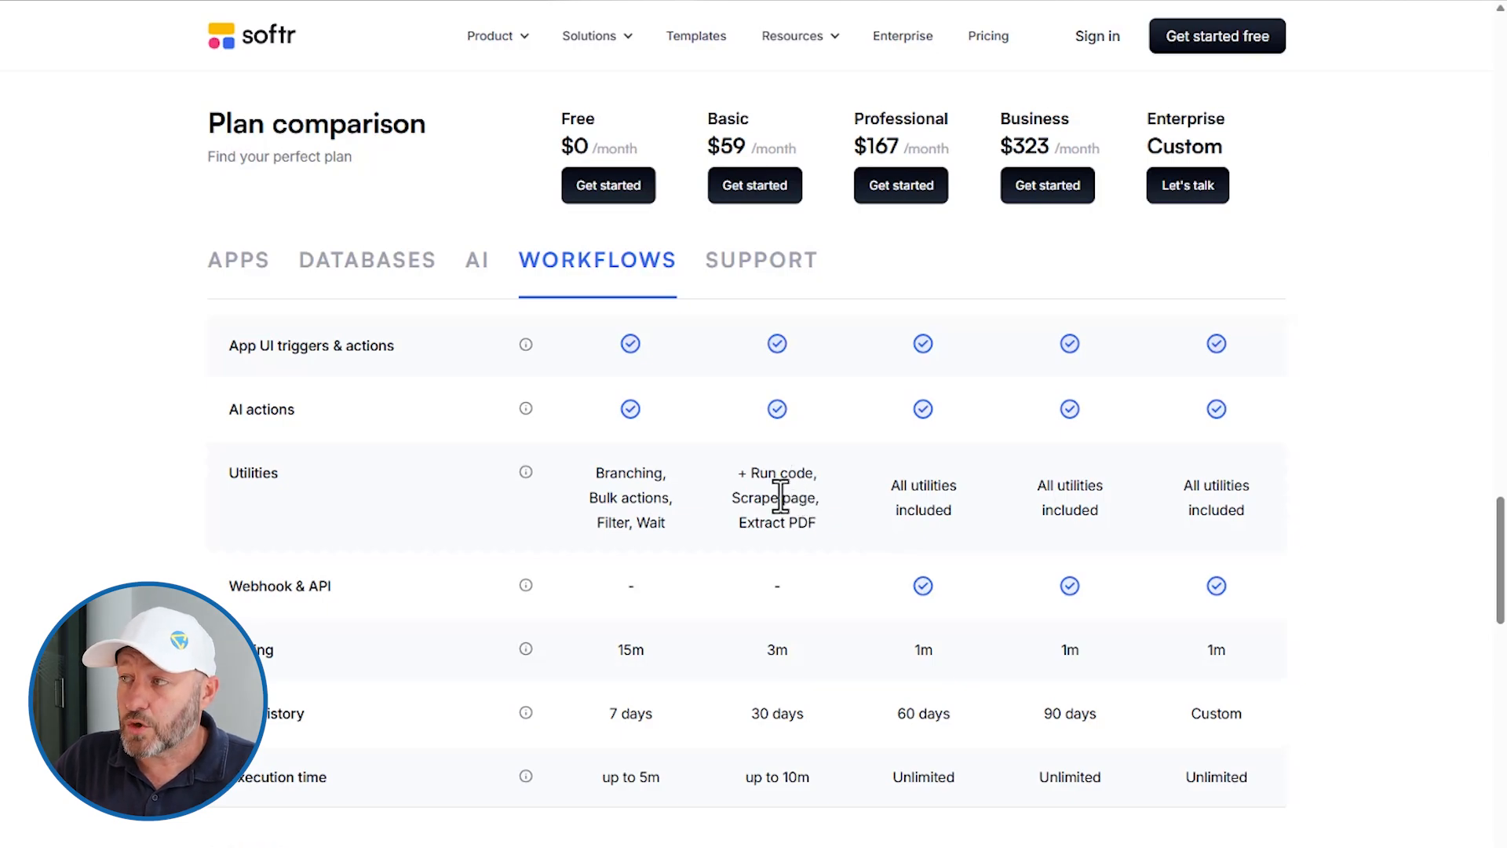
{"action": "mouse_move", "coordinate": [796, 533]}
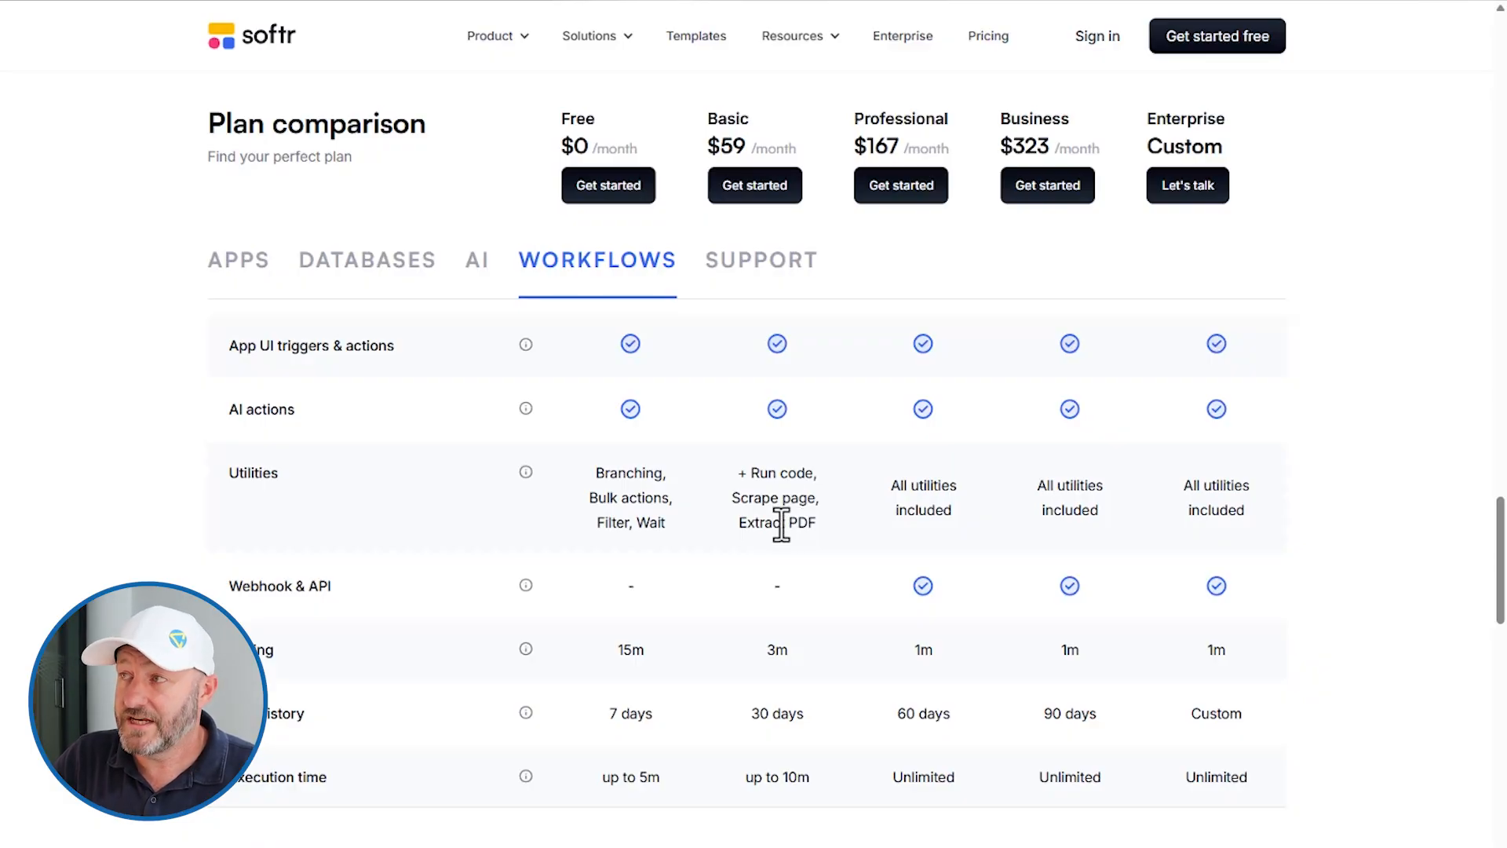
{"action": "mouse_move", "coordinate": [744, 193]}
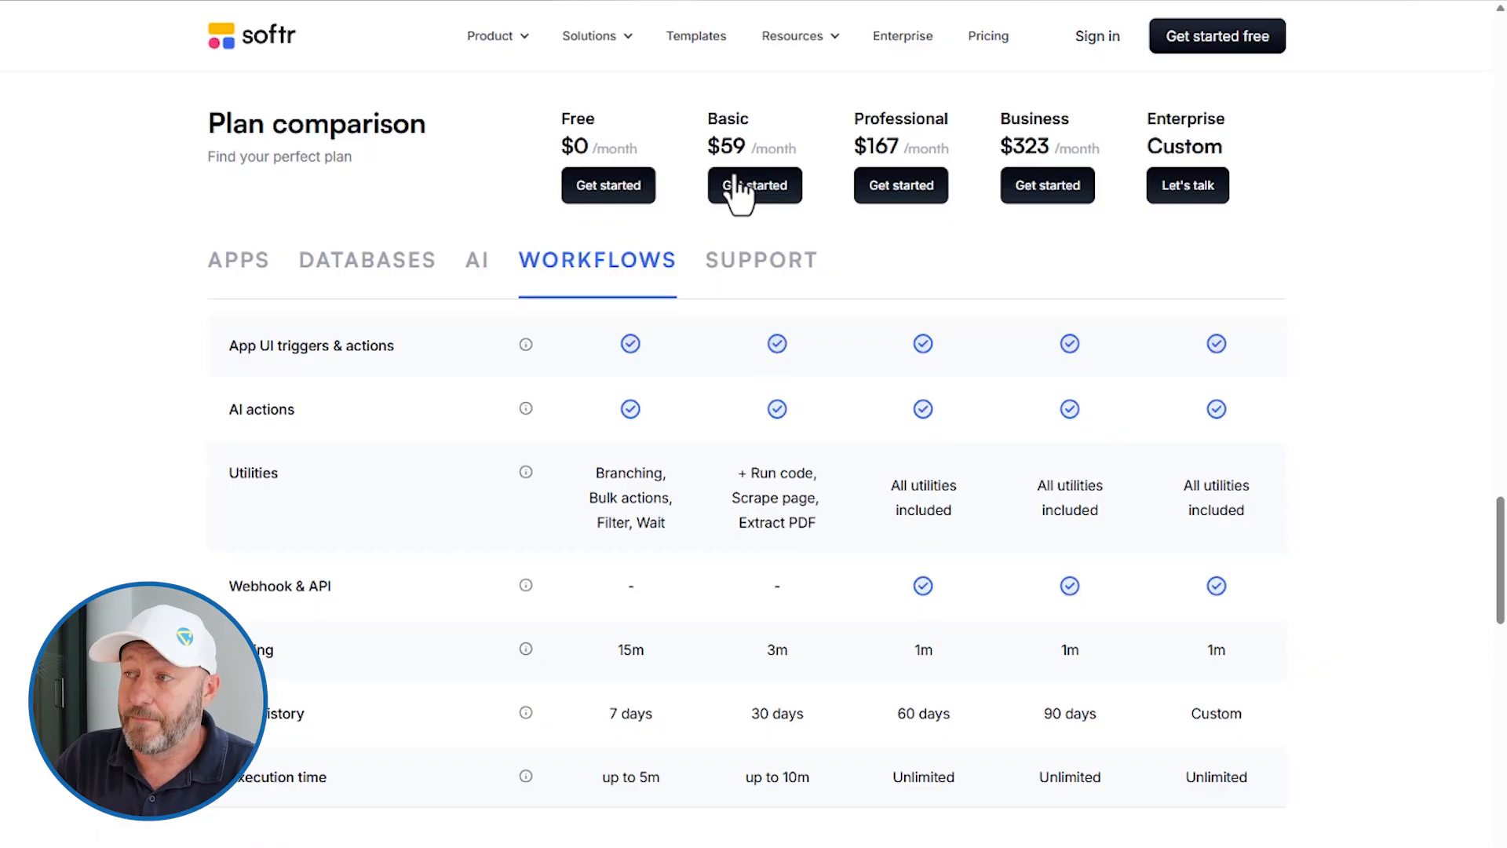
{"action": "scroll", "scroll_direction": "down", "scroll_amount": 3}
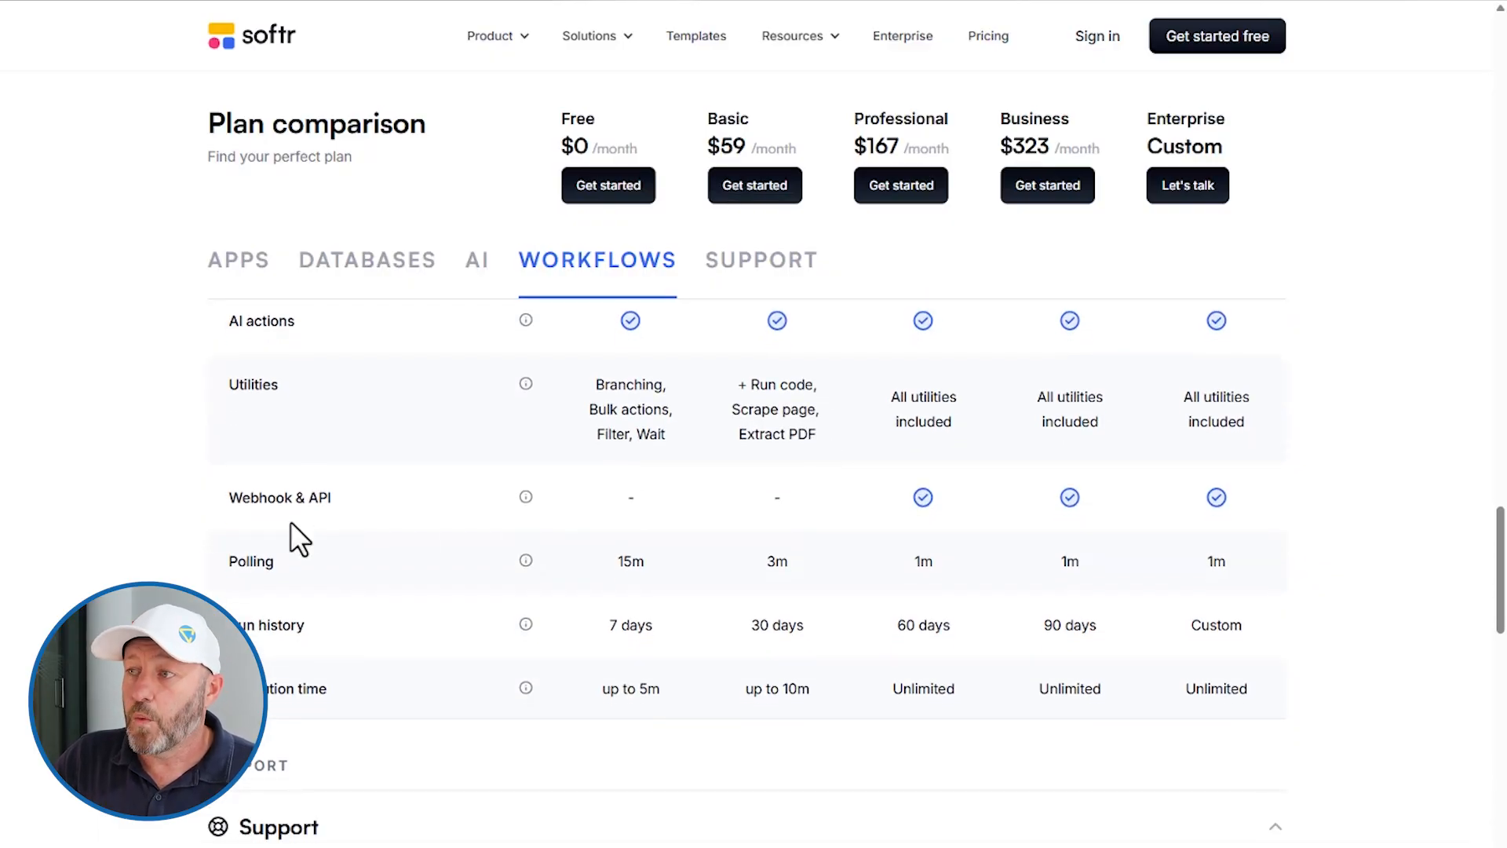
{"action": "mouse_move", "coordinate": [276, 497]}
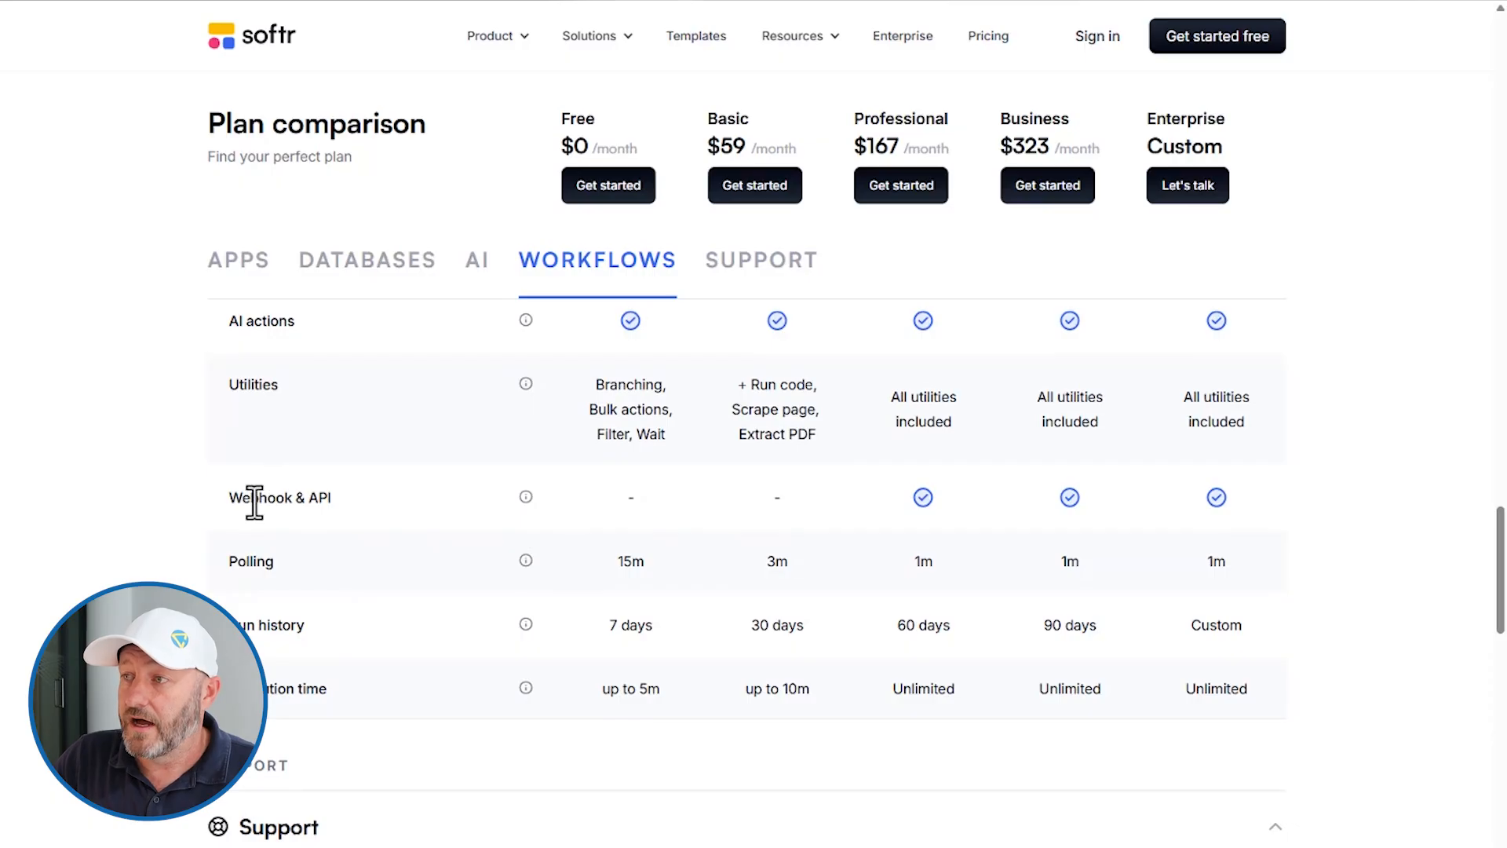
{"action": "mouse_move", "coordinate": [985, 528]}
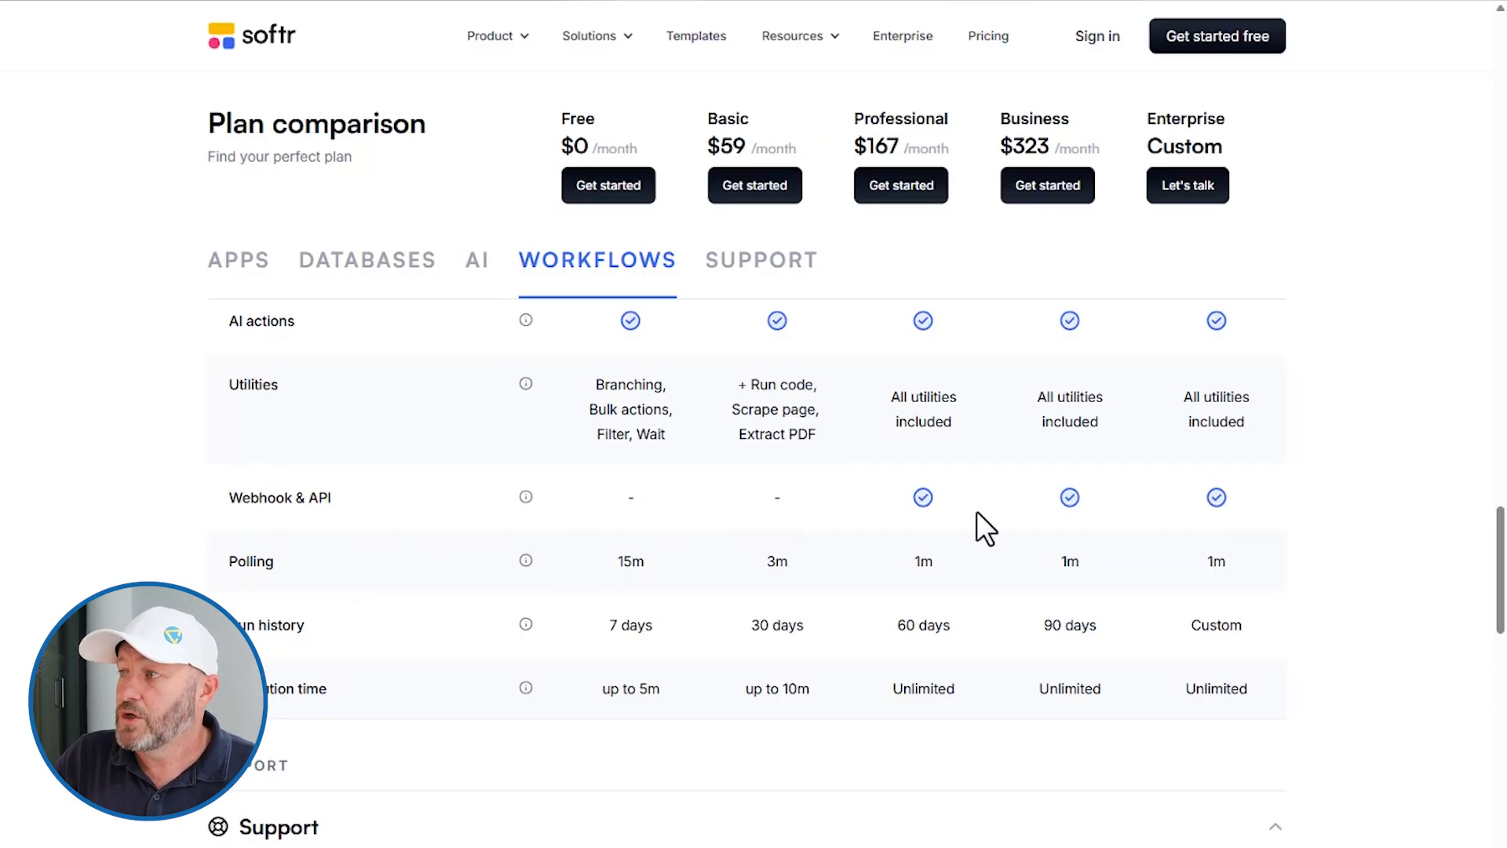
{"action": "mouse_move", "coordinate": [934, 514]}
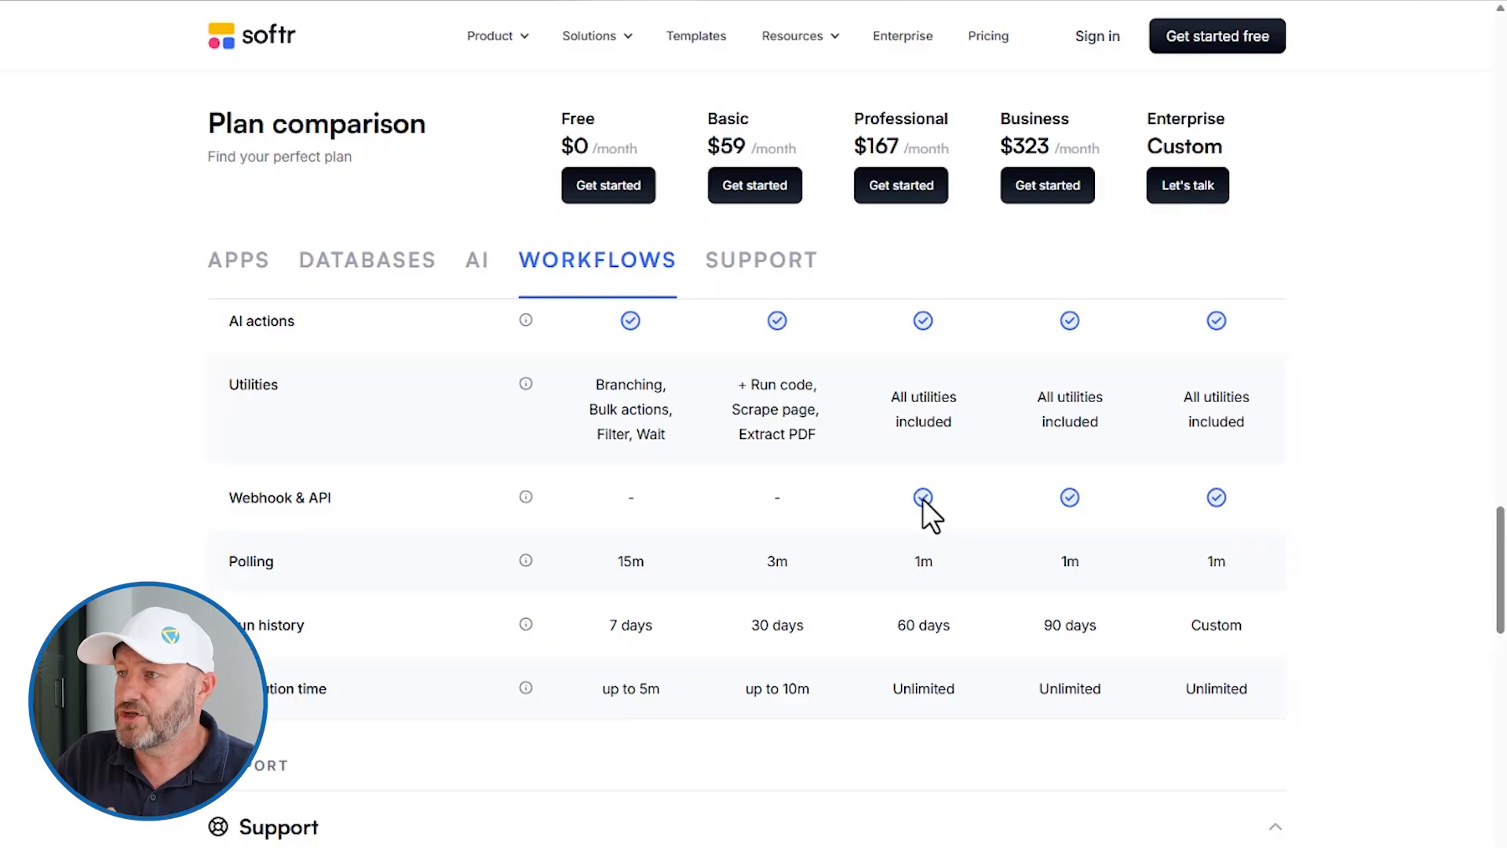
{"action": "mouse_move", "coordinate": [401, 589]}
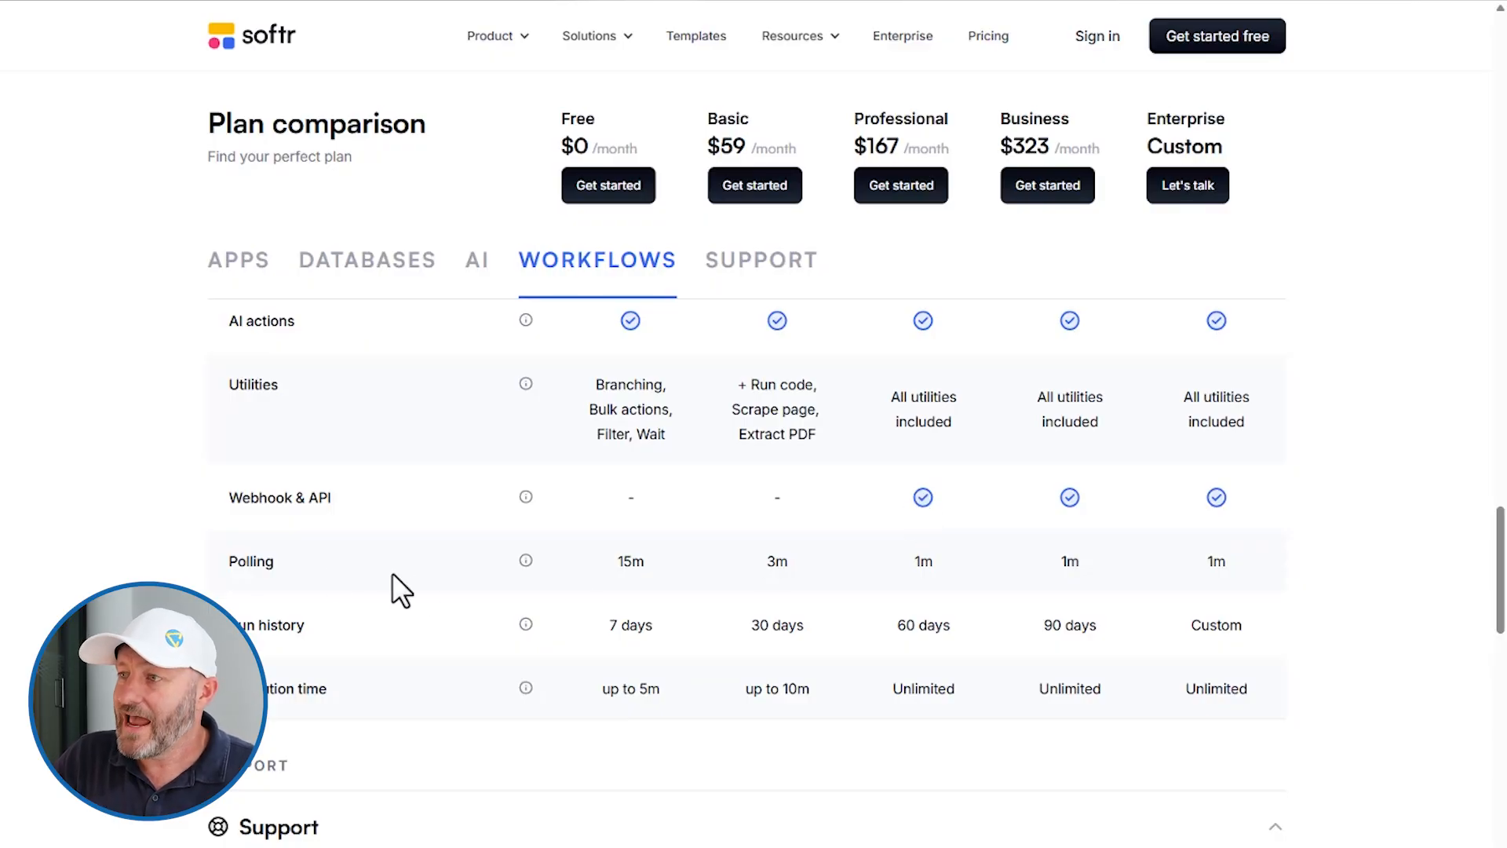
{"action": "mouse_move", "coordinate": [620, 577]}
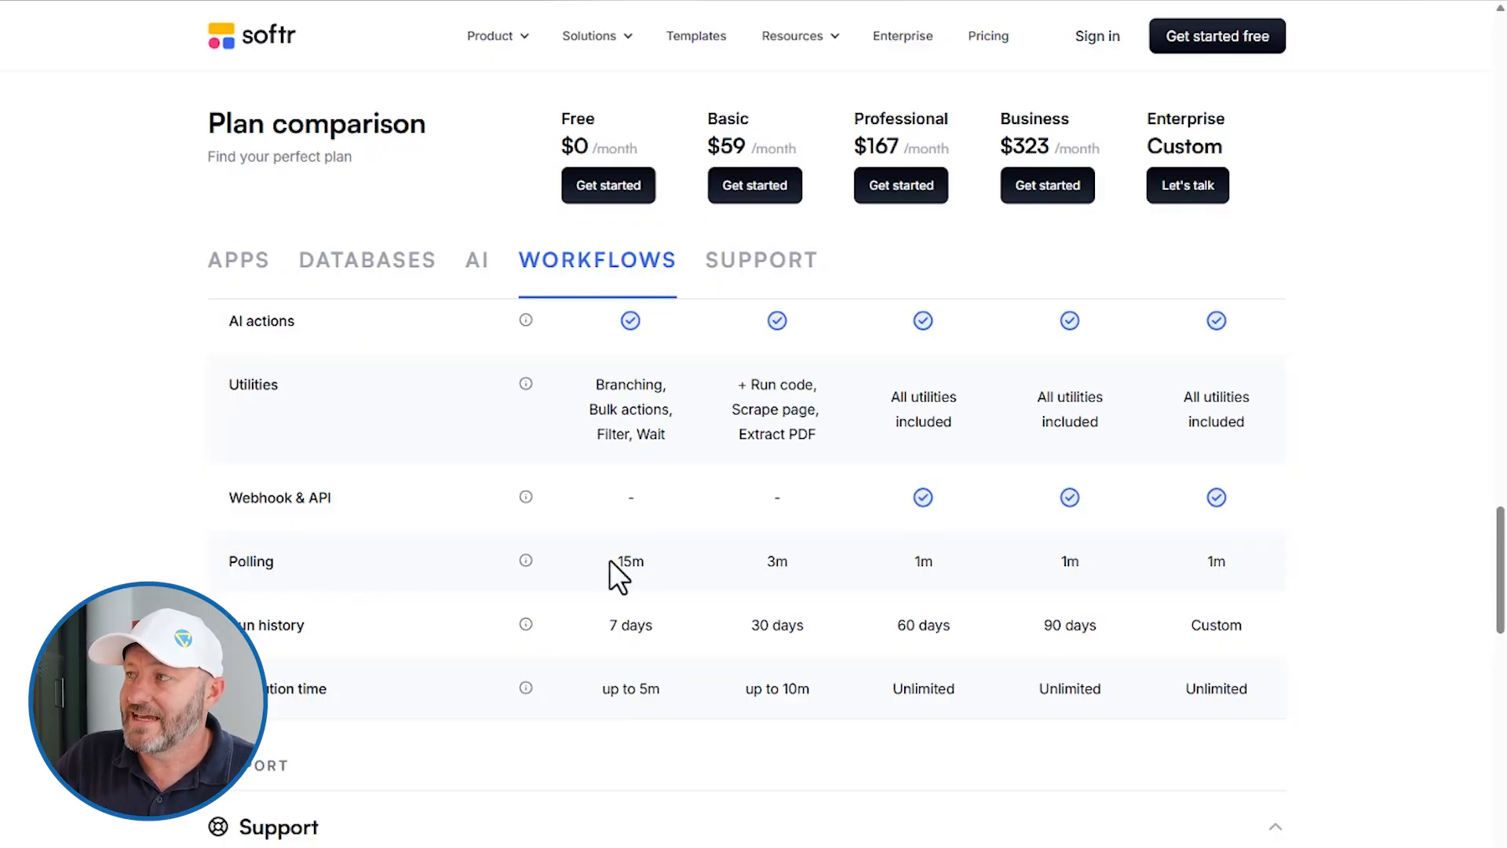
{"action": "mouse_move", "coordinate": [920, 528]}
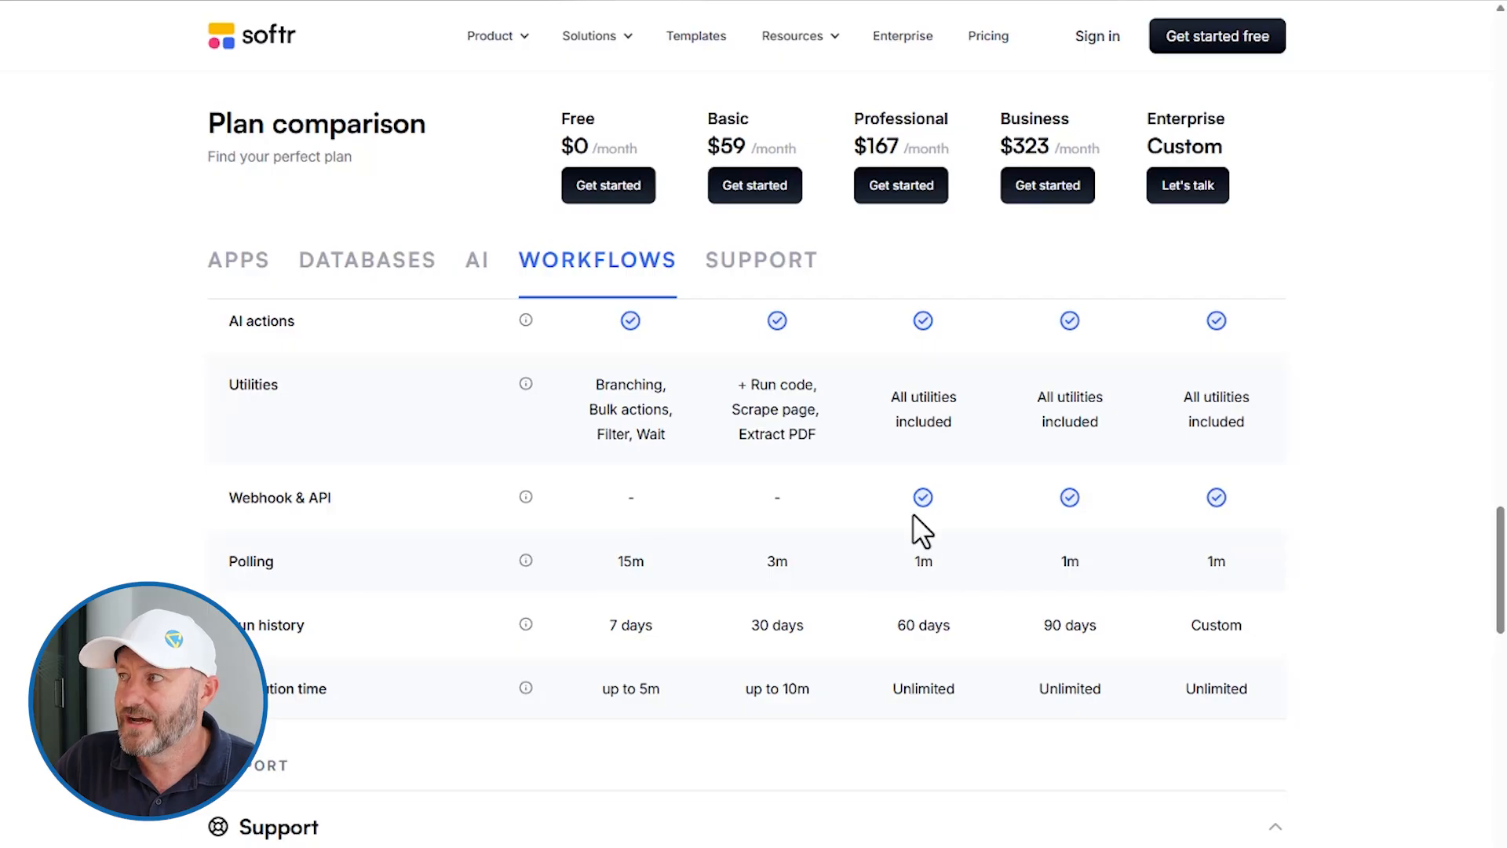
{"action": "mouse_move", "coordinate": [920, 567]}
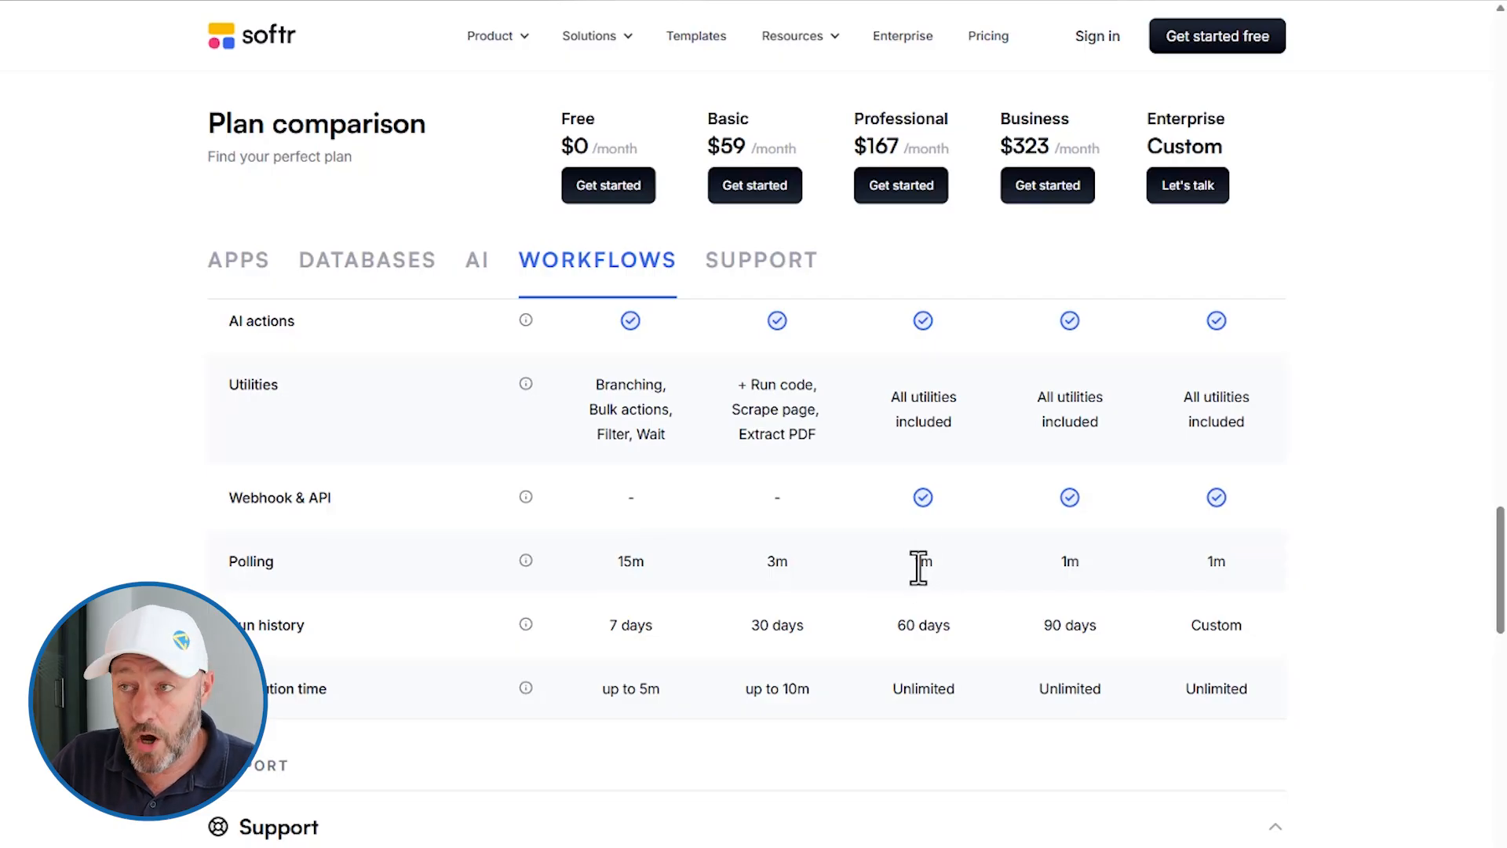
{"action": "mouse_move", "coordinate": [1062, 565]}
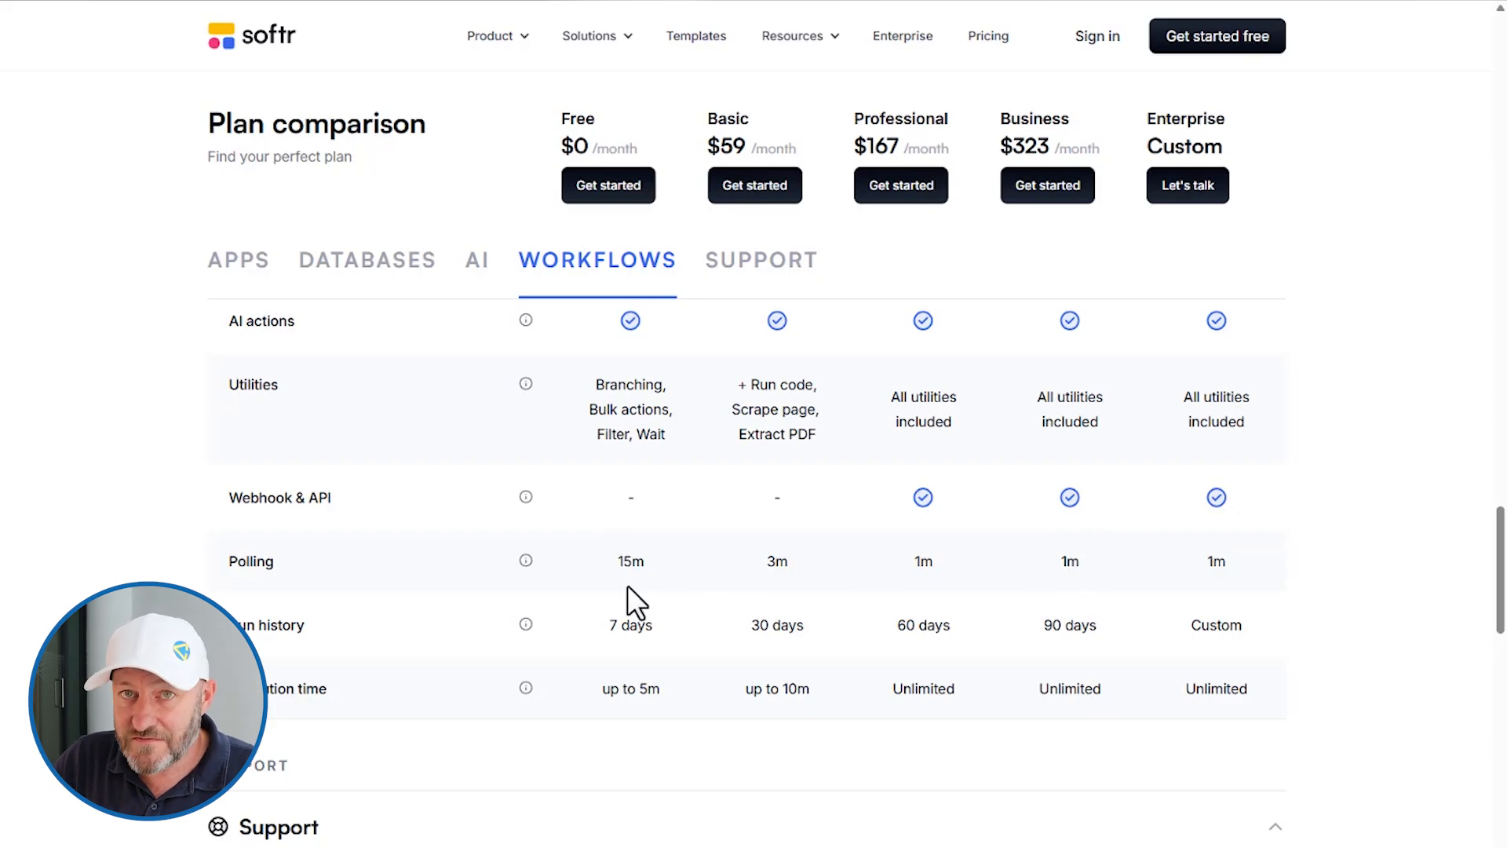
{"action": "mouse_move", "coordinate": [625, 582]}
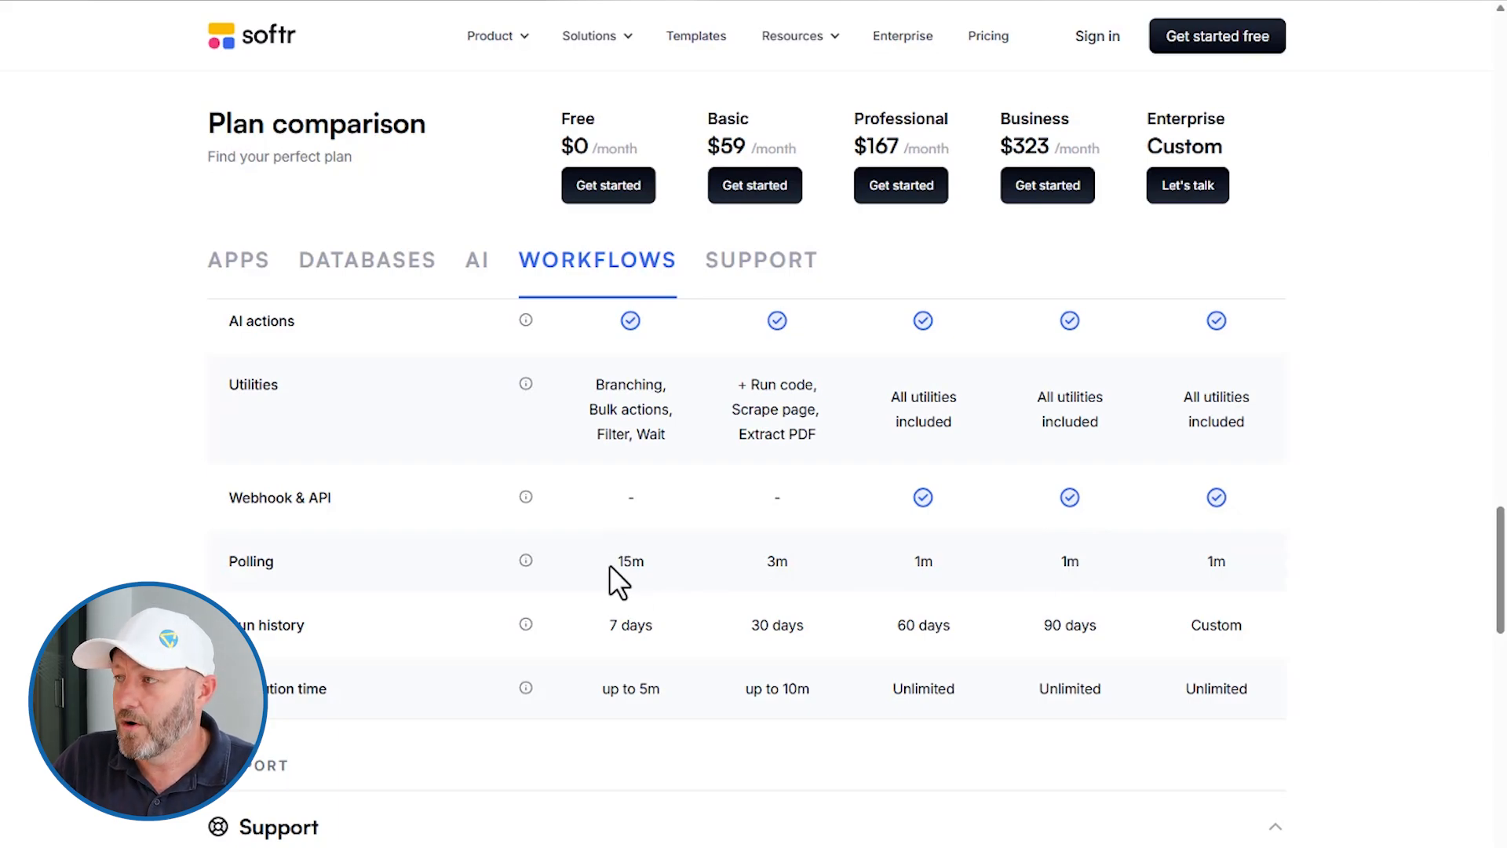
{"action": "mouse_move", "coordinate": [1070, 566]}
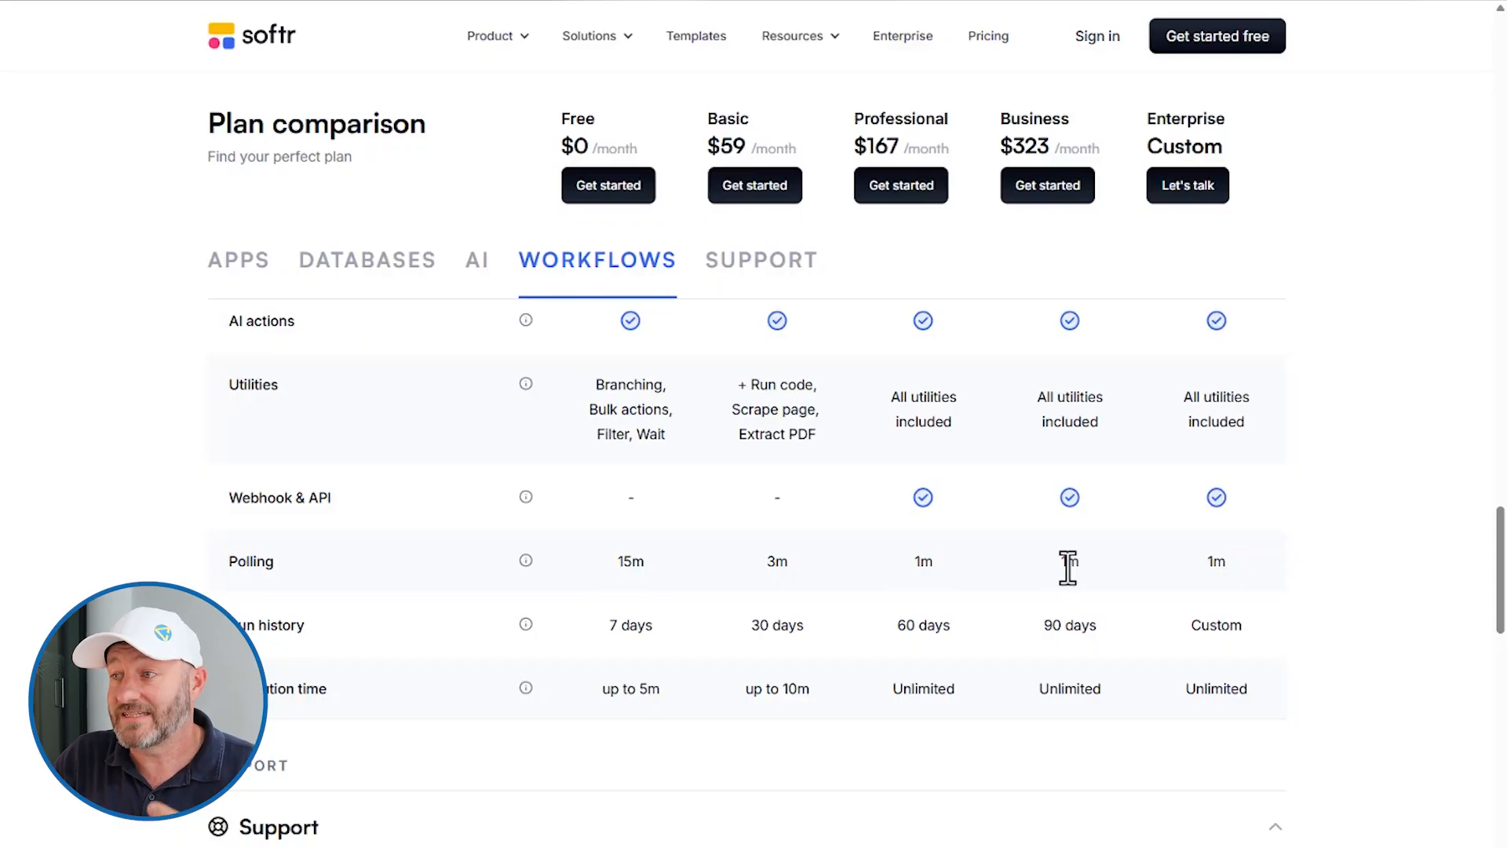
{"action": "scroll", "scroll_direction": "down", "scroll_amount": 3}
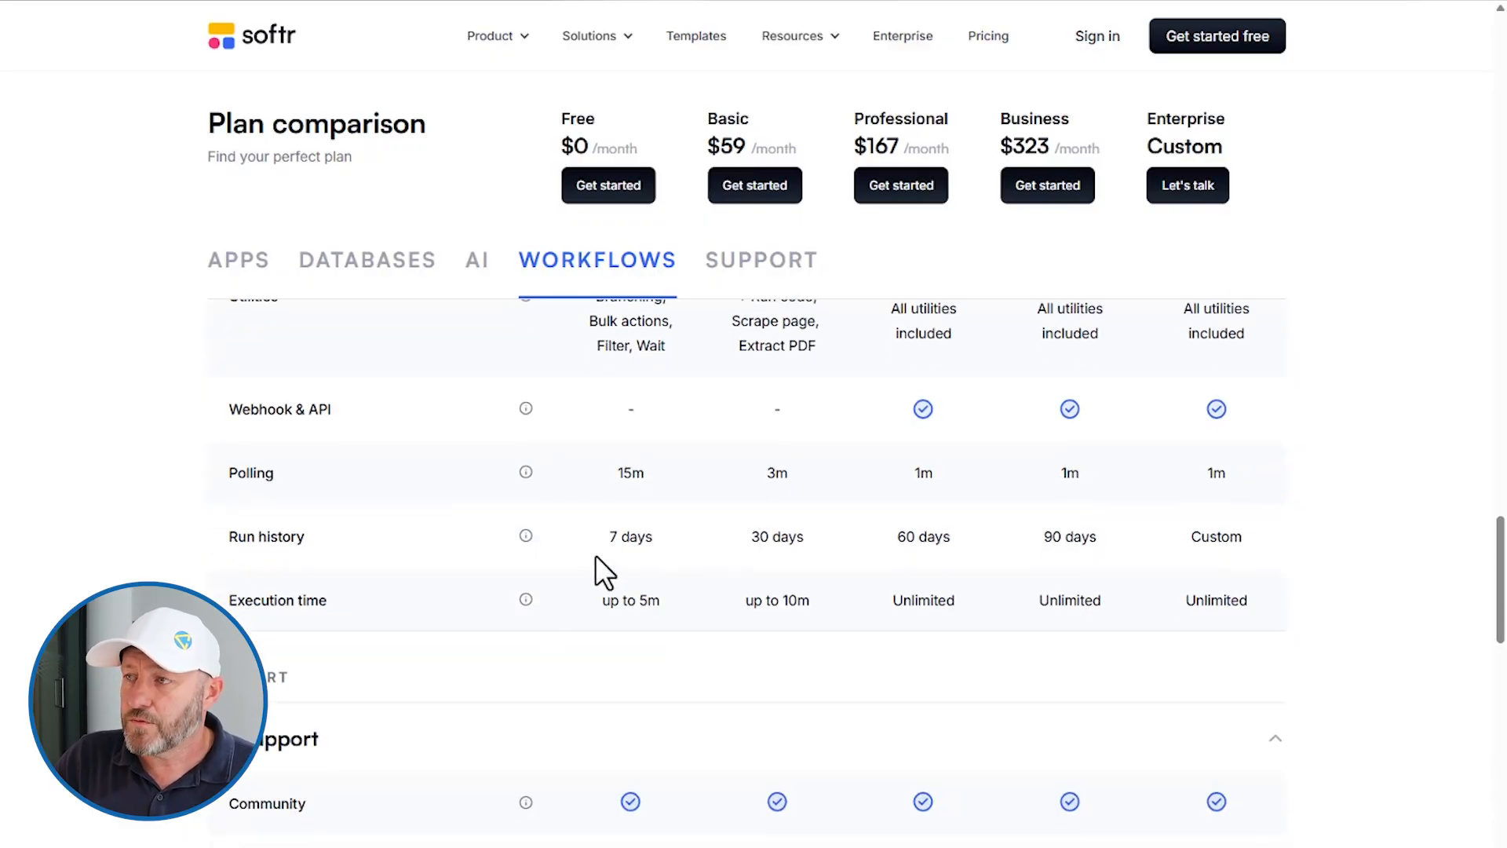
{"action": "mouse_move", "coordinate": [1057, 541]}
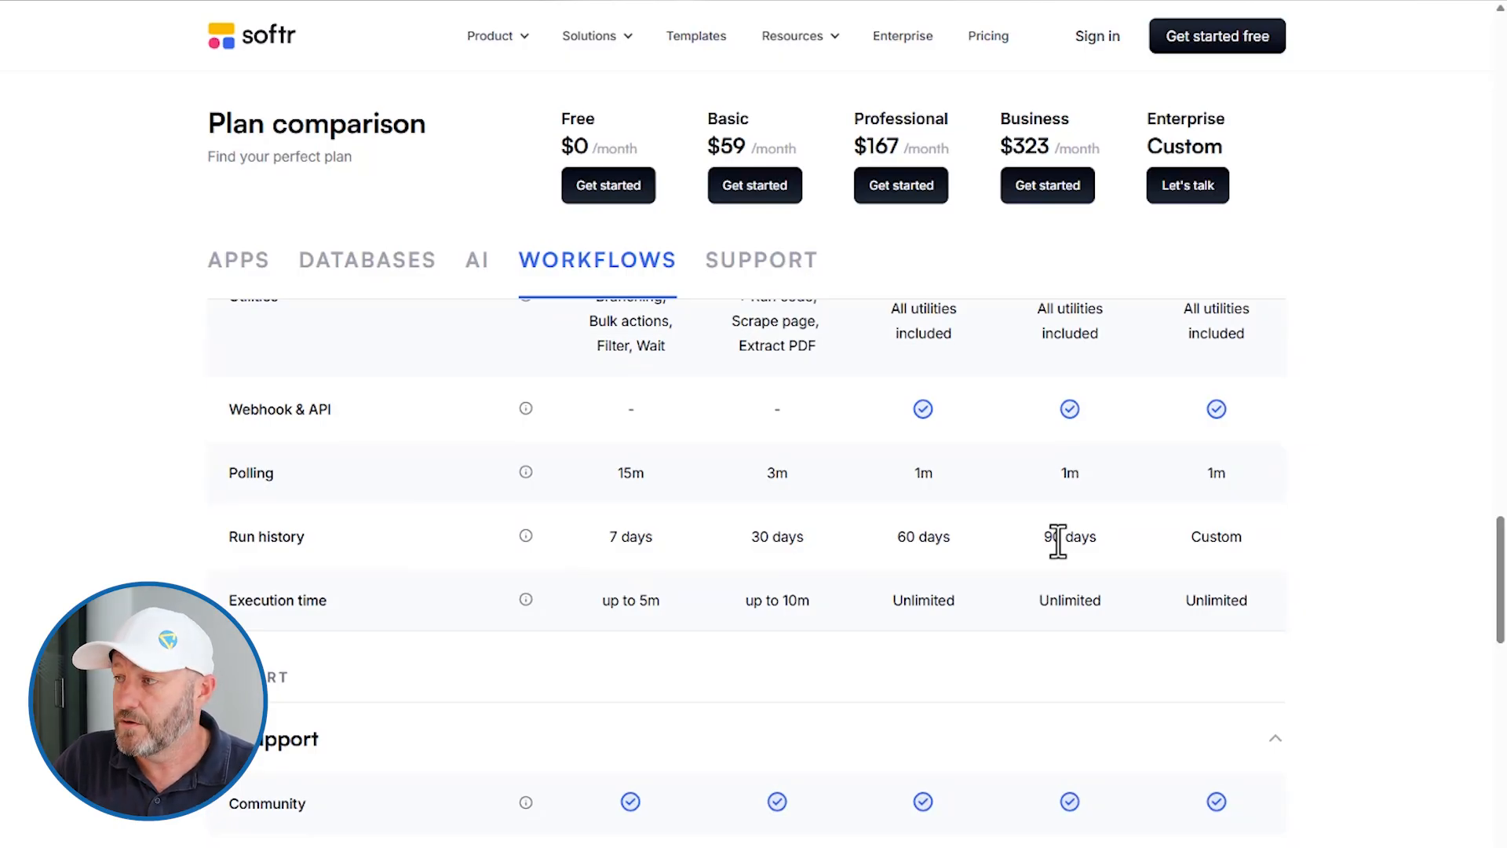
{"action": "mouse_move", "coordinate": [633, 564]}
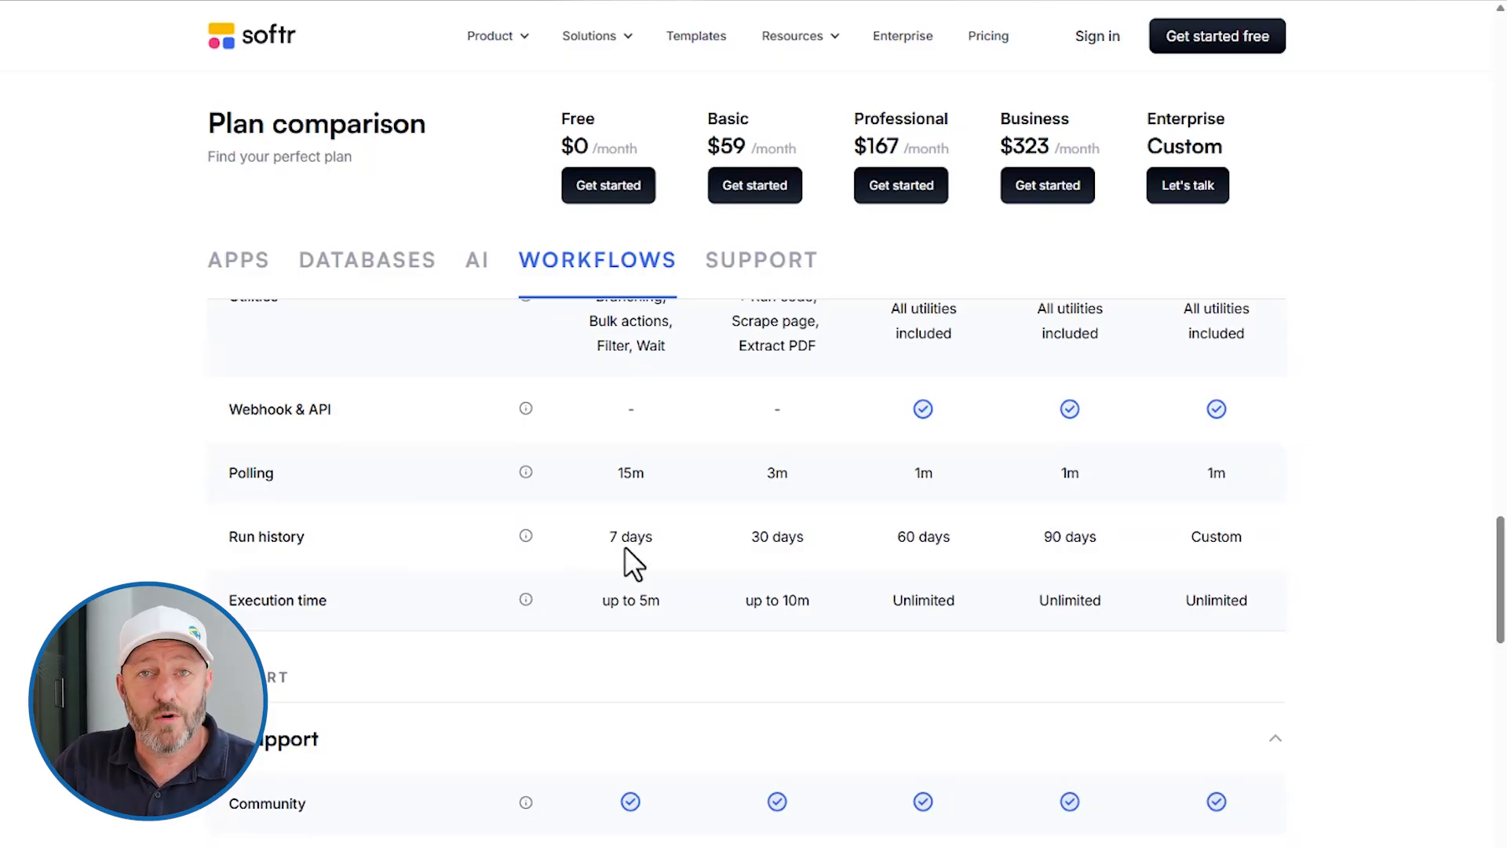
{"action": "mouse_move", "coordinate": [625, 540]}
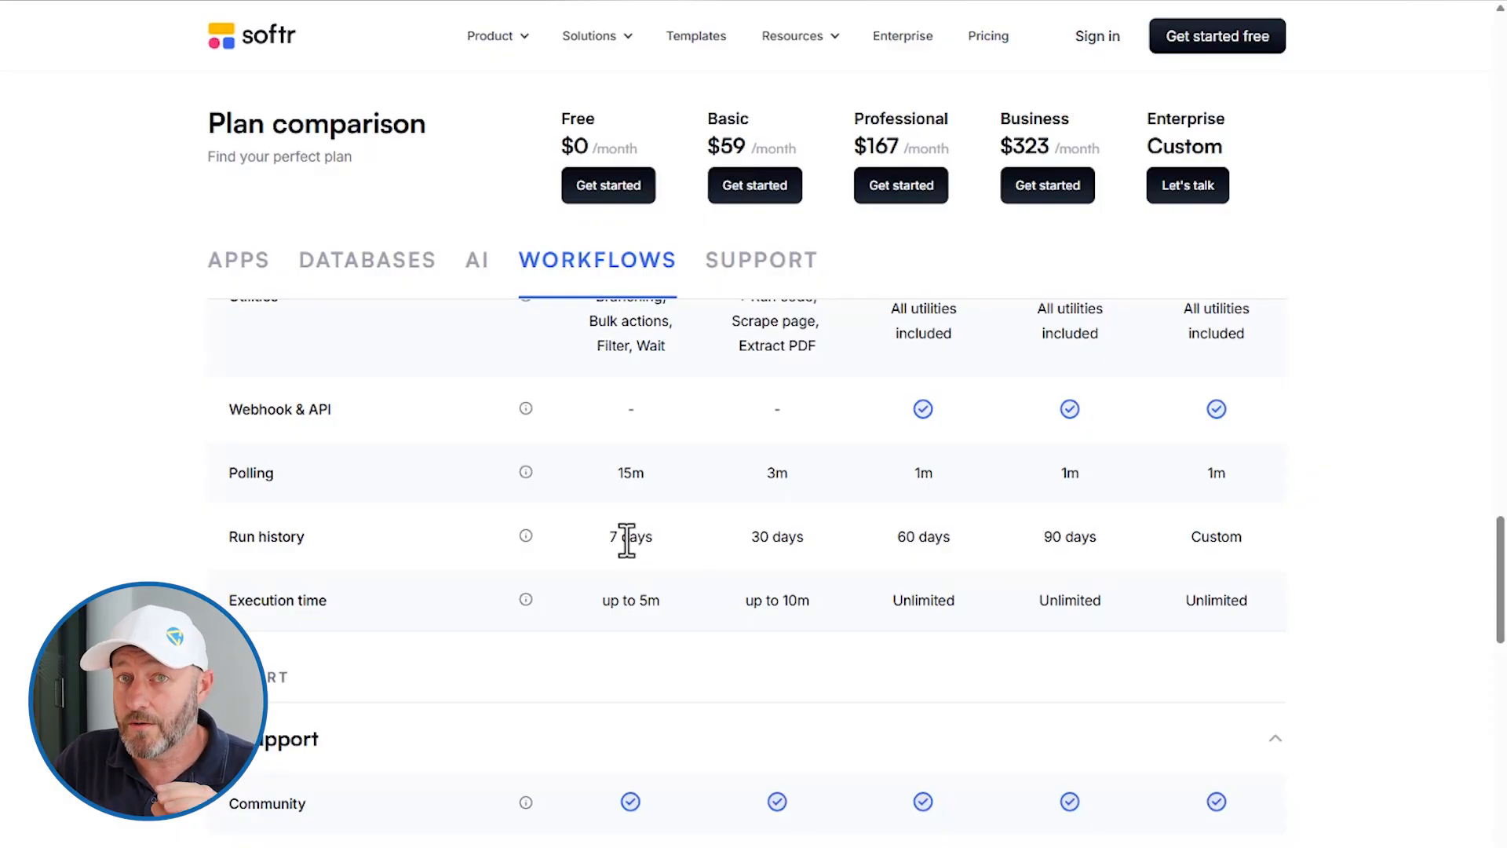
{"action": "mouse_move", "coordinate": [581, 611]}
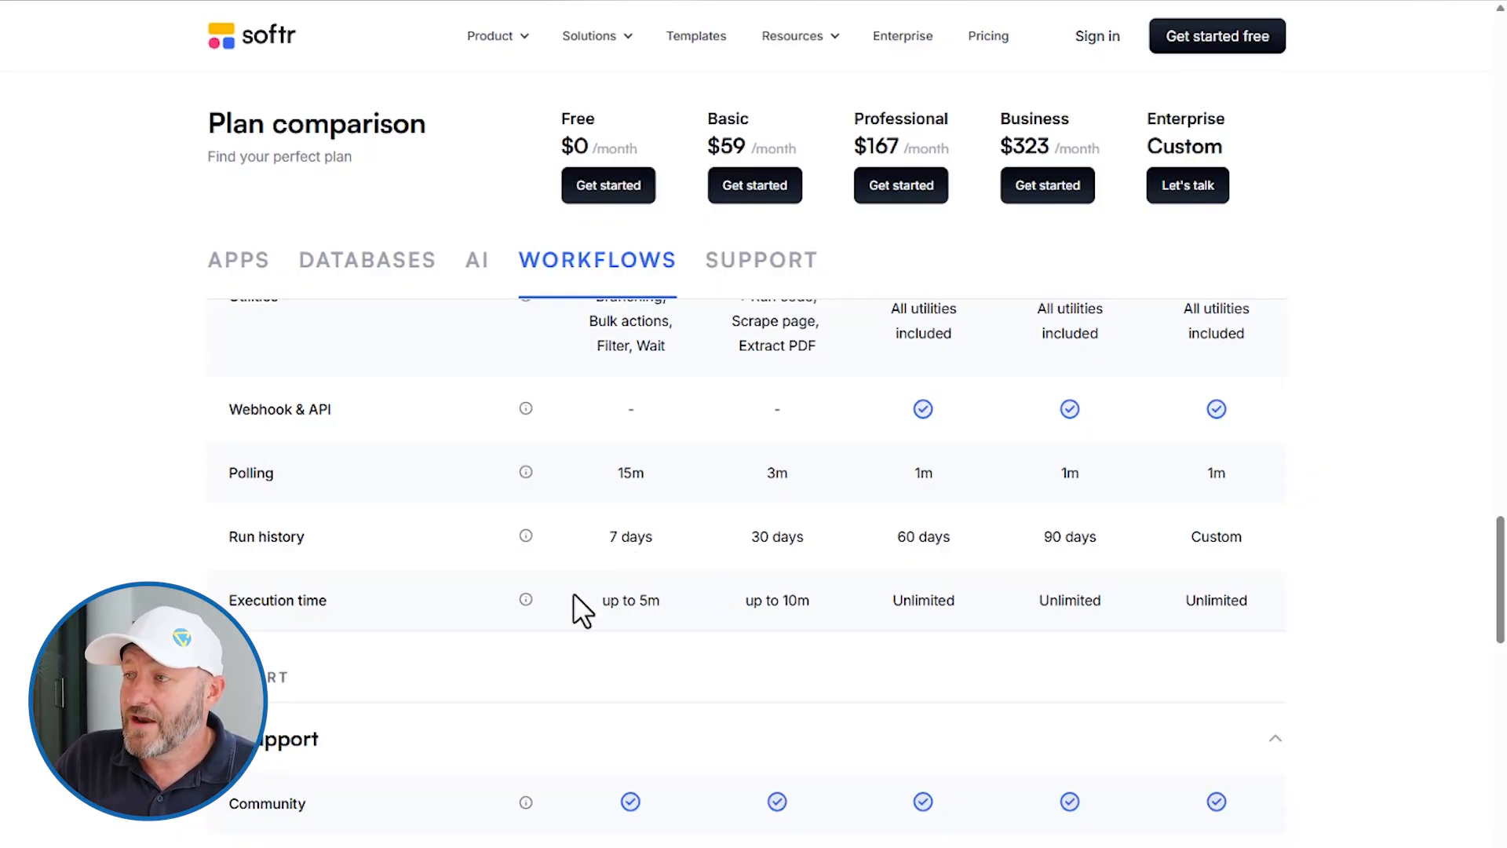
{"action": "mouse_move", "coordinate": [525, 599]}
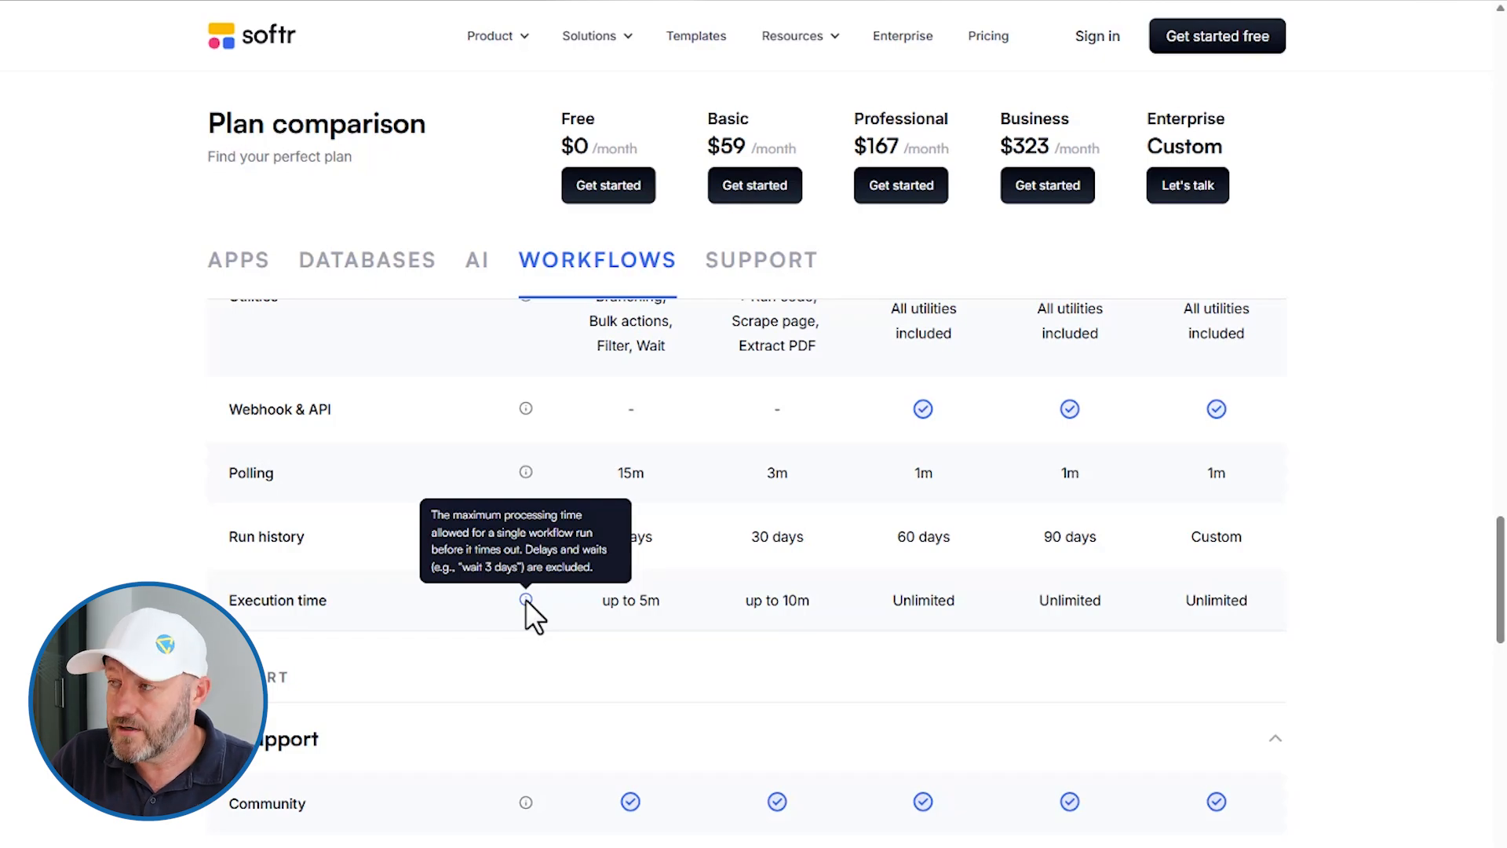
{"action": "mouse_move", "coordinate": [661, 605]}
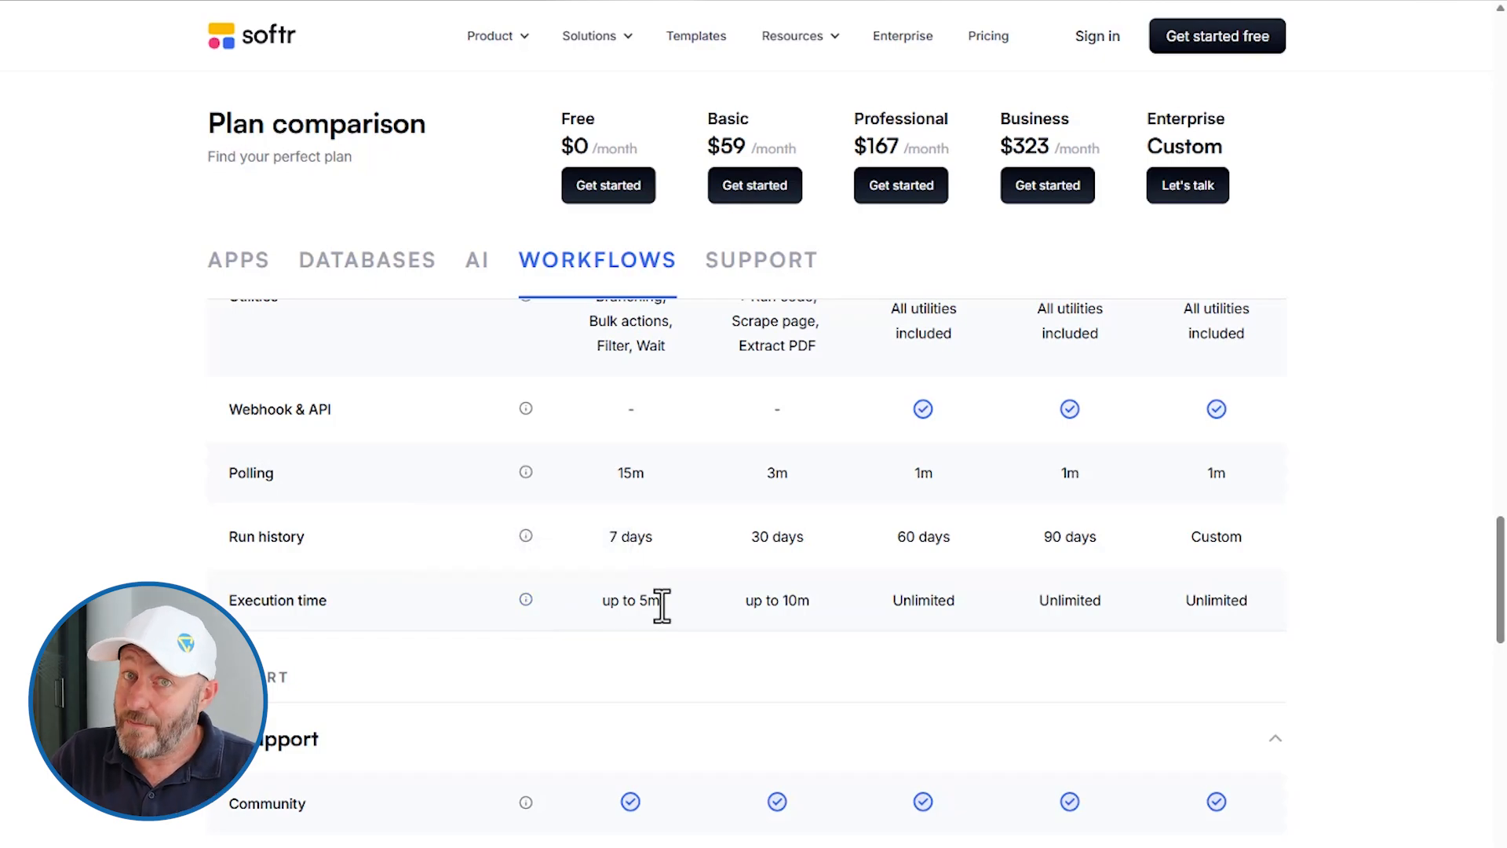
{"action": "mouse_move", "coordinate": [784, 607]}
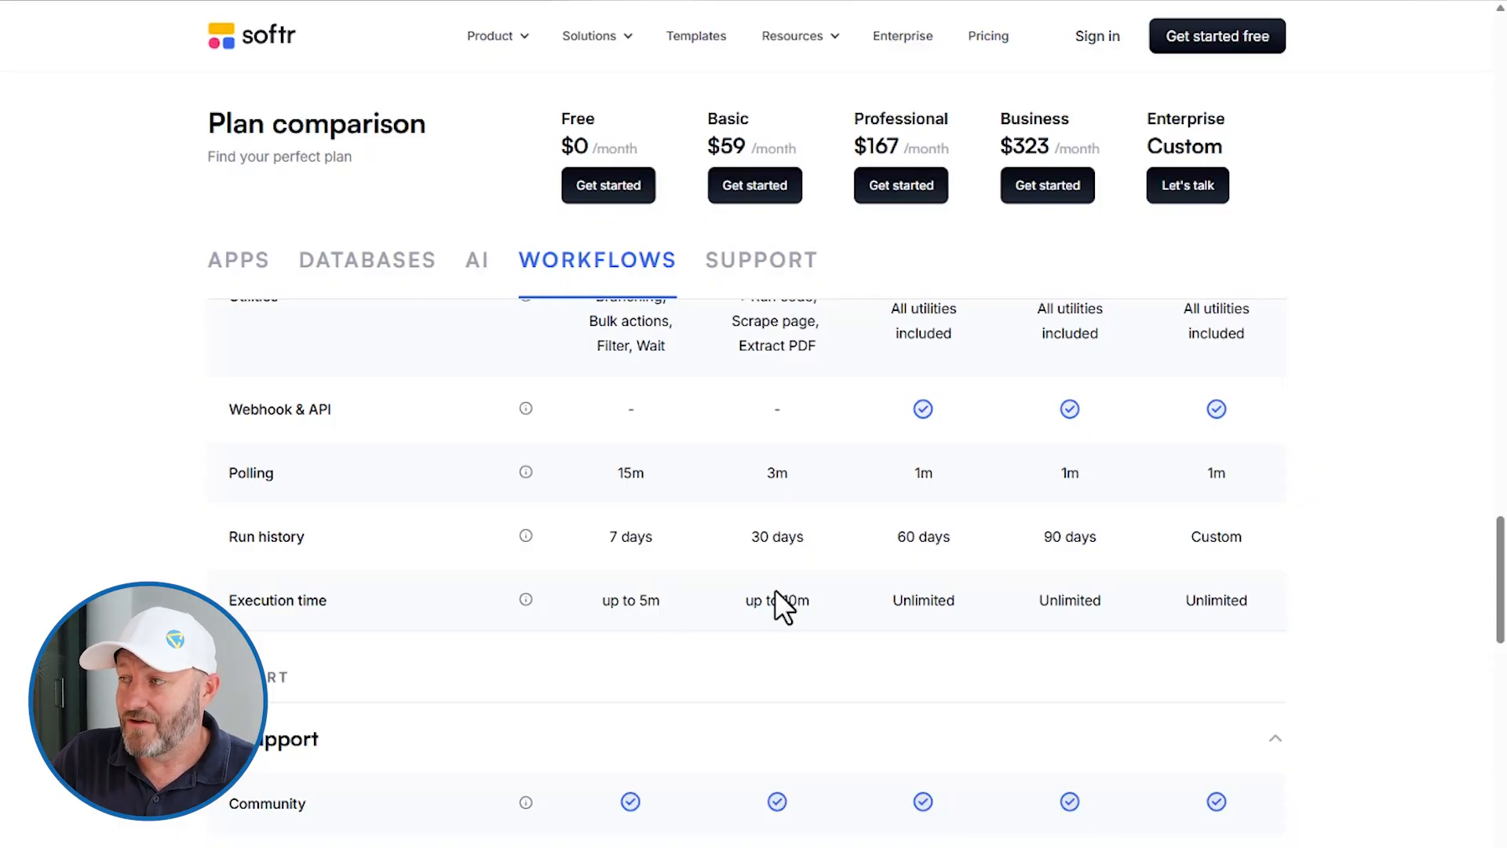
{"action": "mouse_move", "coordinate": [882, 613]}
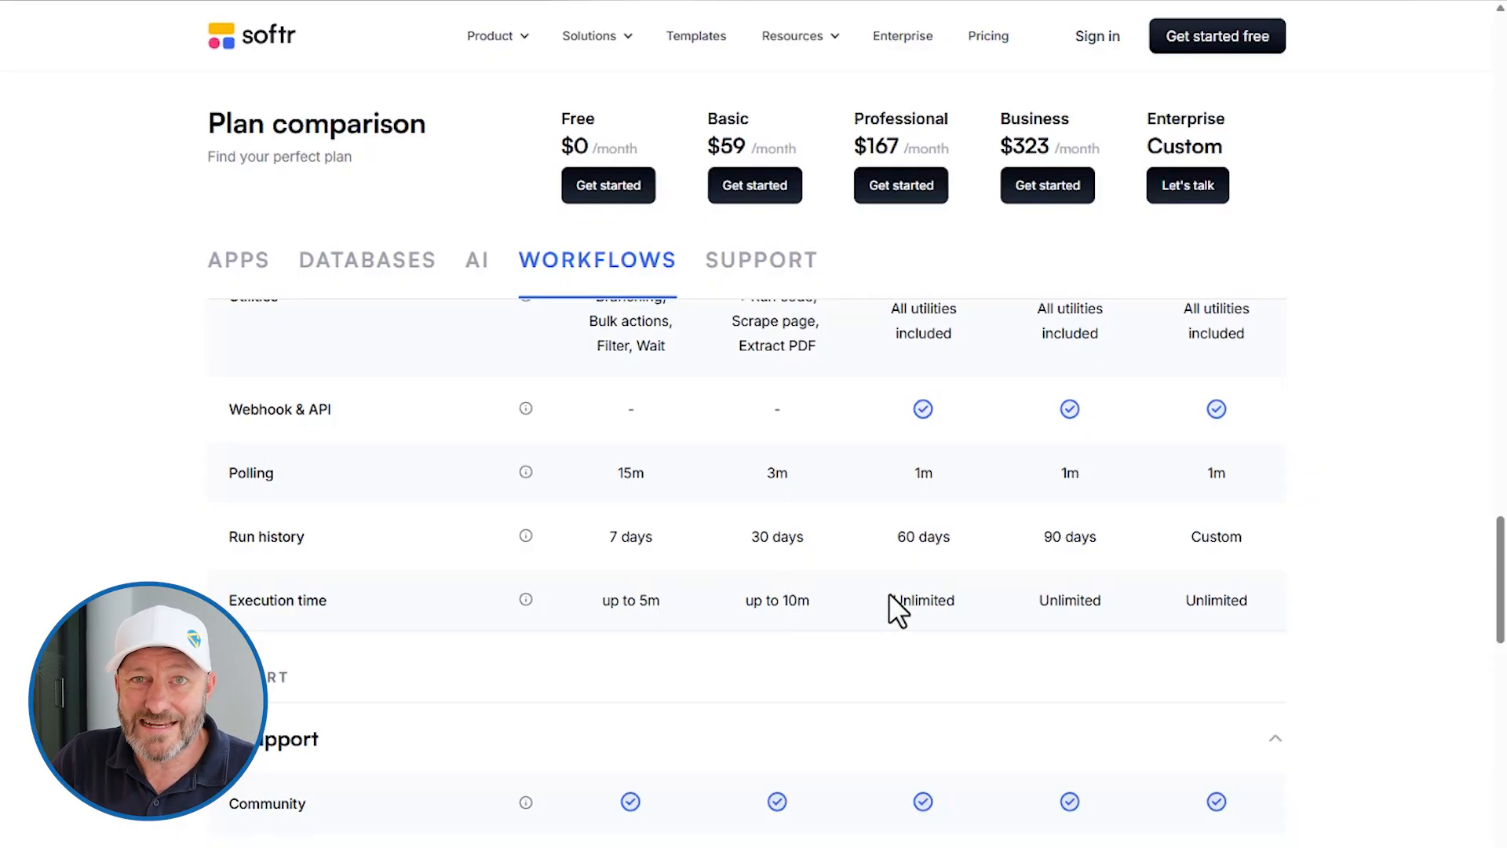
{"action": "scroll", "scroll_direction": "up", "scroll_amount": 3}
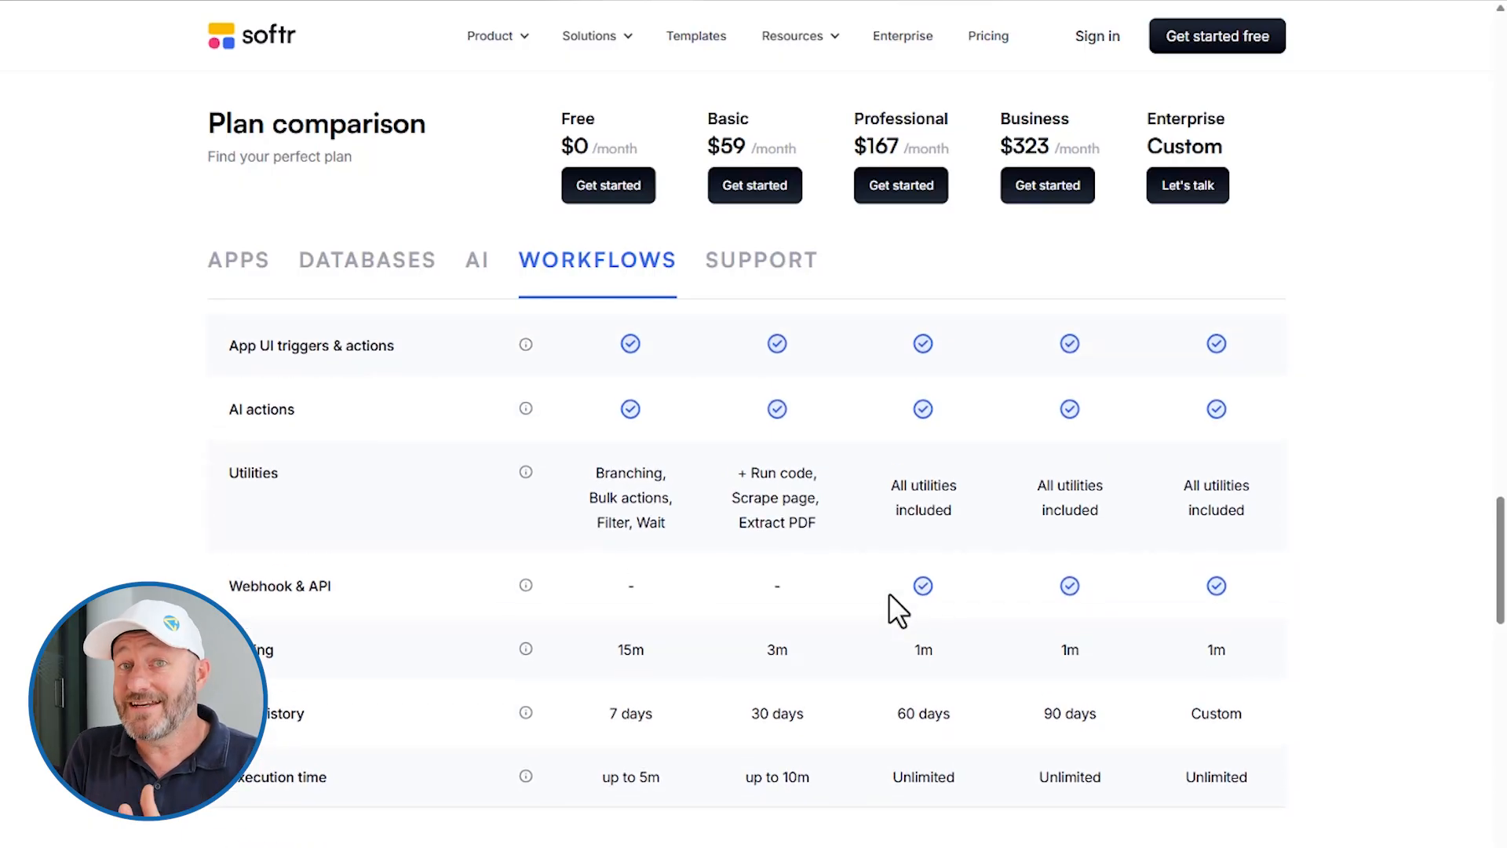